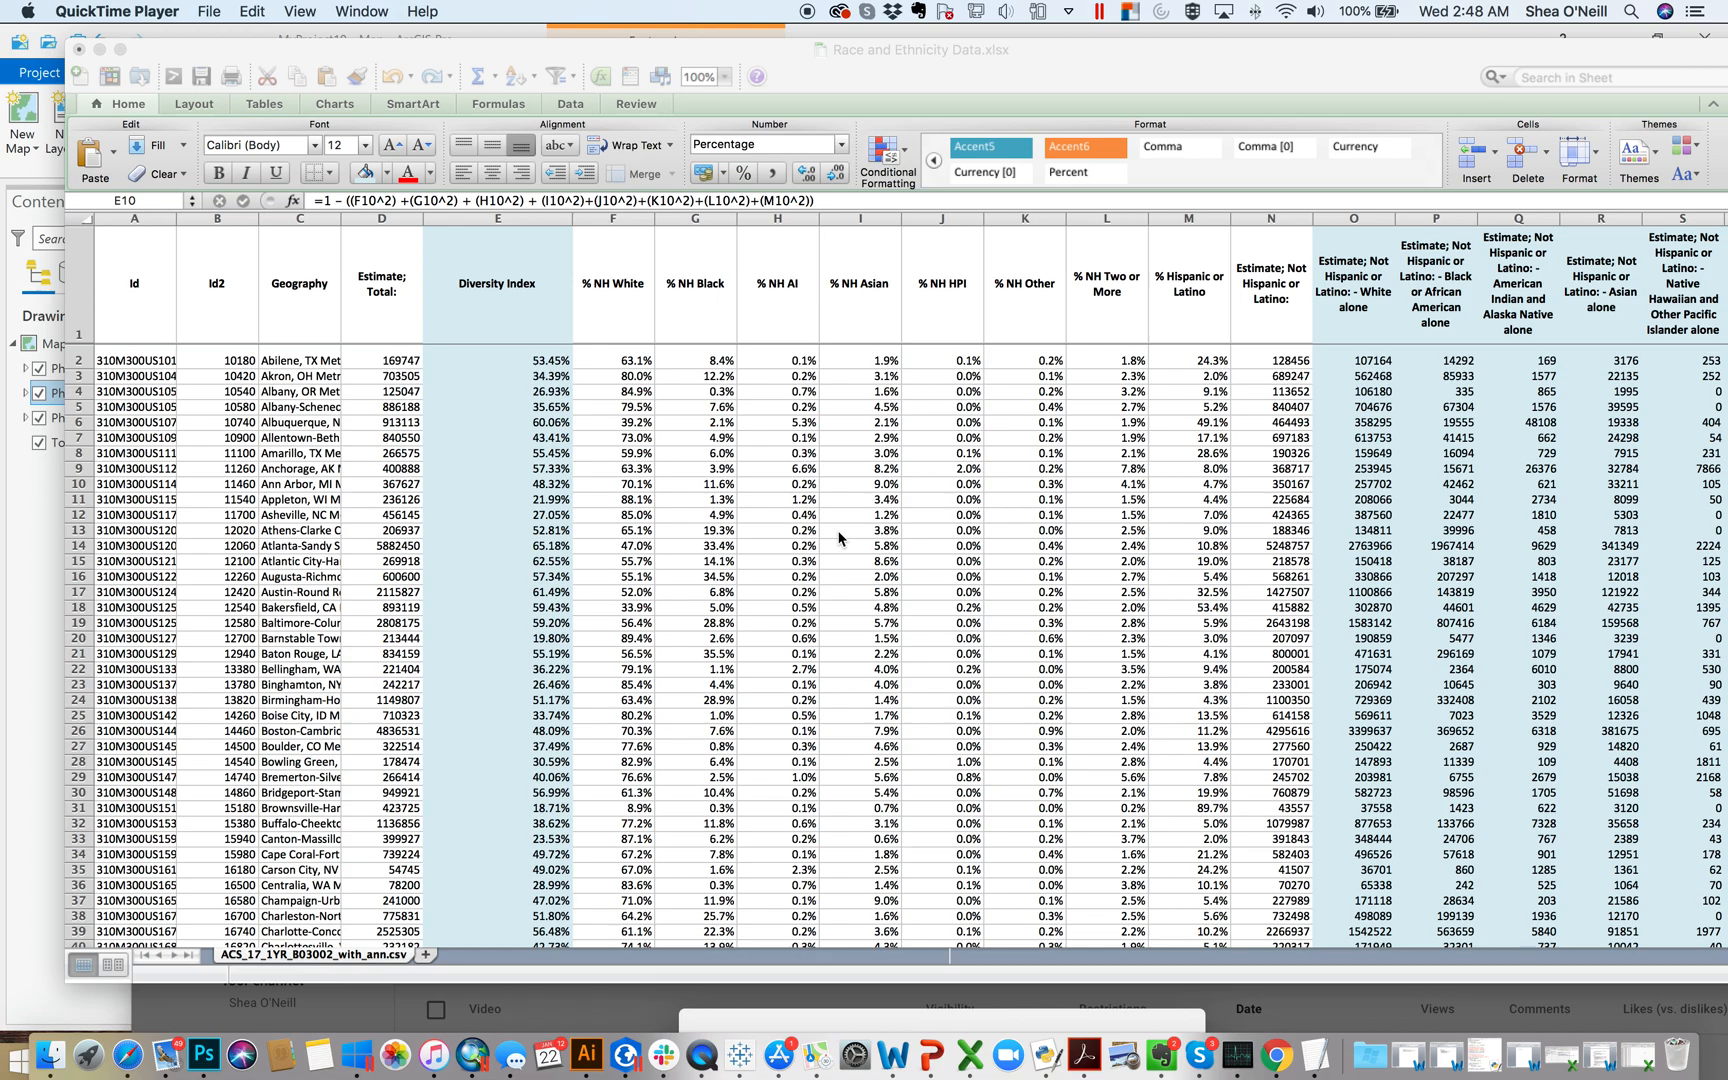
pyautogui.moveTo(714, 610)
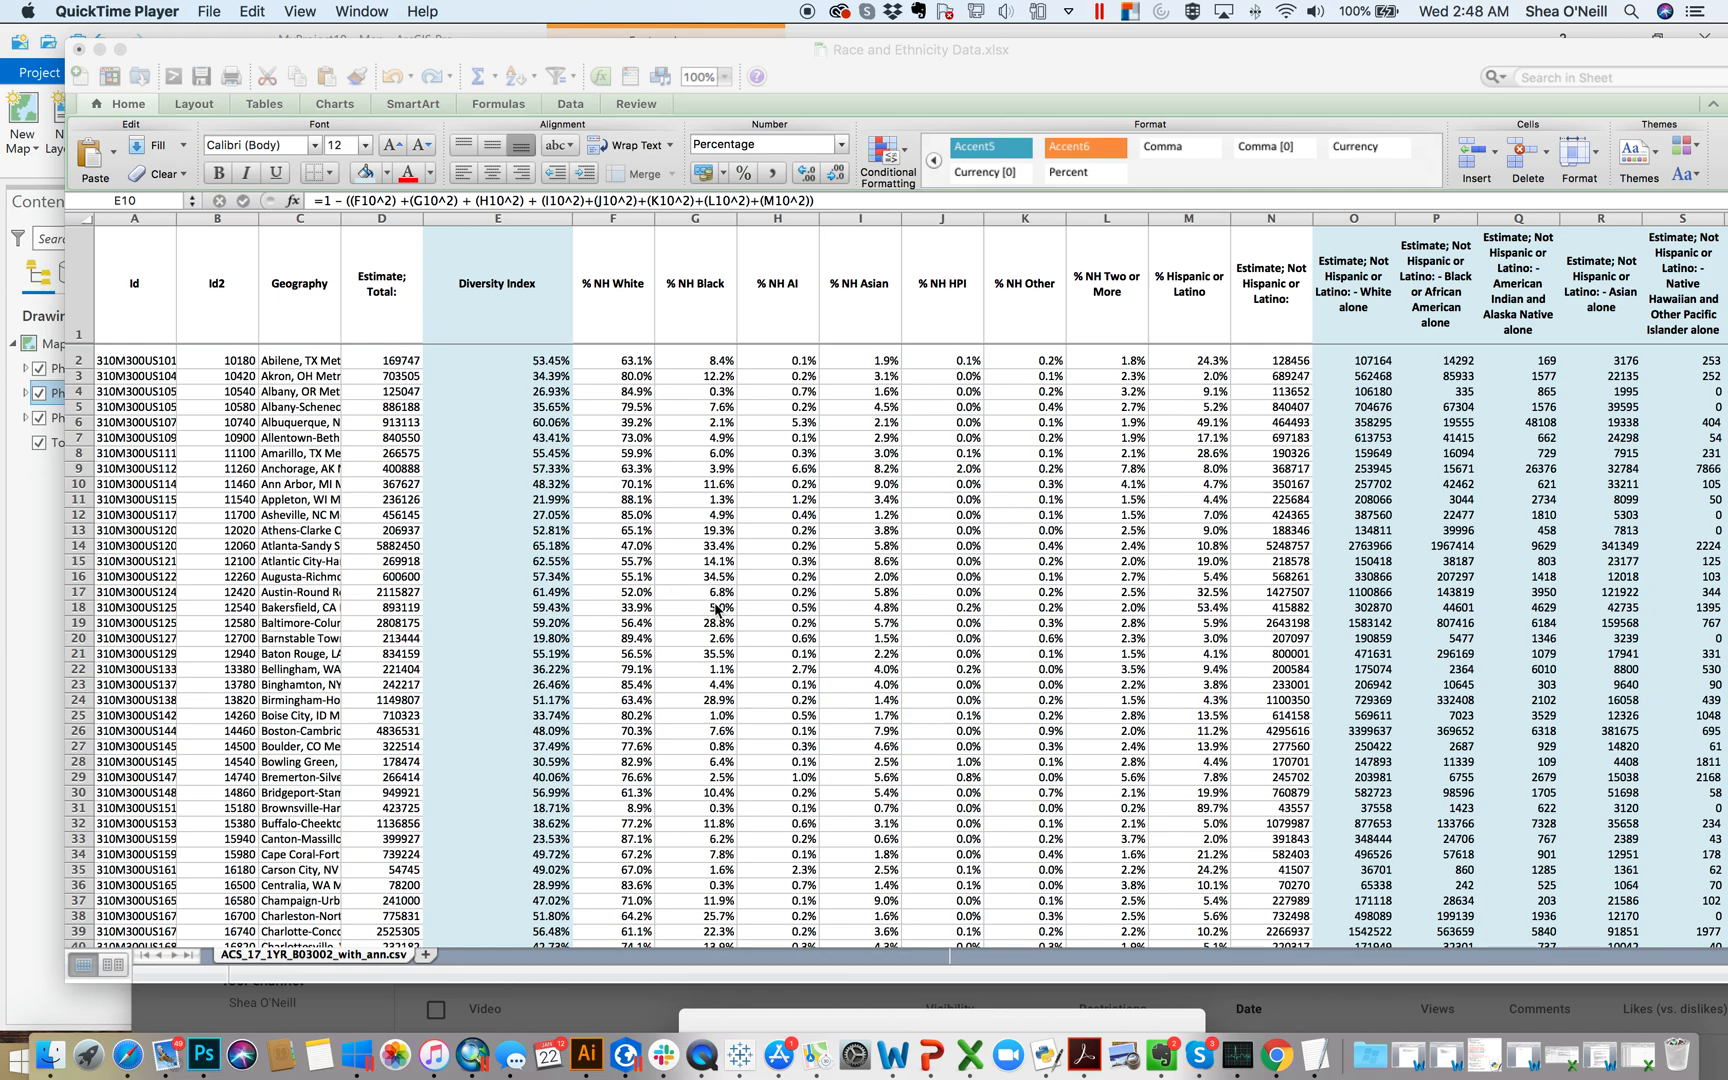
pyautogui.moveTo(462, 328)
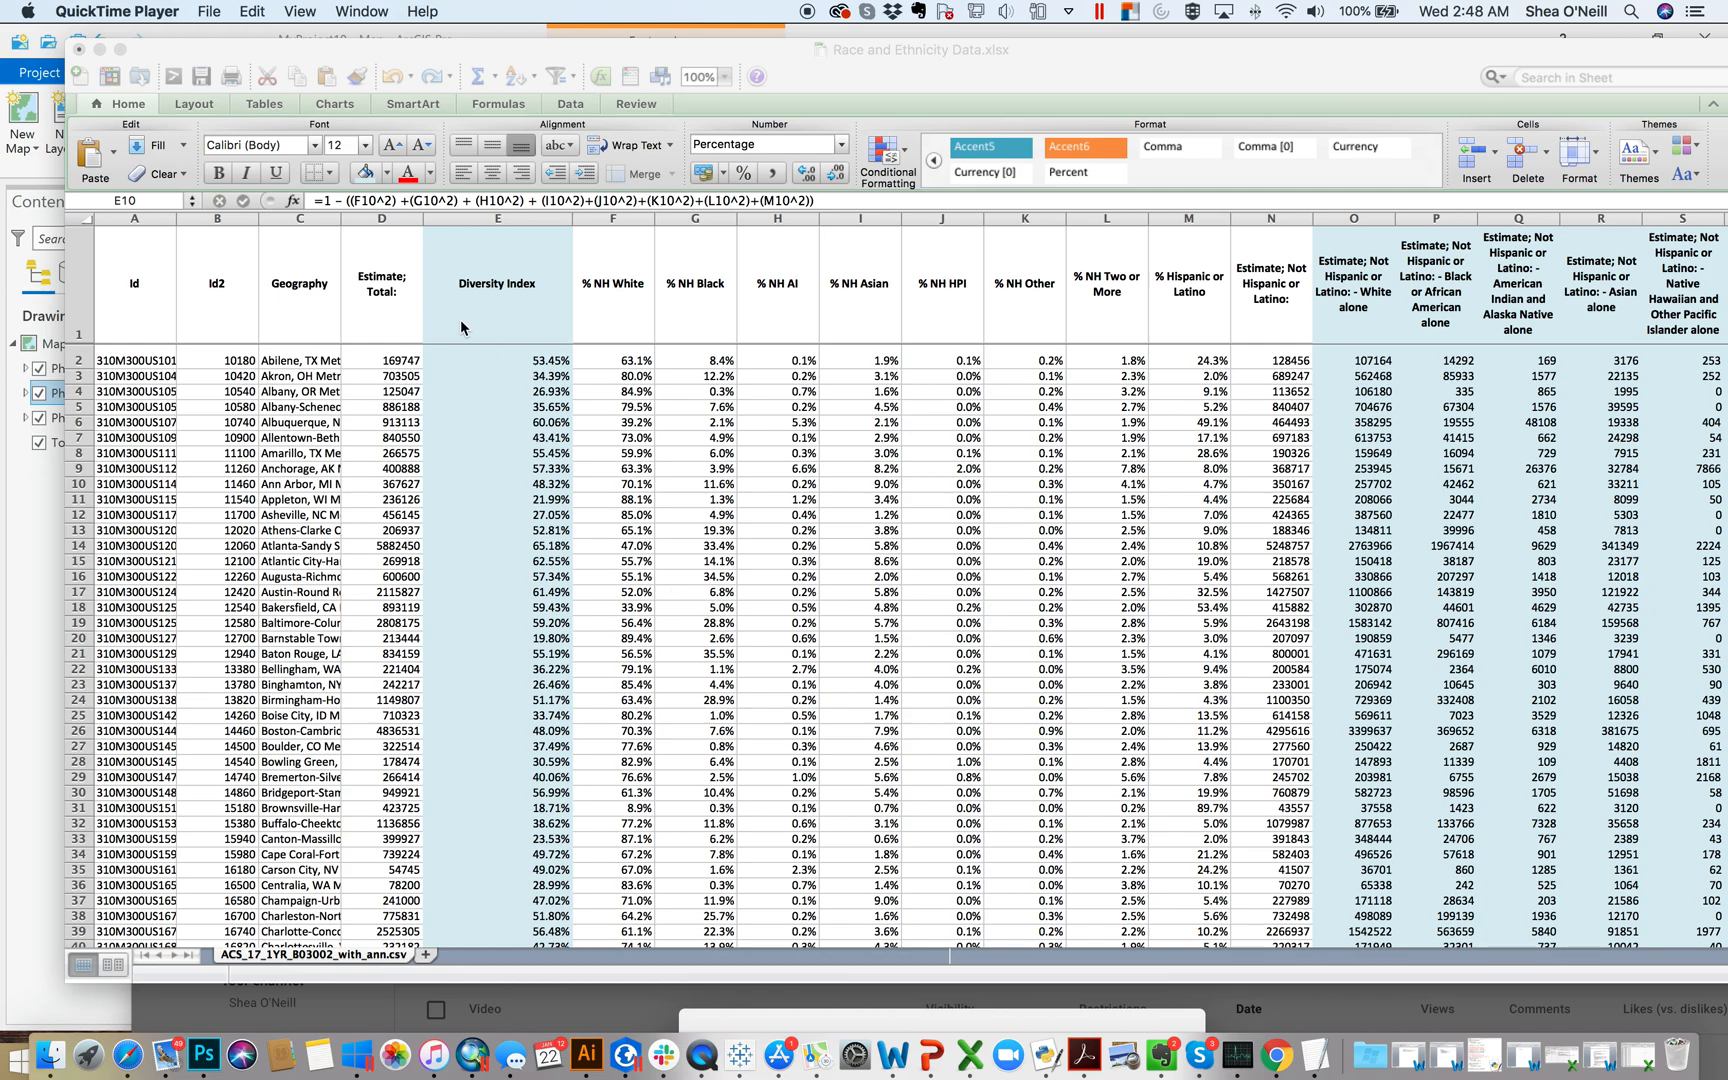
pyautogui.moveTo(240, 364)
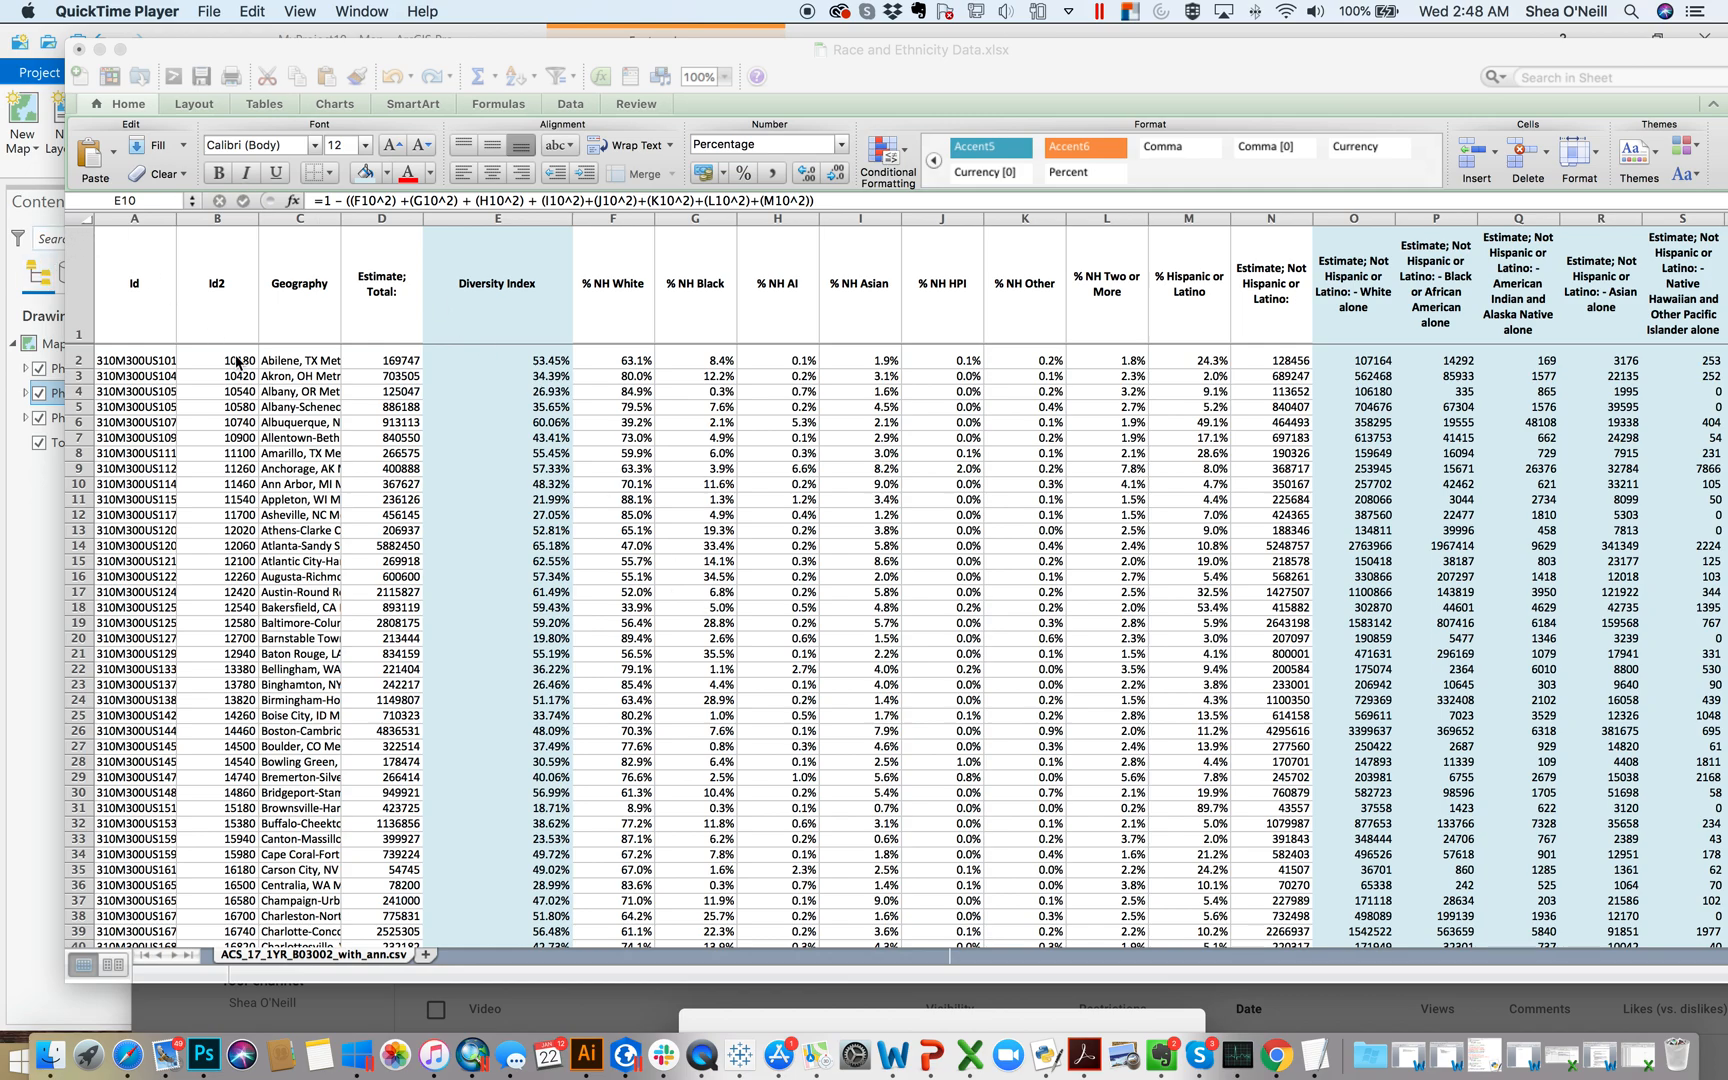
# Select header row 1 and bring up the Data menu's sort and filter commands.
pyautogui.click(498, 484)
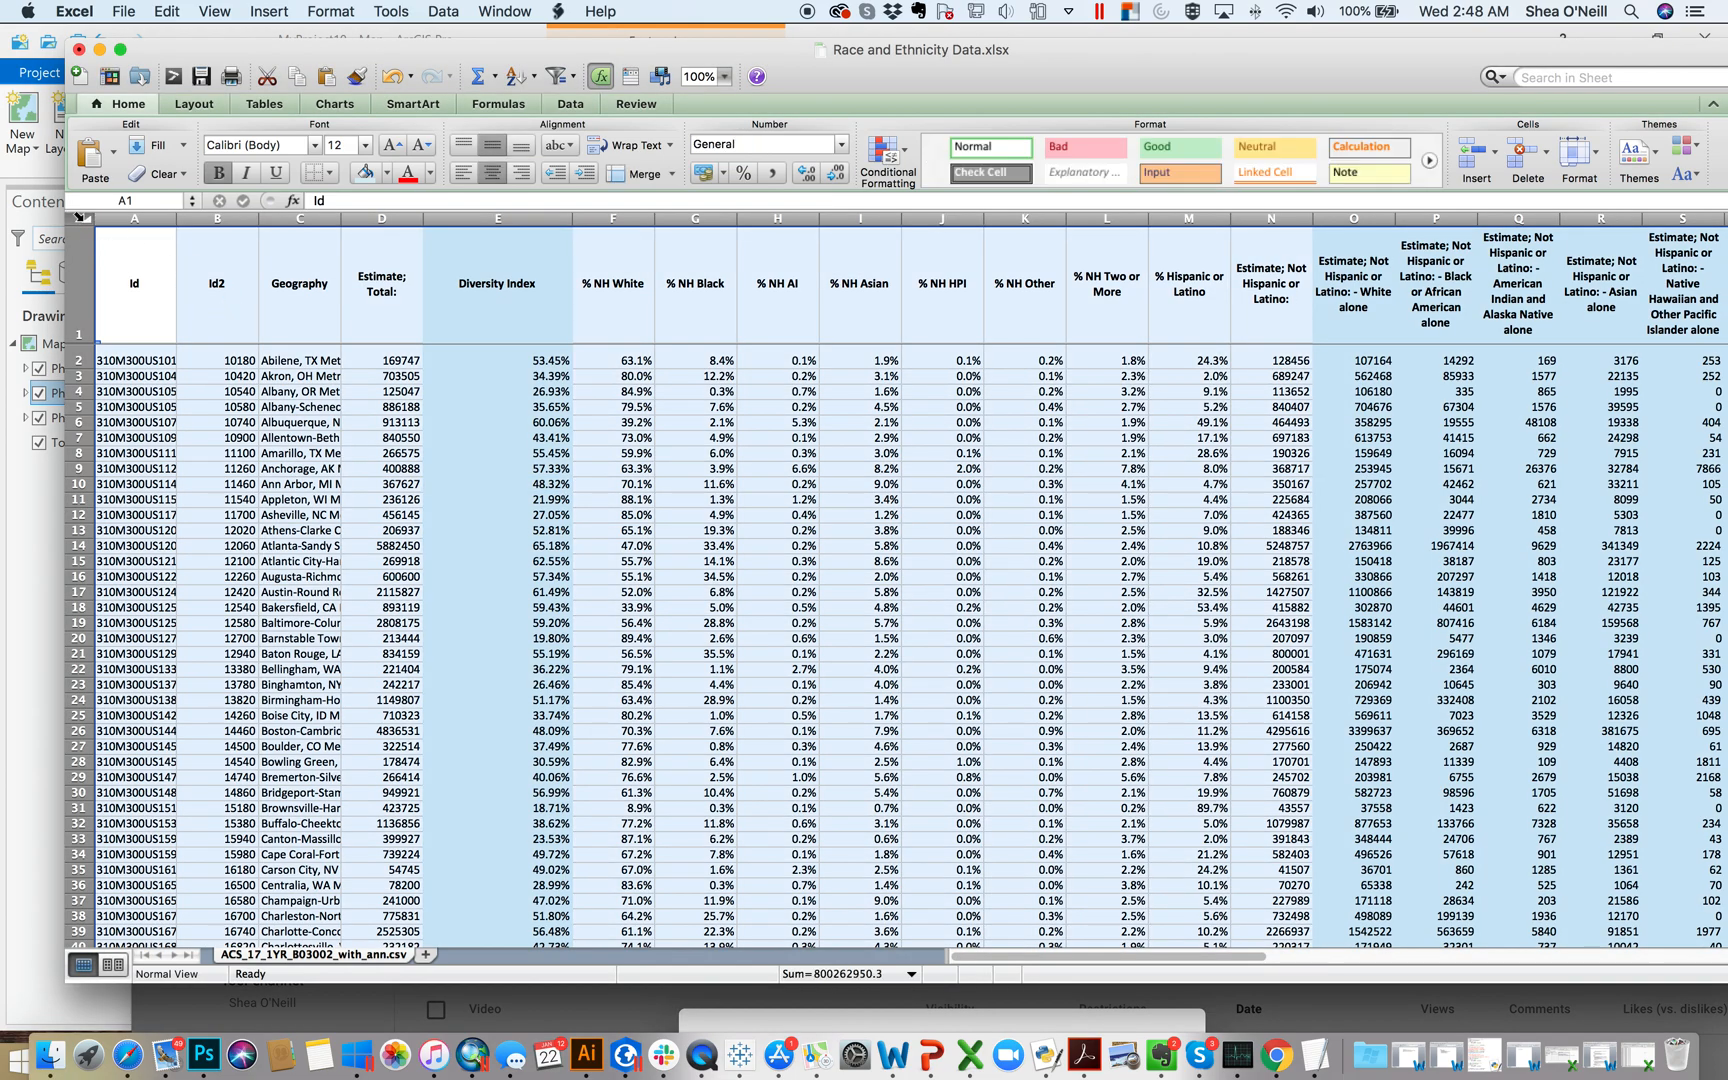
pyautogui.click(444, 12)
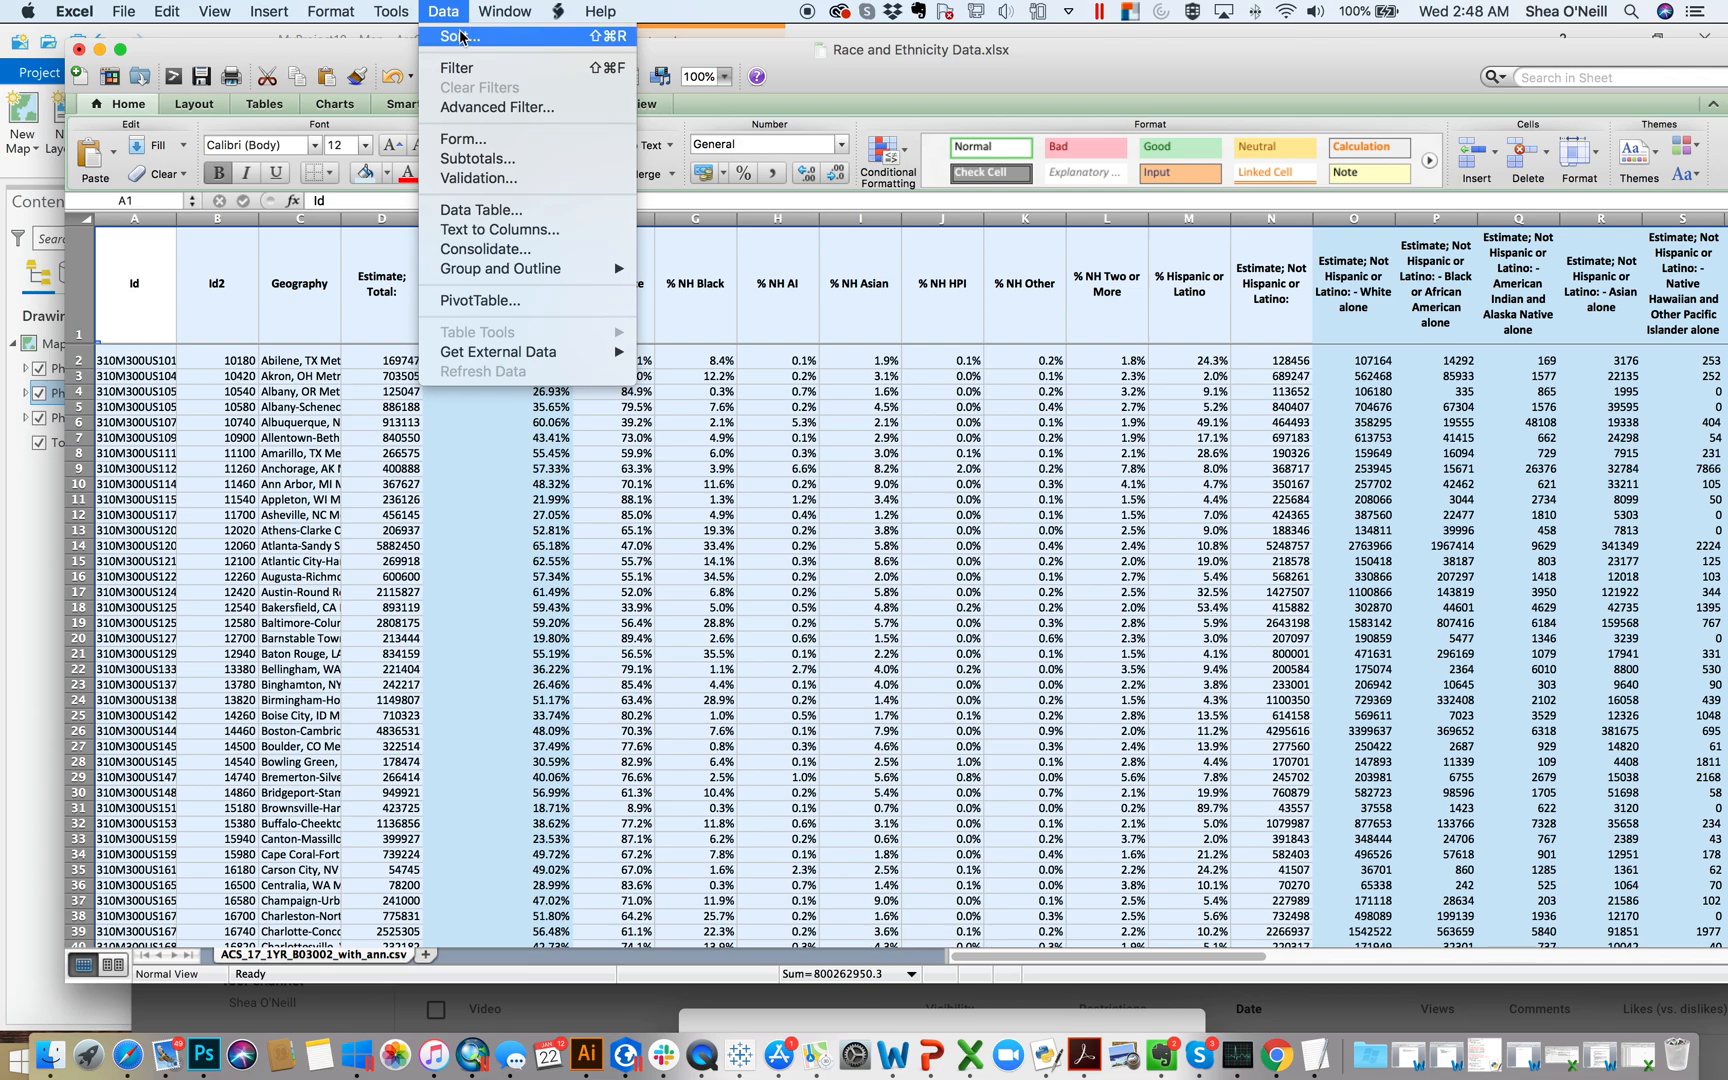
pyautogui.moveTo(492, 68)
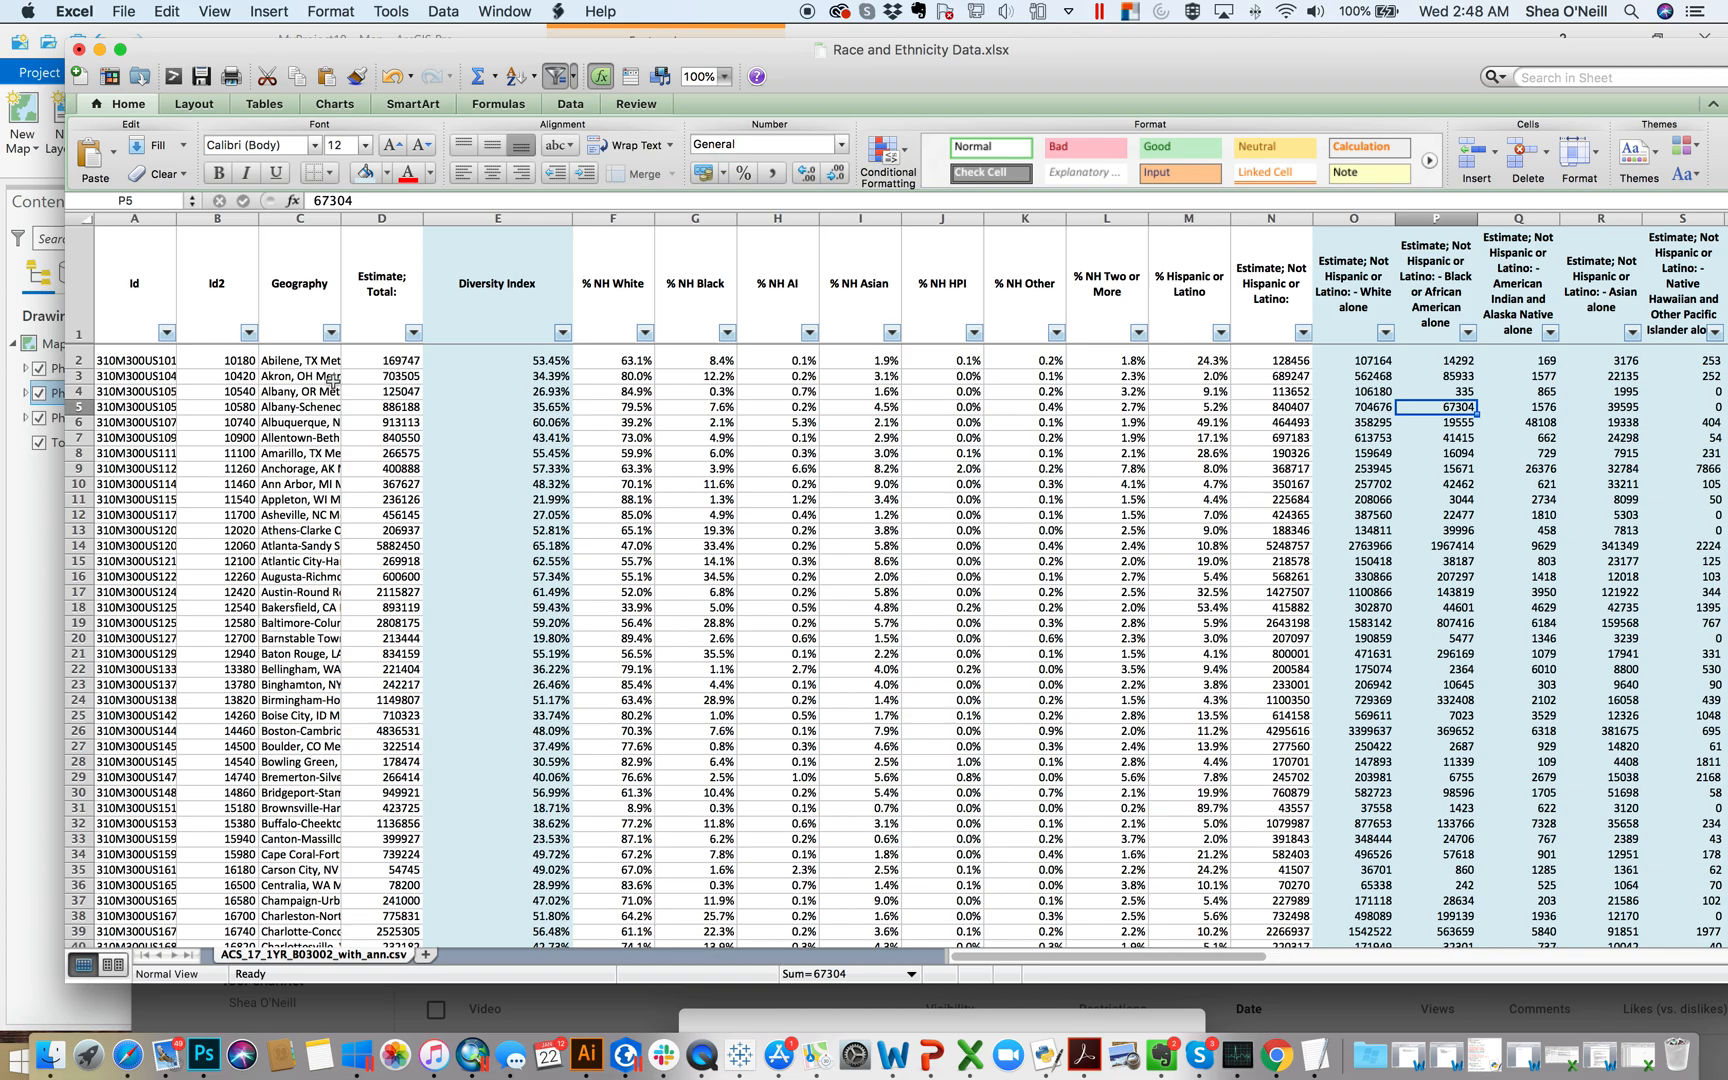
pyautogui.moveTo(560, 316)
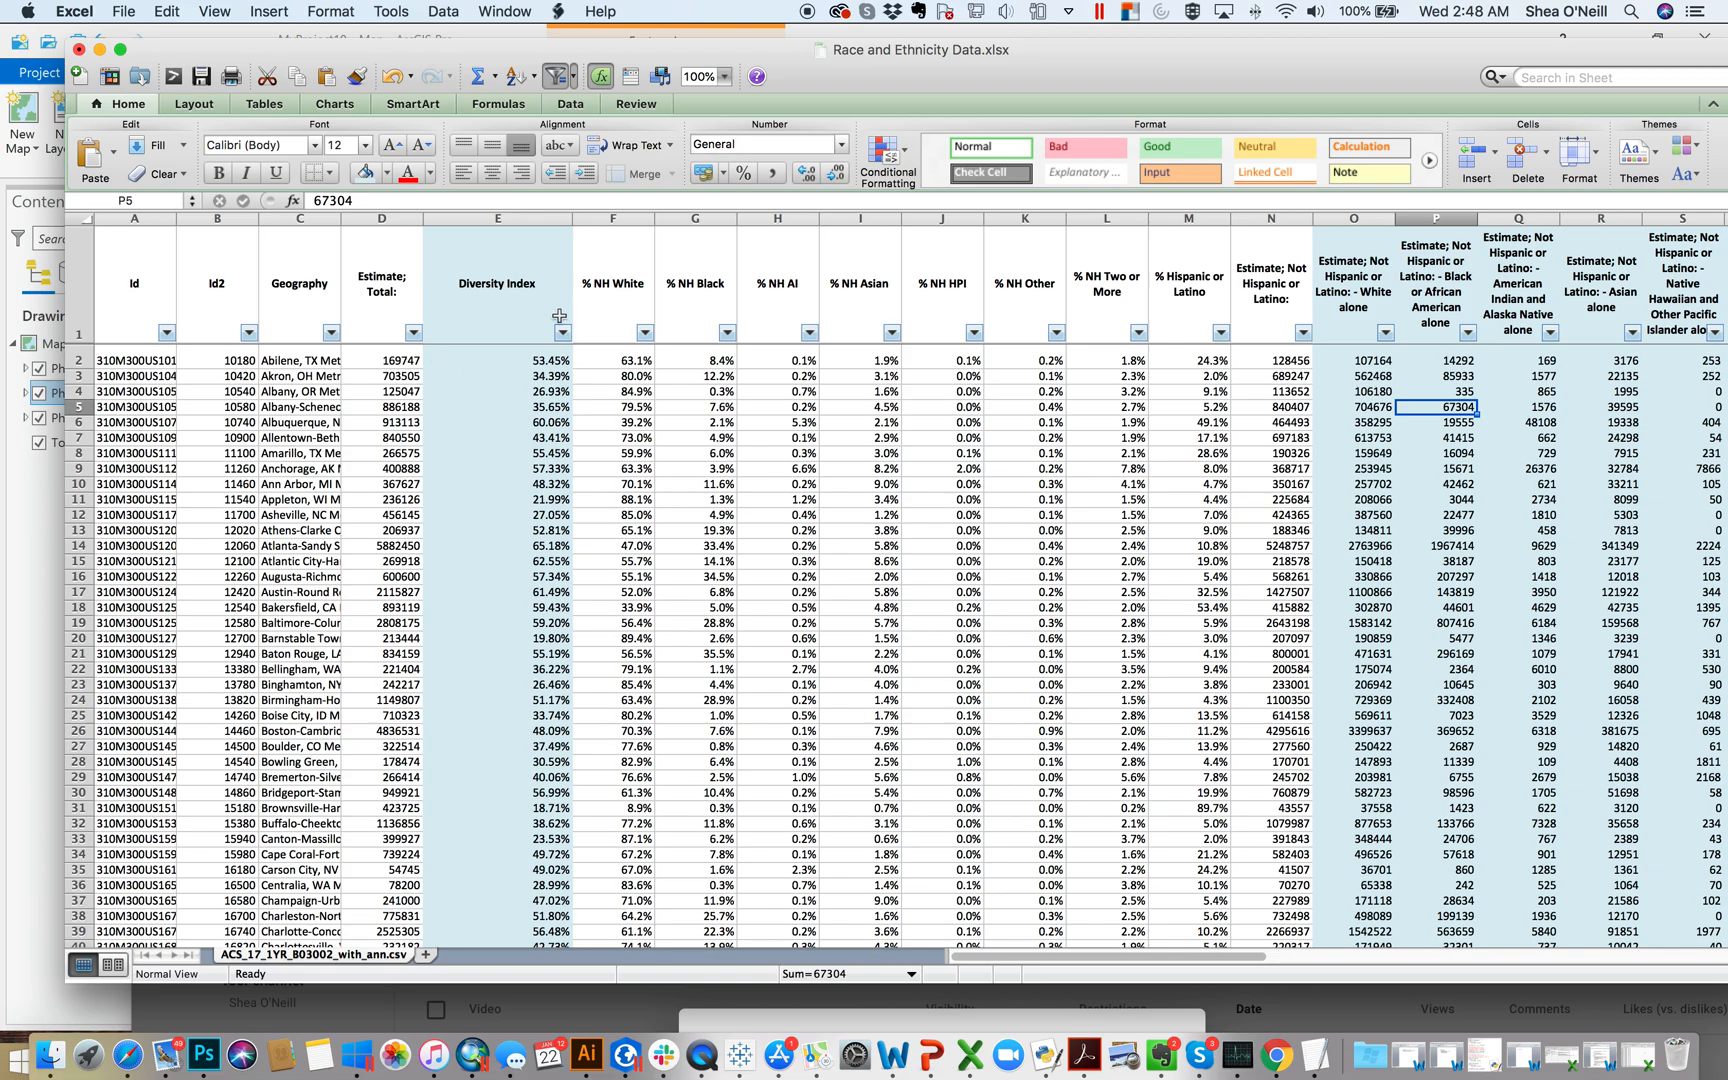
# Filter Geography to Philadelphia only, then restore (Select All) so every metro shows.
pyautogui.click(330, 332)
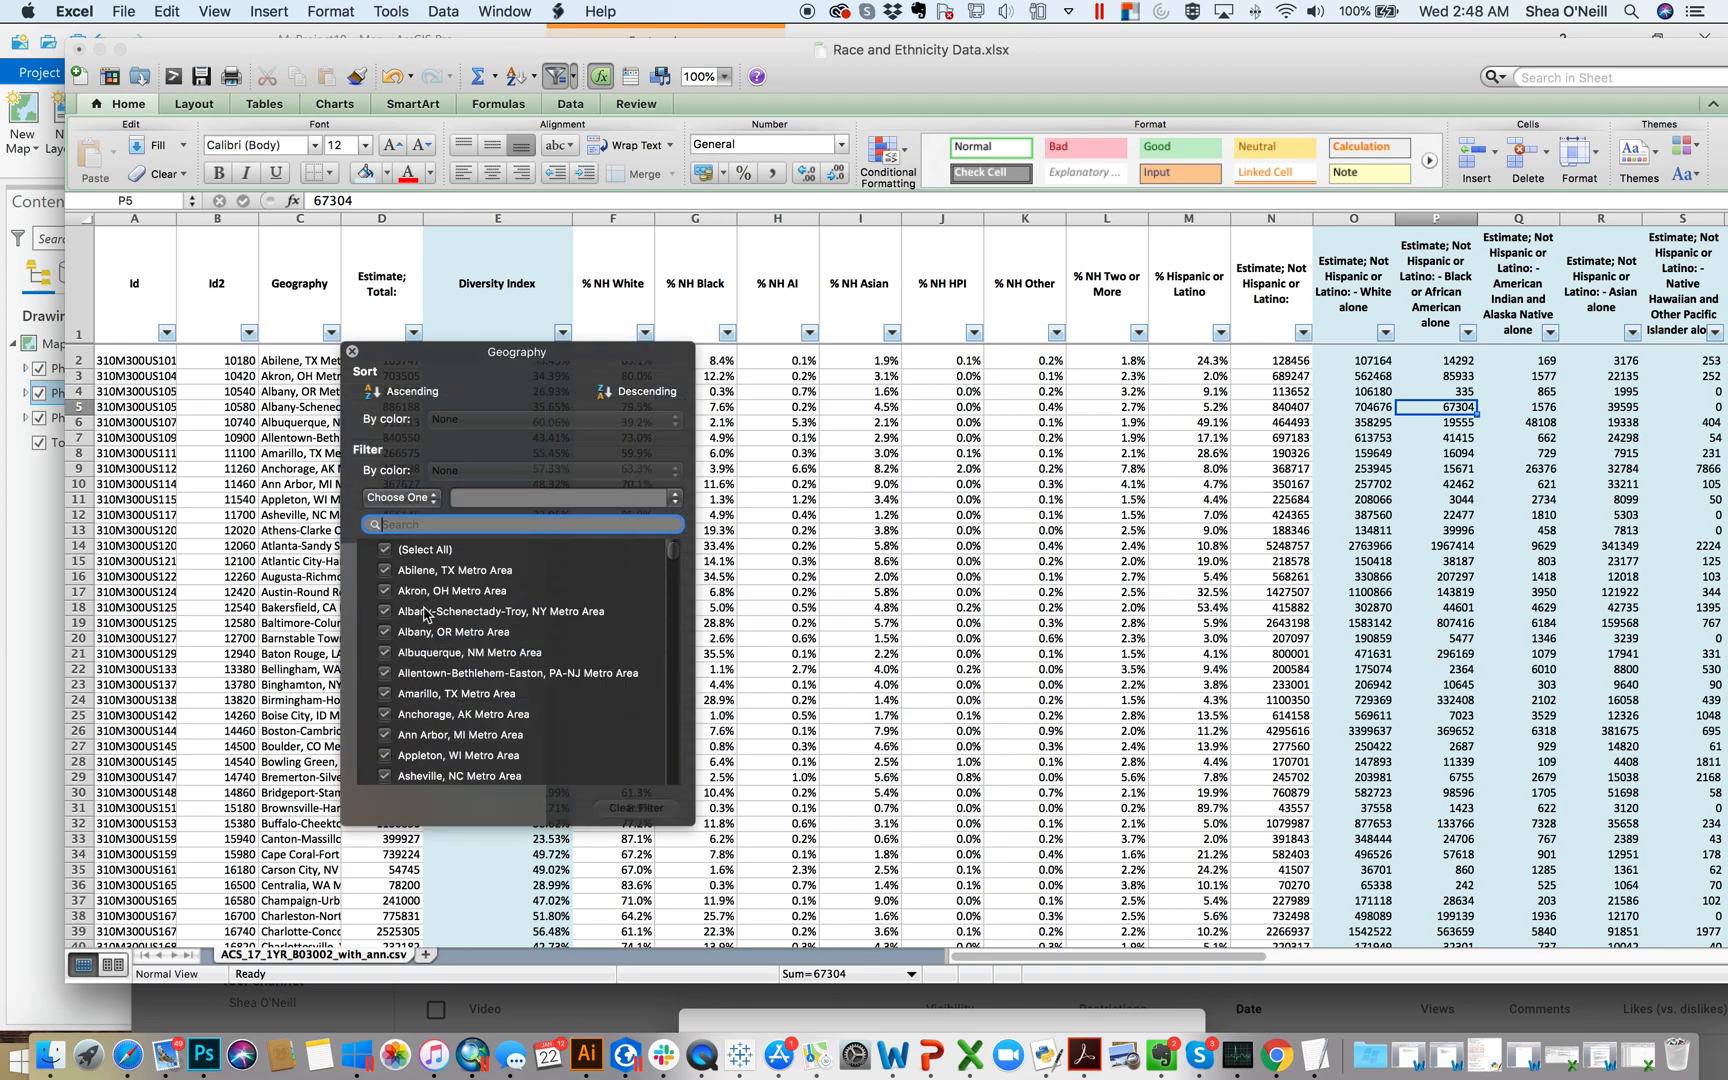
pyautogui.scroll(-3)
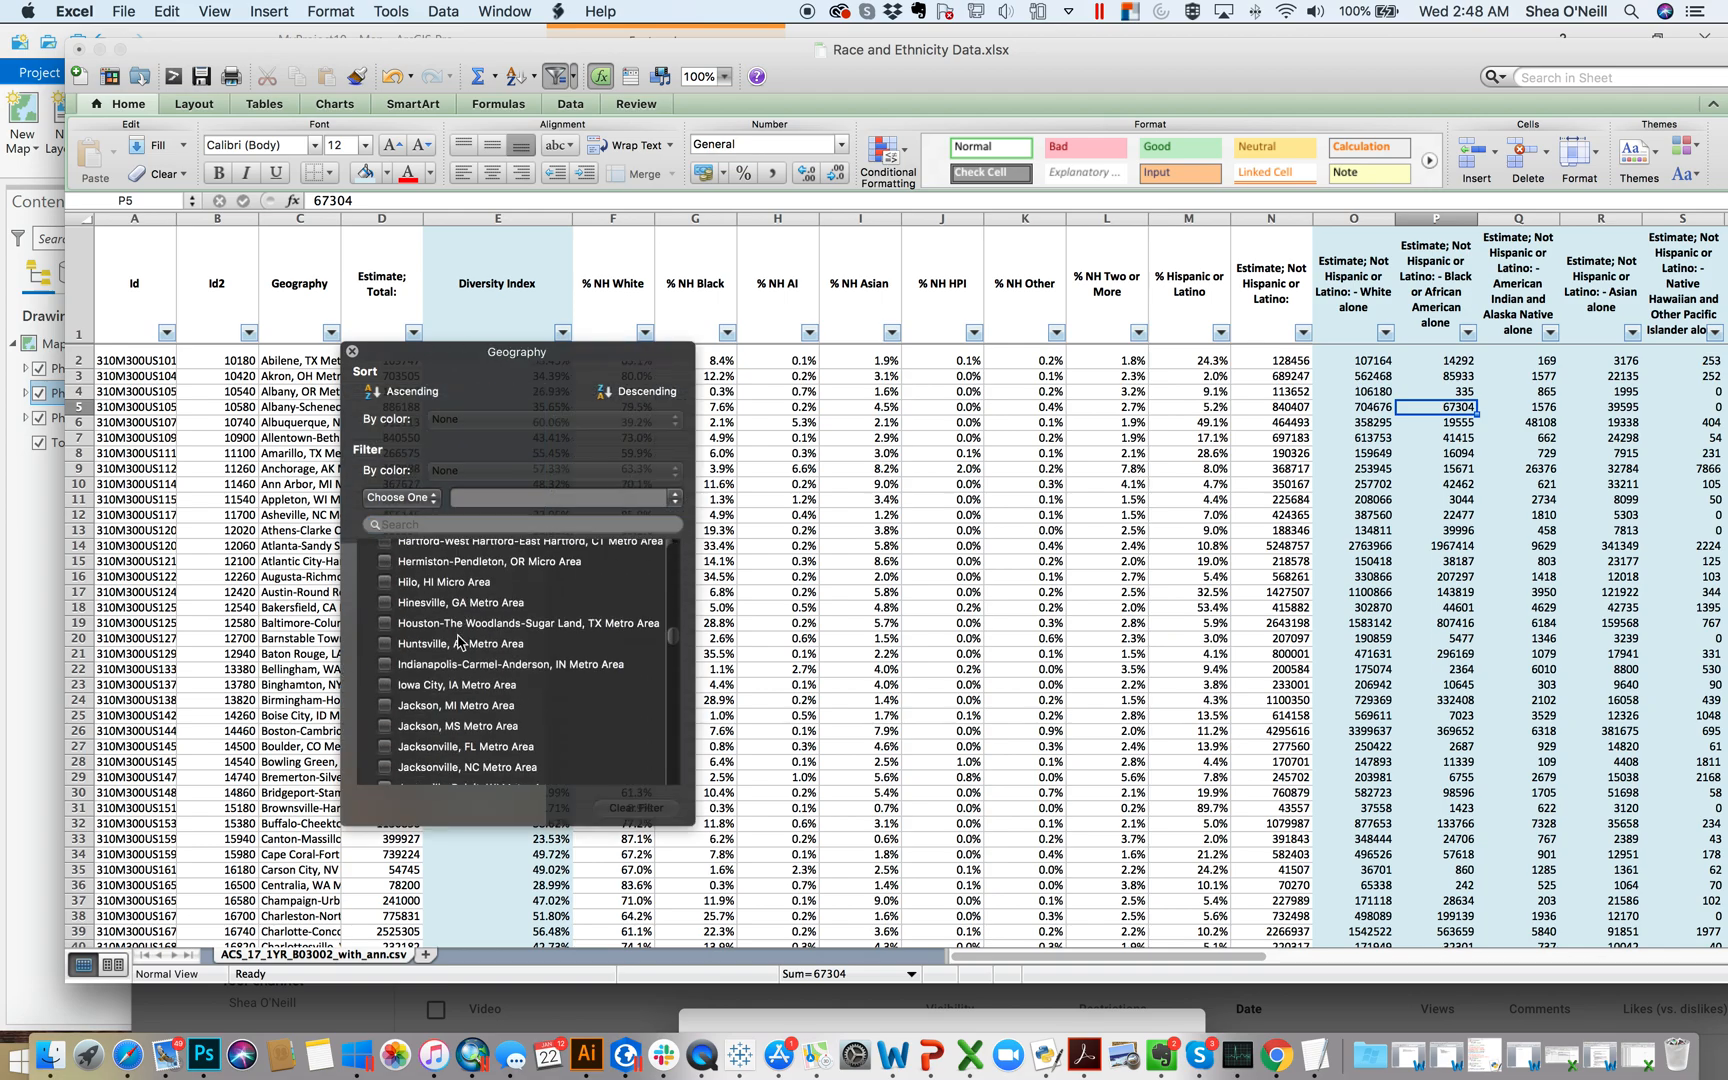
pyautogui.scroll(-3)
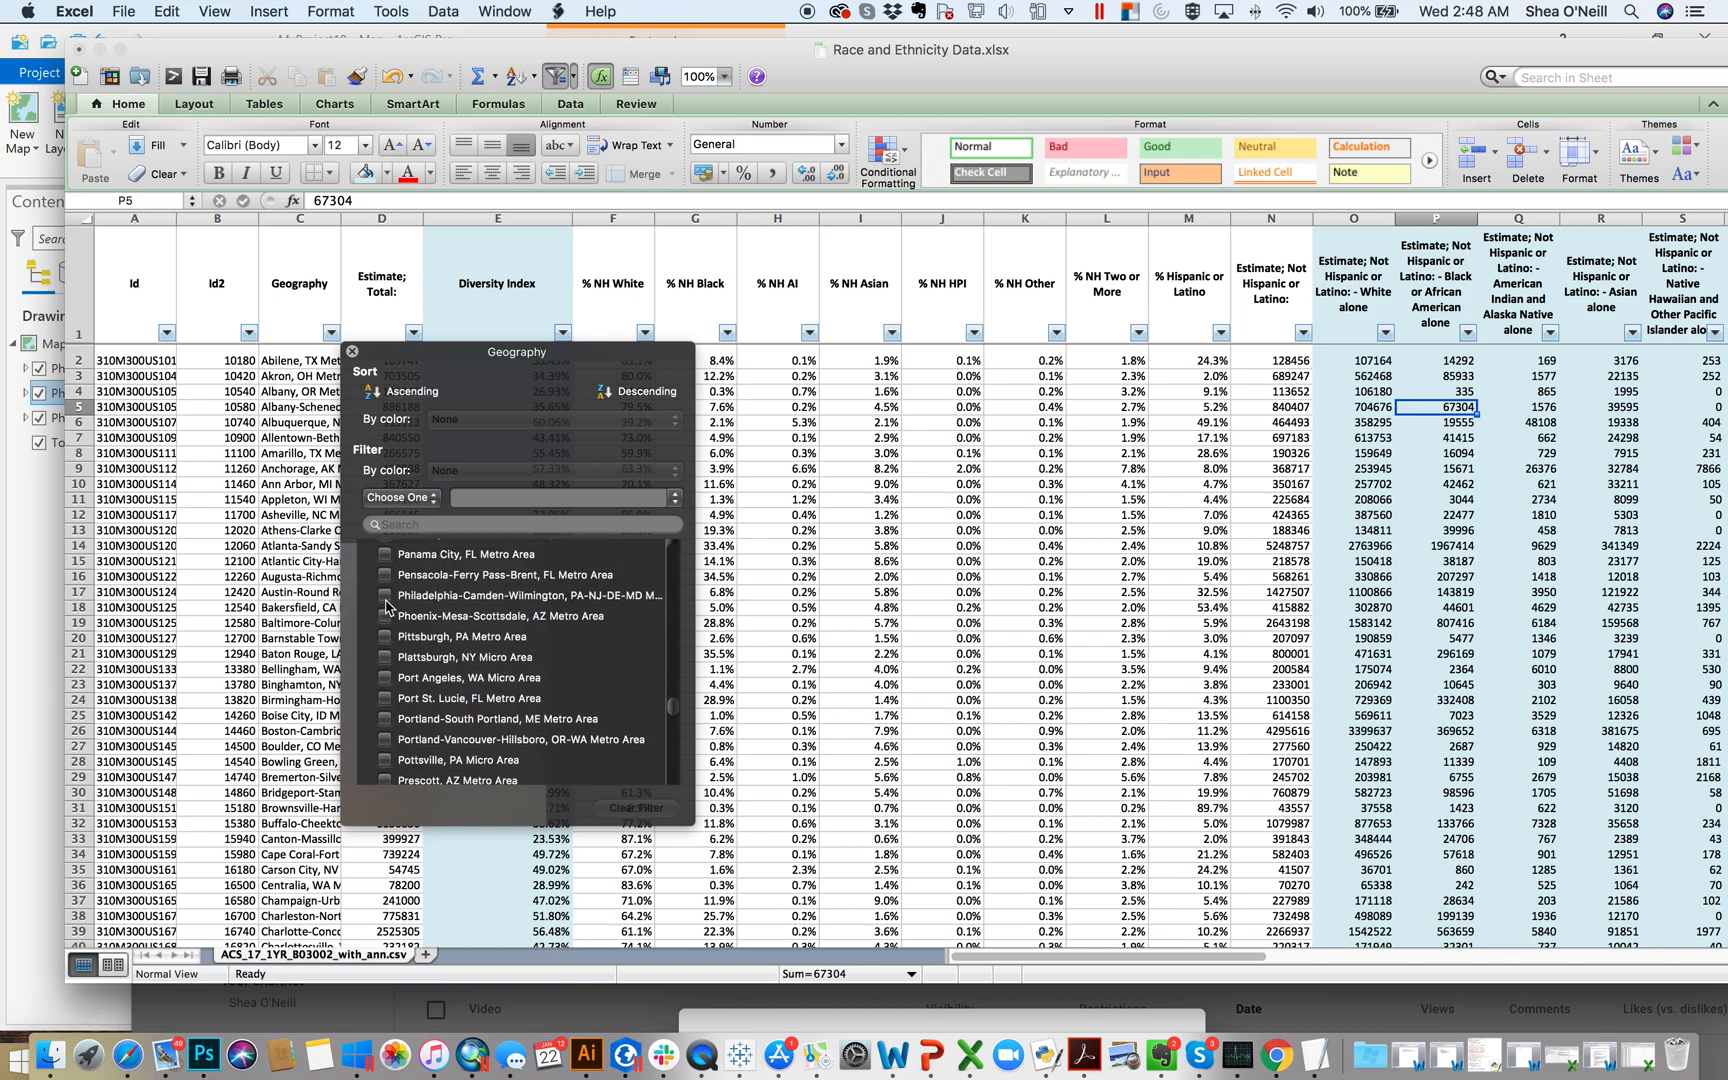
pyautogui.click(386, 798)
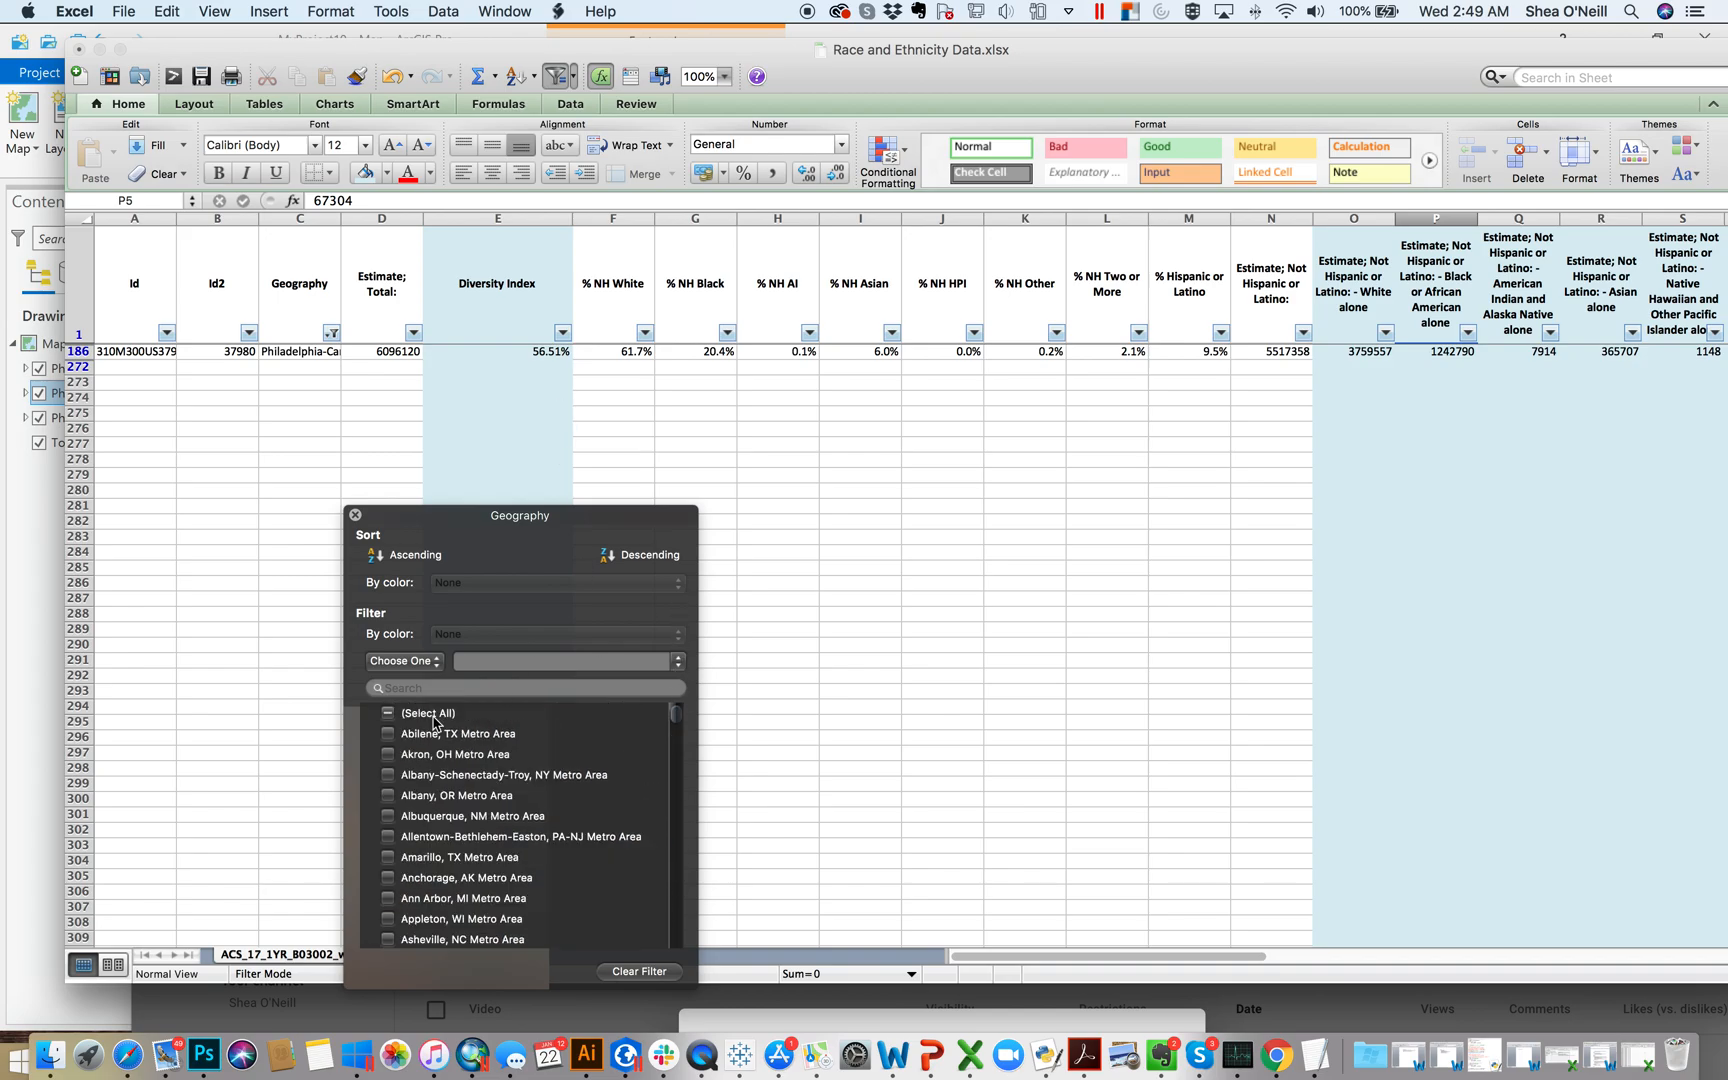
pyautogui.click(386, 714)
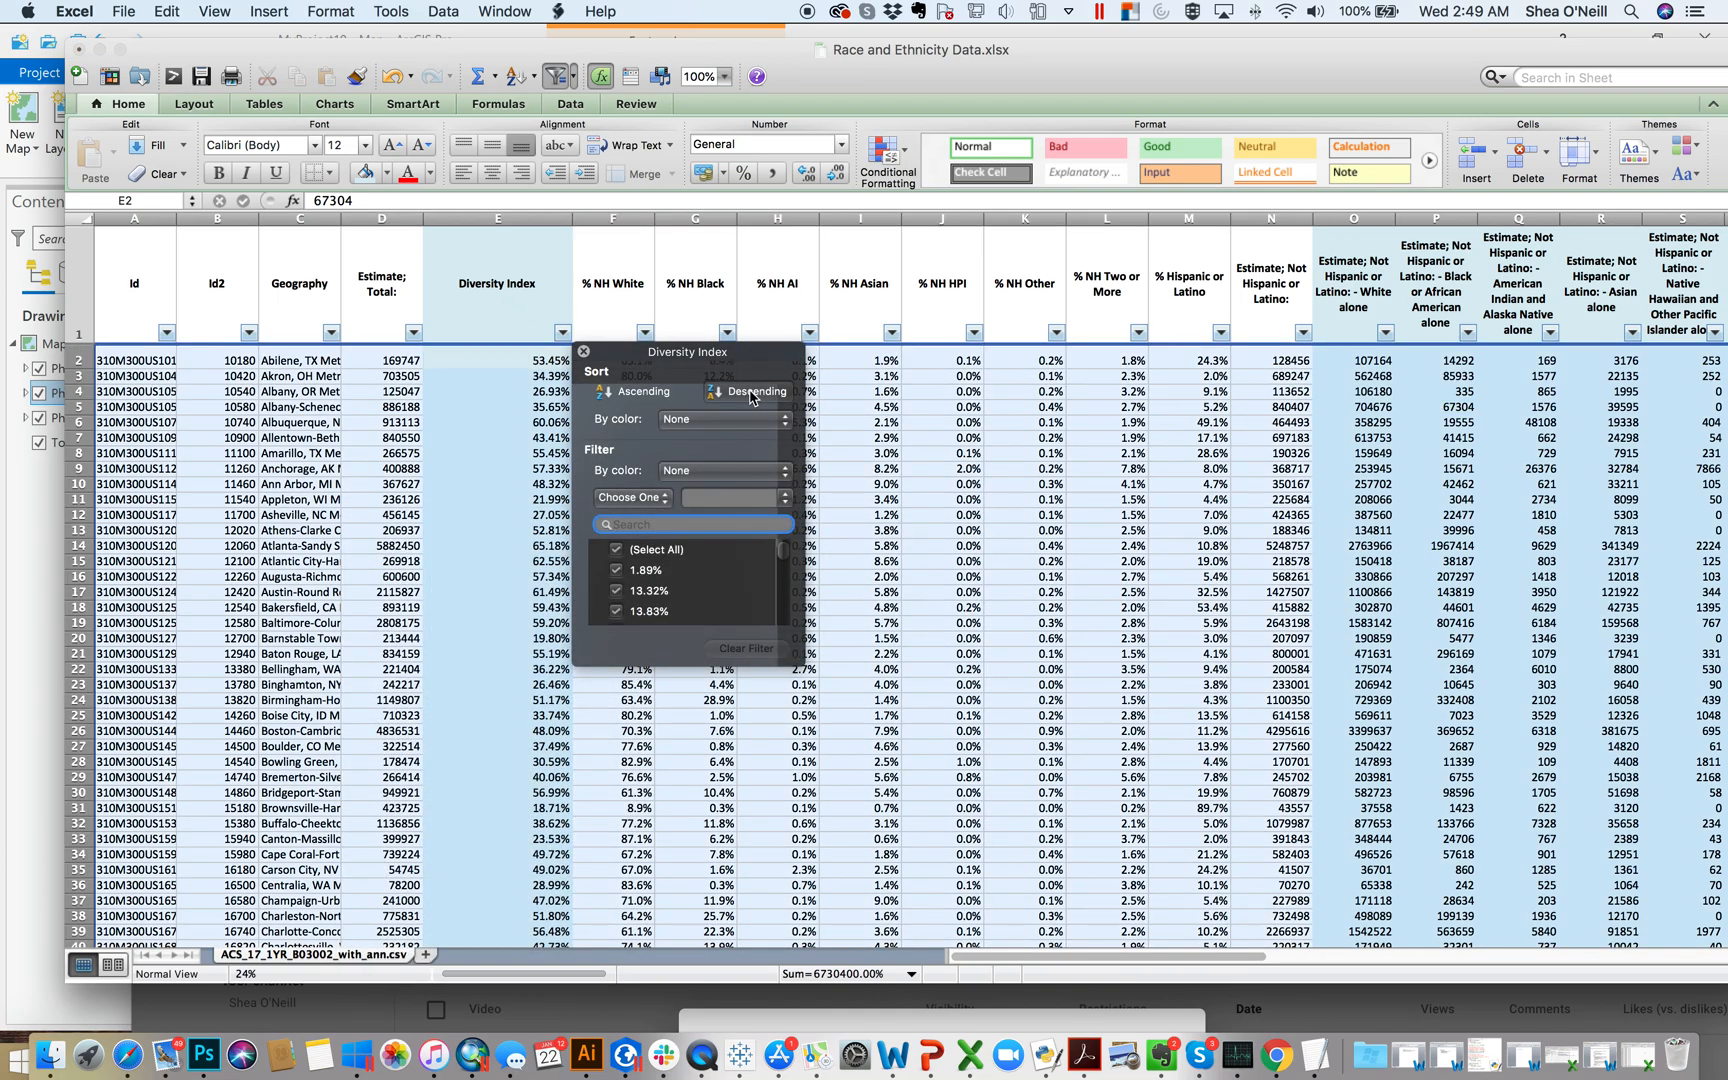
# Sort Diversity Index descending so Hilo, HI leads, then review down to the least diverse metros.
pyautogui.click(750, 392)
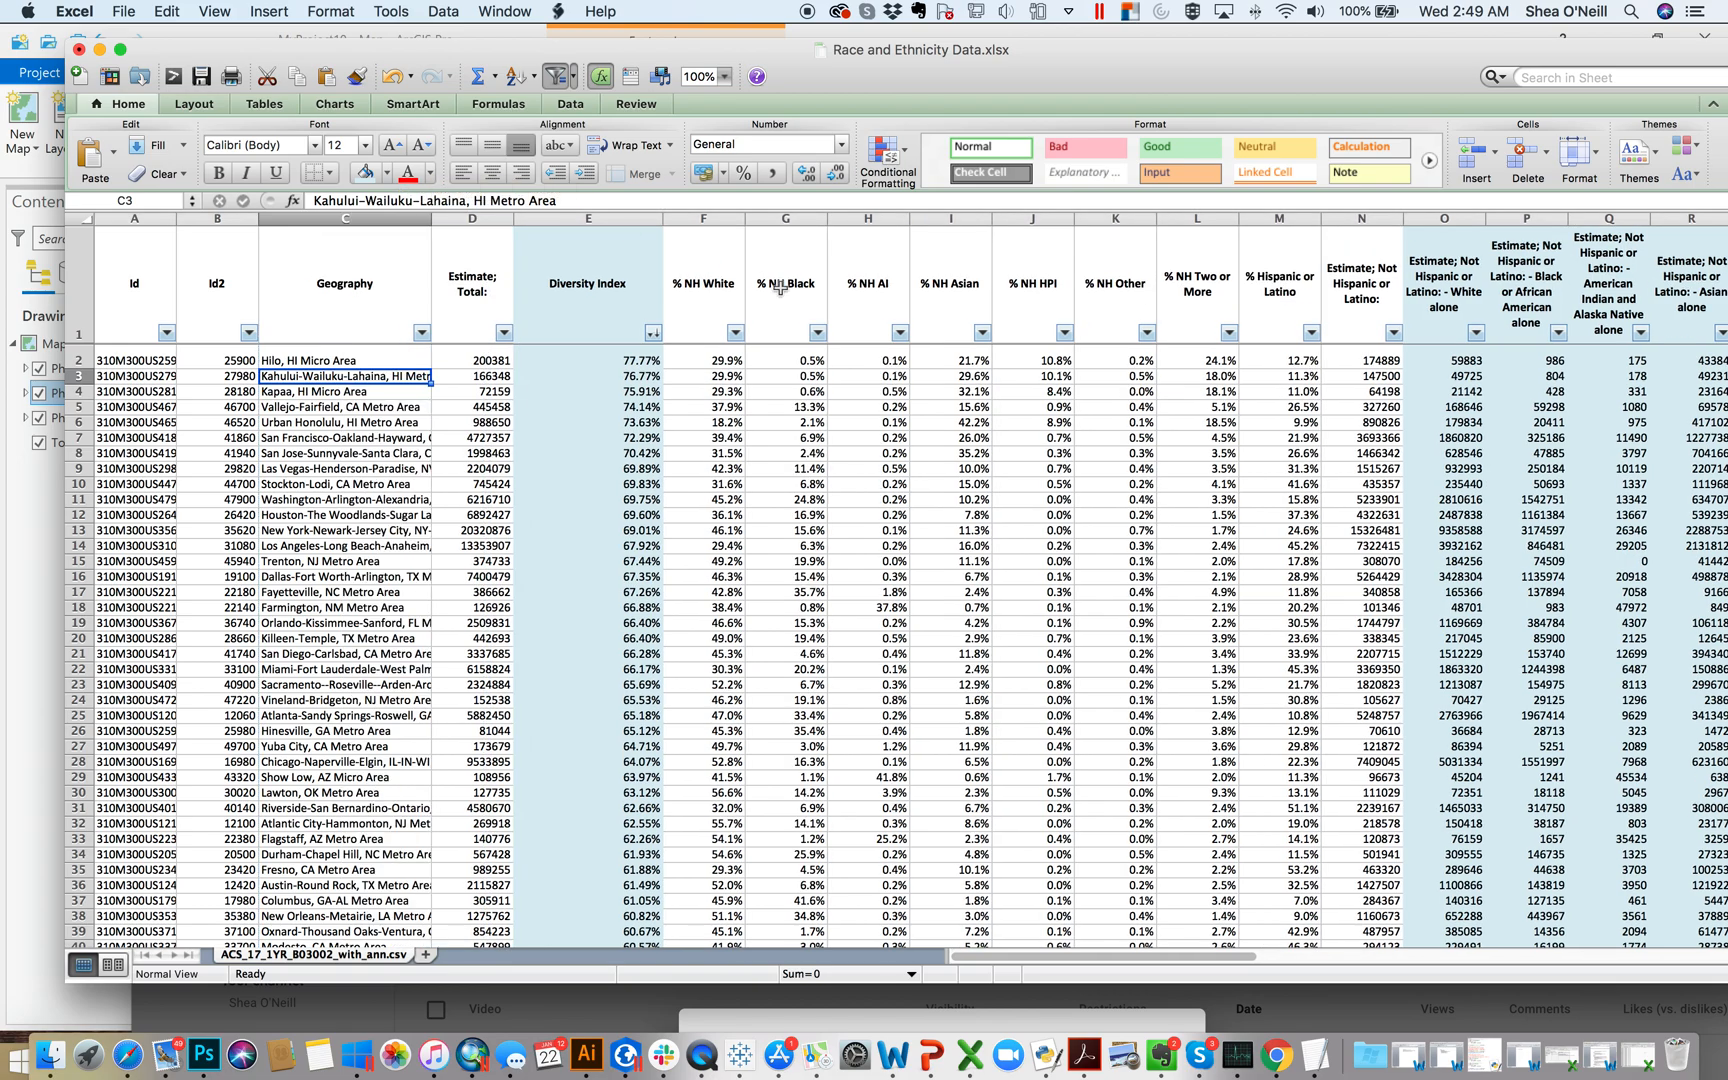
pyautogui.moveTo(394, 416)
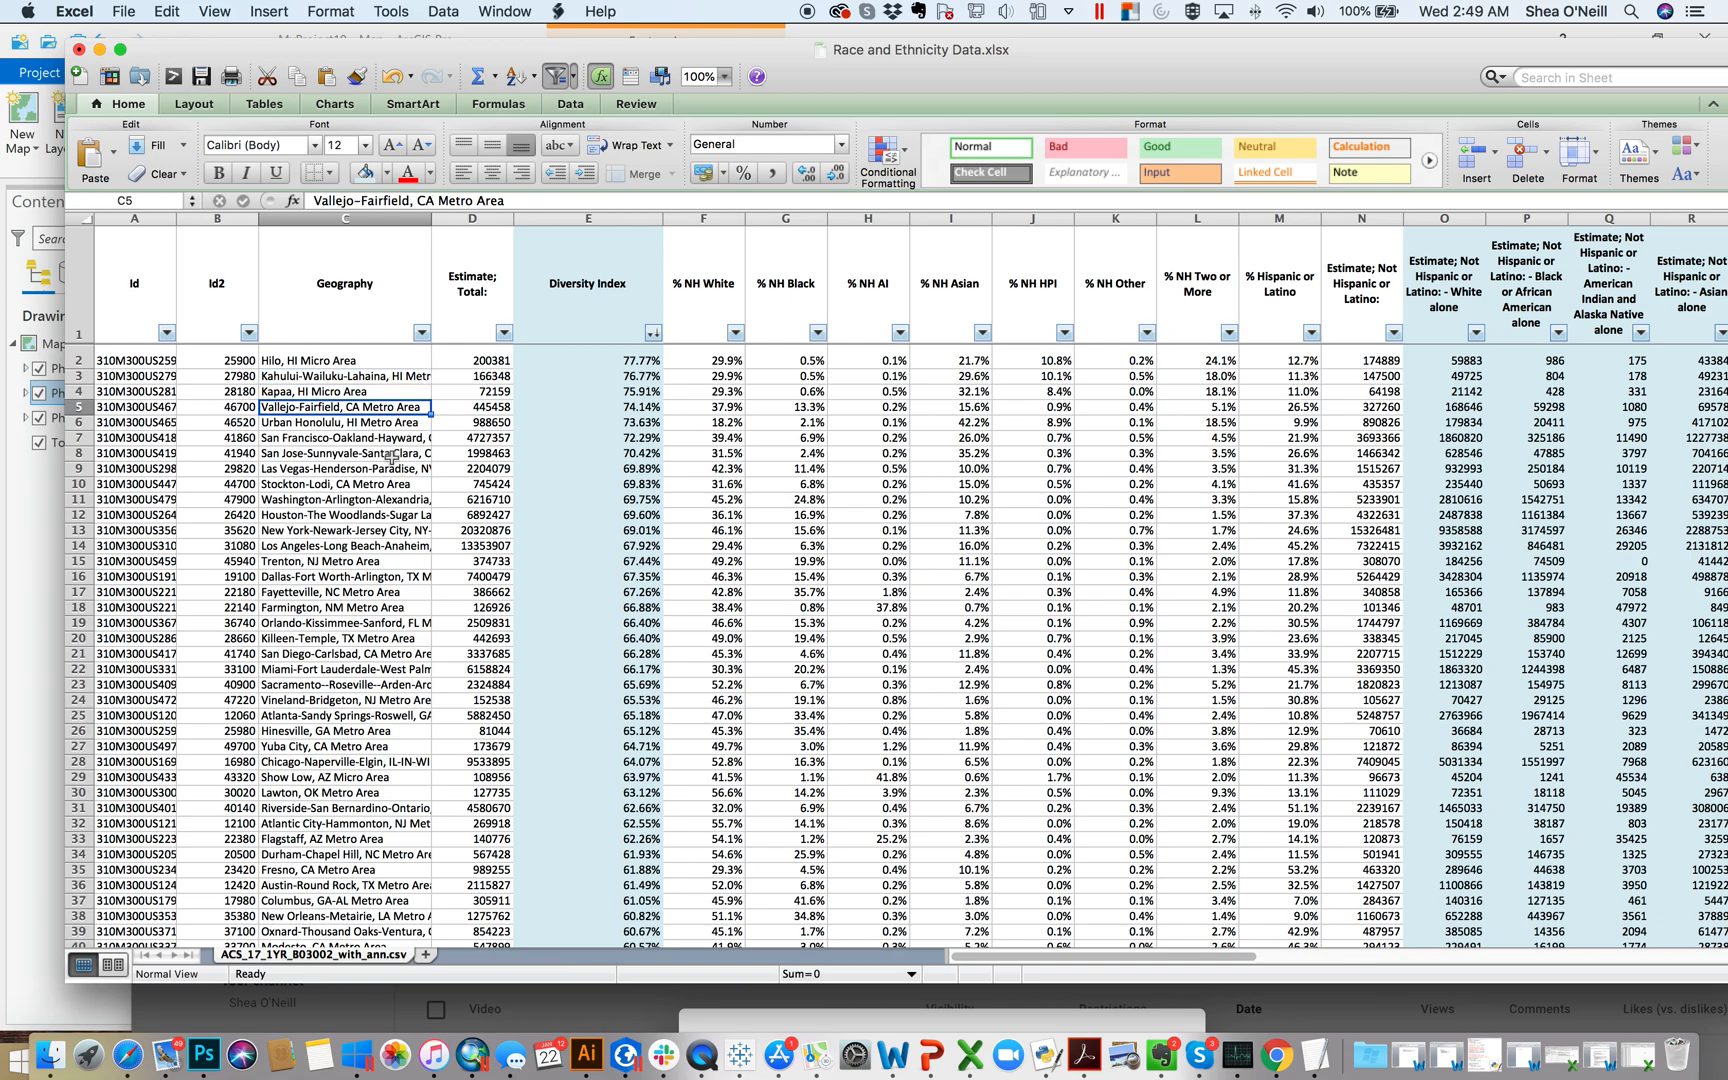
pyautogui.moveTo(684, 476)
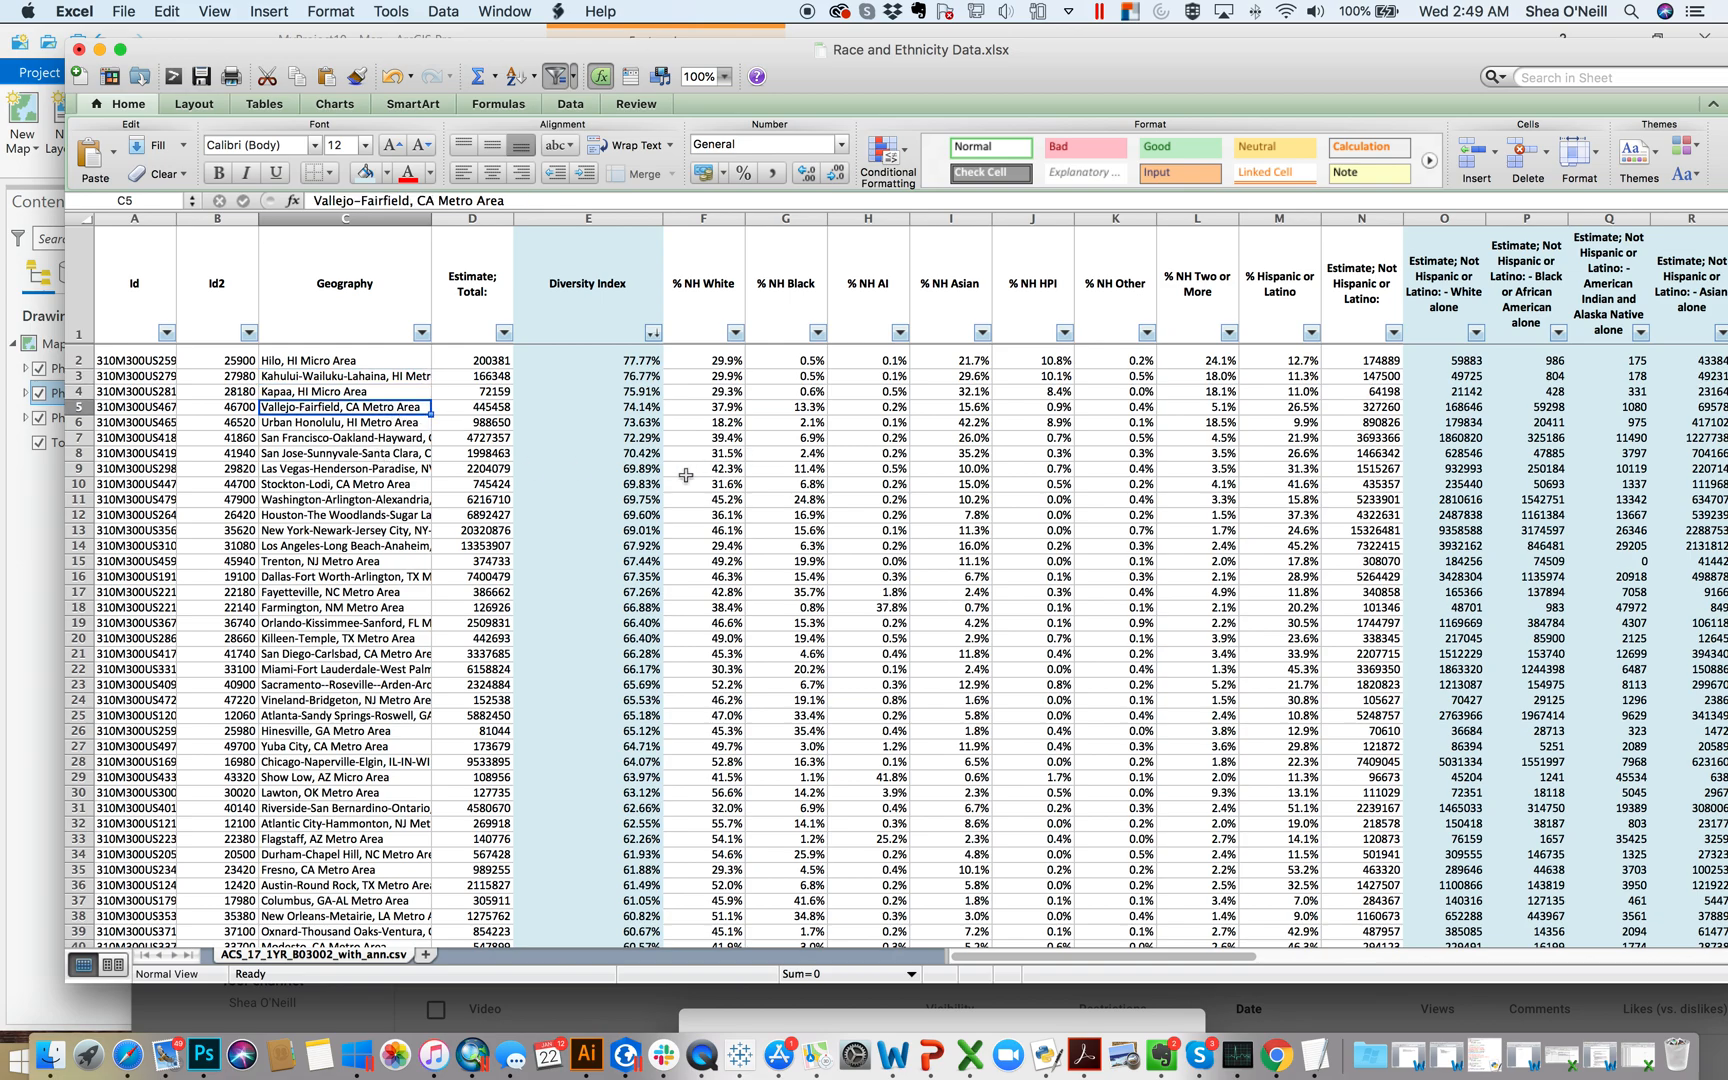
pyautogui.moveTo(626, 548)
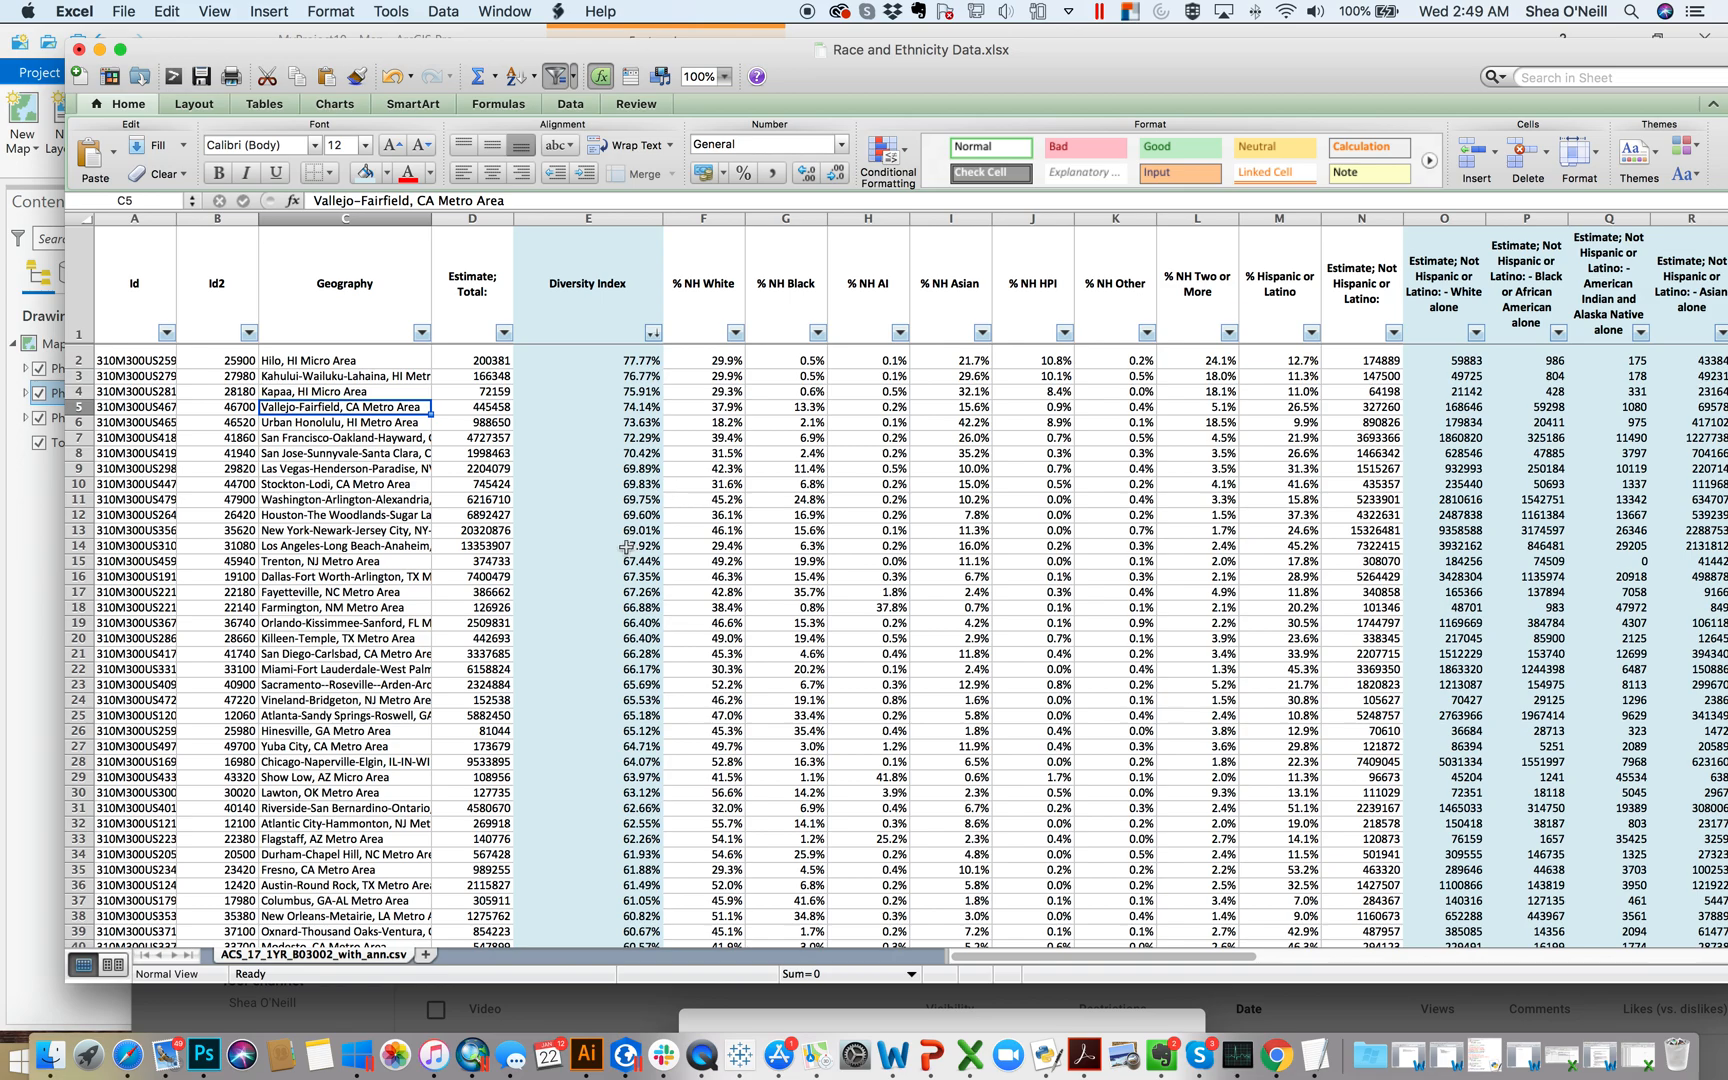
pyautogui.scroll(-3)
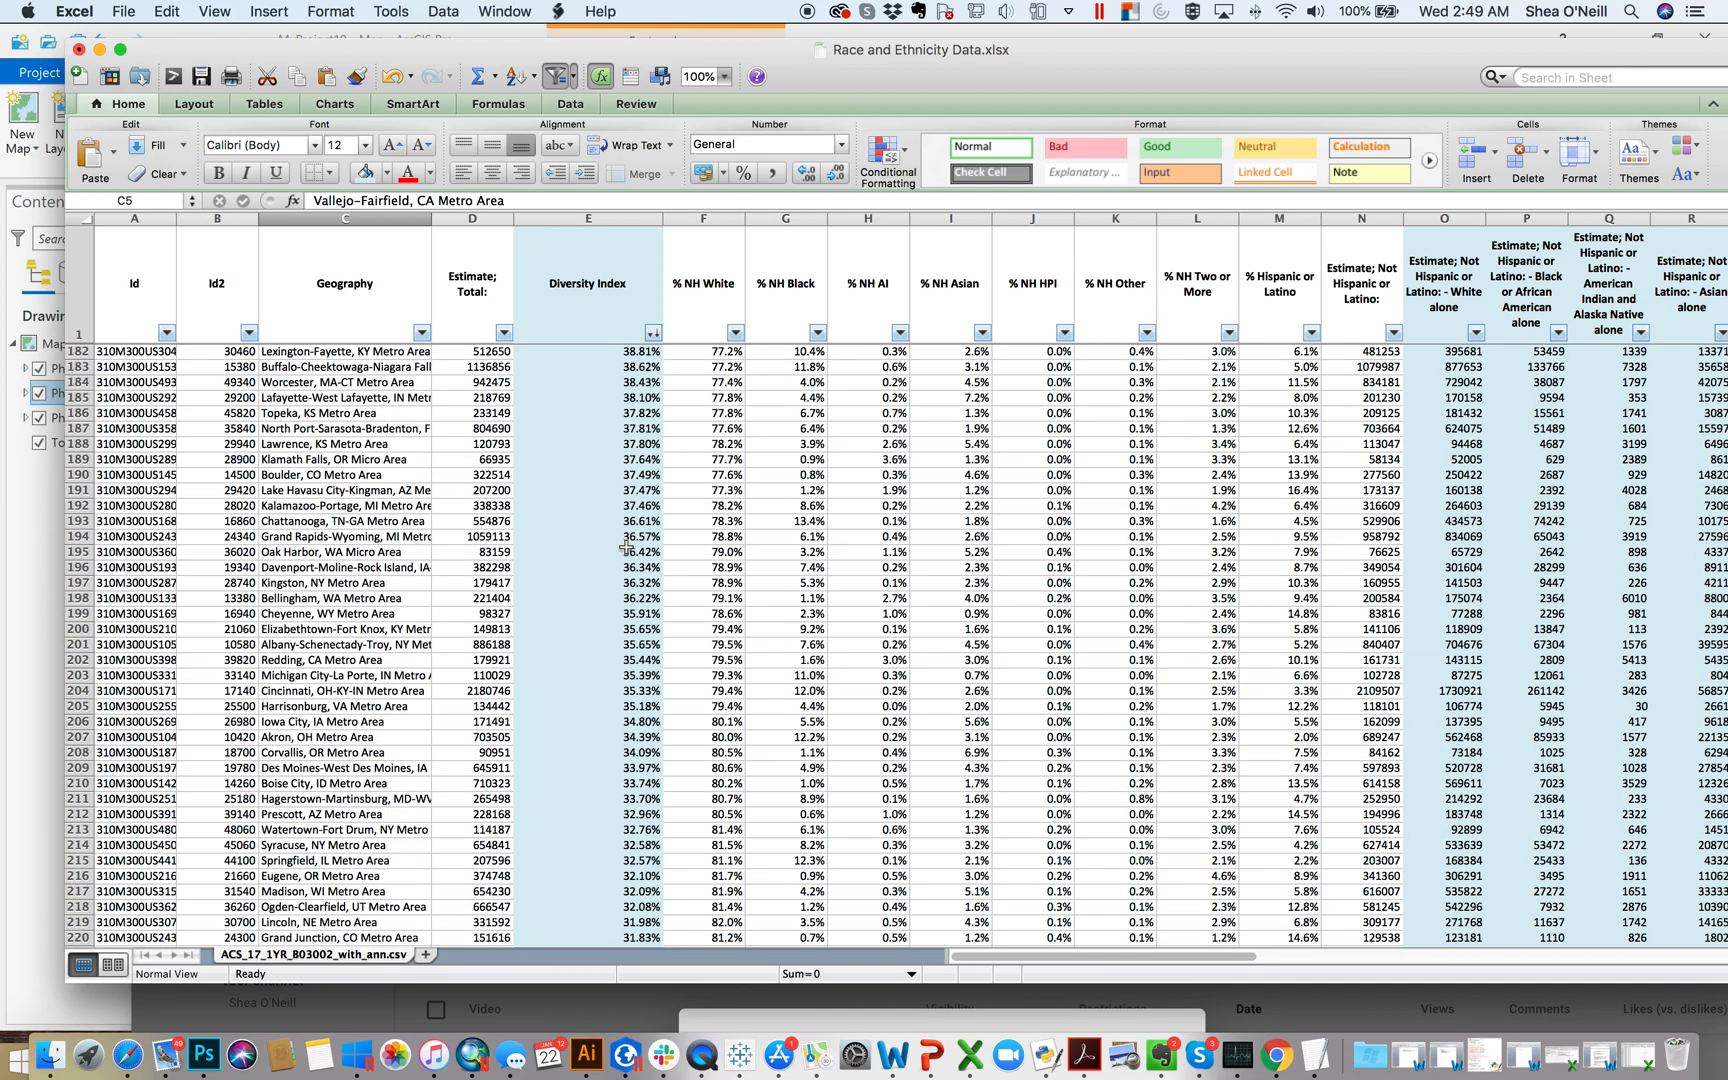
pyautogui.scroll(-3)
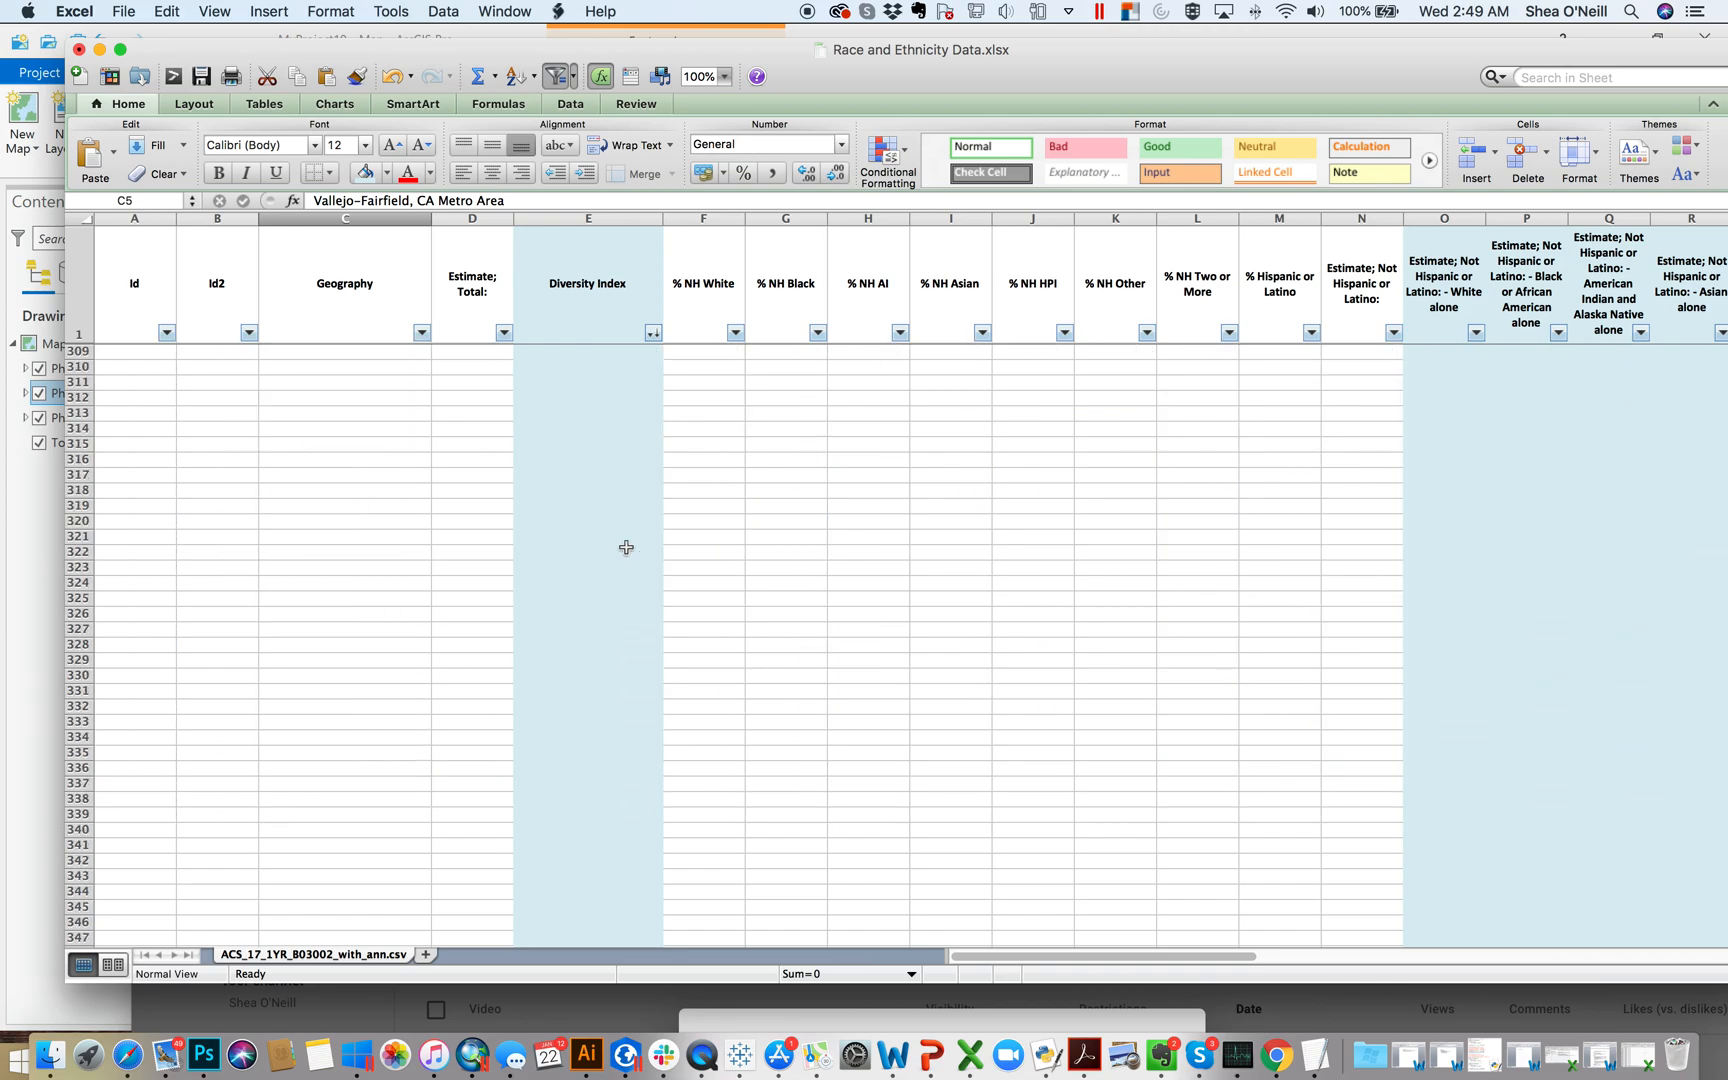
pyautogui.scroll(-3)
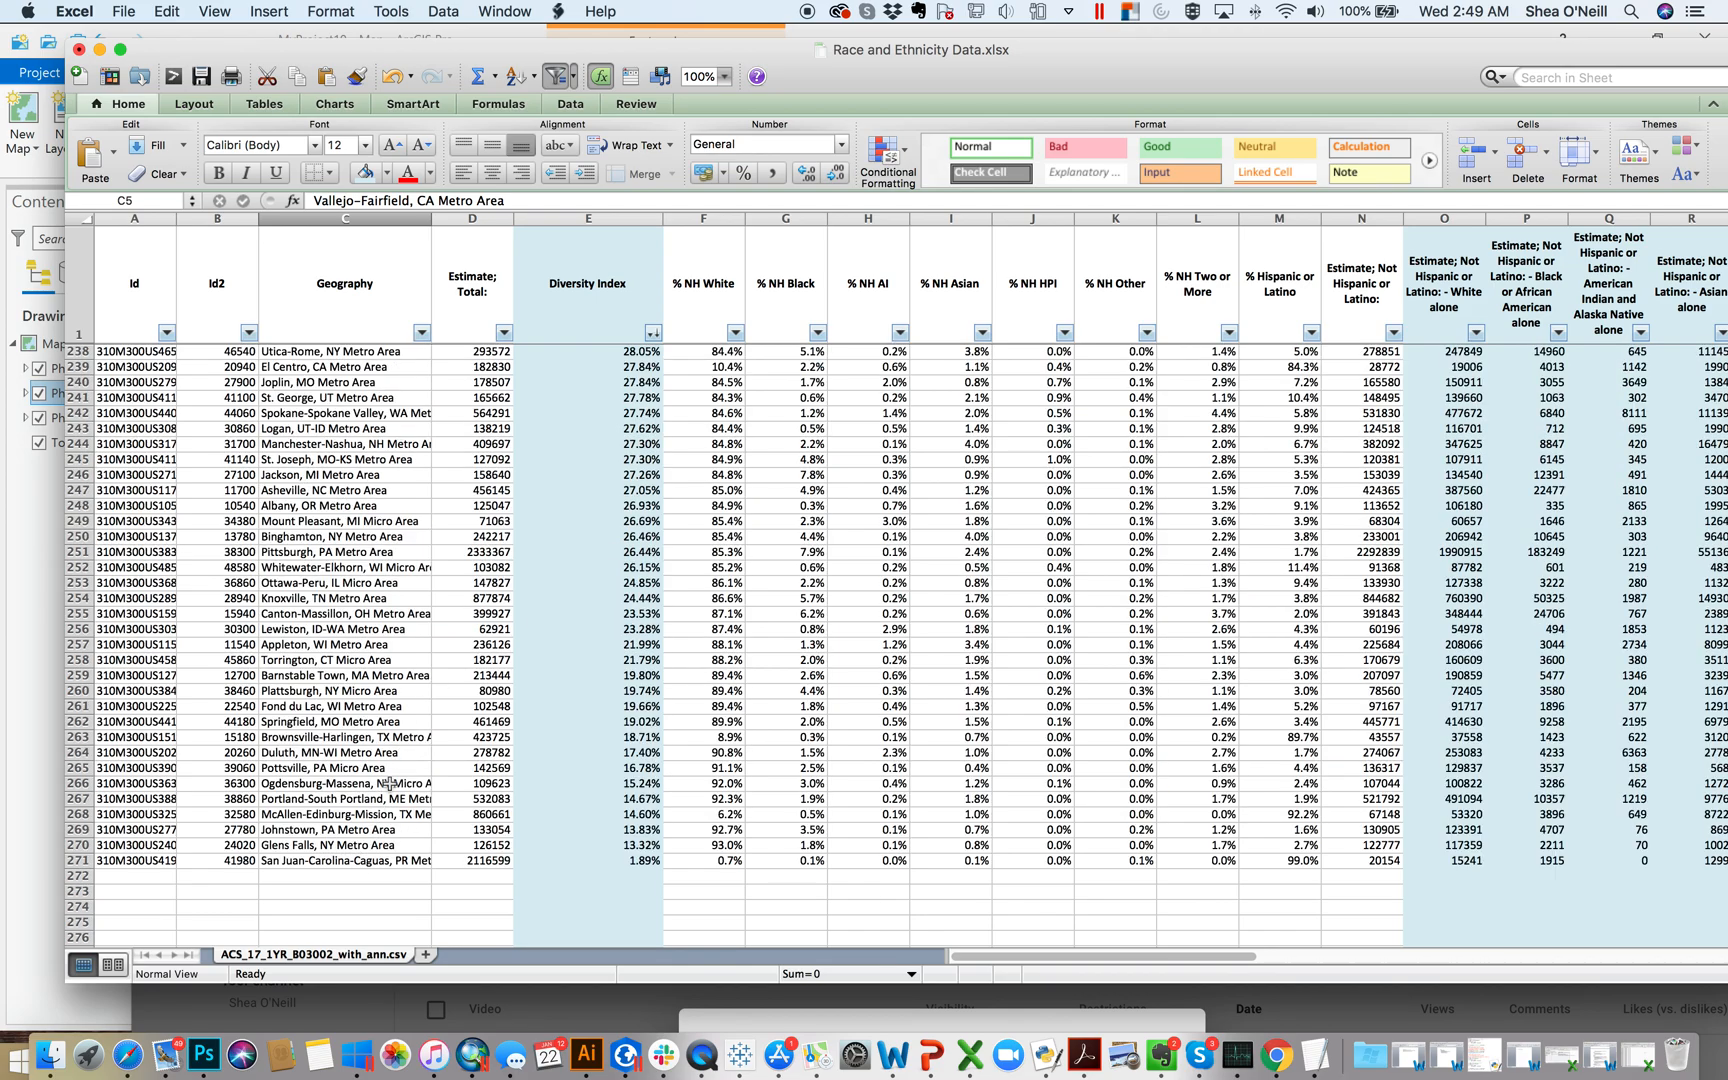
pyautogui.moveTo(584, 574)
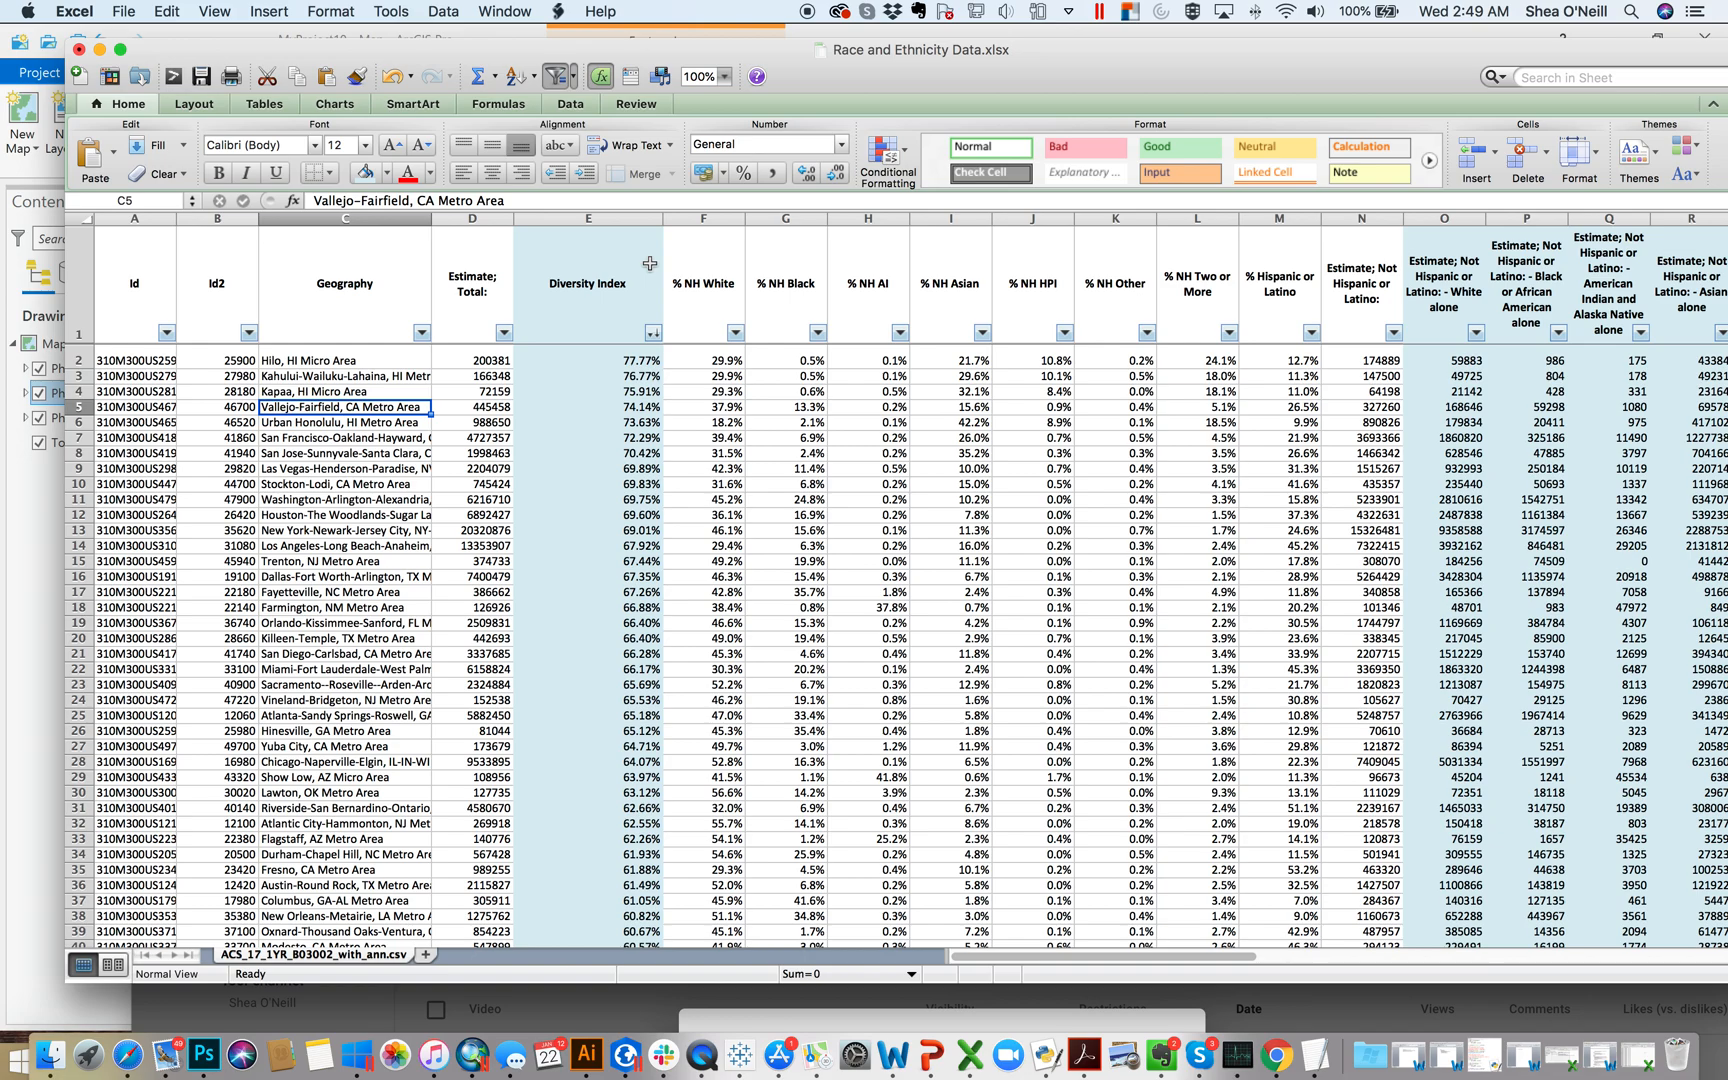
# Sort Geography ascending so Abilene, TX comes first, and widen the Estimate Total column.
pyautogui.click(420, 332)
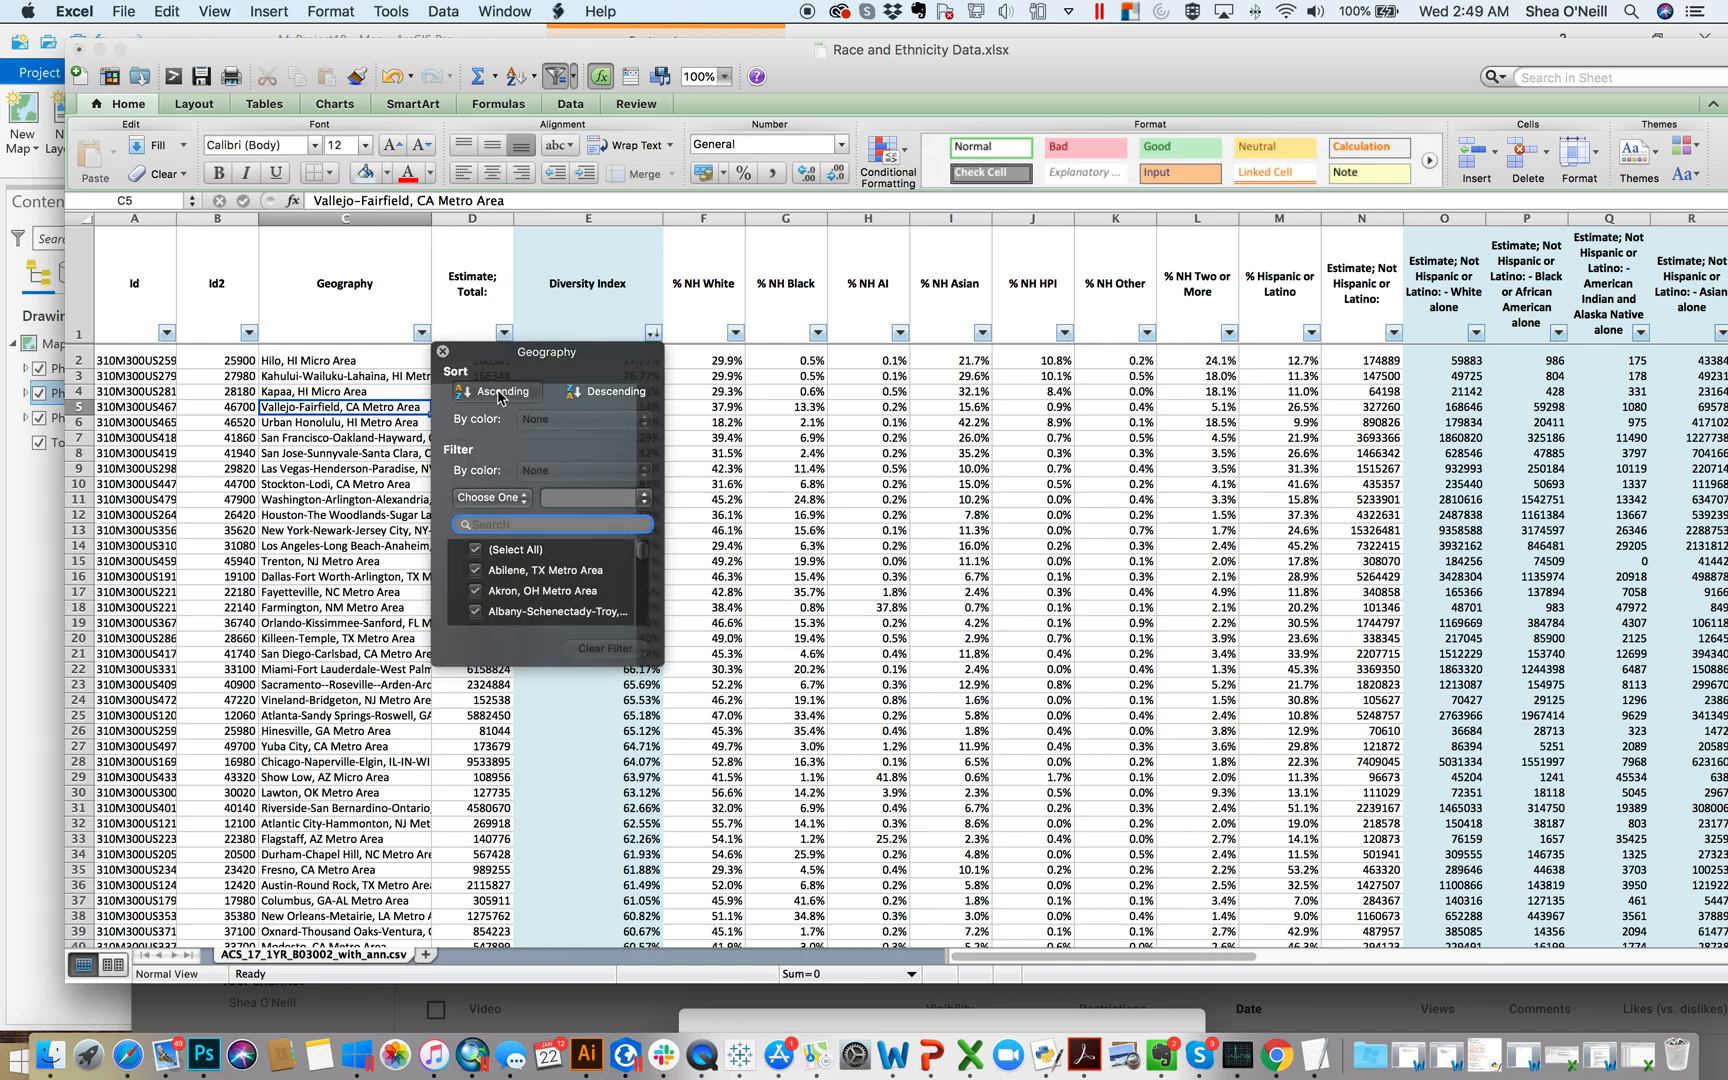
pyautogui.click(496, 392)
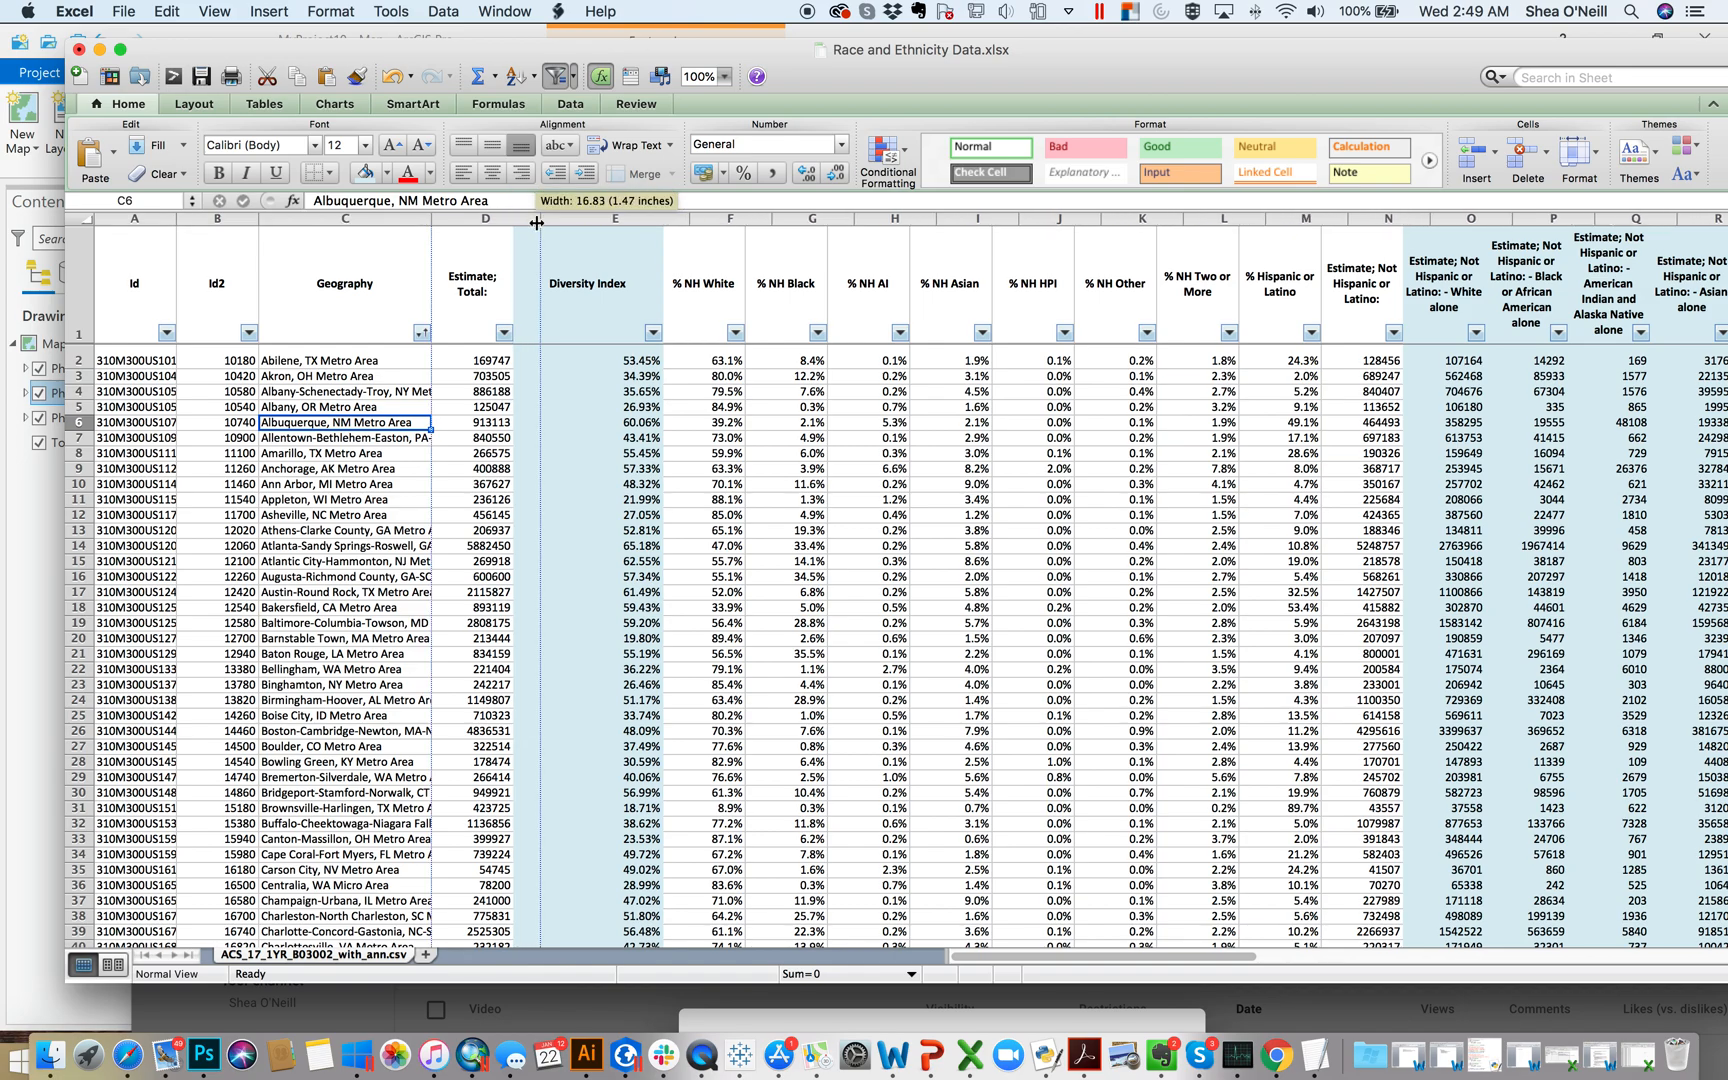
pyautogui.moveTo(536, 220); pyautogui.dragTo(514, 220)
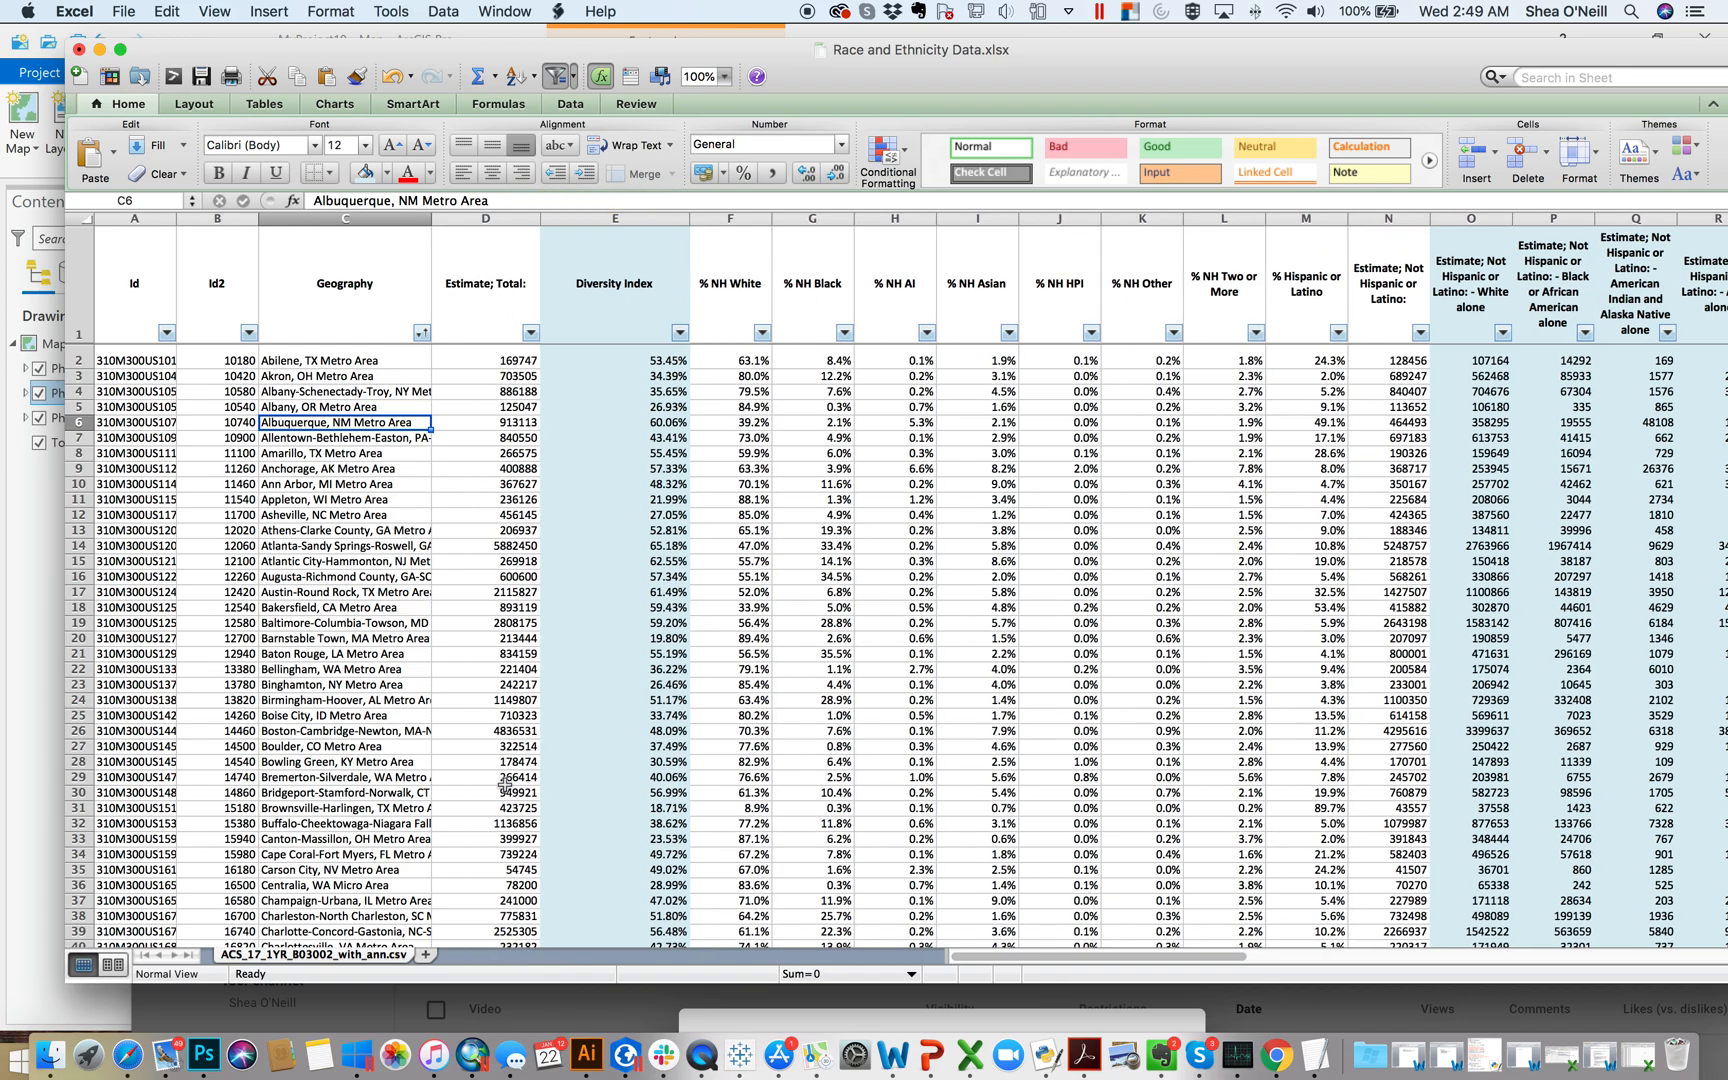
pyautogui.moveTo(1642, 1058)
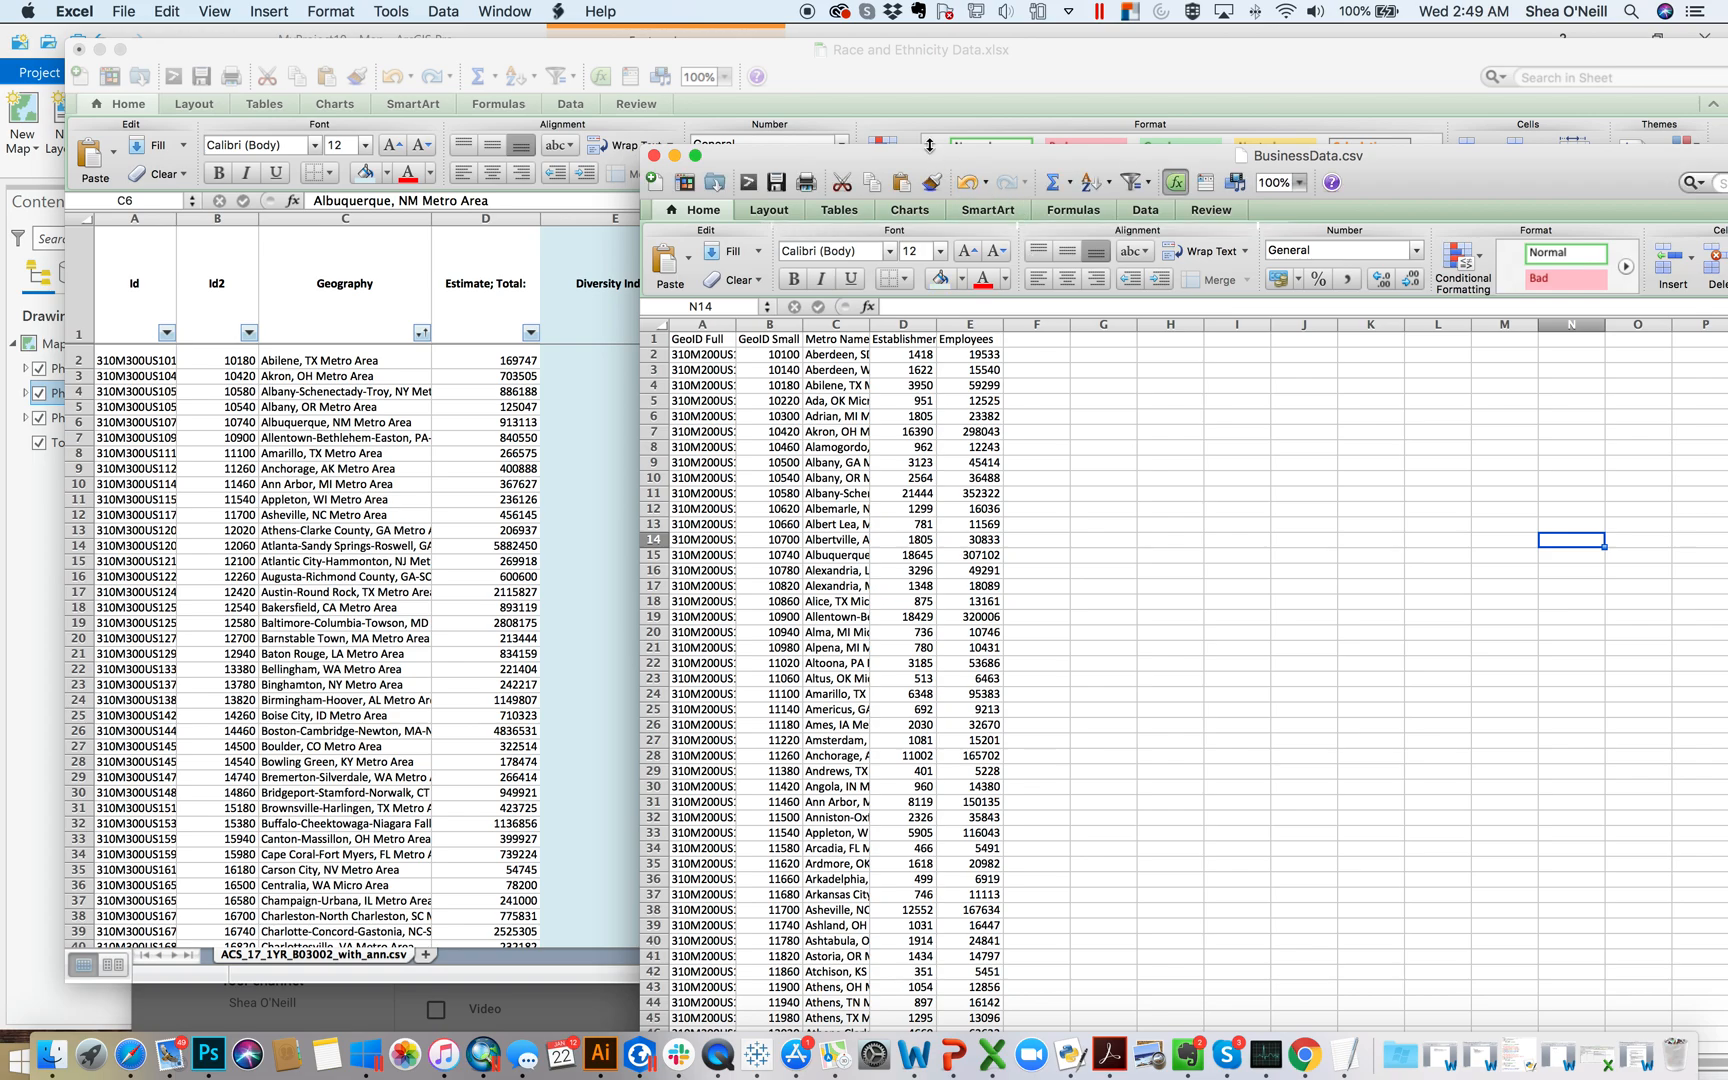
# Widen column C for full metro names and auto-fit the Establishments column.
pyautogui.click(902, 338)
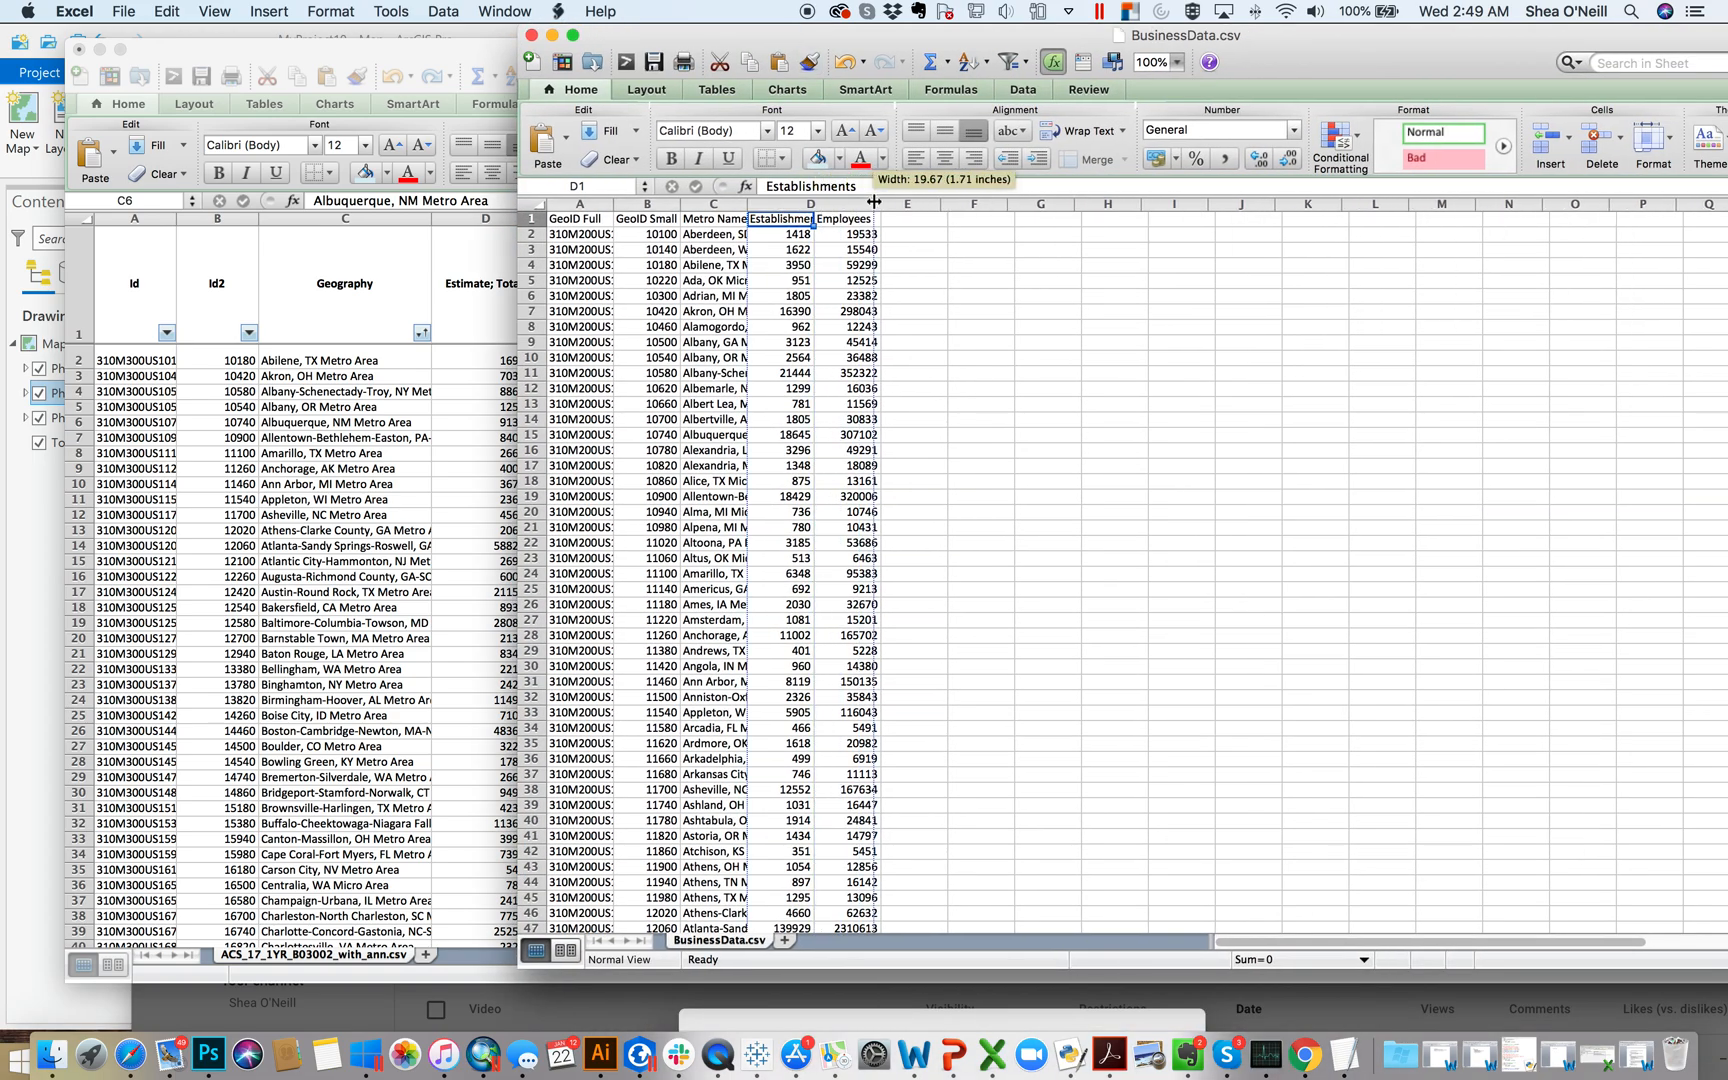
pyautogui.click(810, 202)
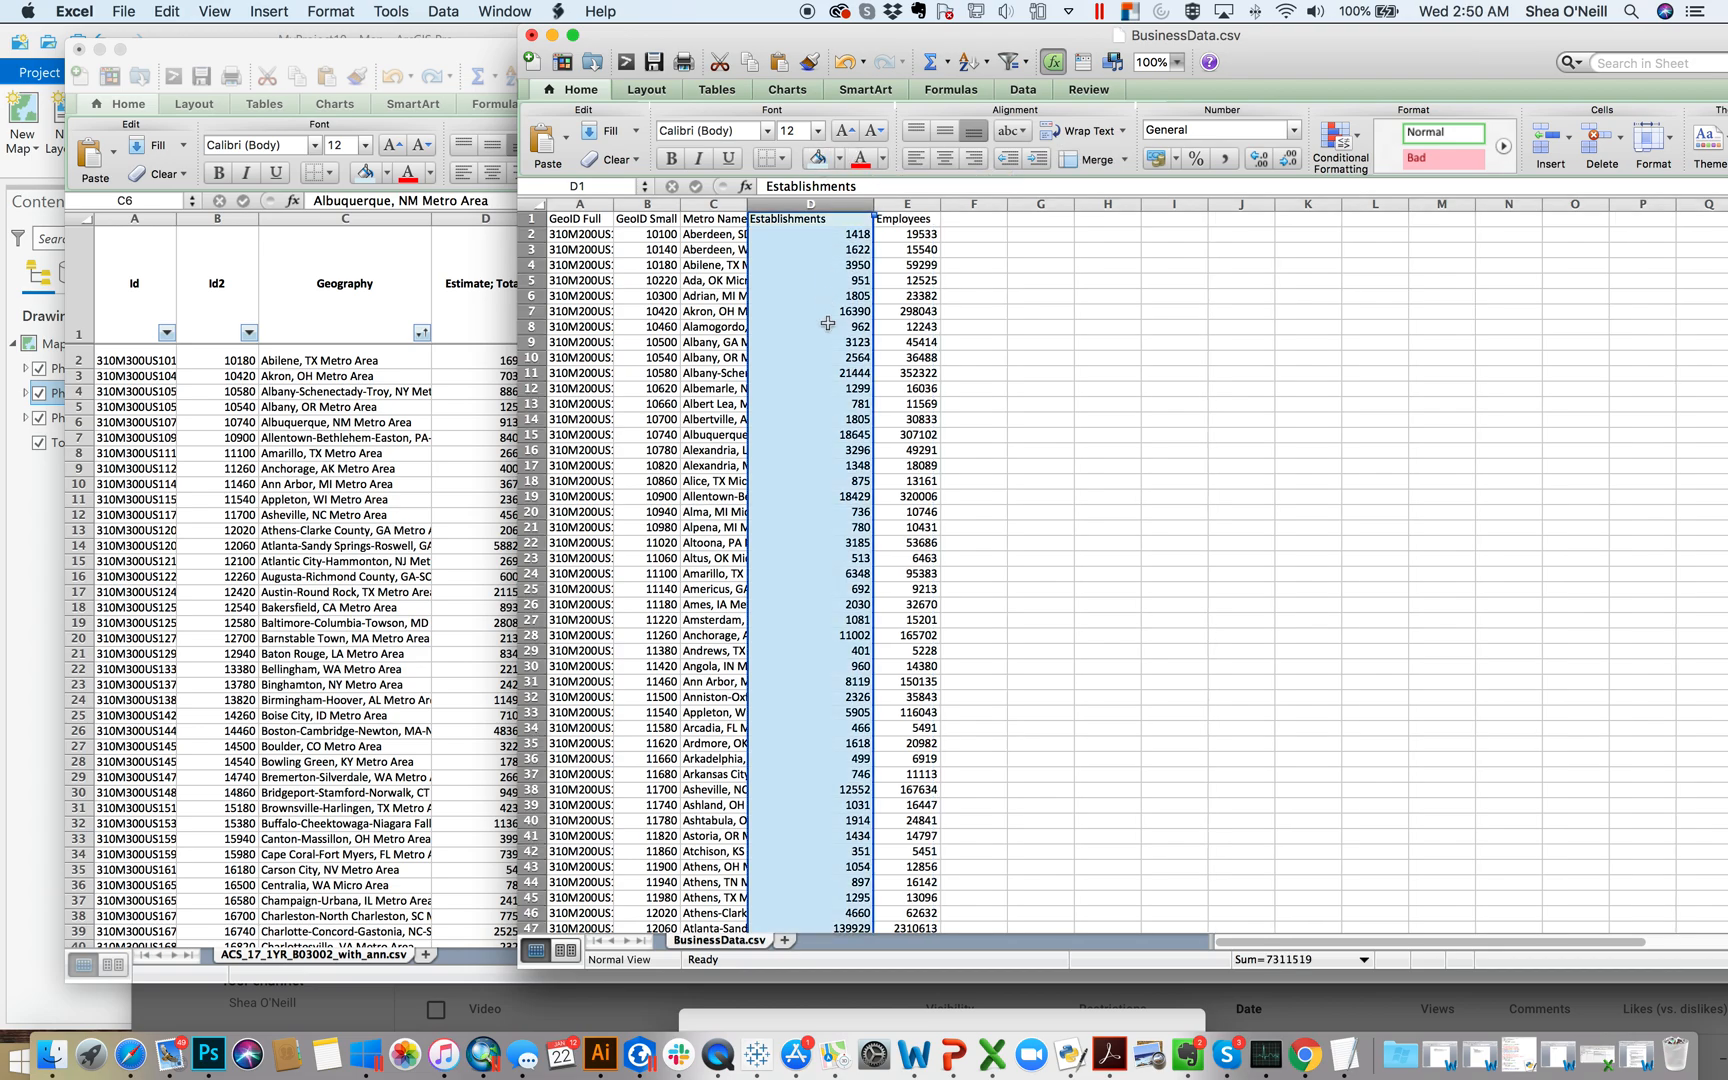
pyautogui.click(856, 326)
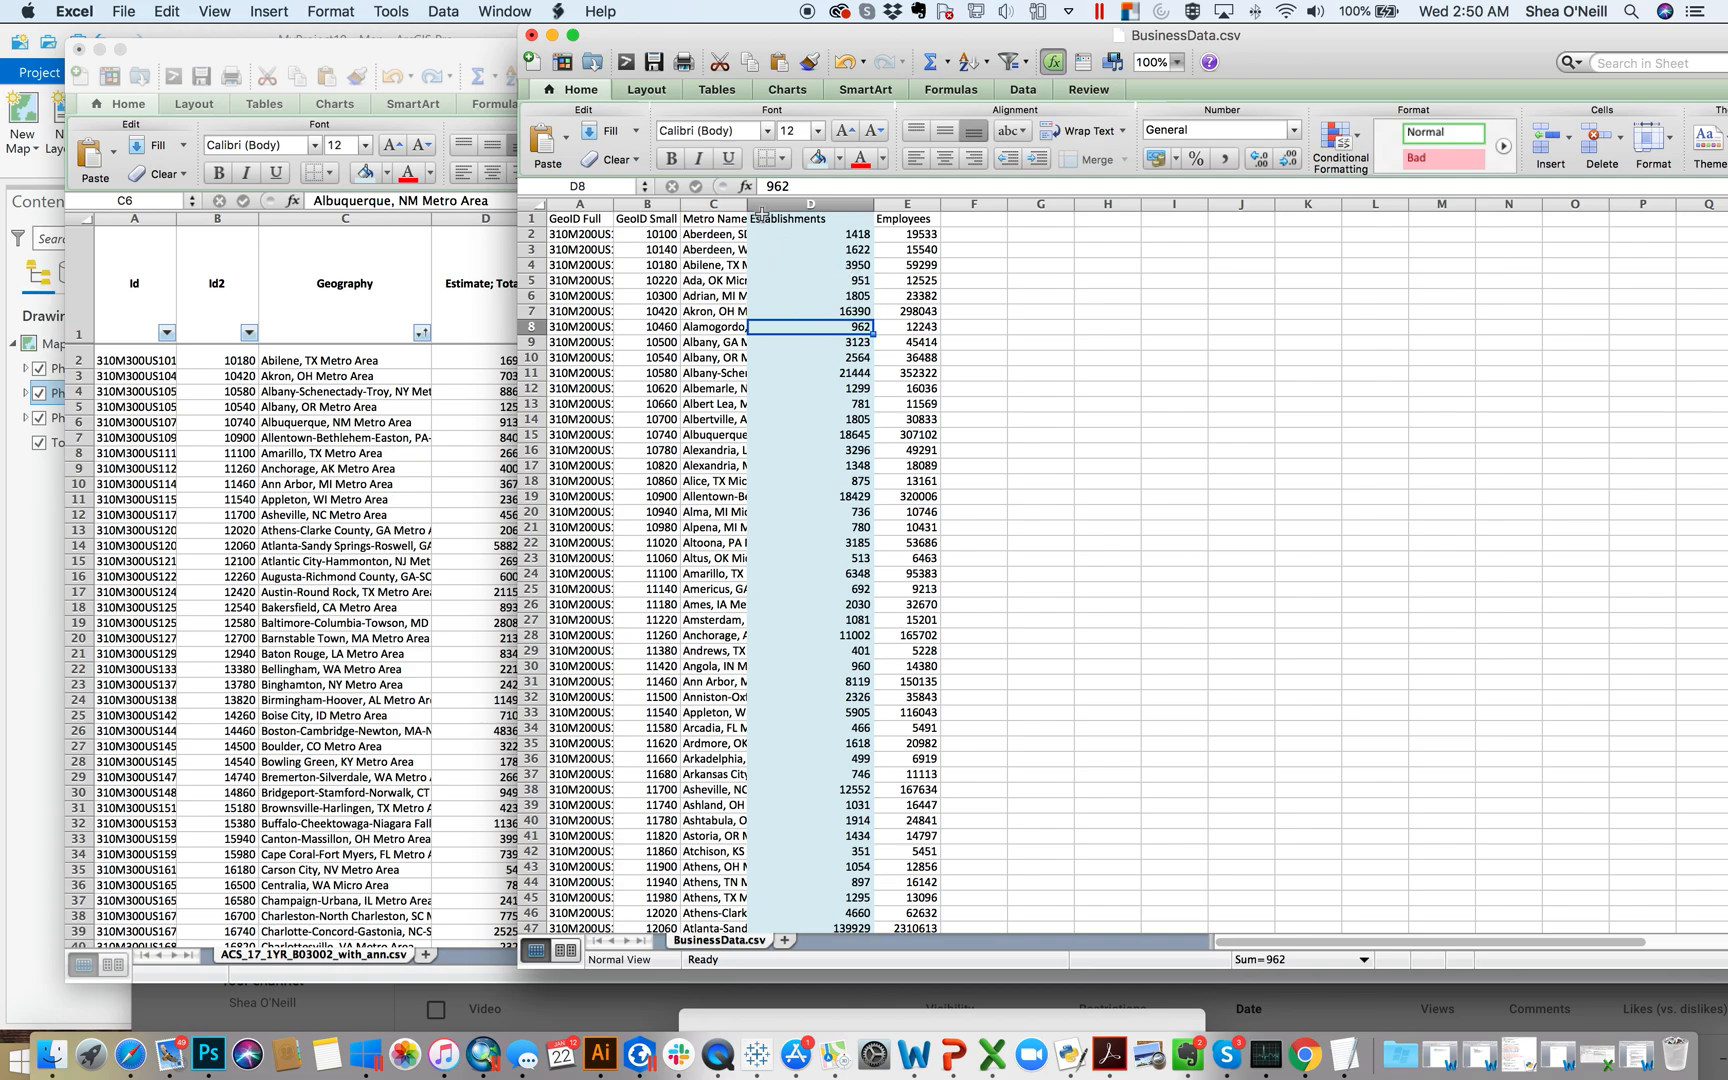
pyautogui.moveTo(762, 208); pyautogui.dragTo(814, 208)
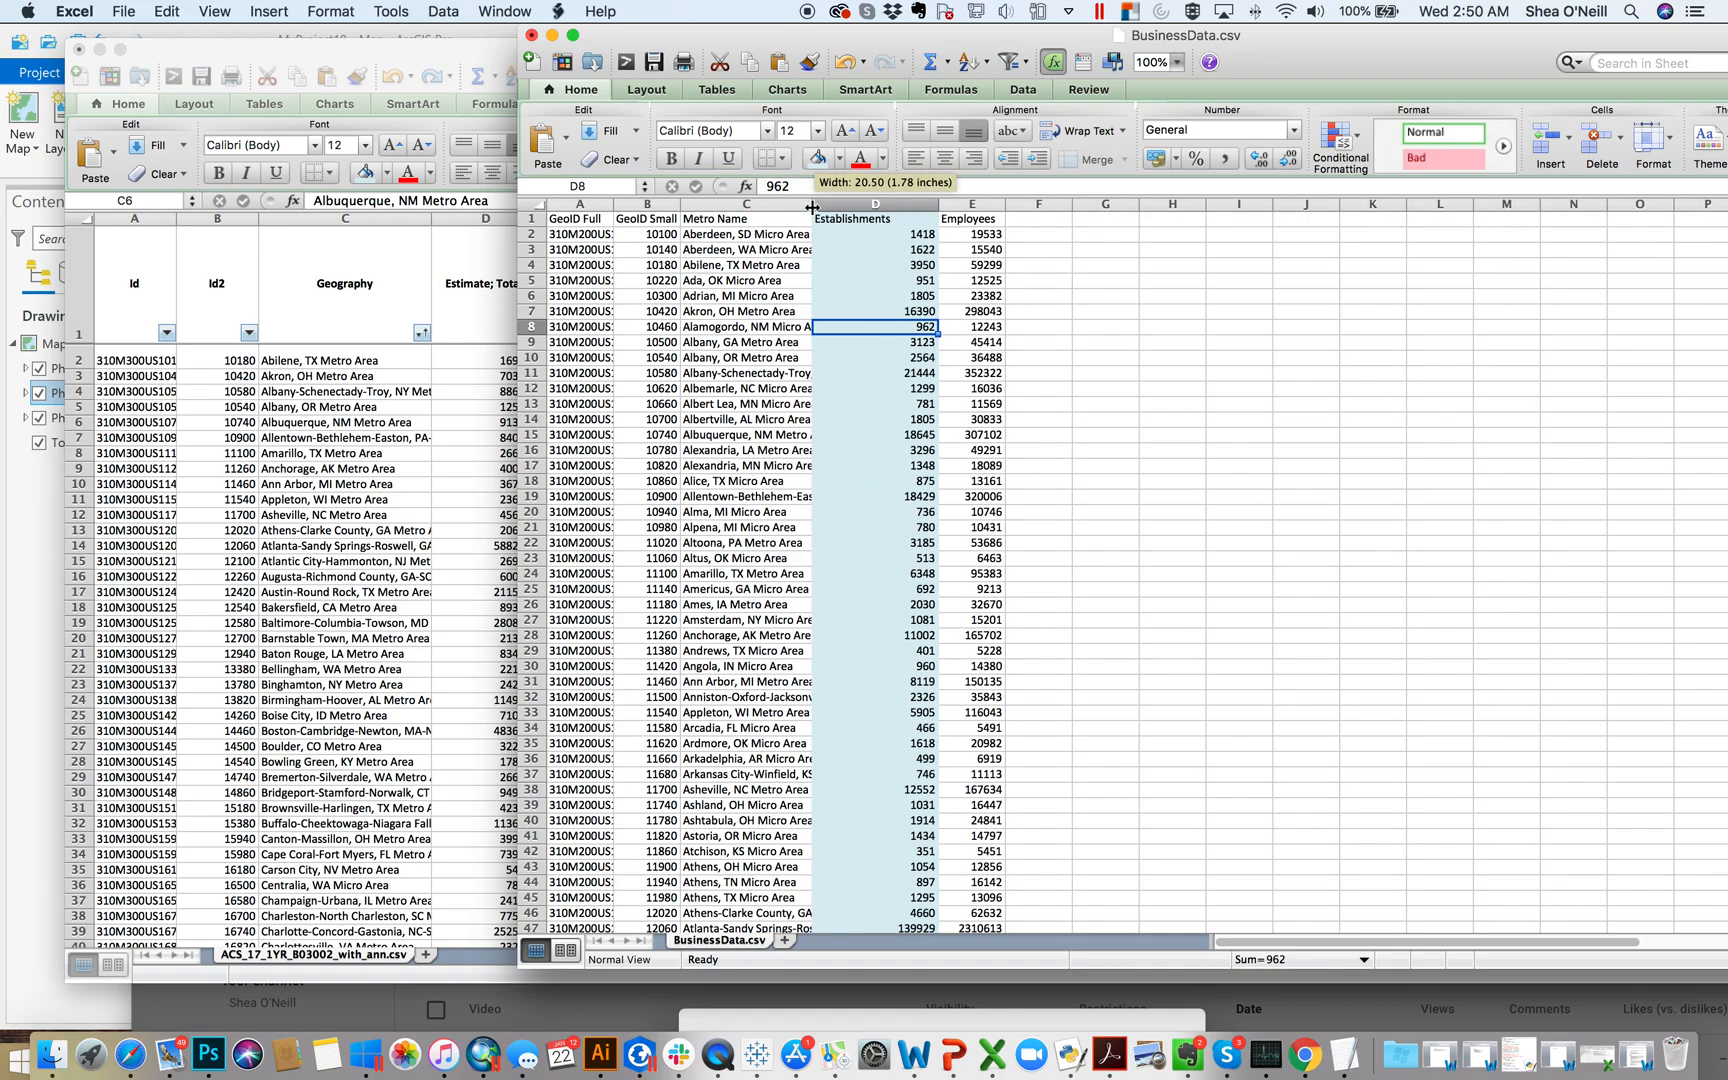
pyautogui.click(744, 234)
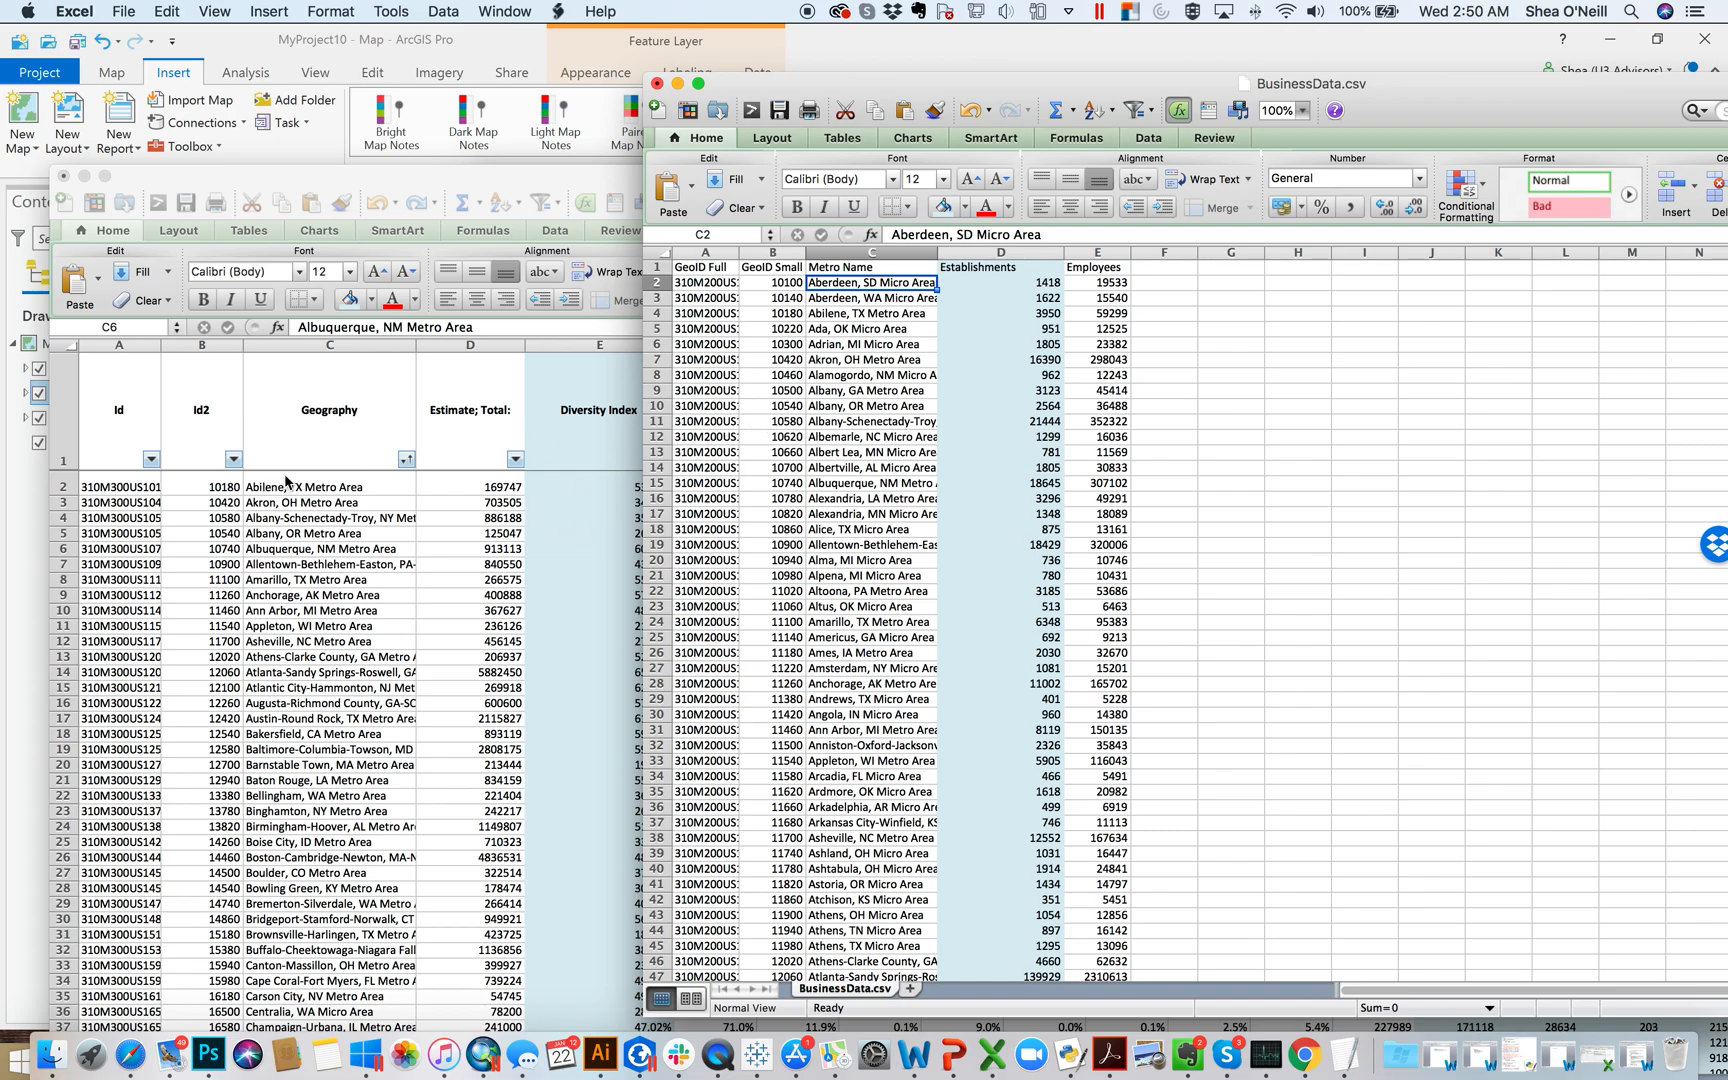
pyautogui.moveTo(870, 496)
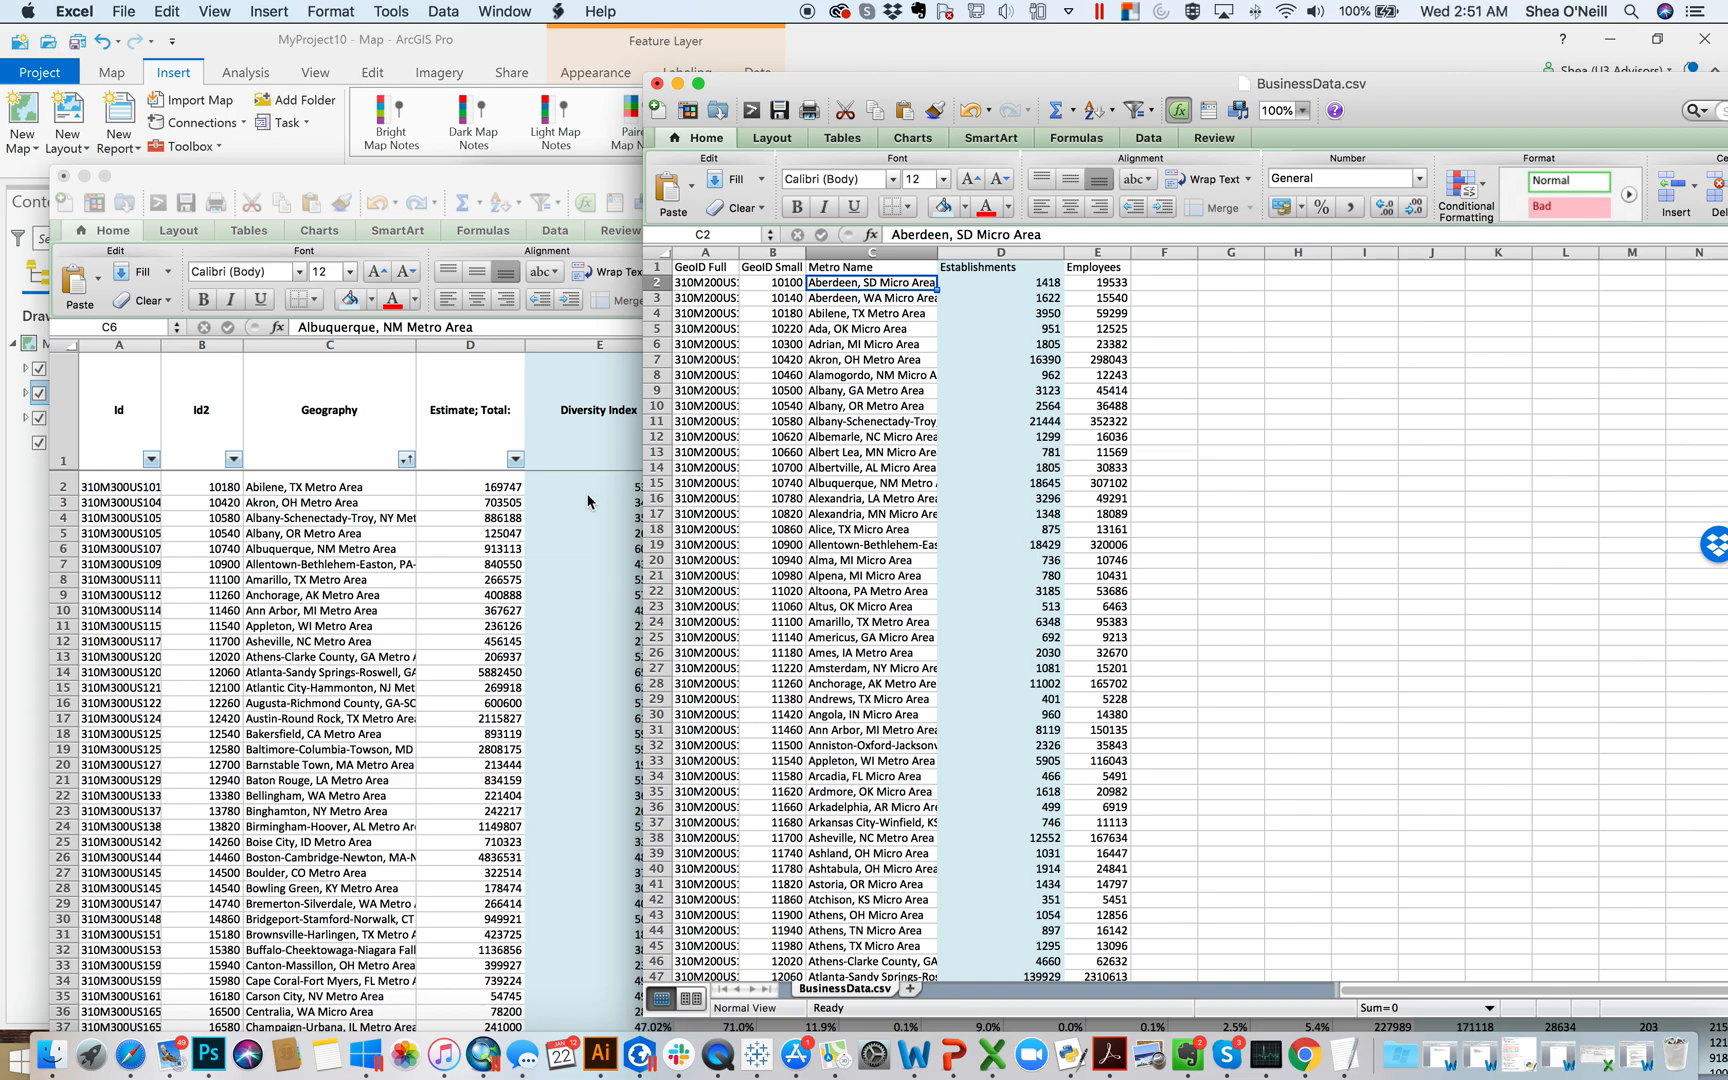
pyautogui.moveTo(1176, 344)
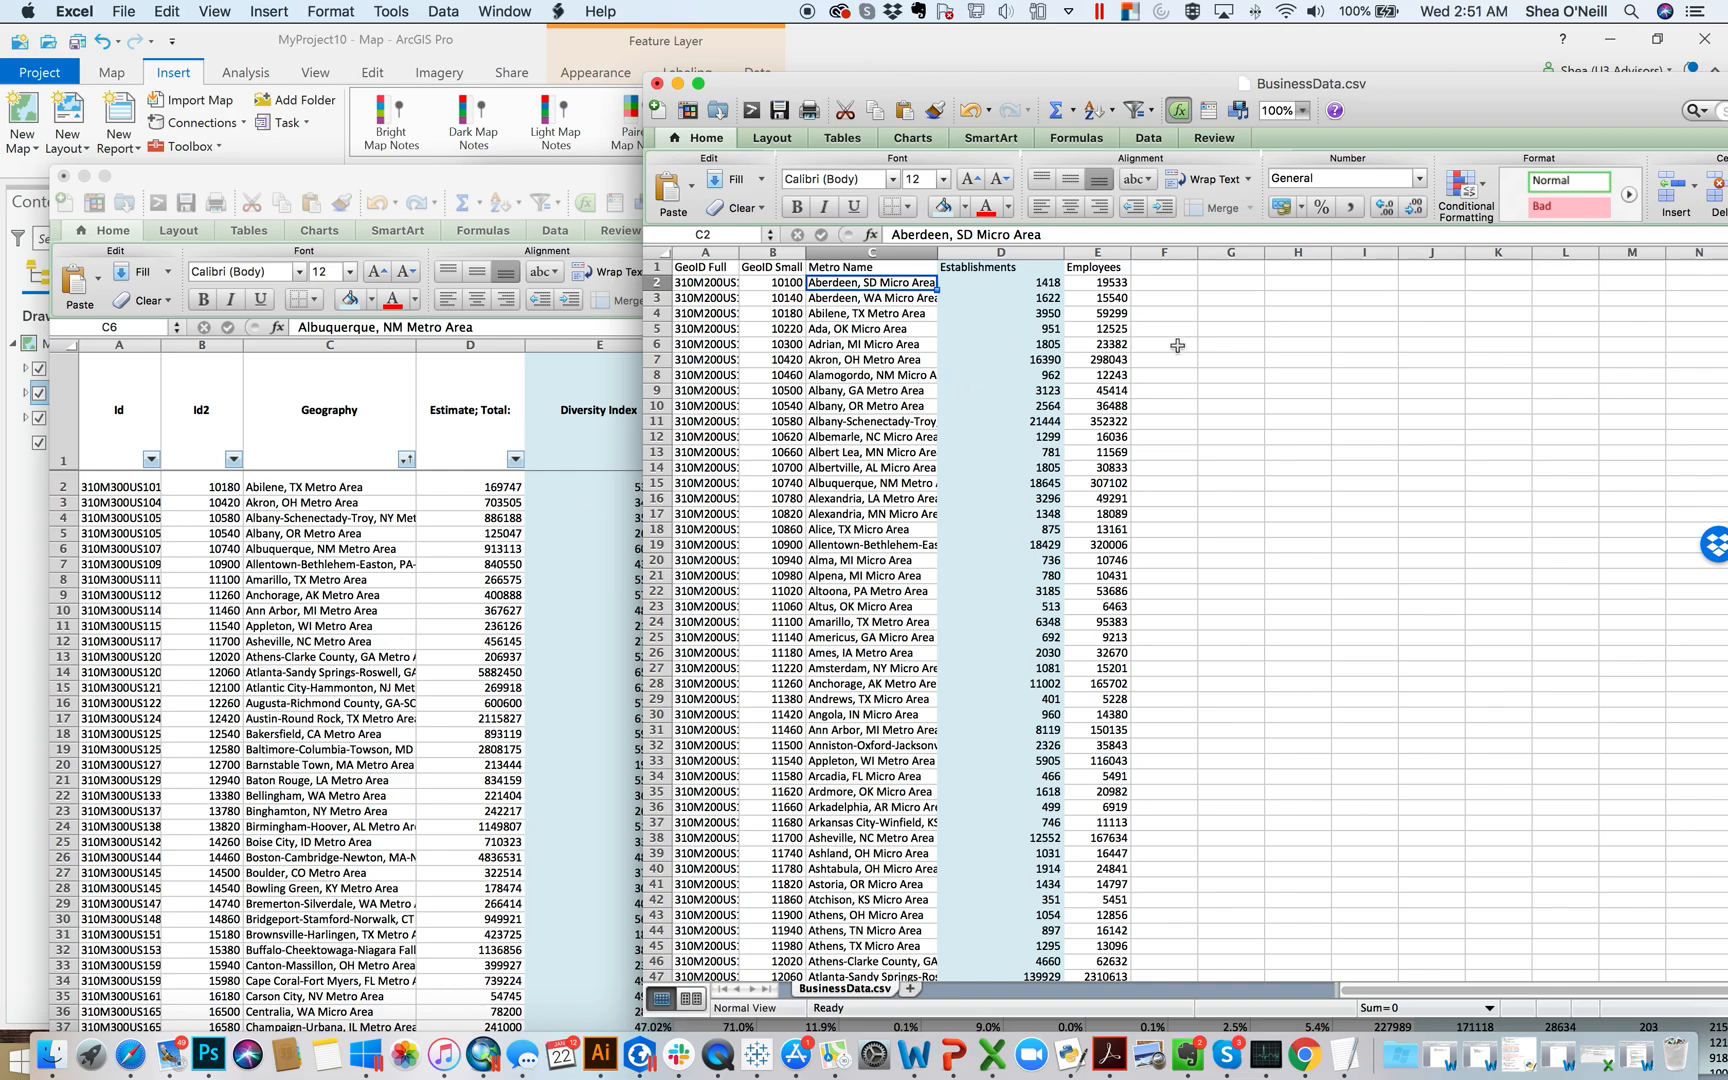
pyautogui.moveTo(1064, 254)
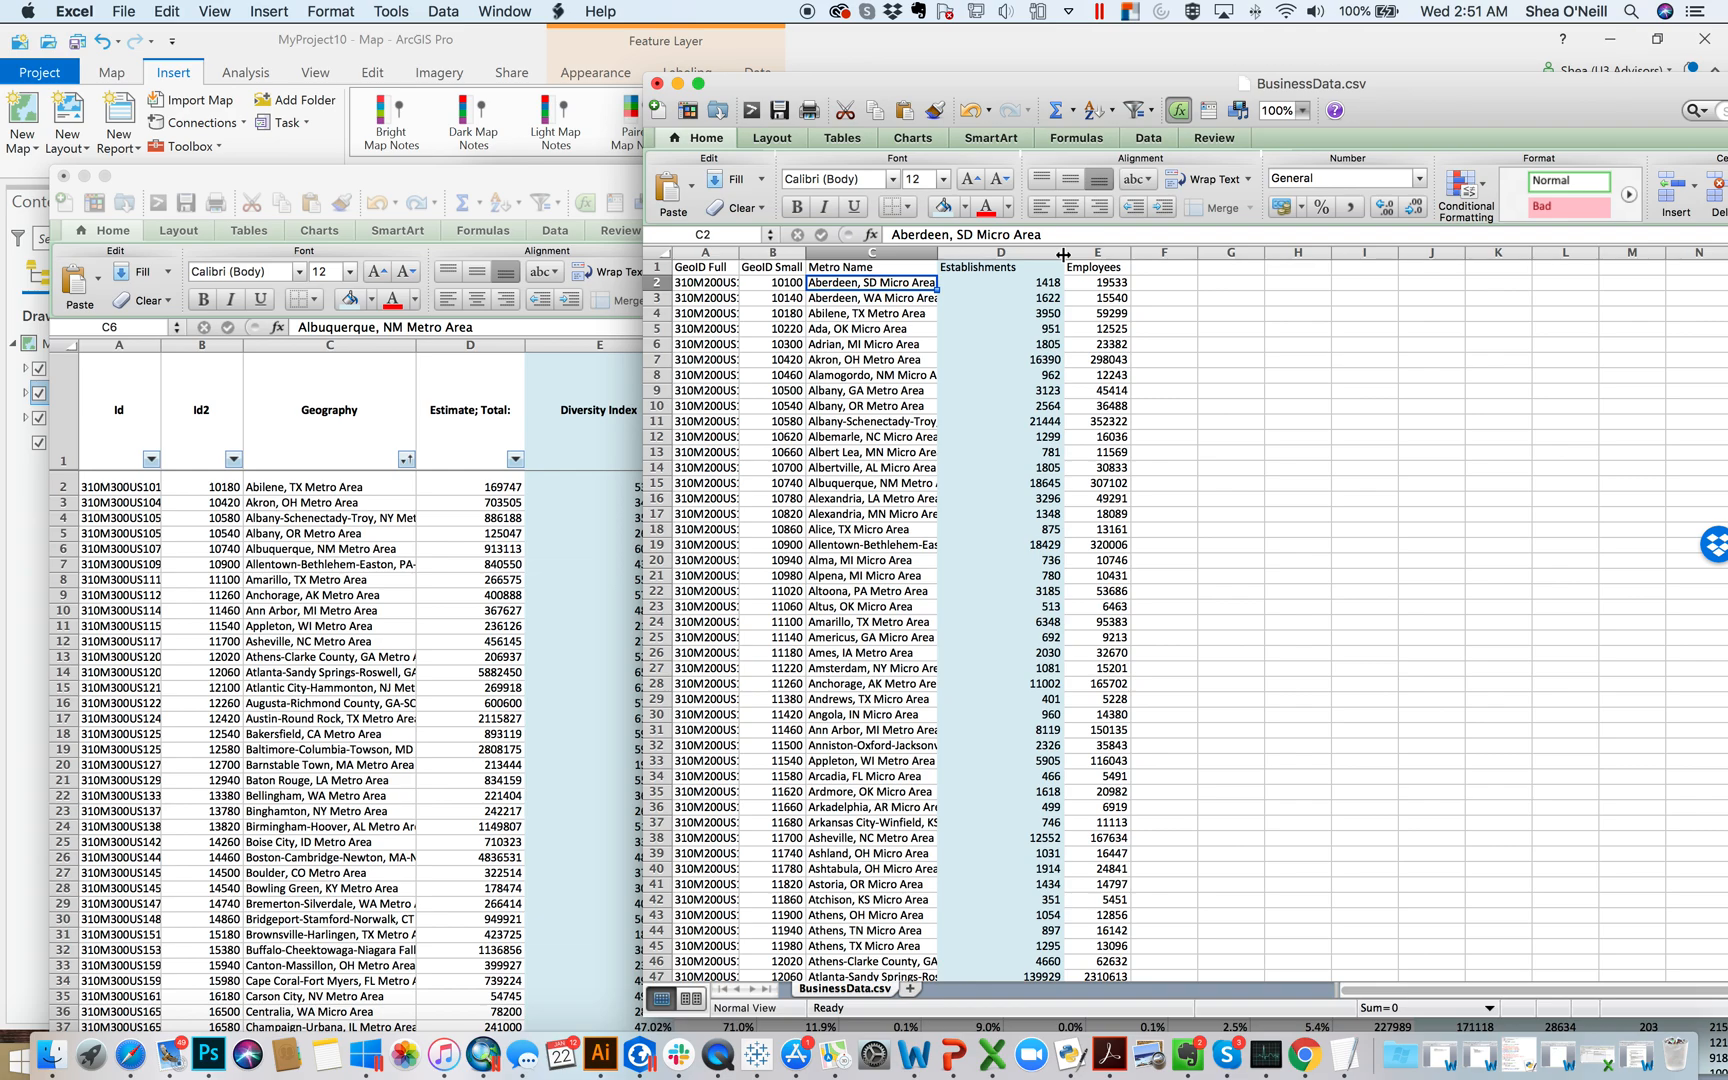
pyautogui.click(1162, 282)
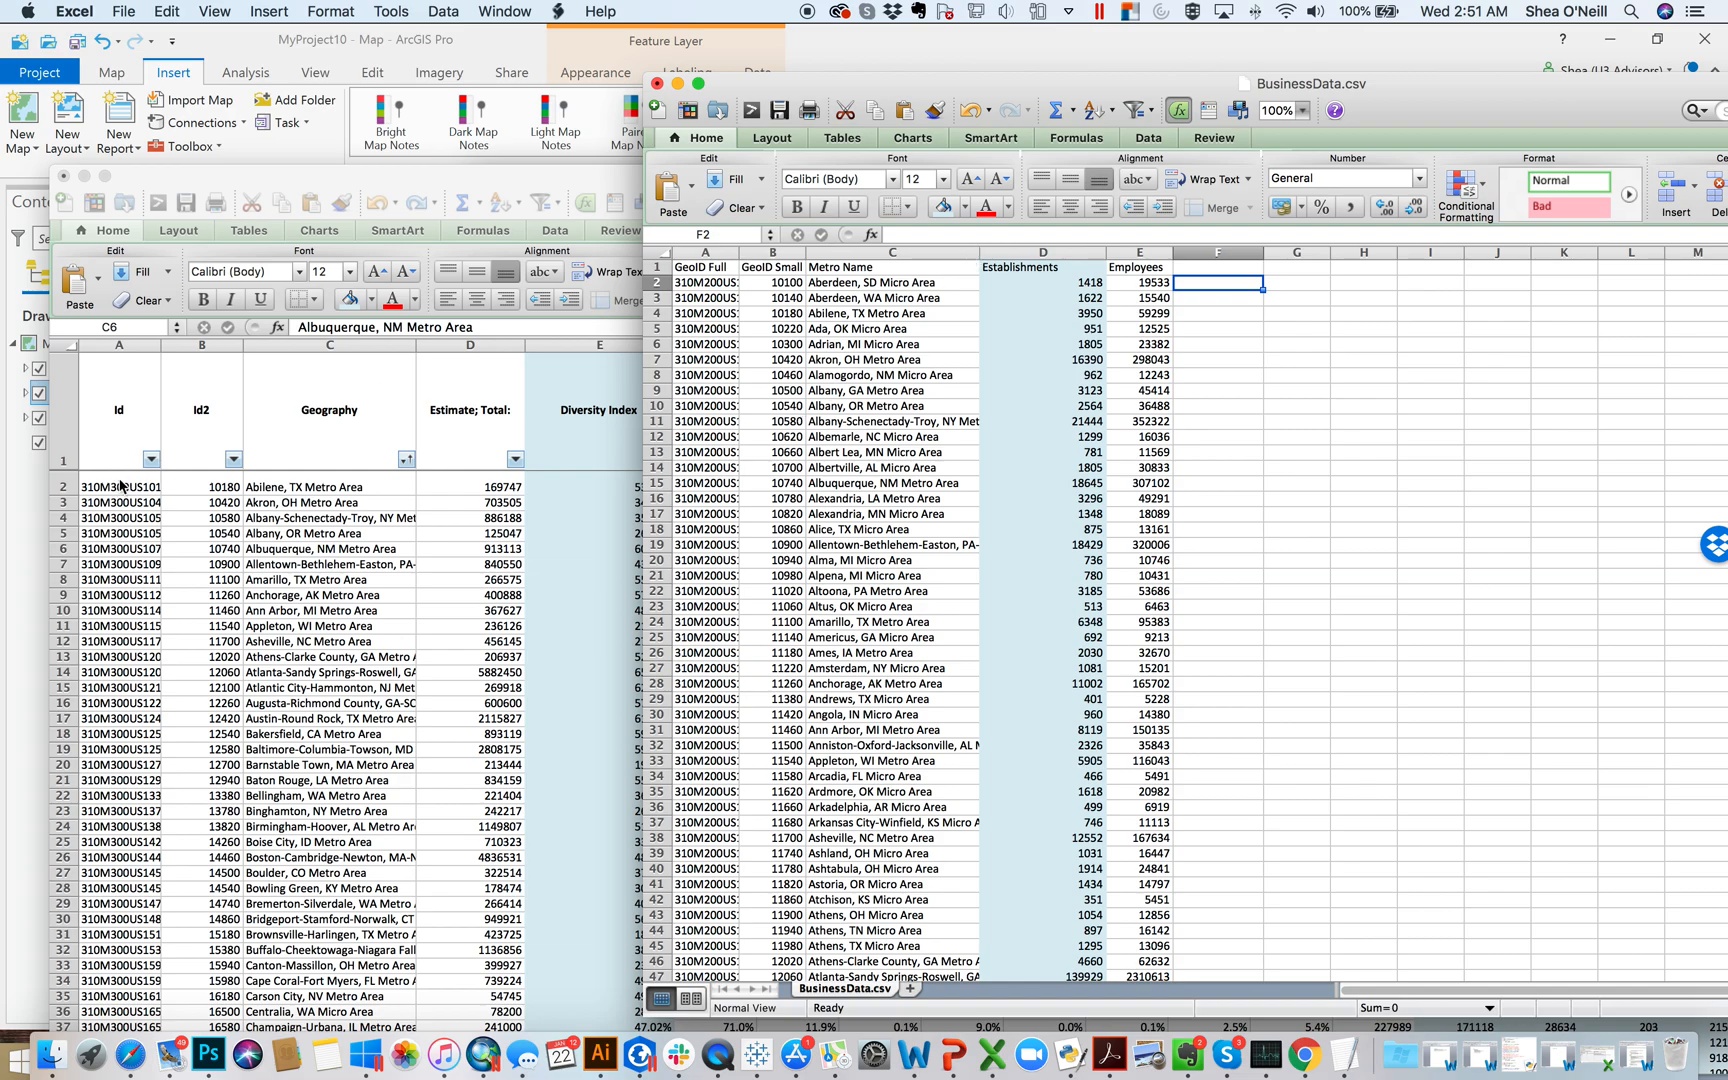
pyautogui.moveTo(352, 474)
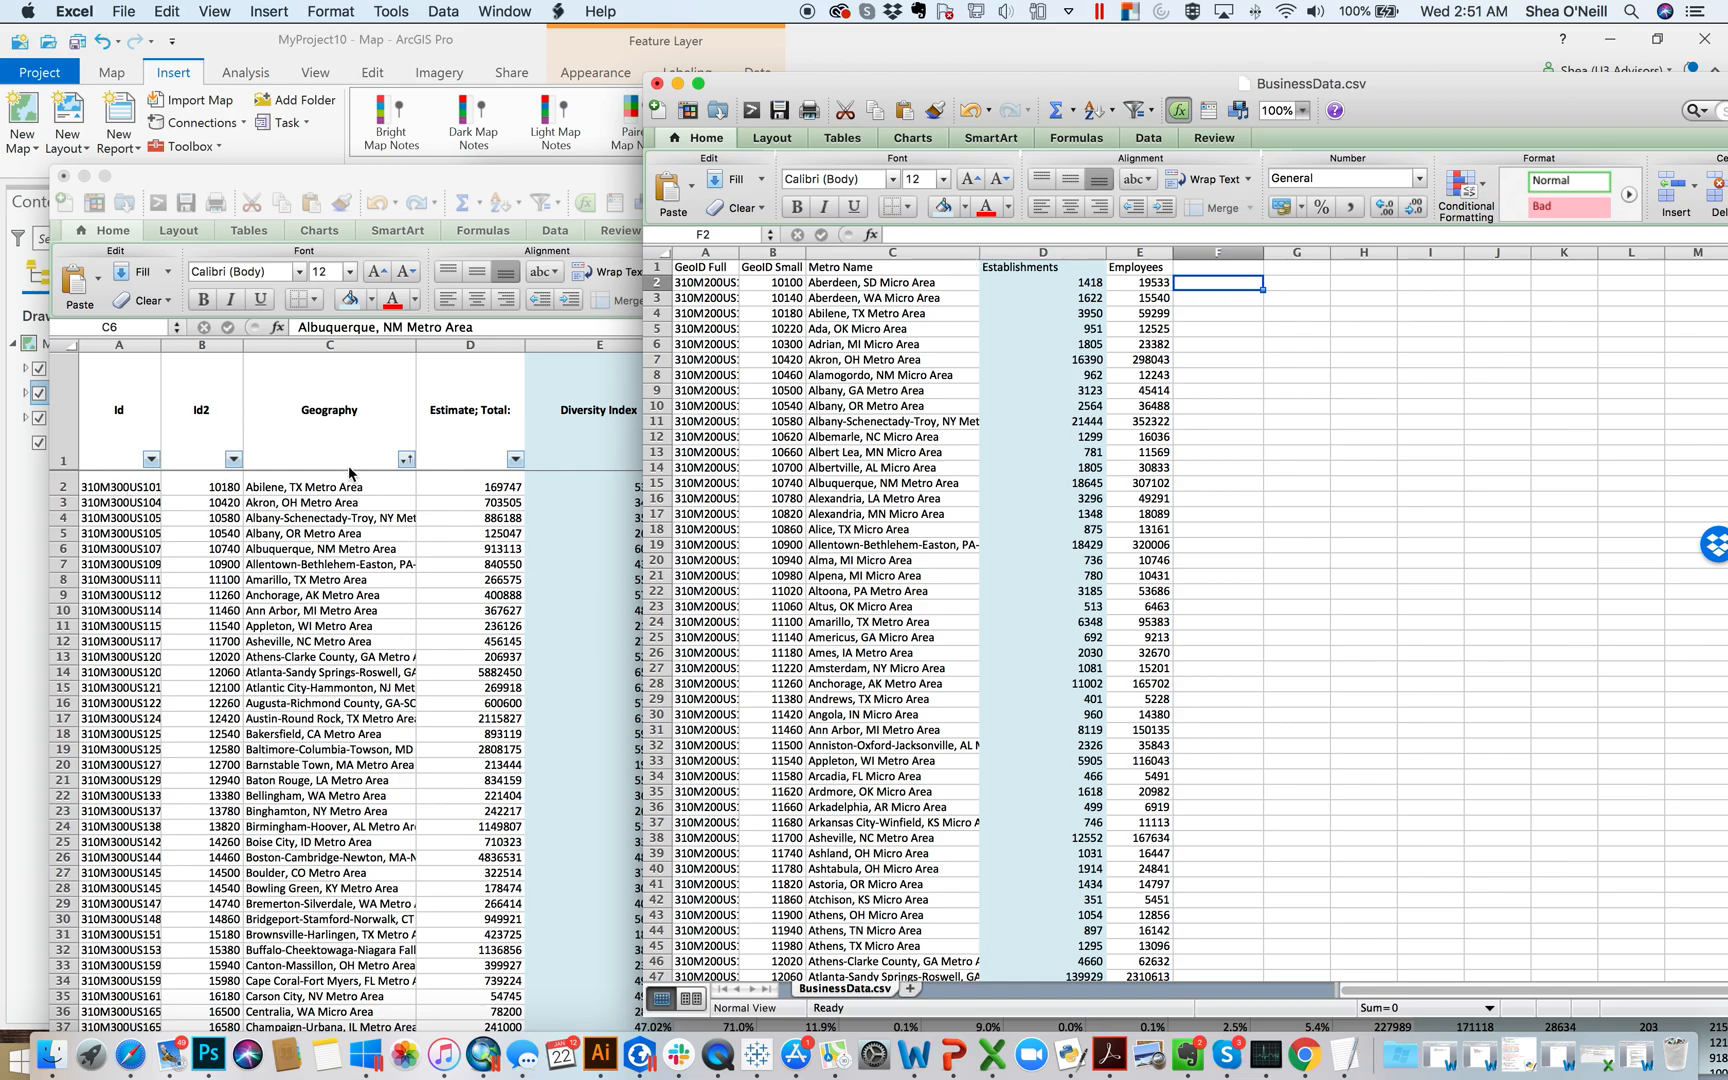
pyautogui.moveTo(336, 536)
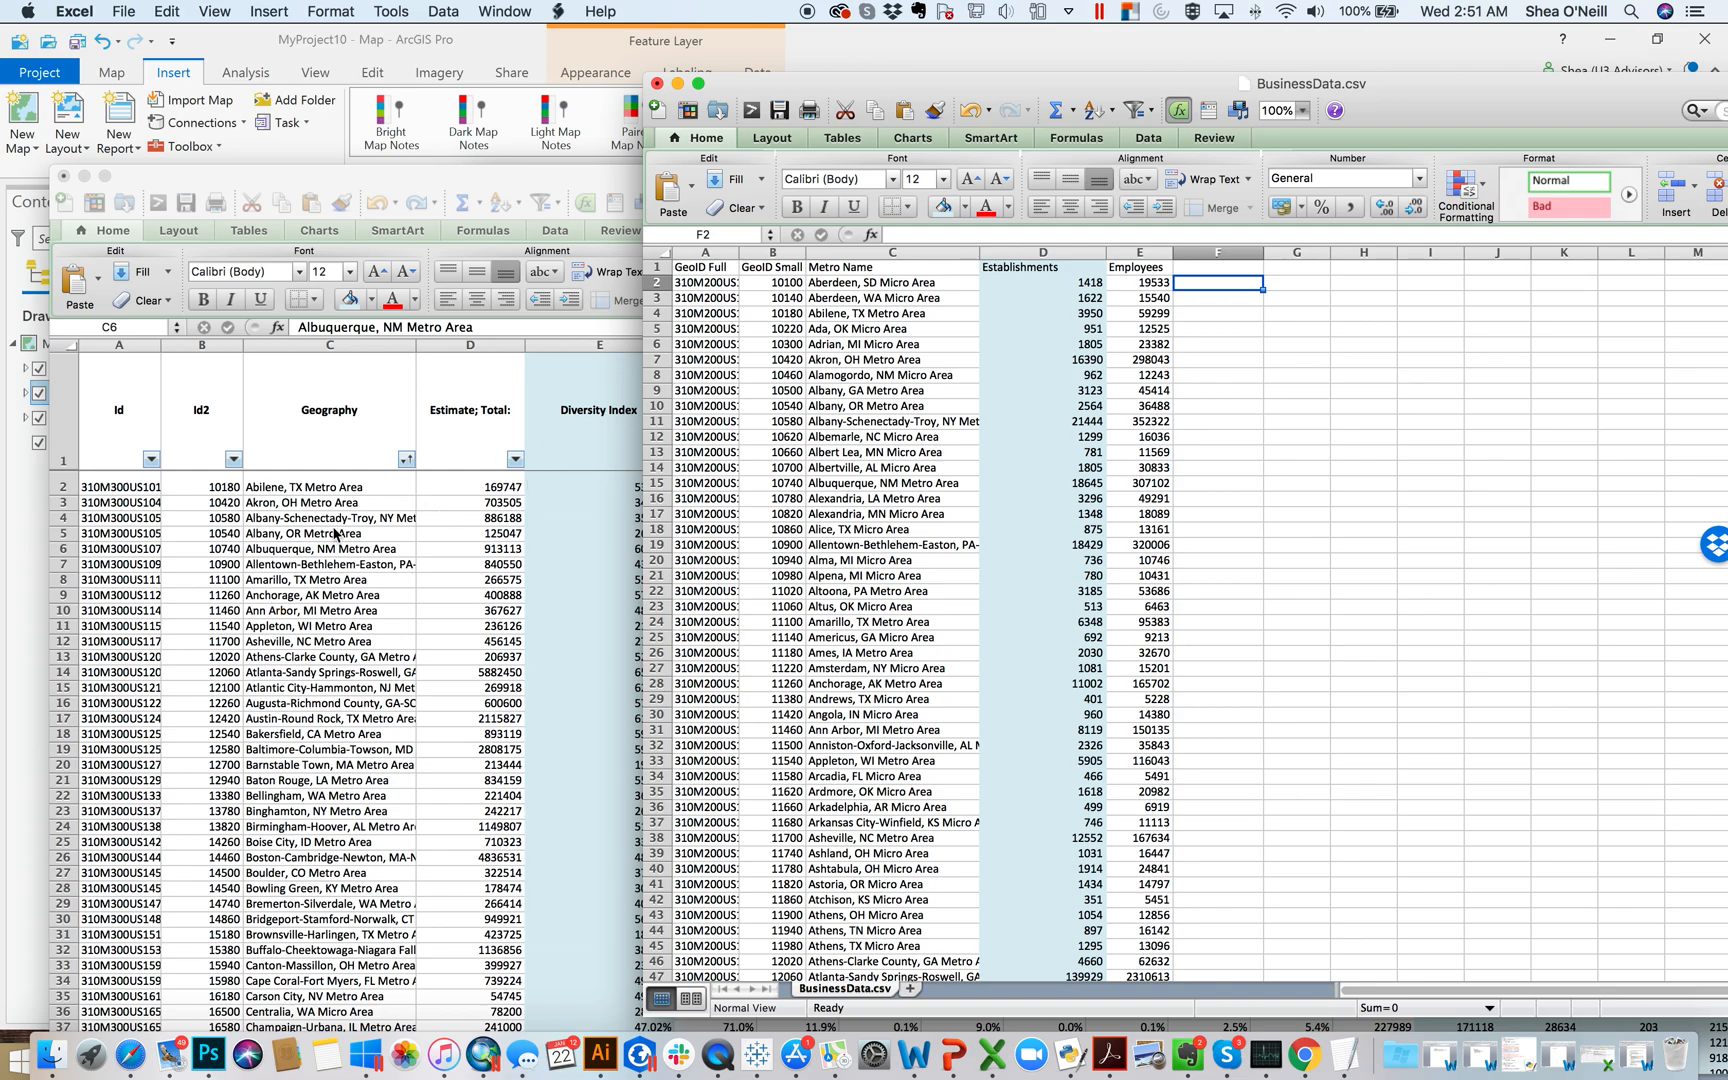
pyautogui.moveTo(544, 592)
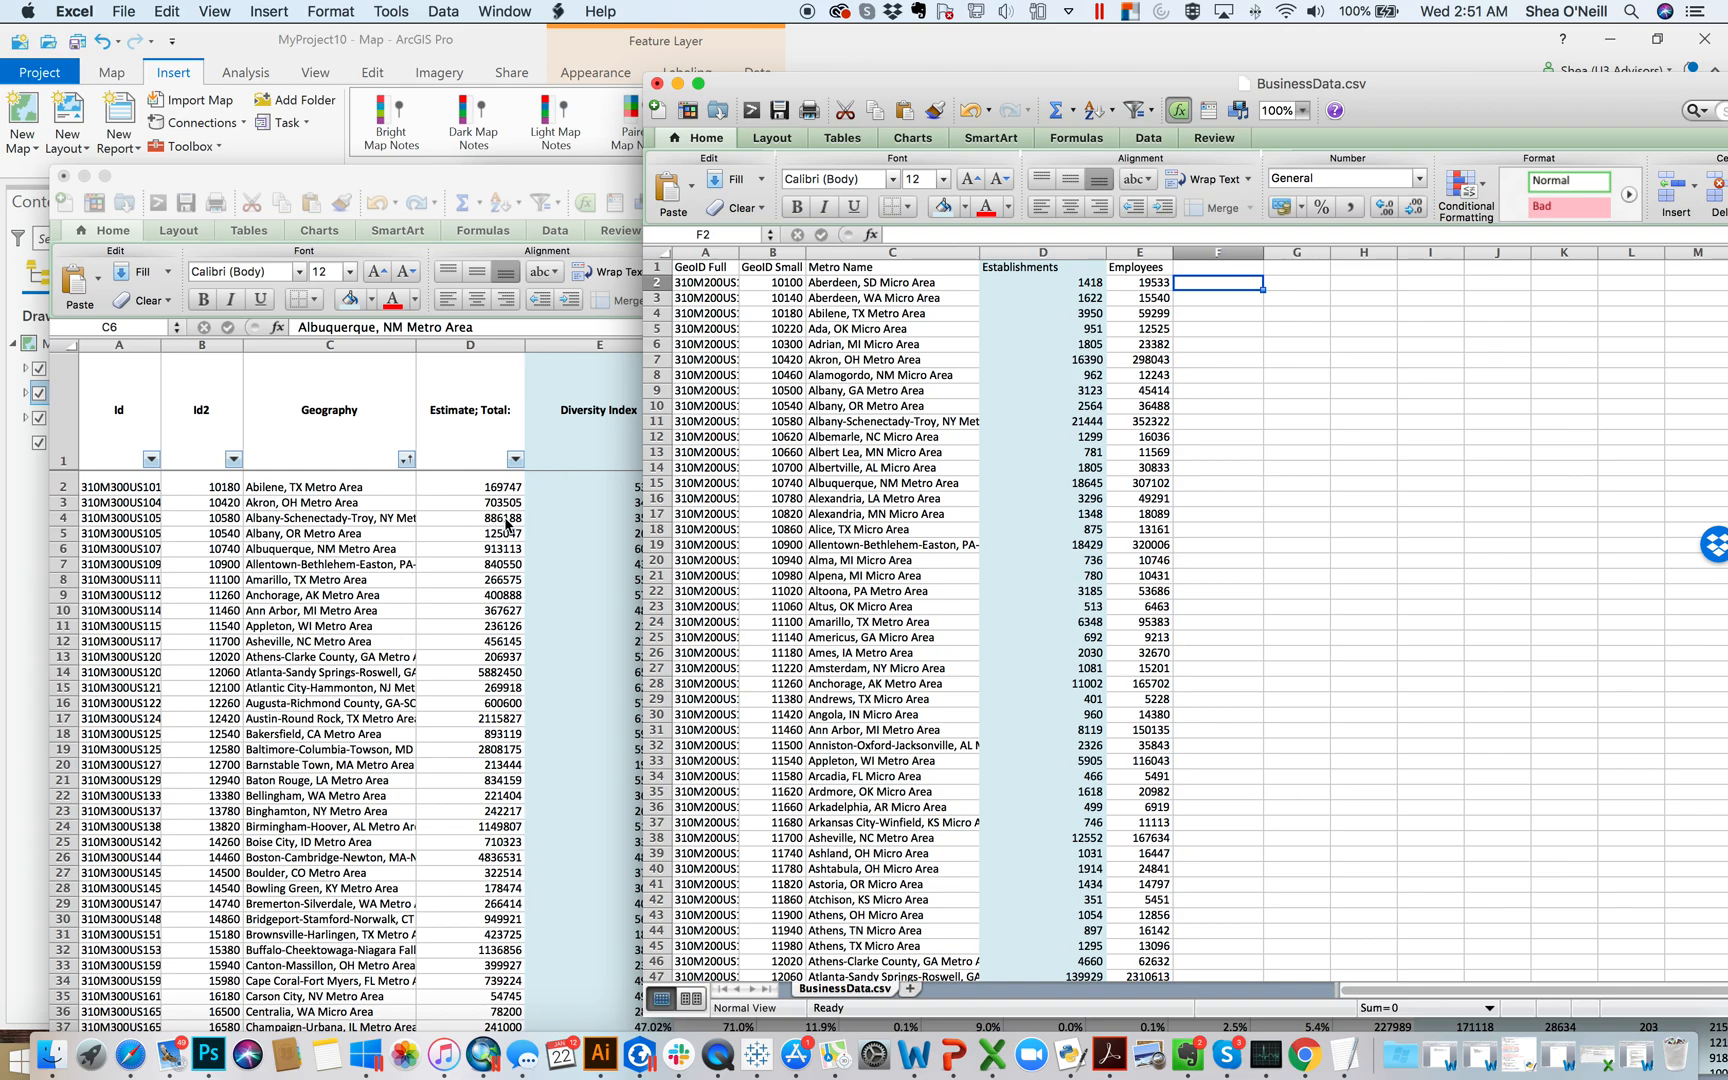
pyautogui.moveTo(524, 516)
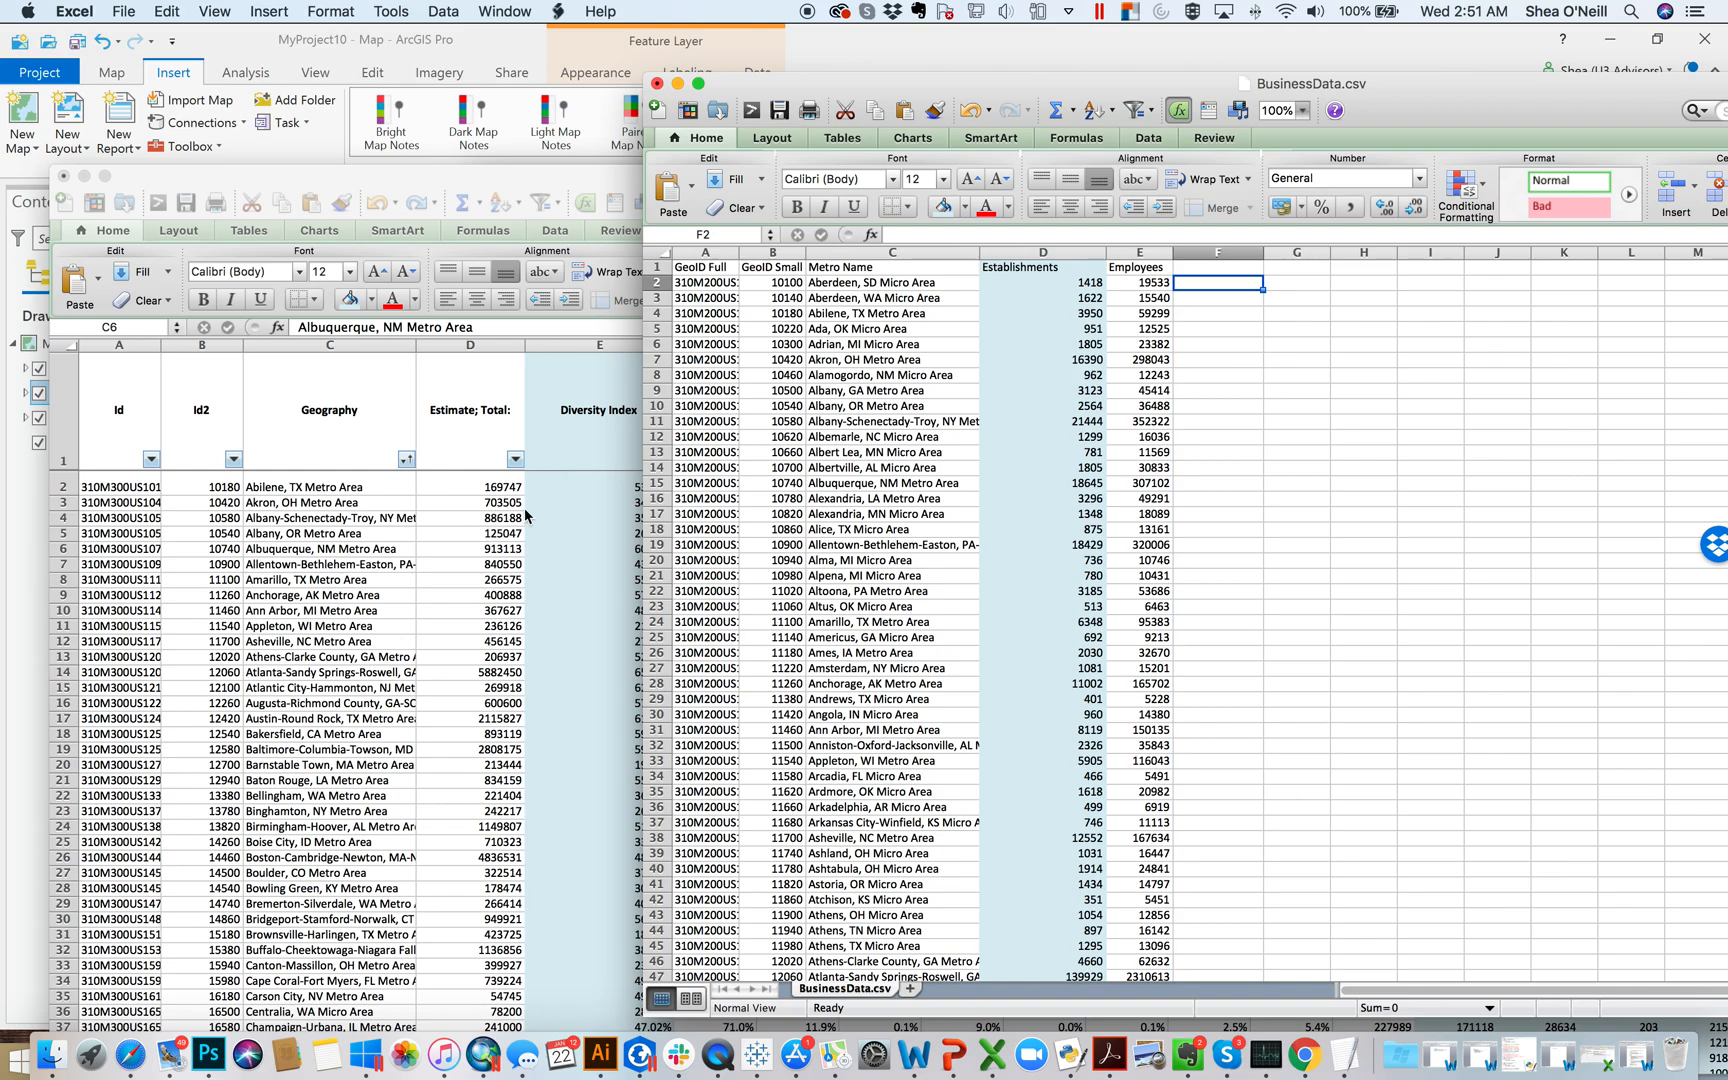
pyautogui.moveTo(1110, 450)
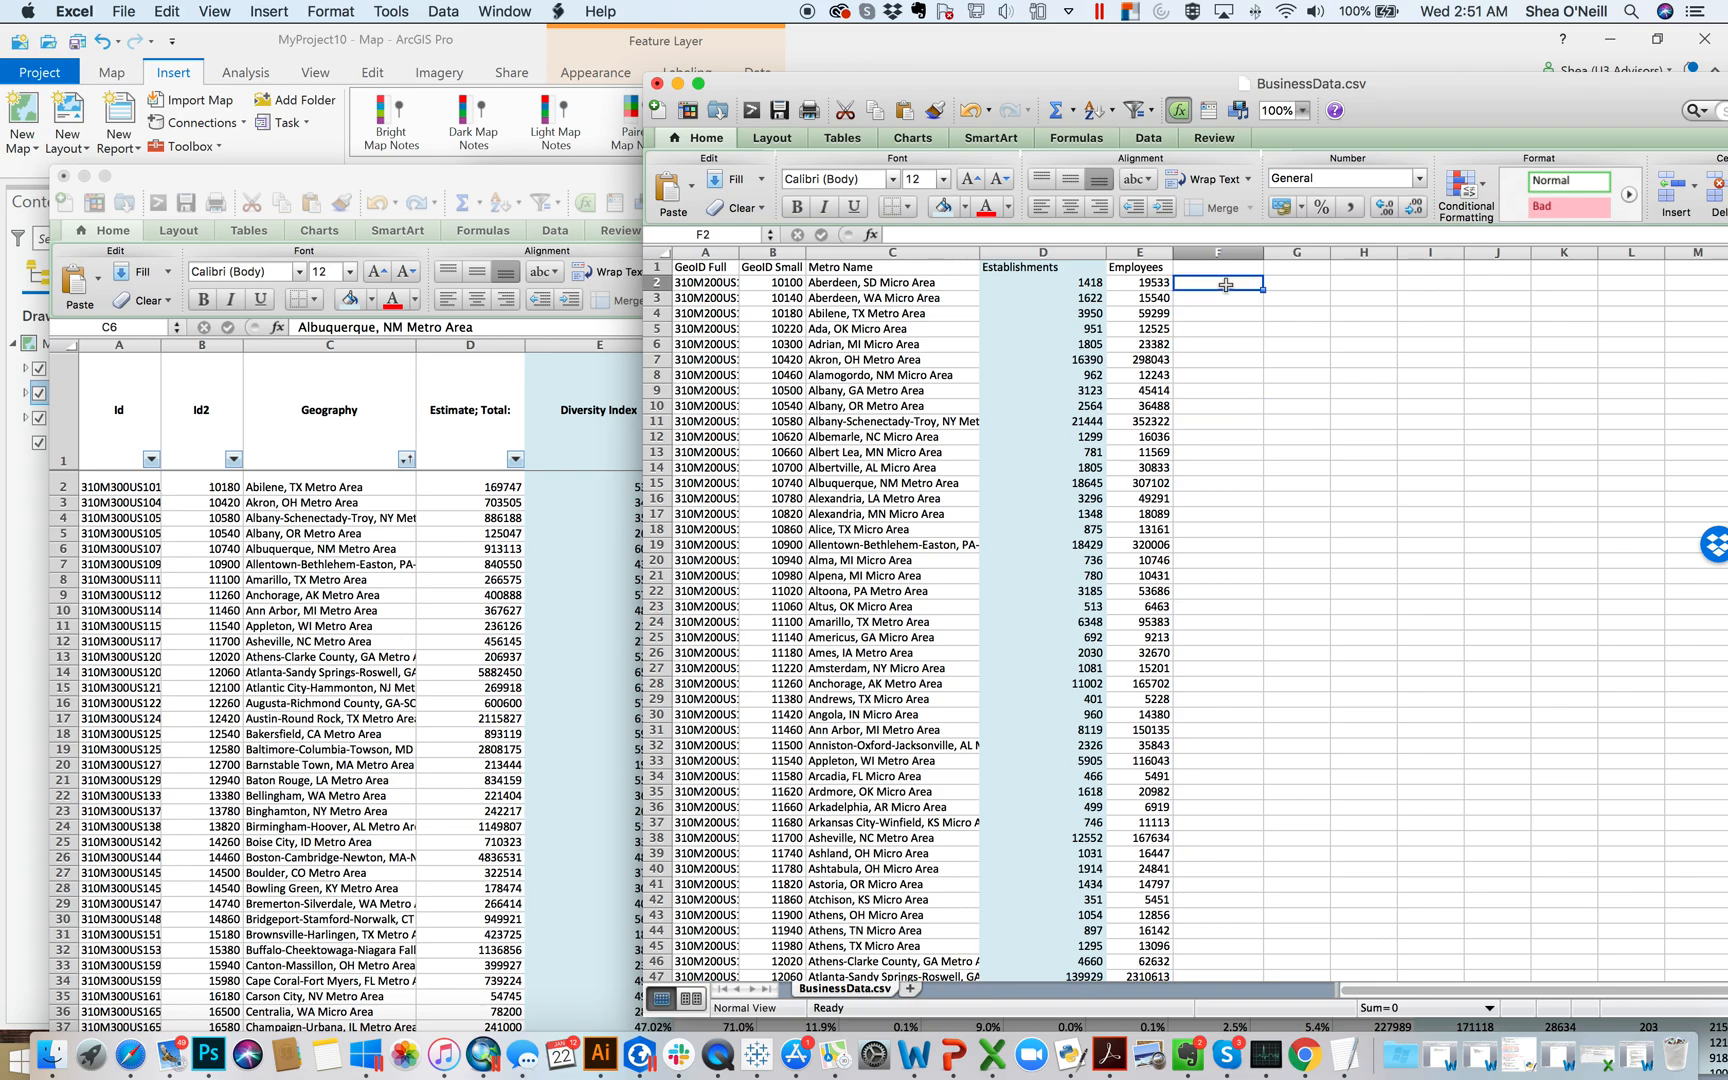
# Start =vlookup( in F2 using the Aberdeen, SD metro name in C2 as lookup value.
pyautogui.write('=')
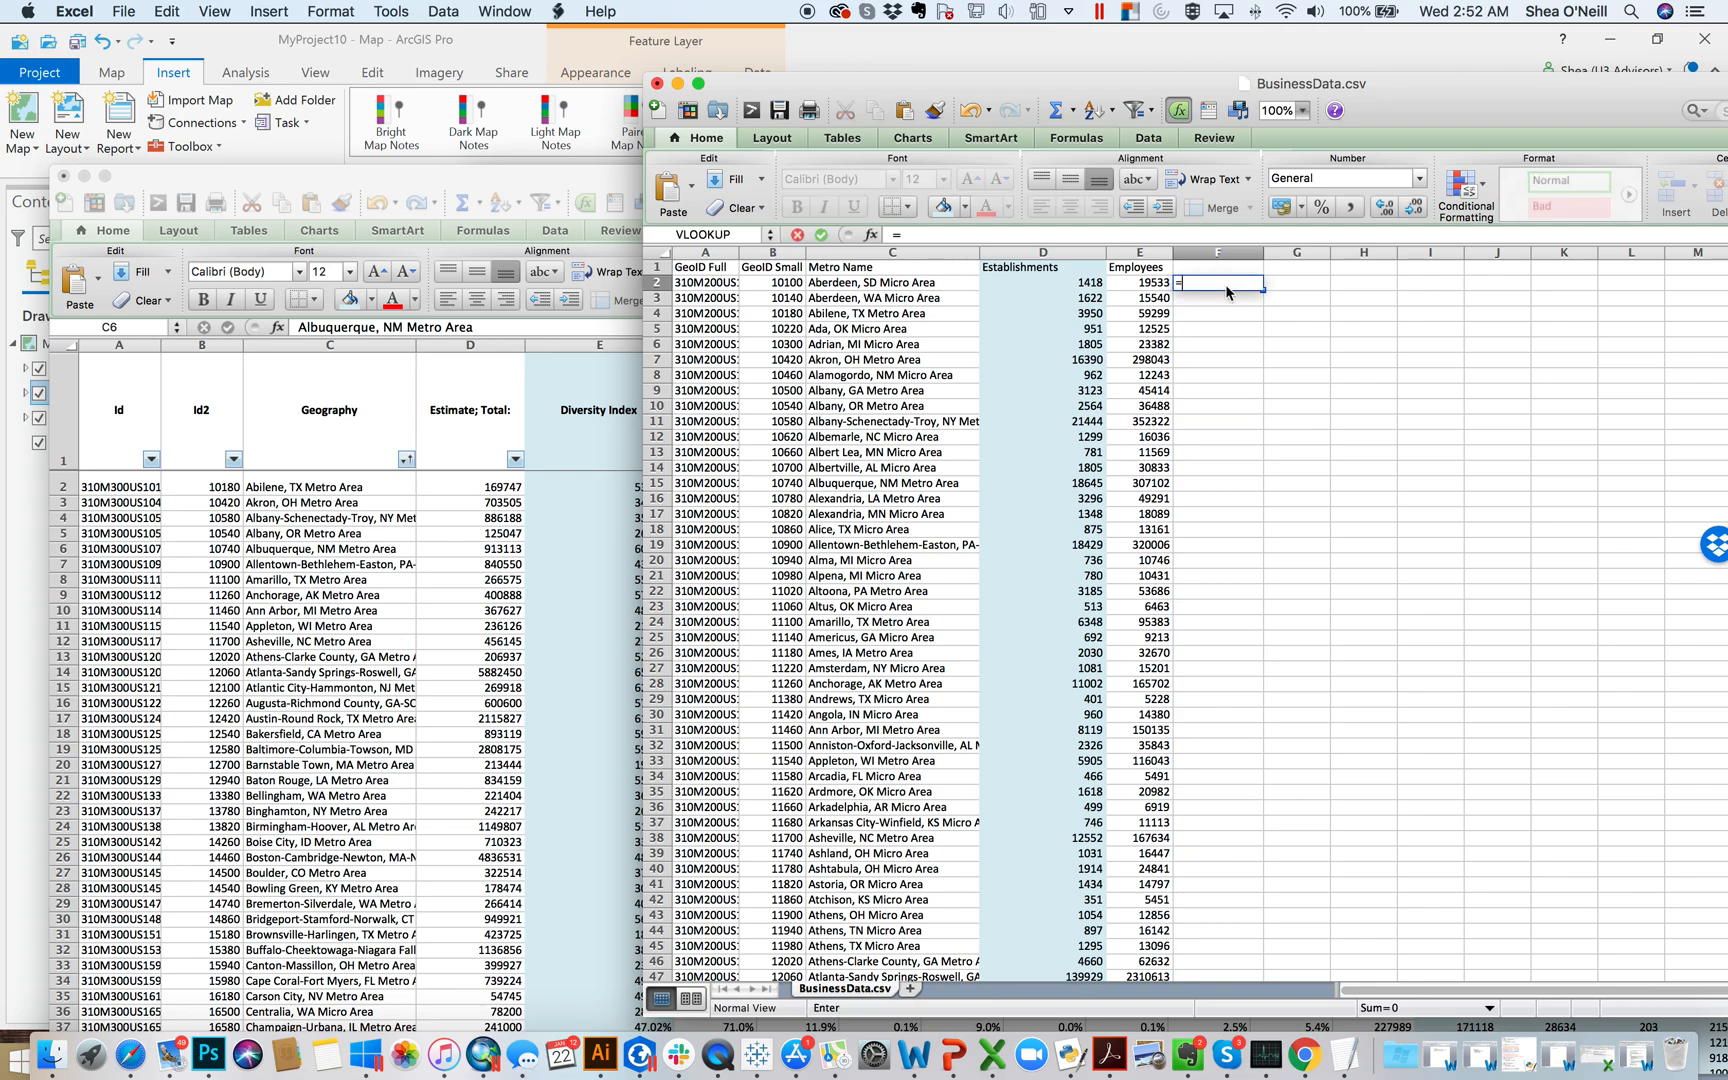
pyautogui.write('vlookup(')
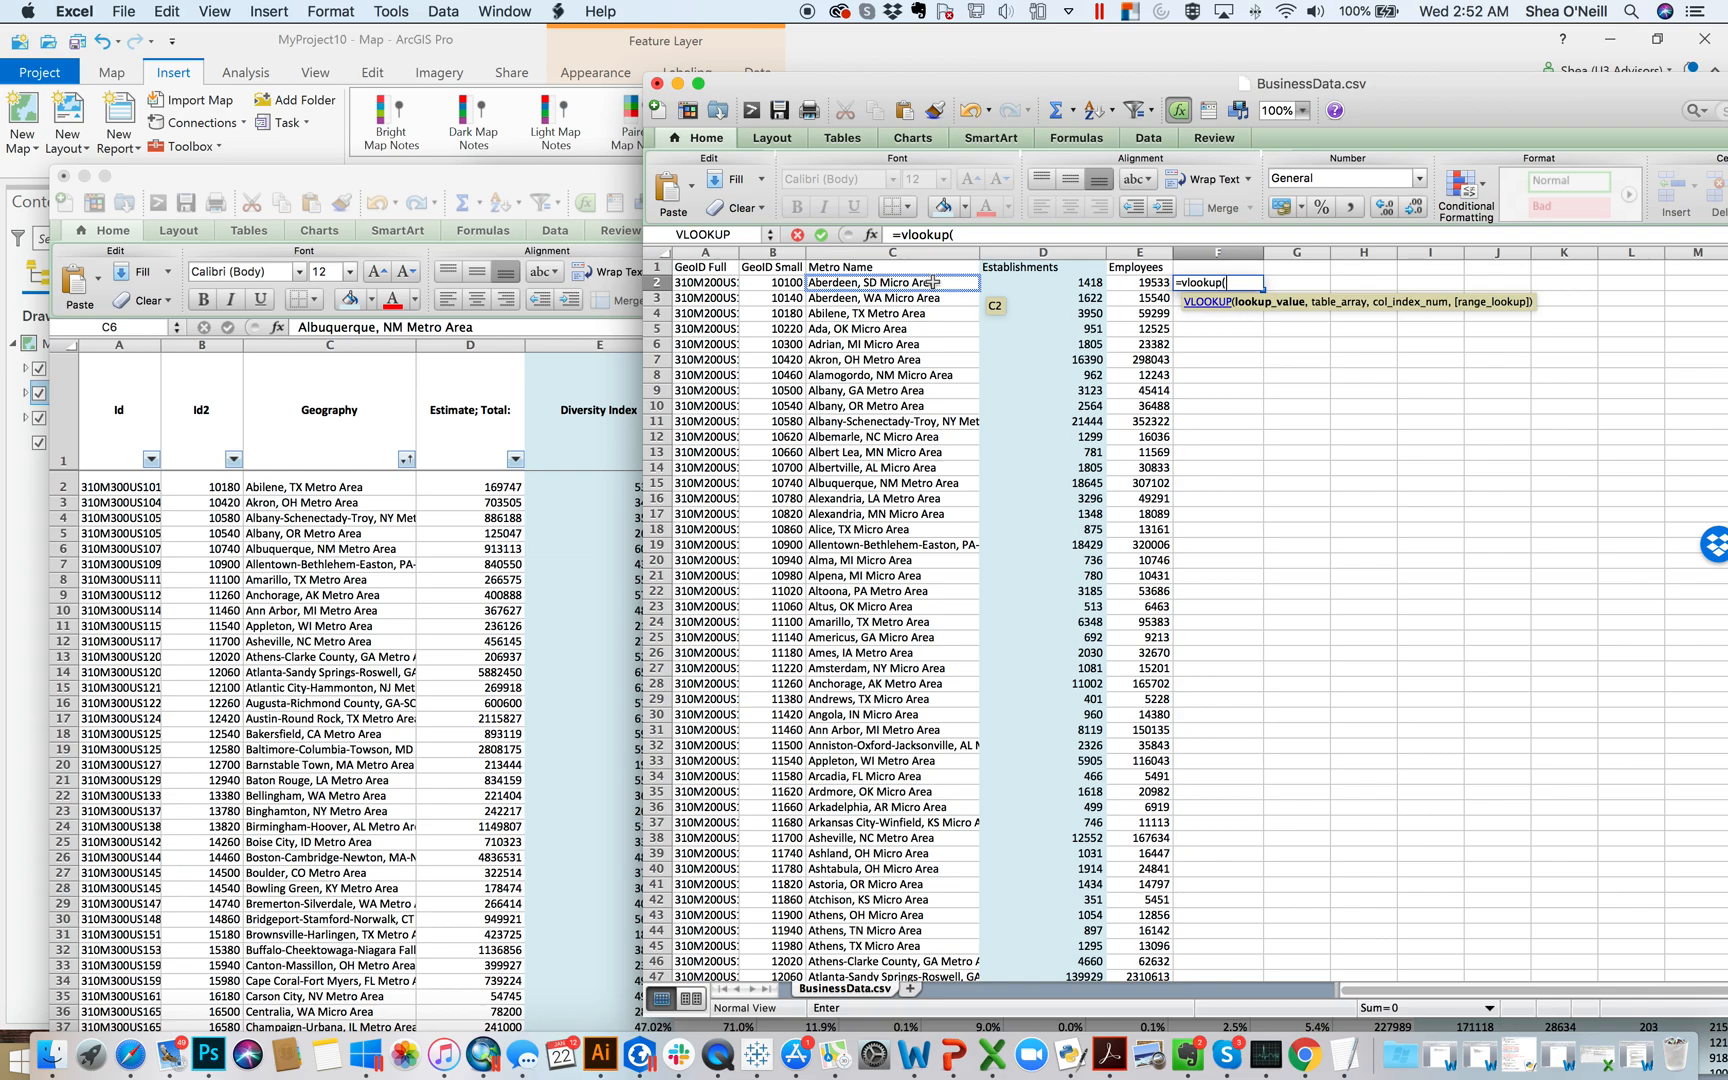
pyautogui.click(890, 284)
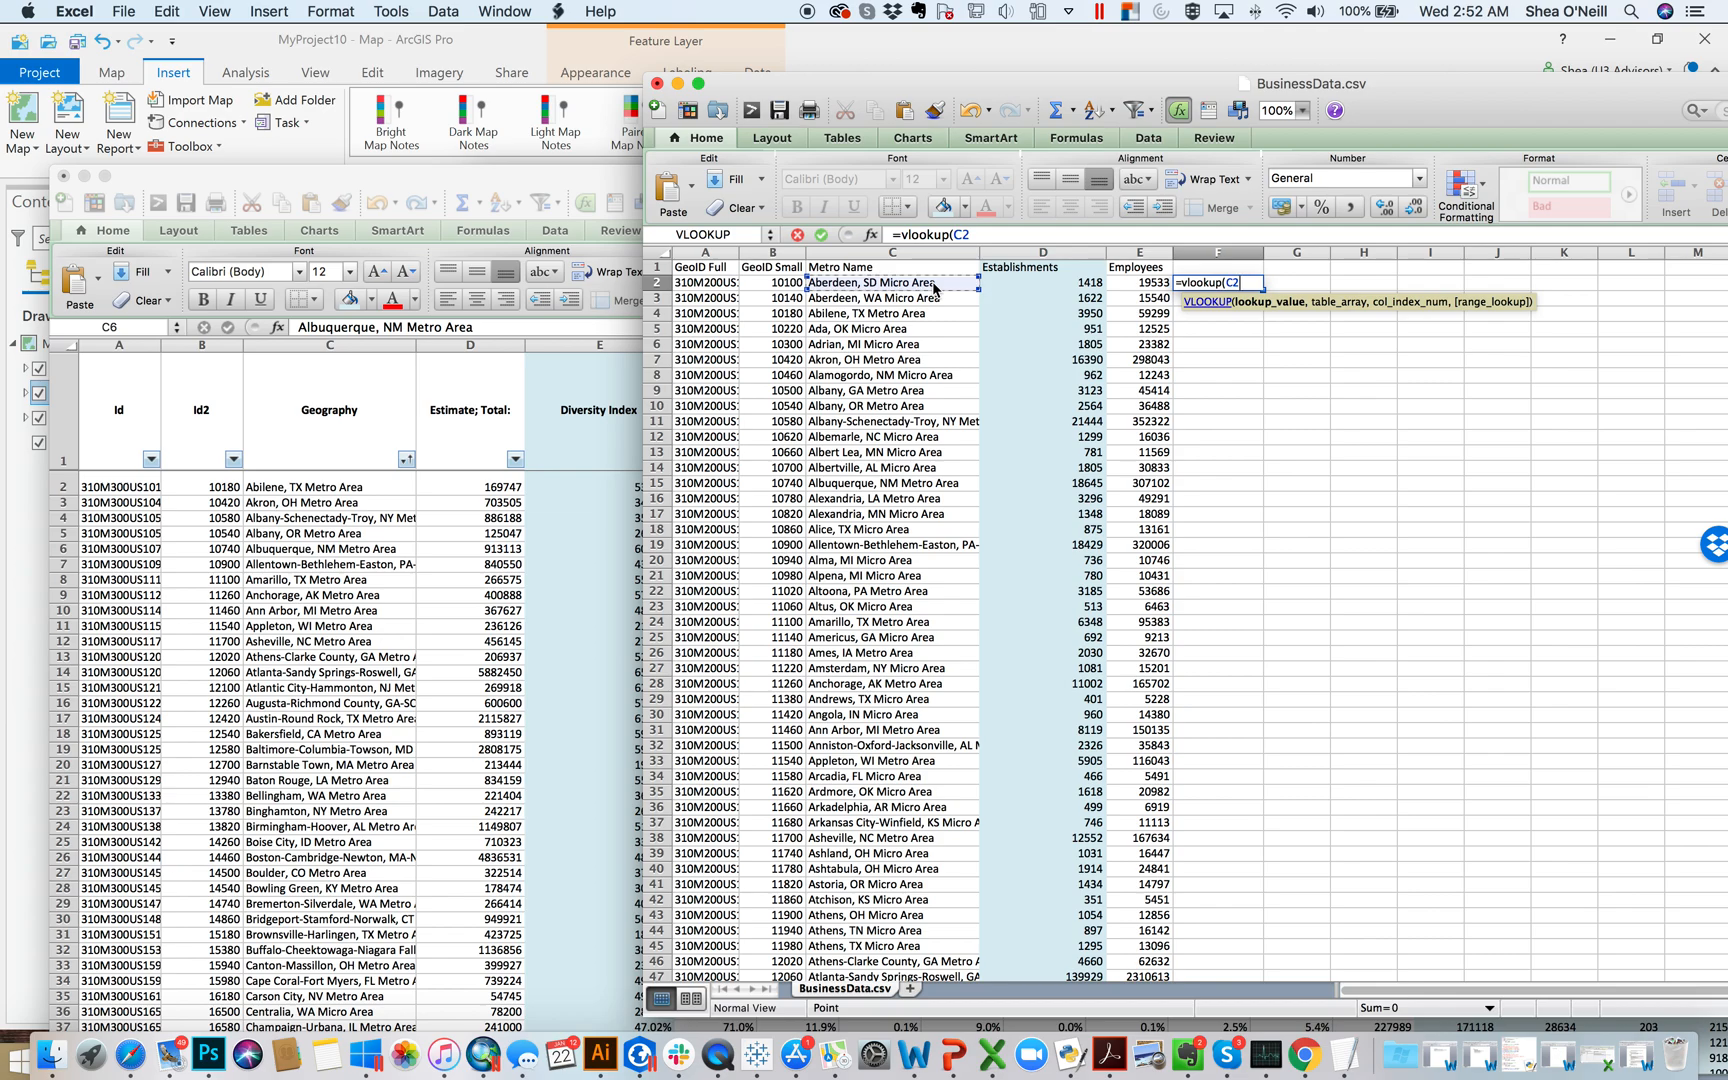
pyautogui.write(',')
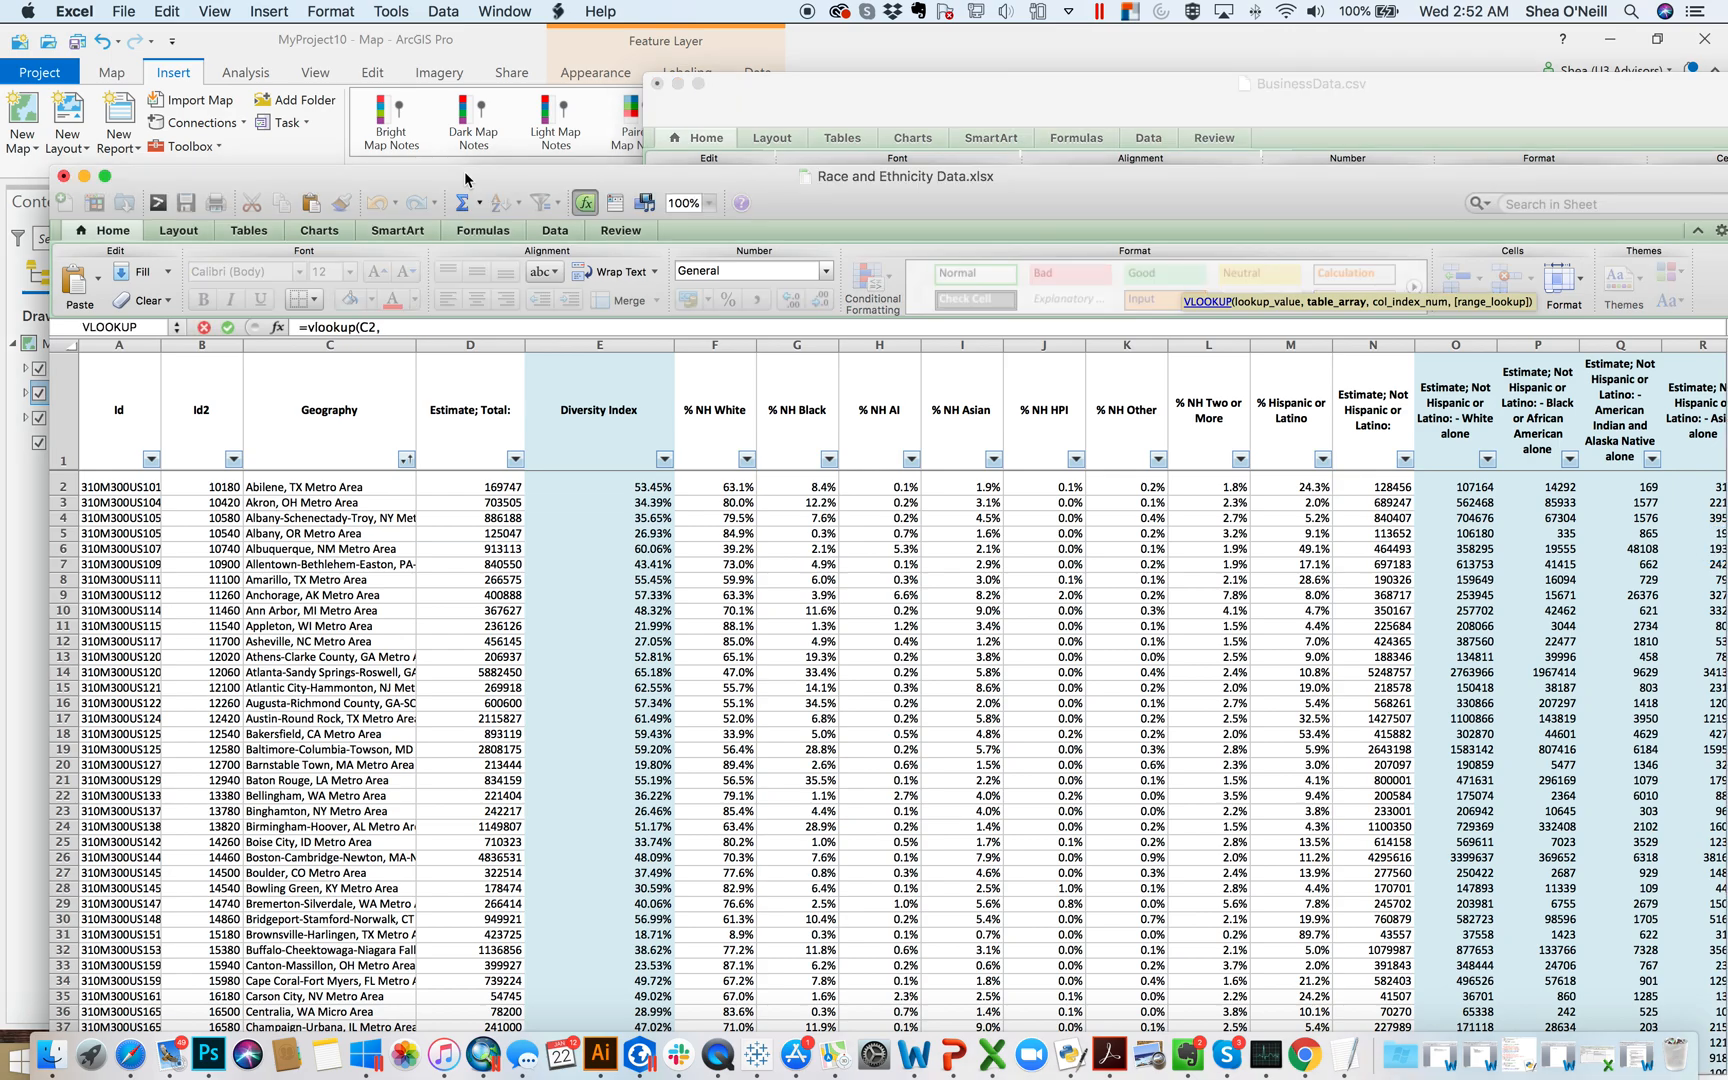
pyautogui.moveTo(342, 484)
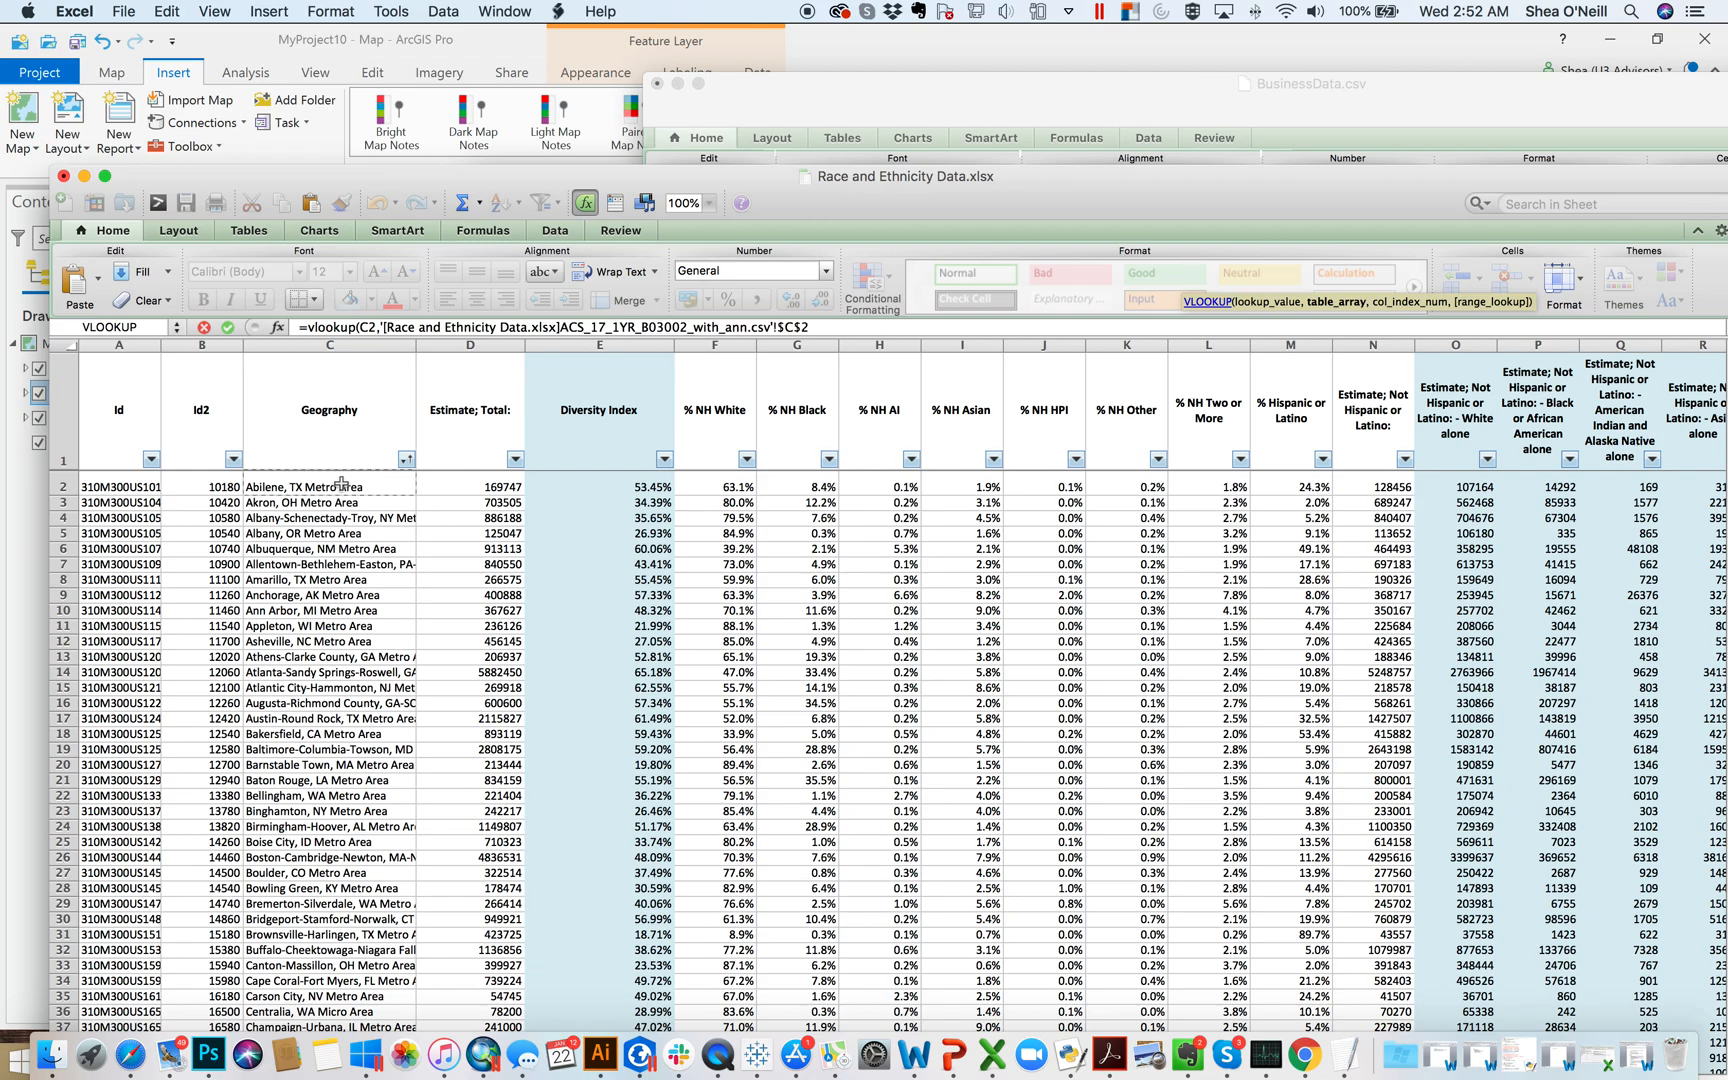
# Use Race and Ethnicity Data's Geography–Estimate Total range C2:D271, absolute, as the lookup table.
pyautogui.moveTo(328, 486); pyautogui.dragTo(470, 486)
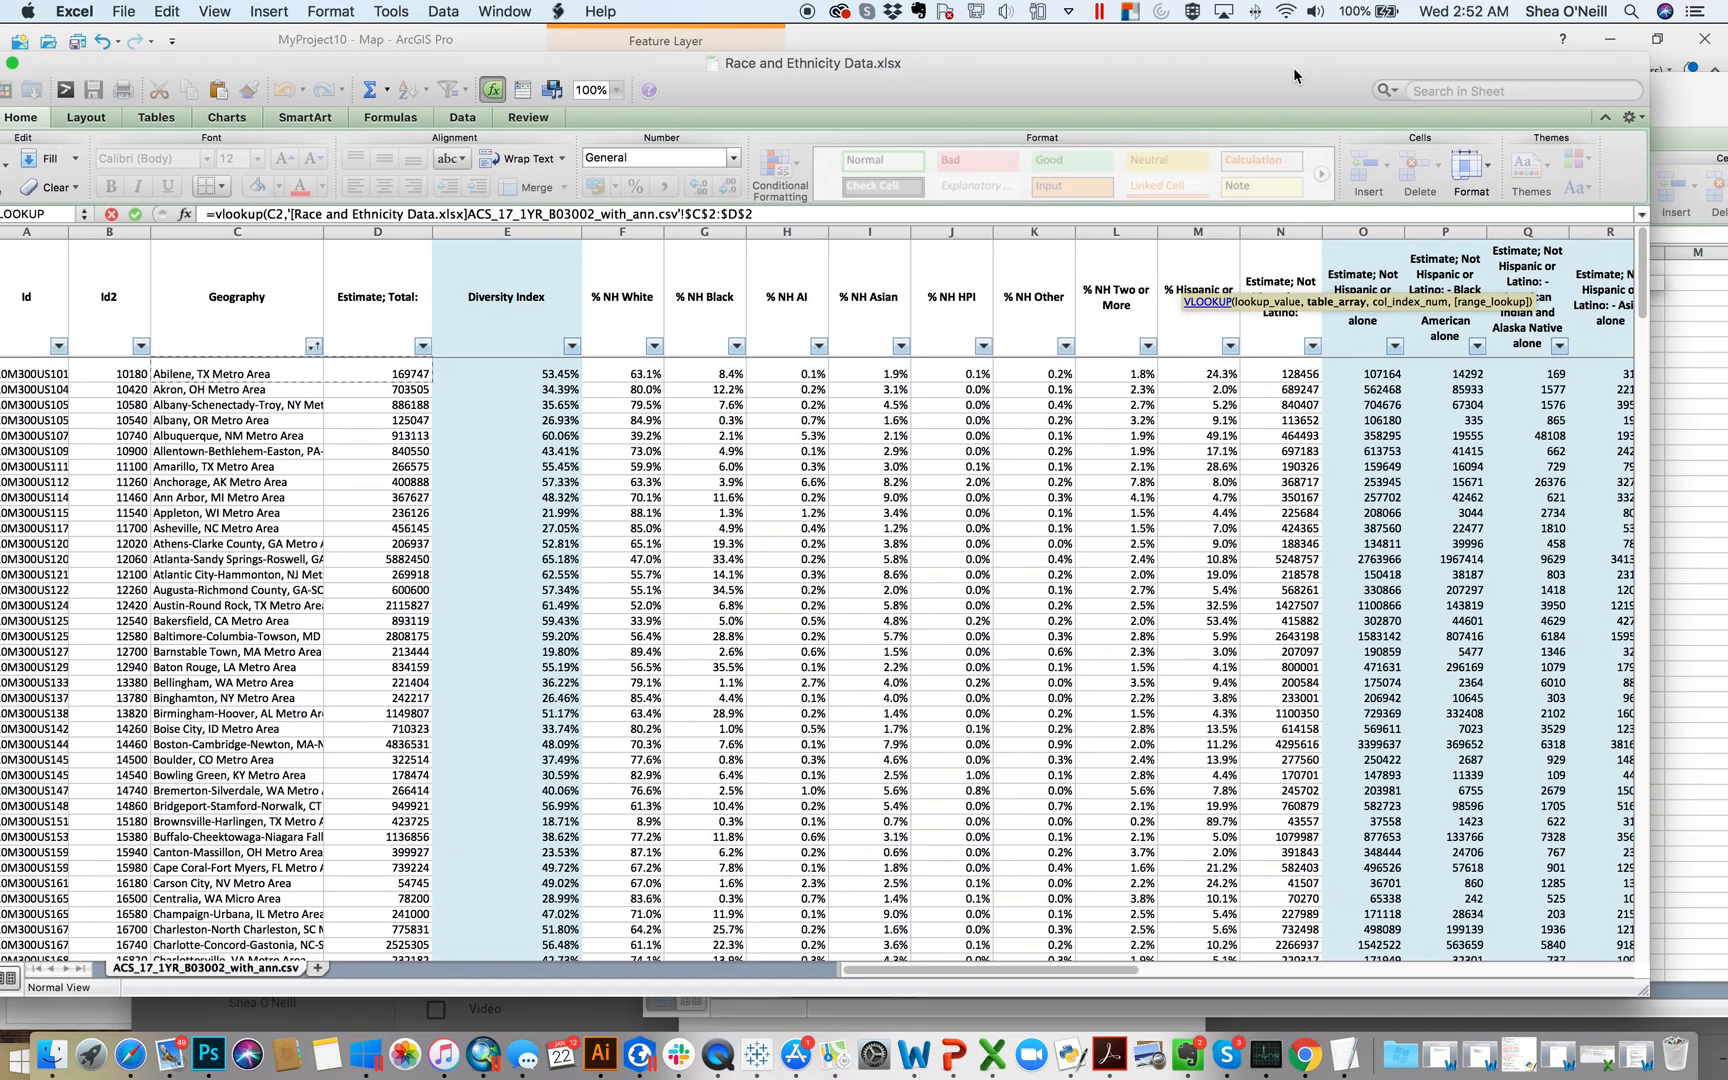
pyautogui.scroll(-3)
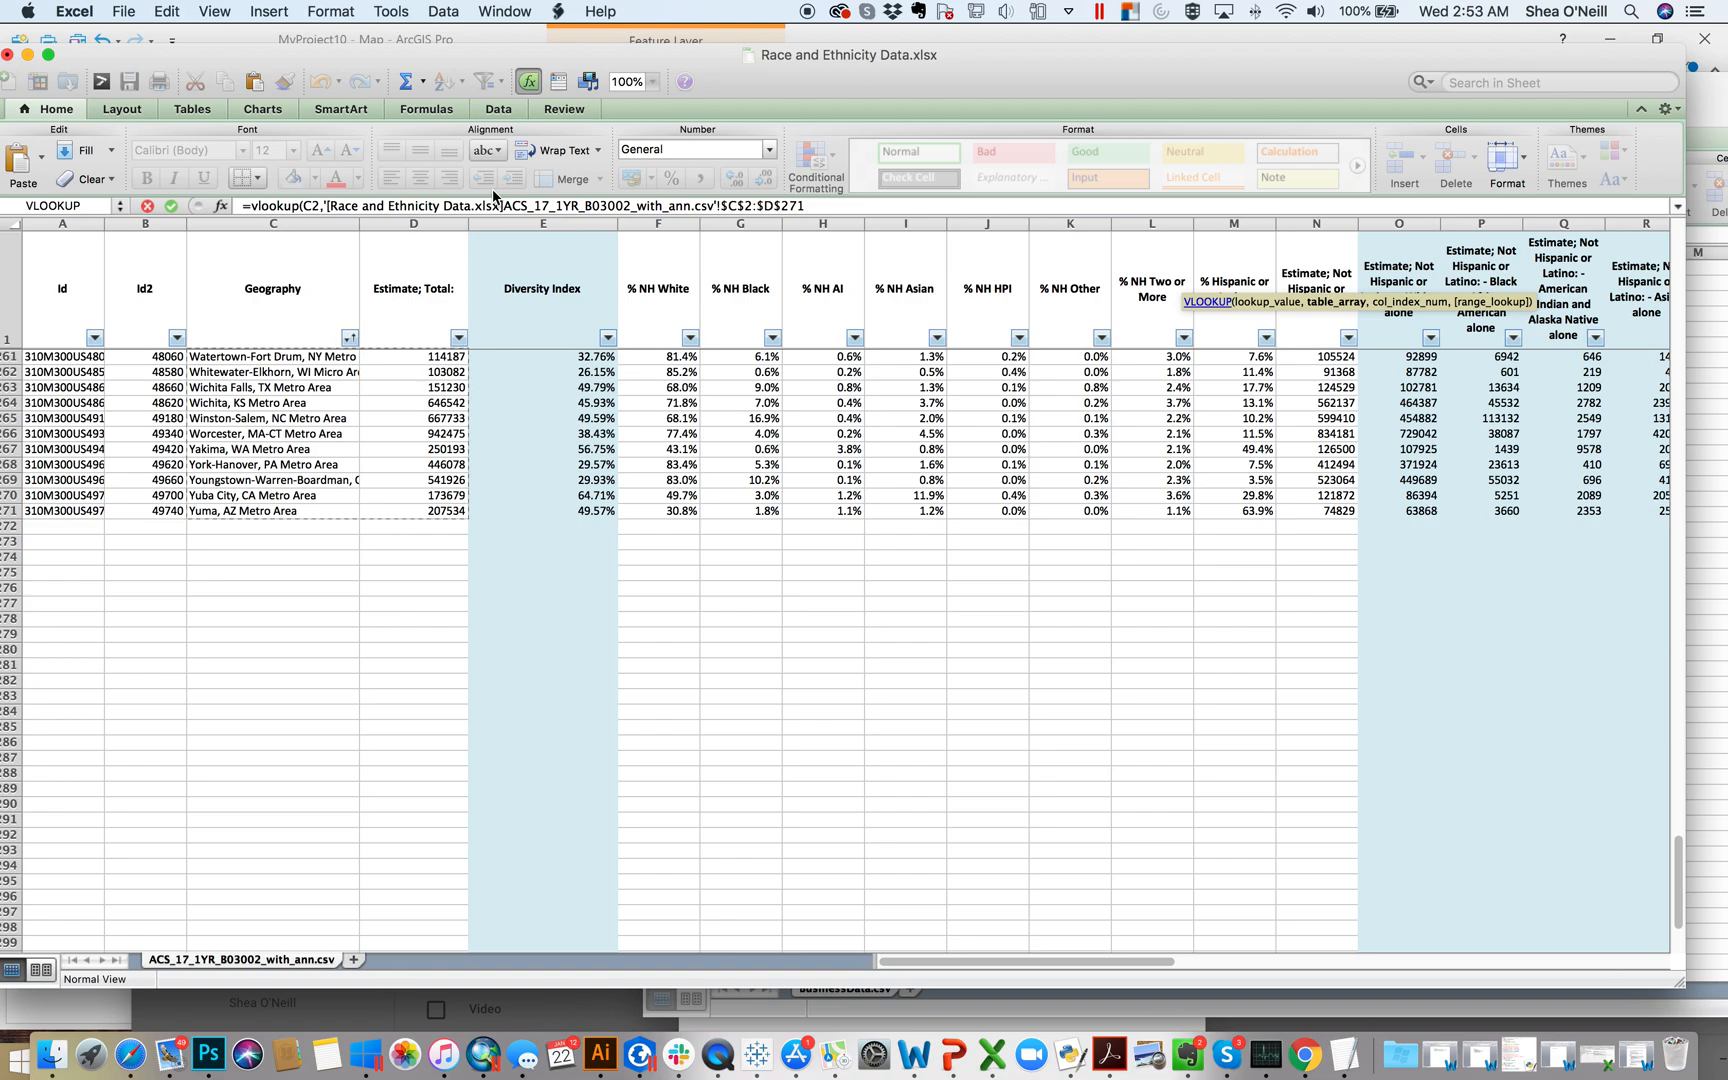
pyautogui.moveTo(662, 196)
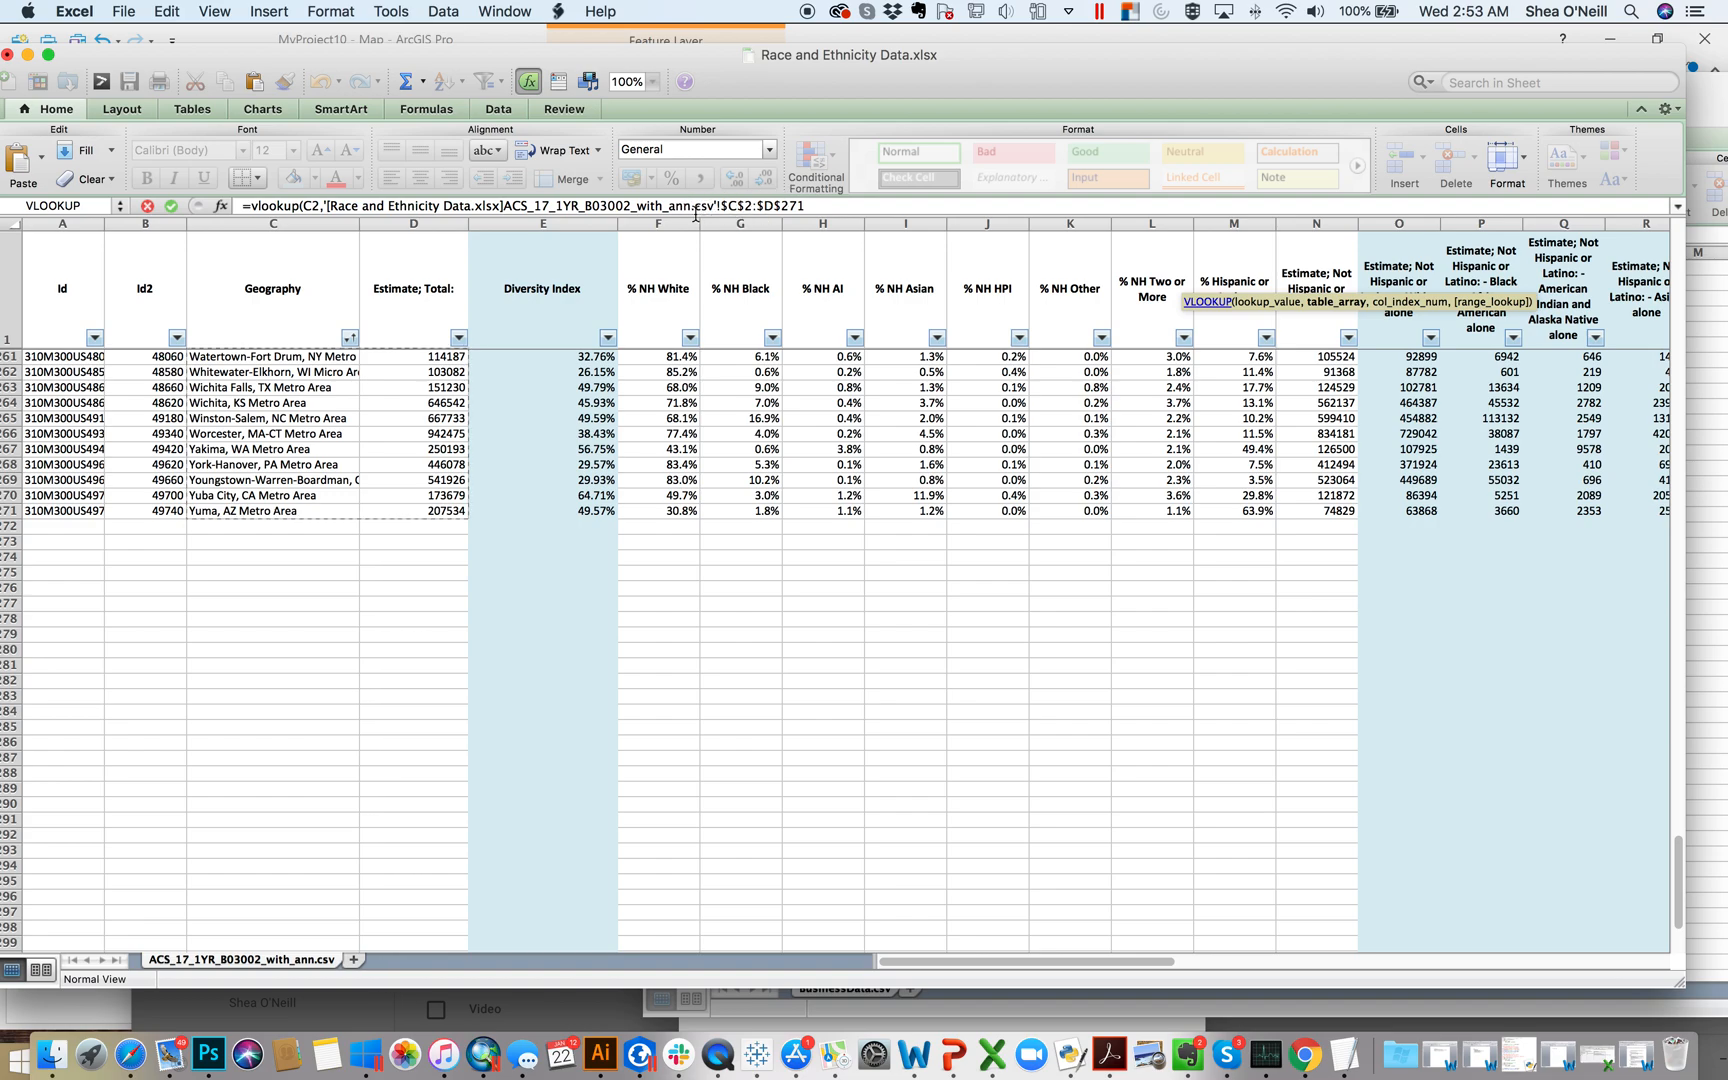
pyautogui.click(542, 434)
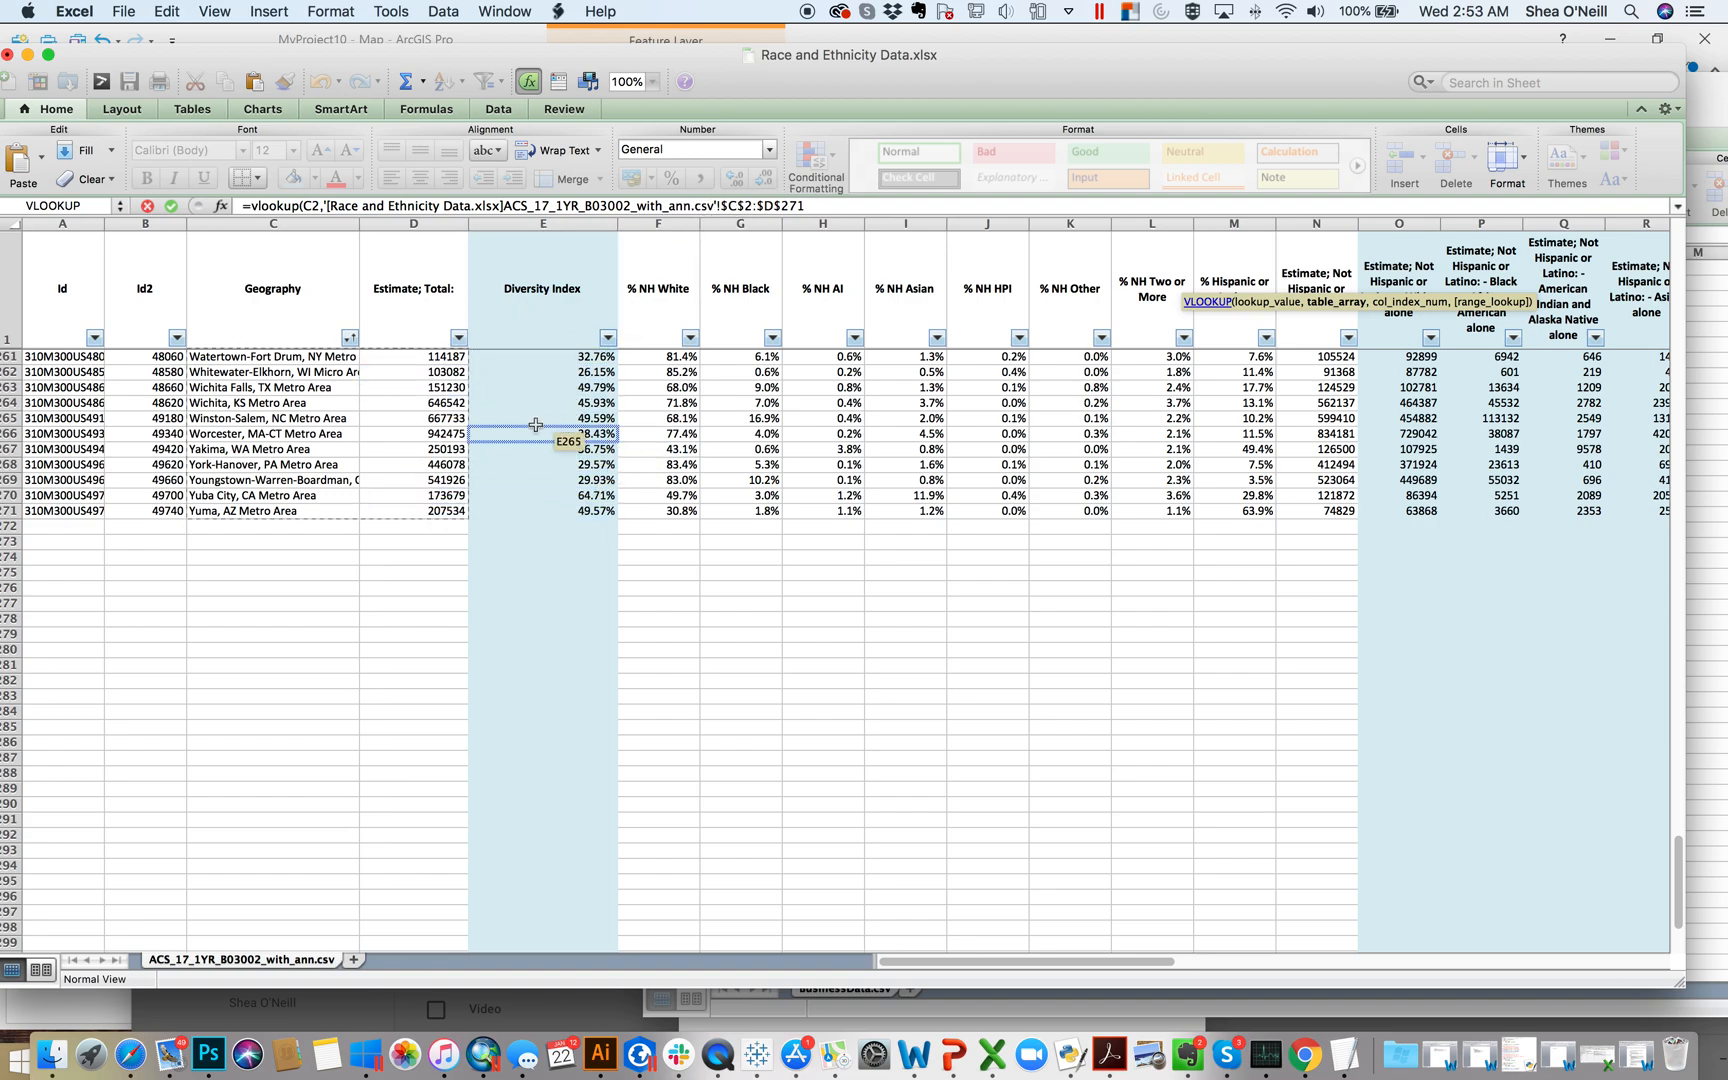
pyautogui.click(544, 402)
pyautogui.write(',')
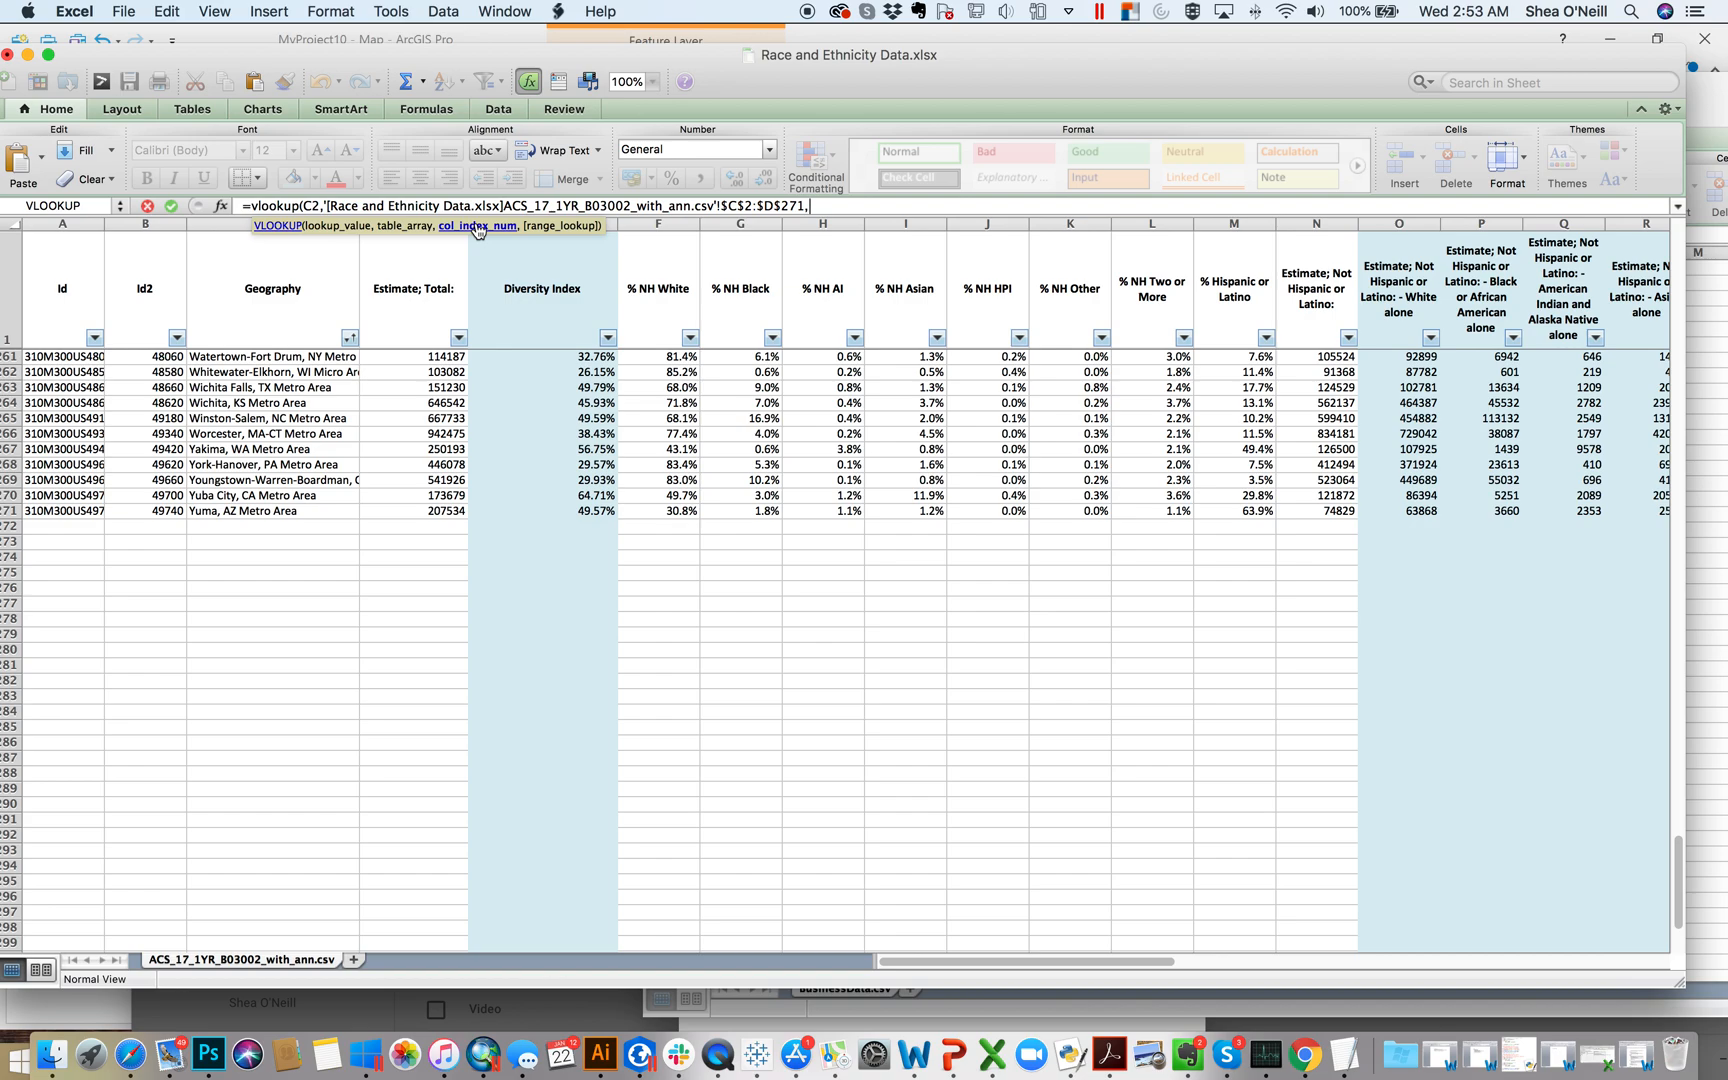
# Finish the lookup with column 2 and FALSE so F2 evaluates, giving #N/A for Aberdeen, SD.
pyautogui.click(272, 402)
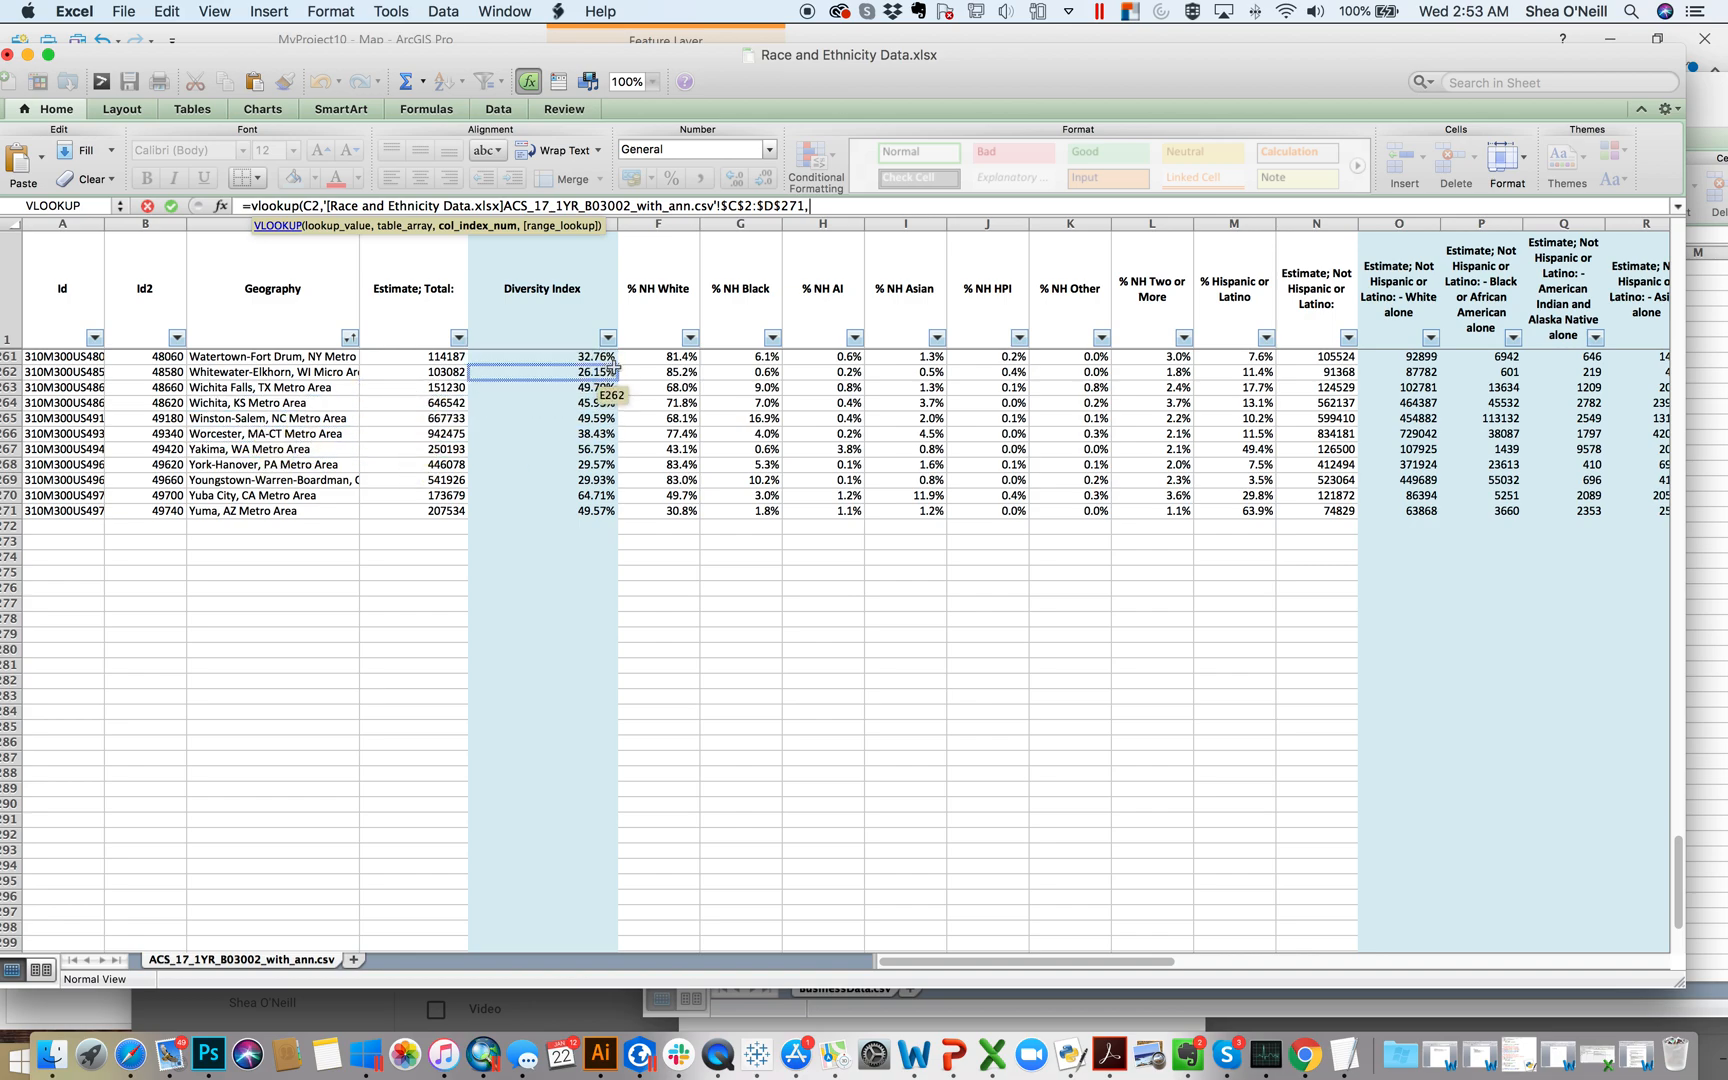
pyautogui.click(270, 402)
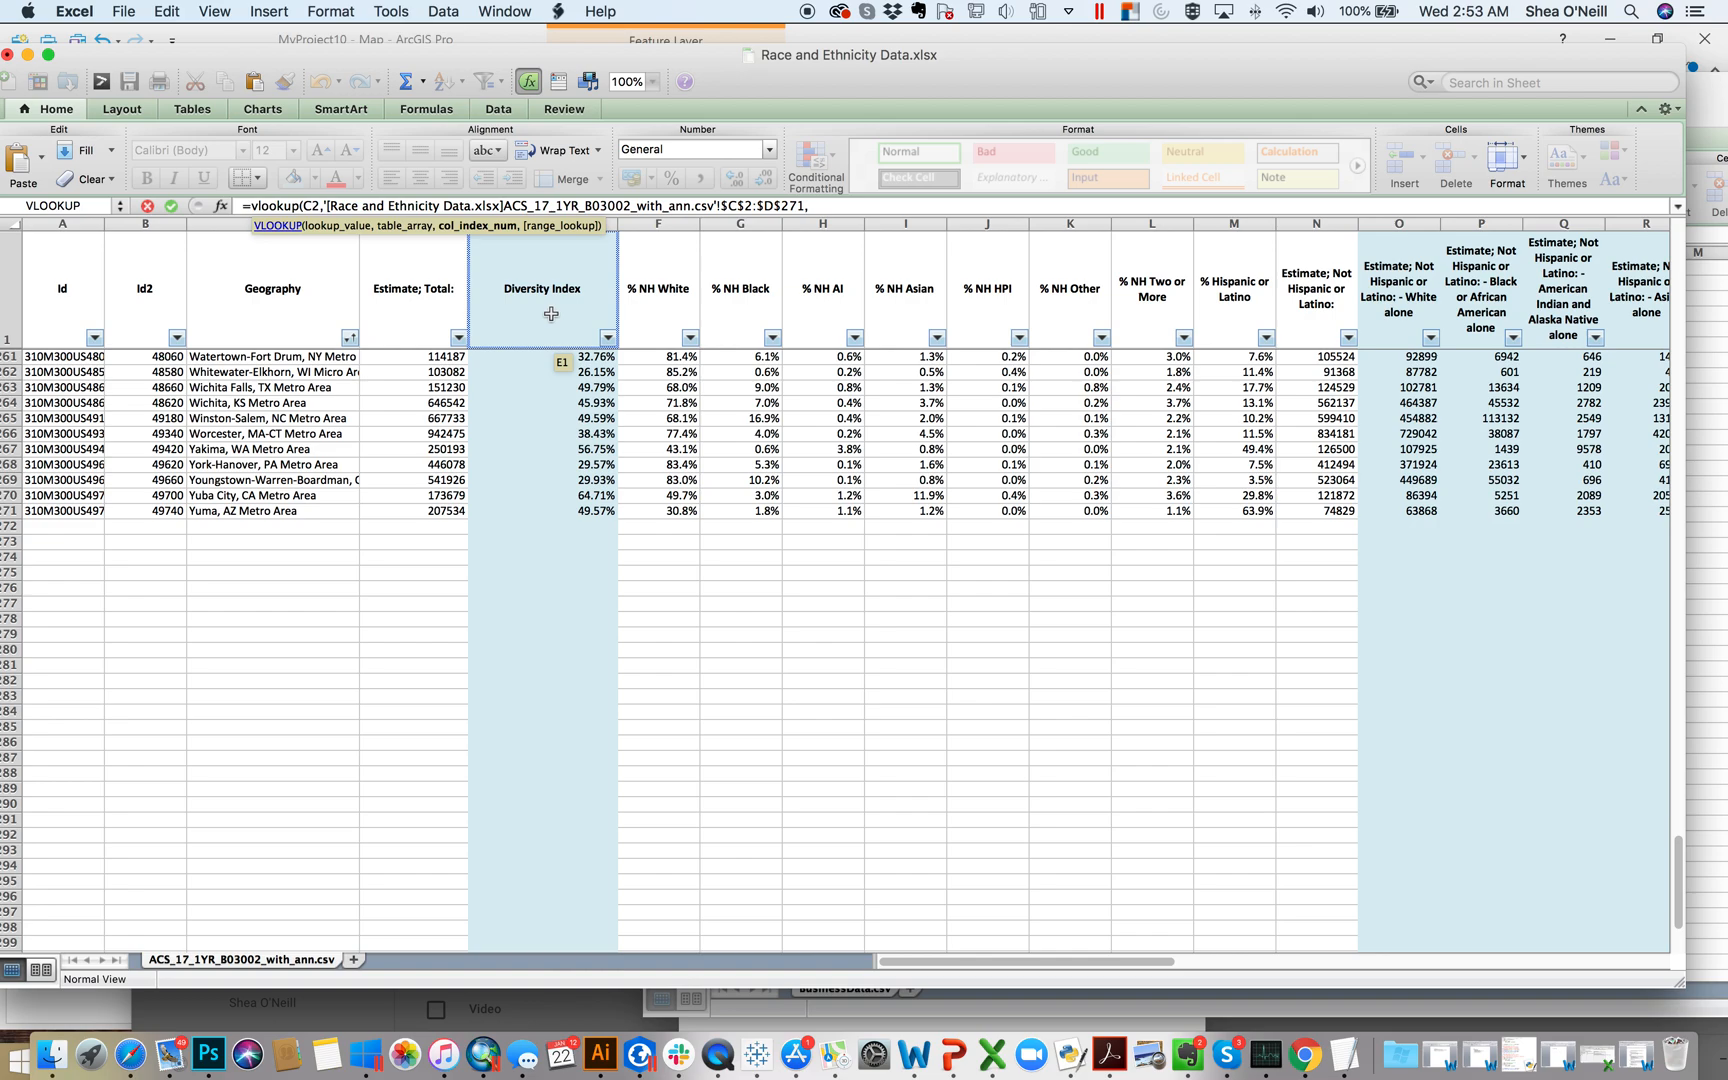
pyautogui.write('2')
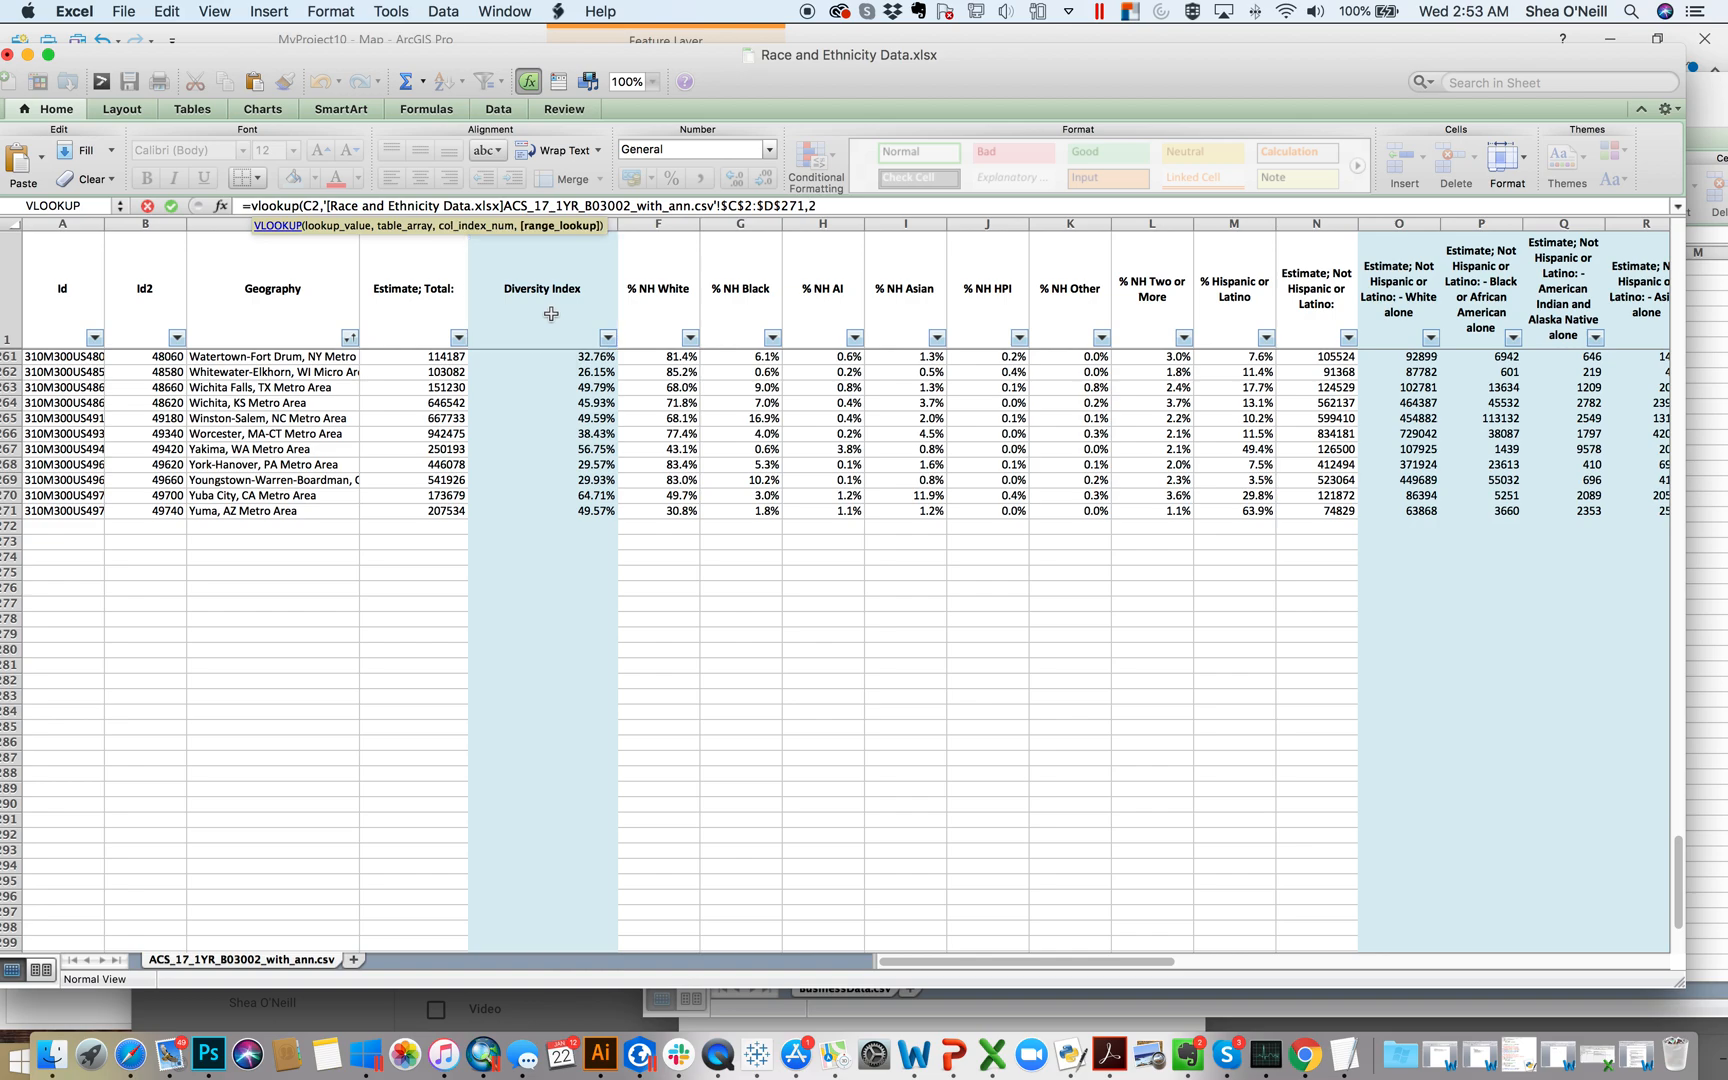
pyautogui.write(',FALSE)')
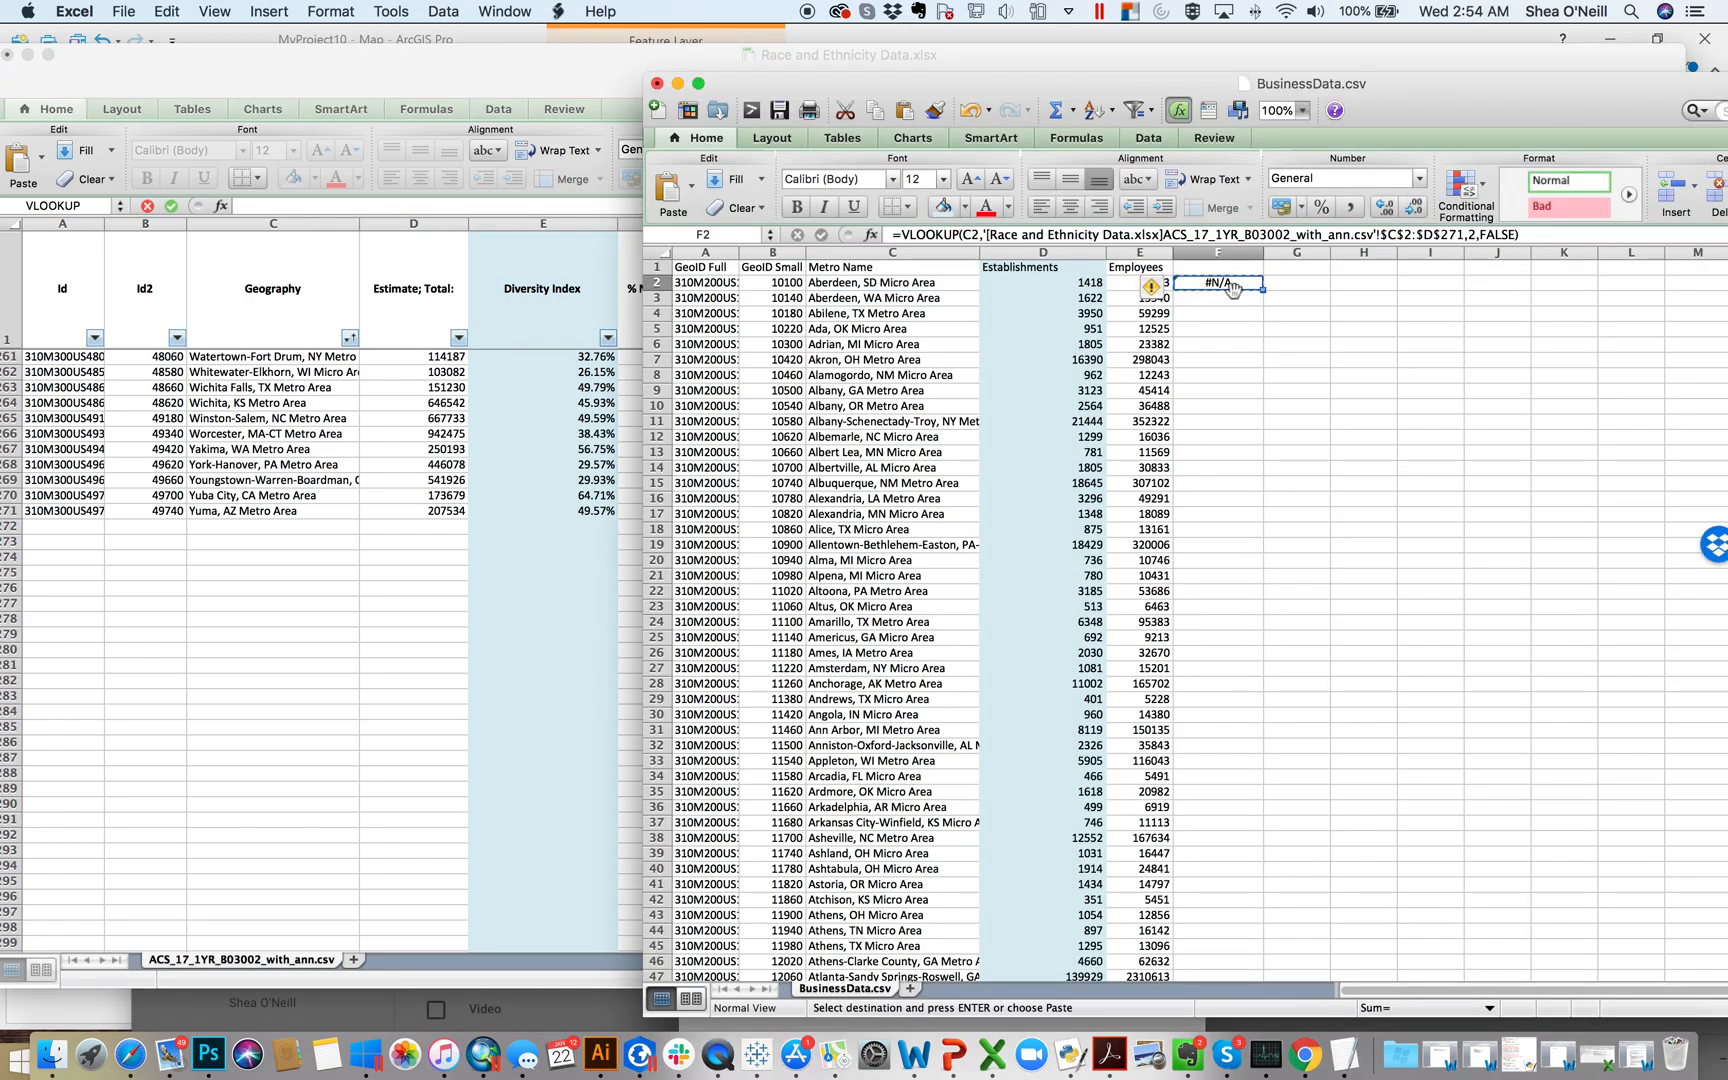
pyautogui.moveTo(1216, 284); pyautogui.dragTo(1216, 406)
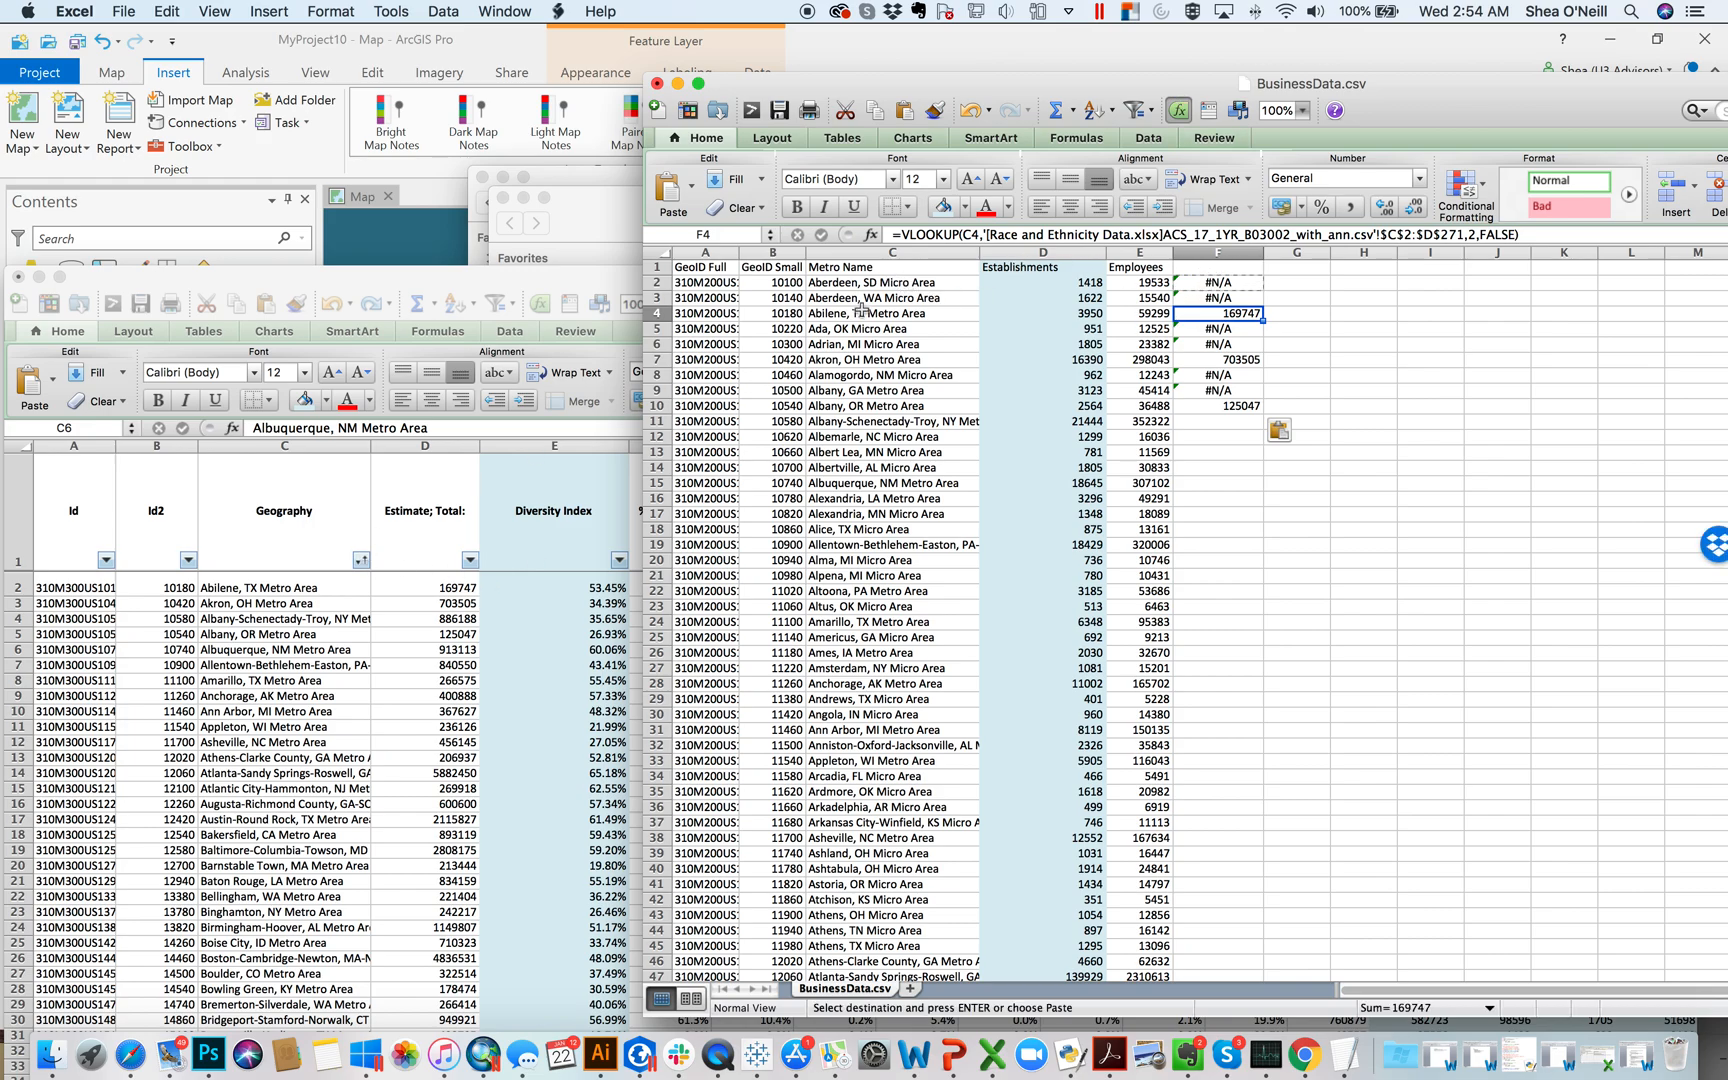
pyautogui.moveTo(926, 300)
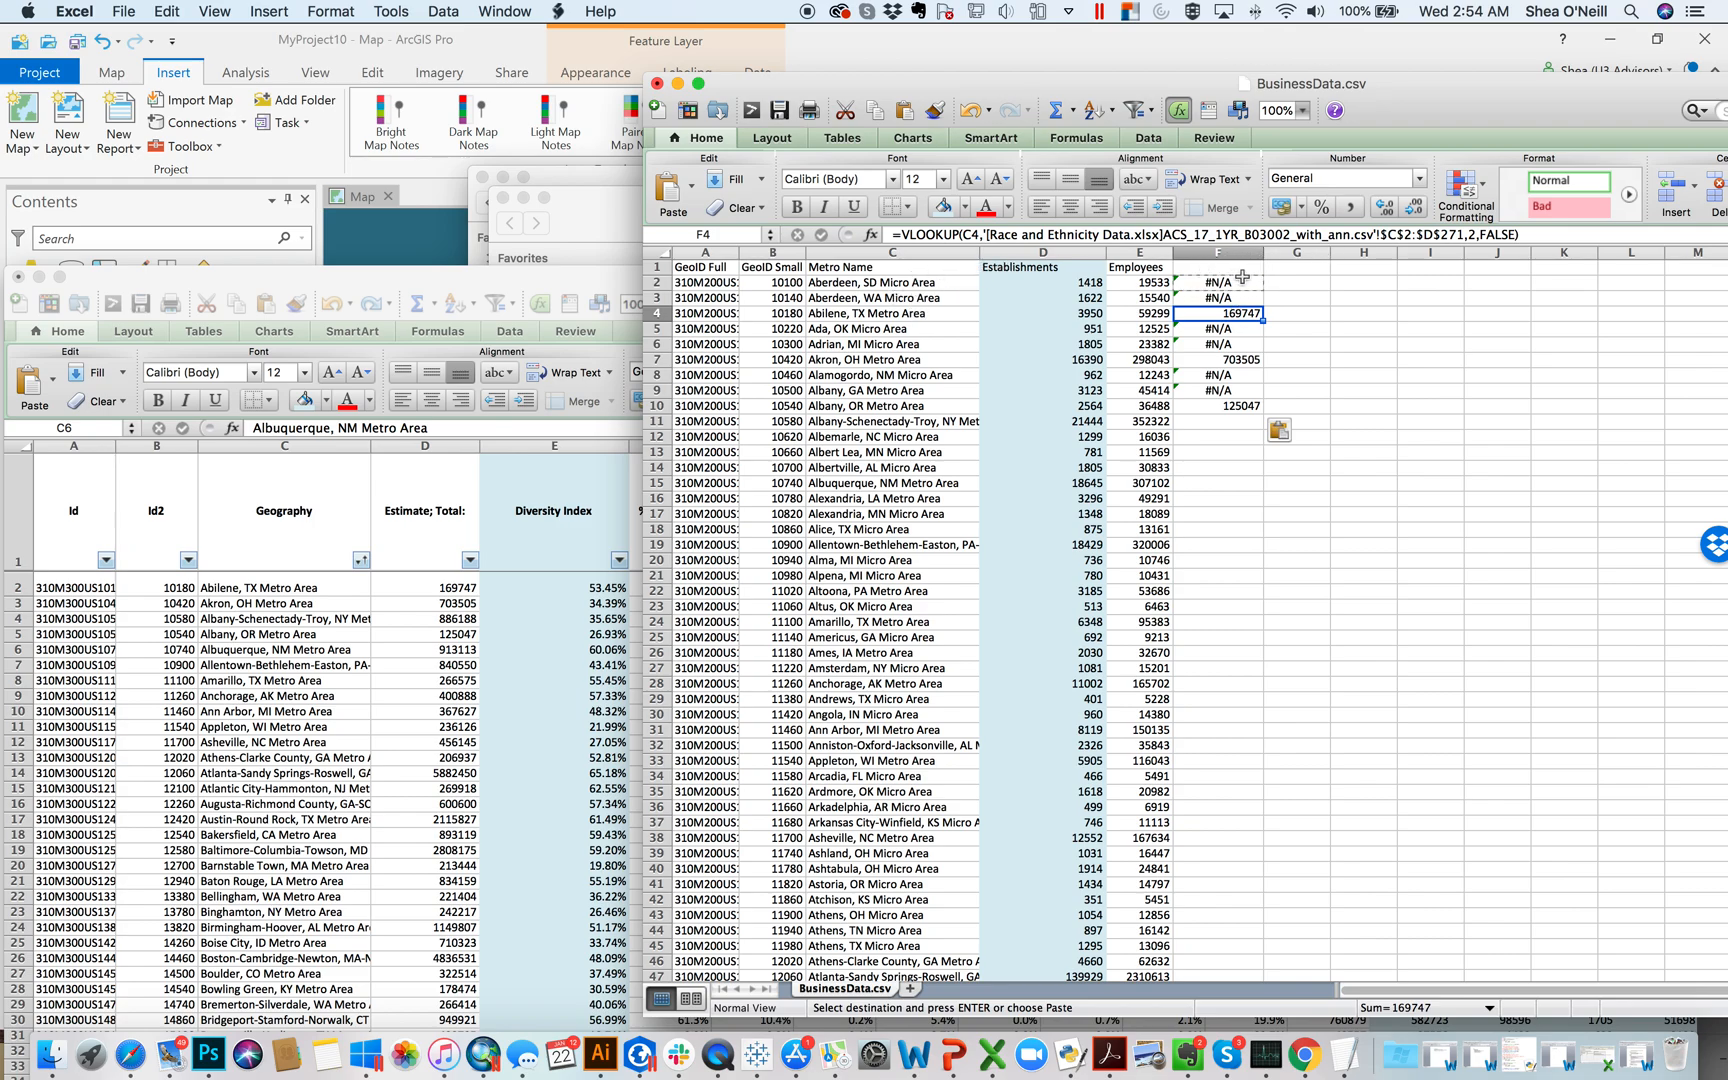
pyautogui.moveTo(910, 284)
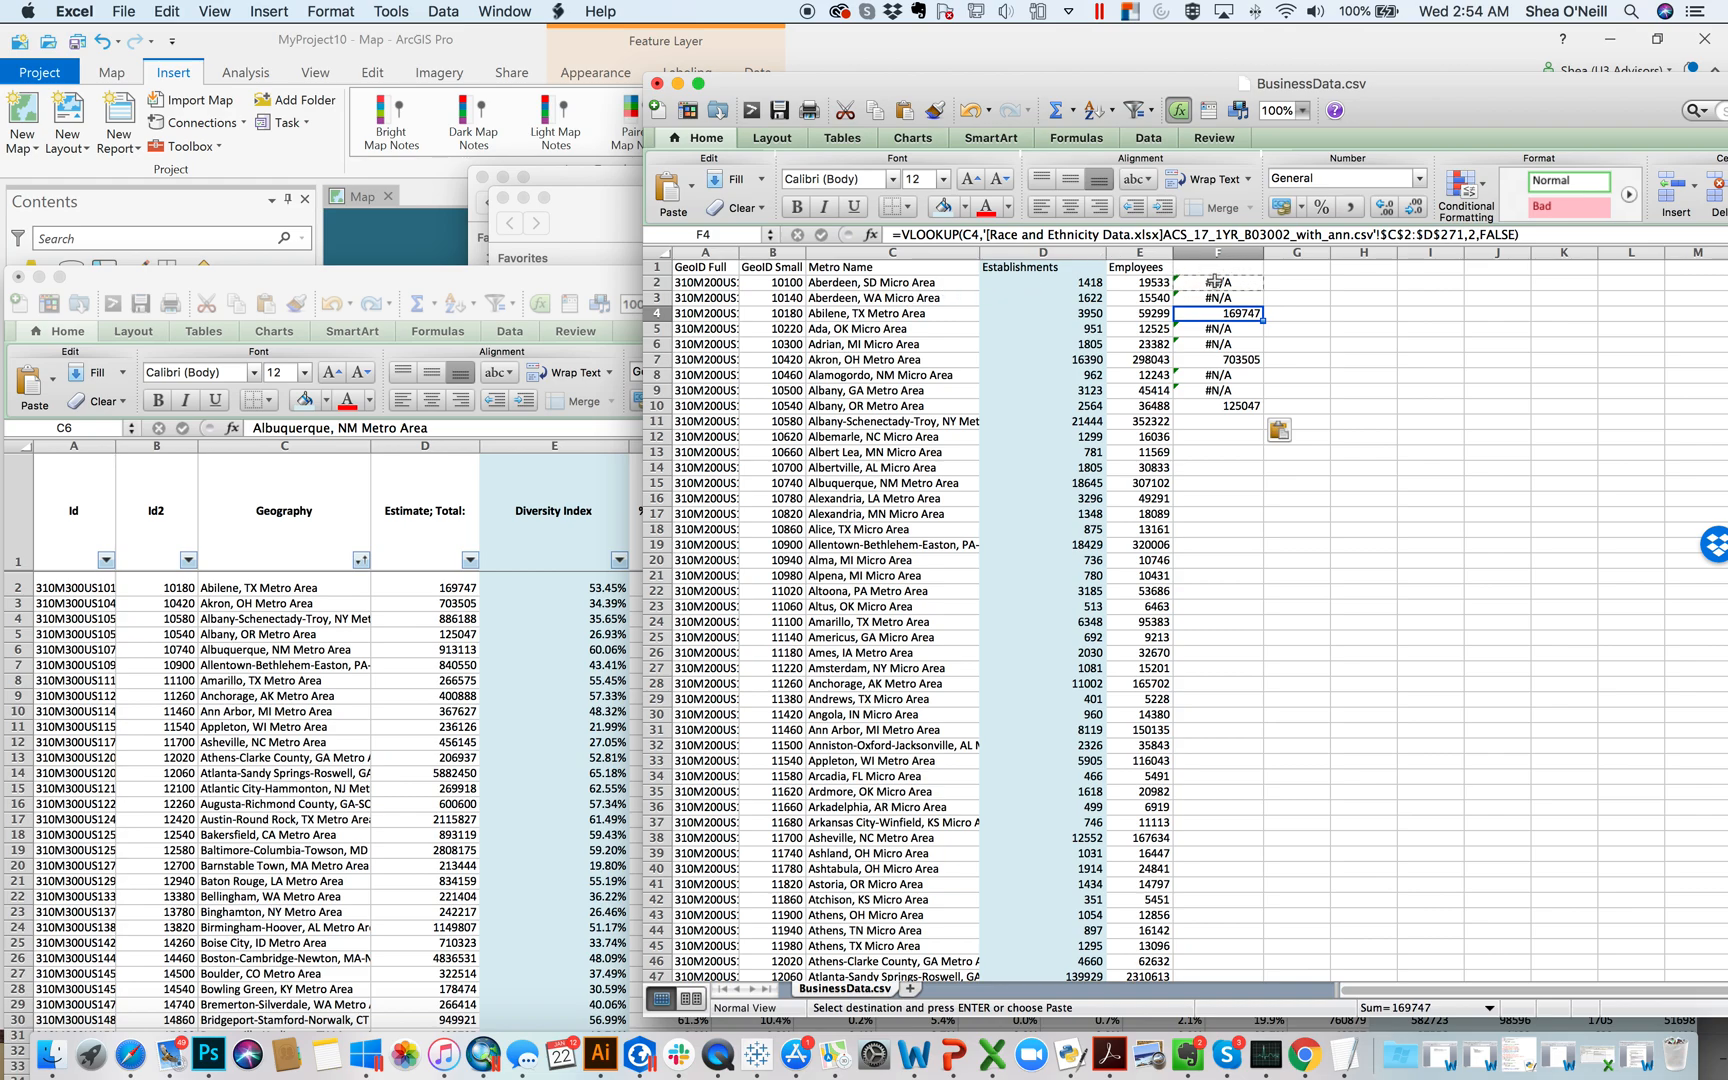
pyautogui.moveTo(1330, 382)
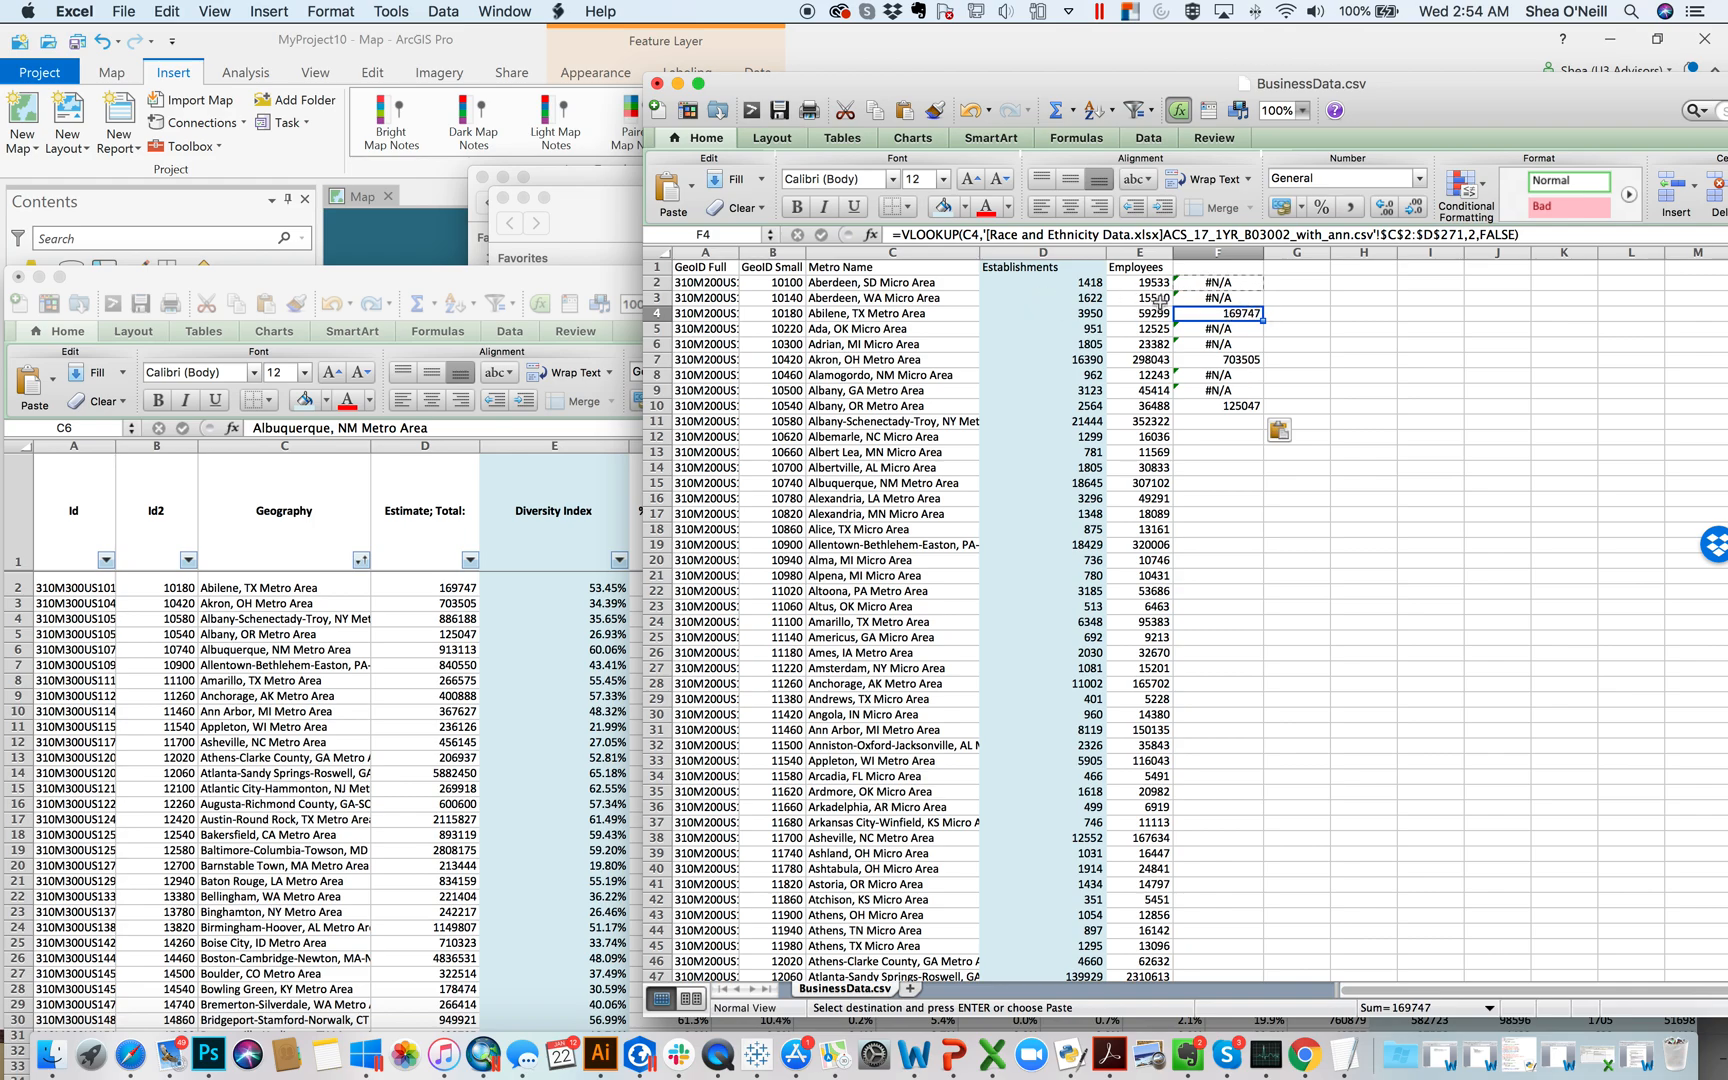
pyautogui.moveTo(1028, 300)
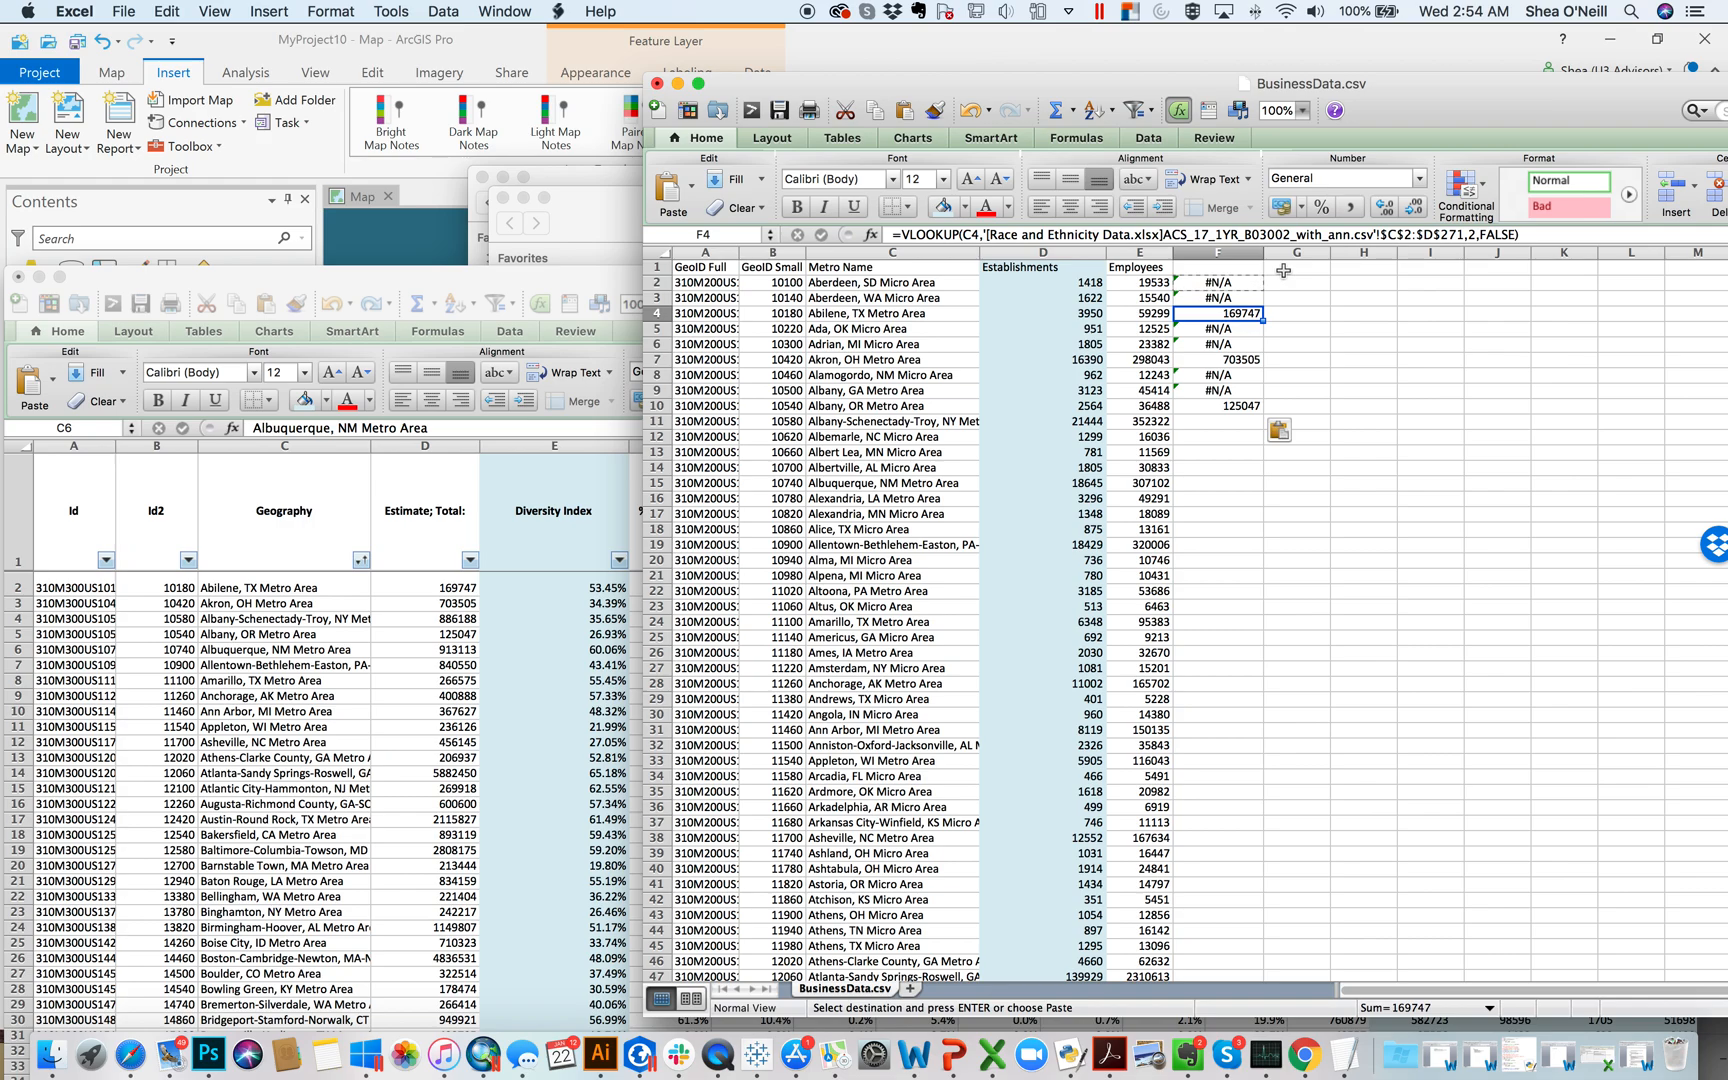
pyautogui.moveTo(450, 592)
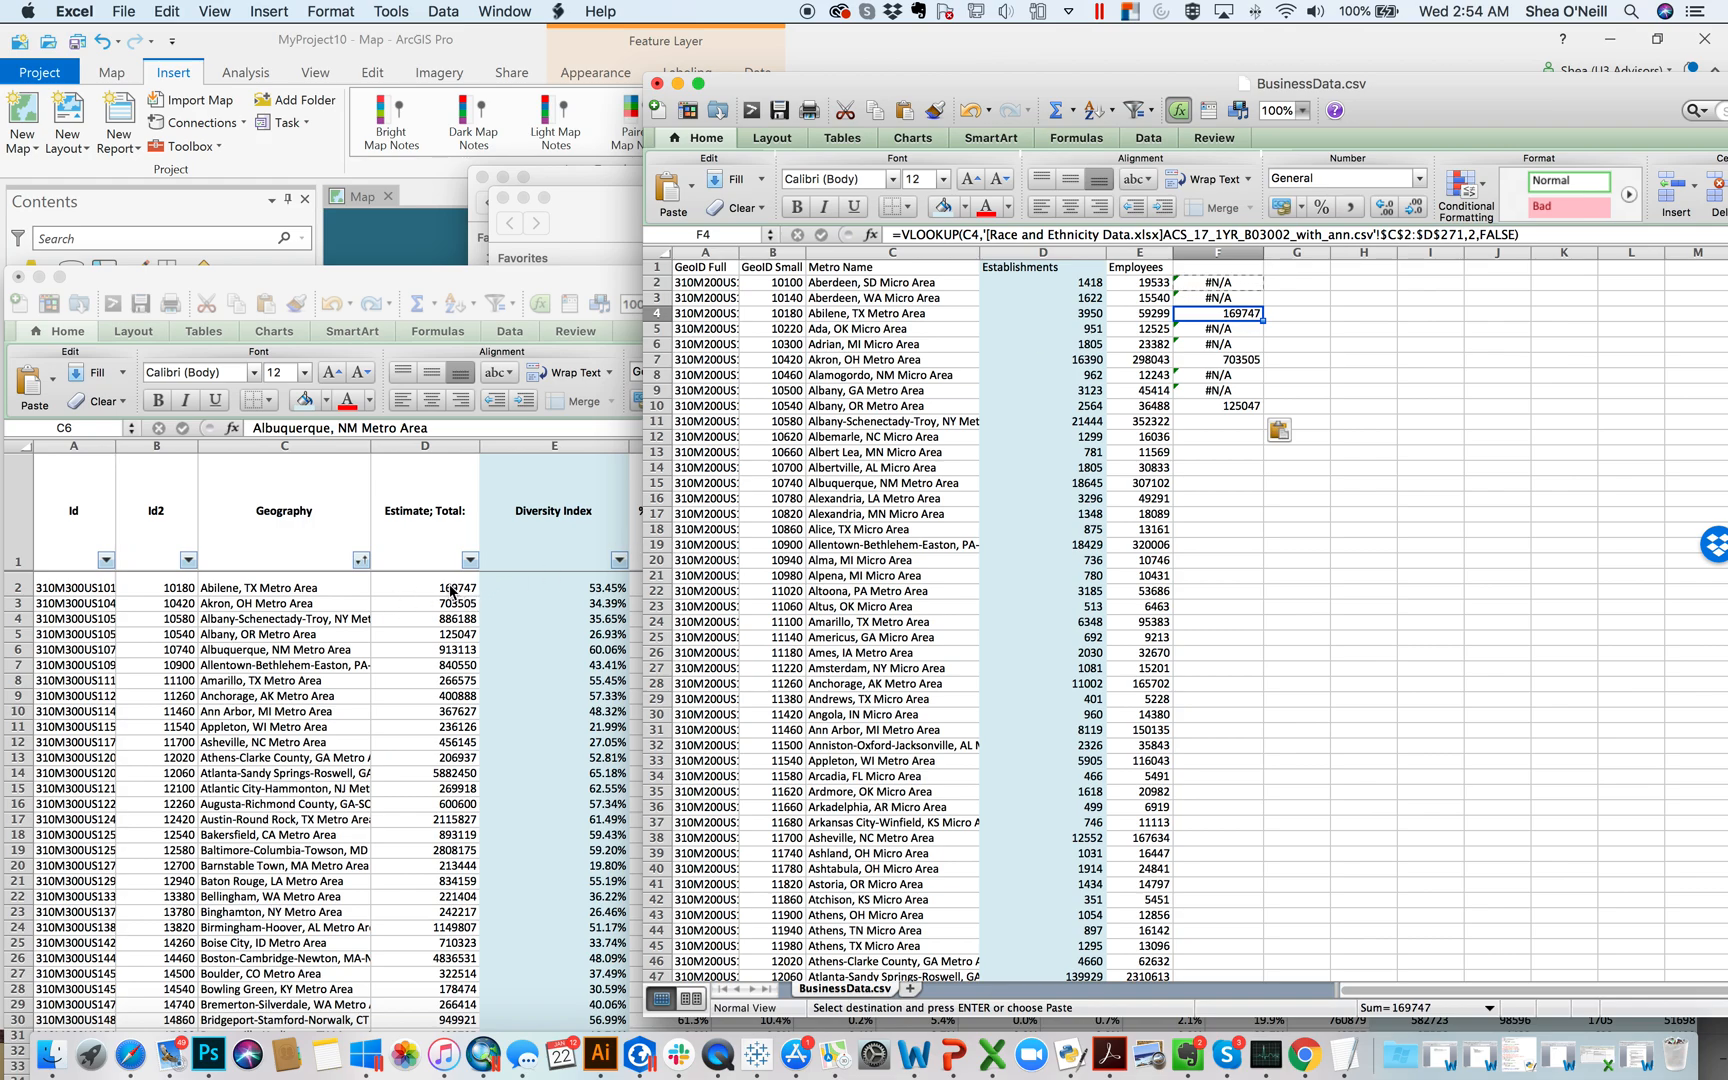
# Fill the VLOOKUP down column F for every BusinessData row.
pyautogui.click(1218, 406)
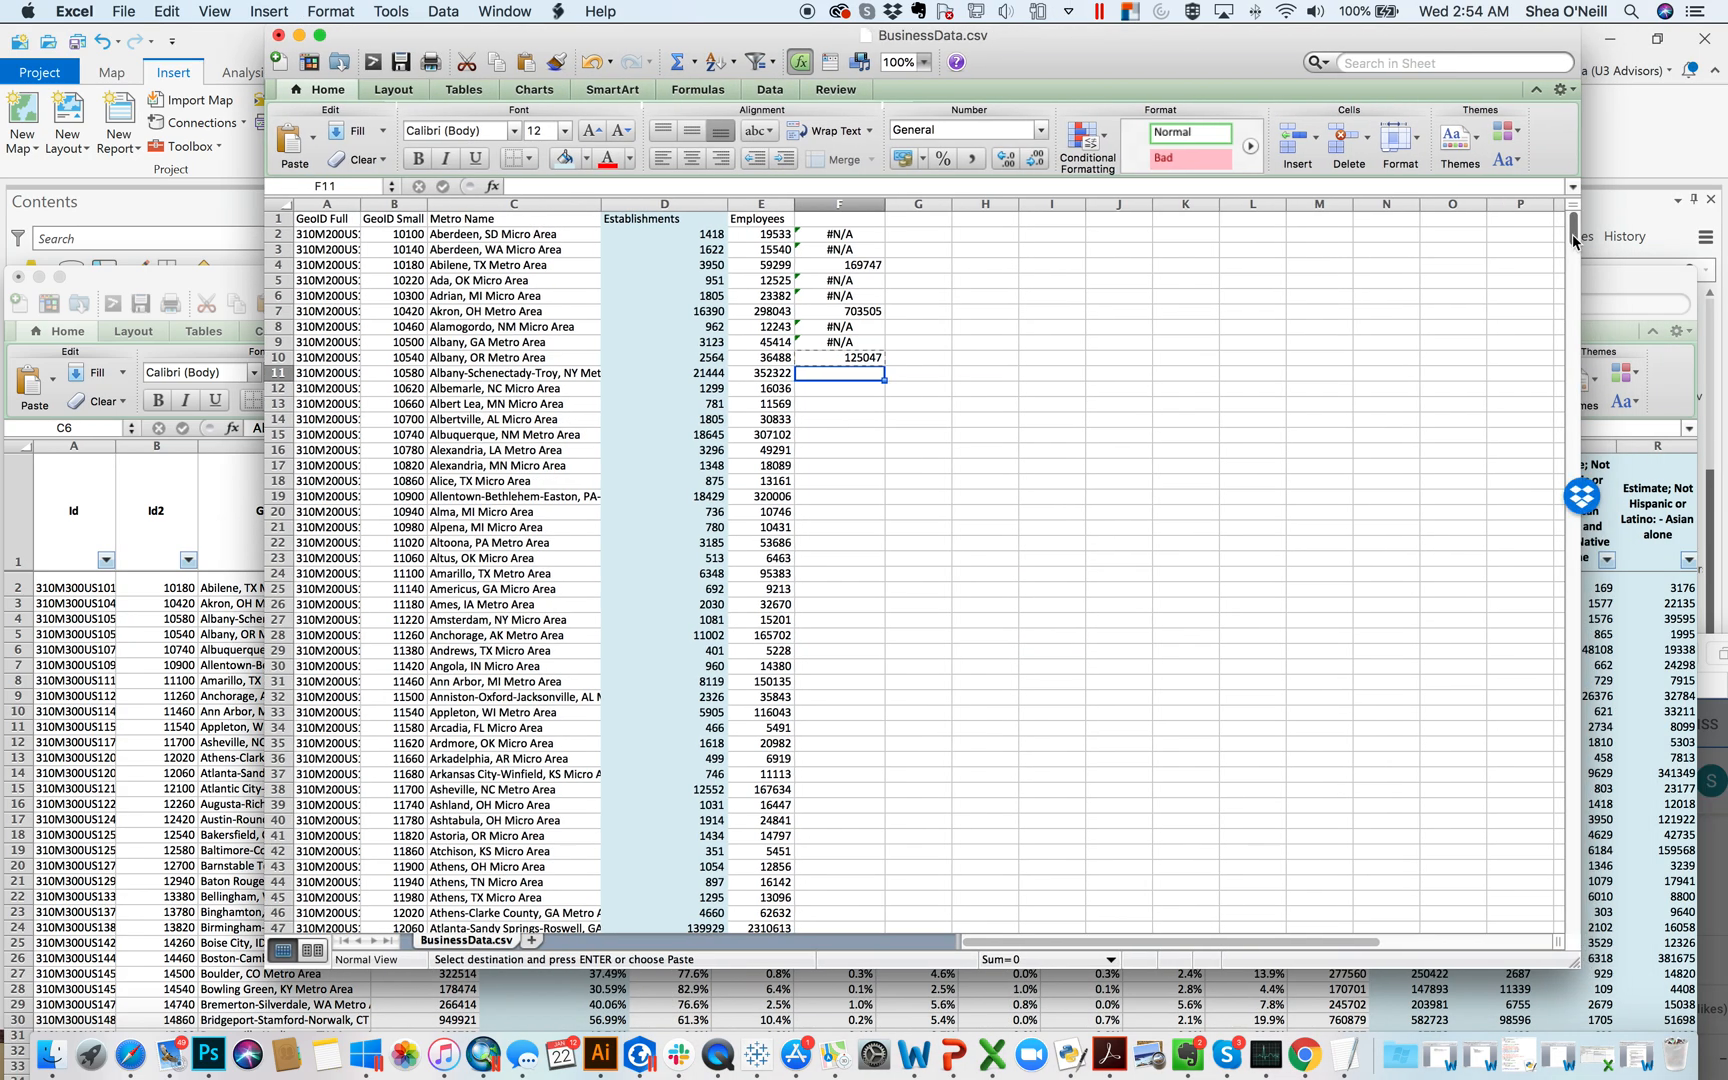
pyautogui.scroll(-3)
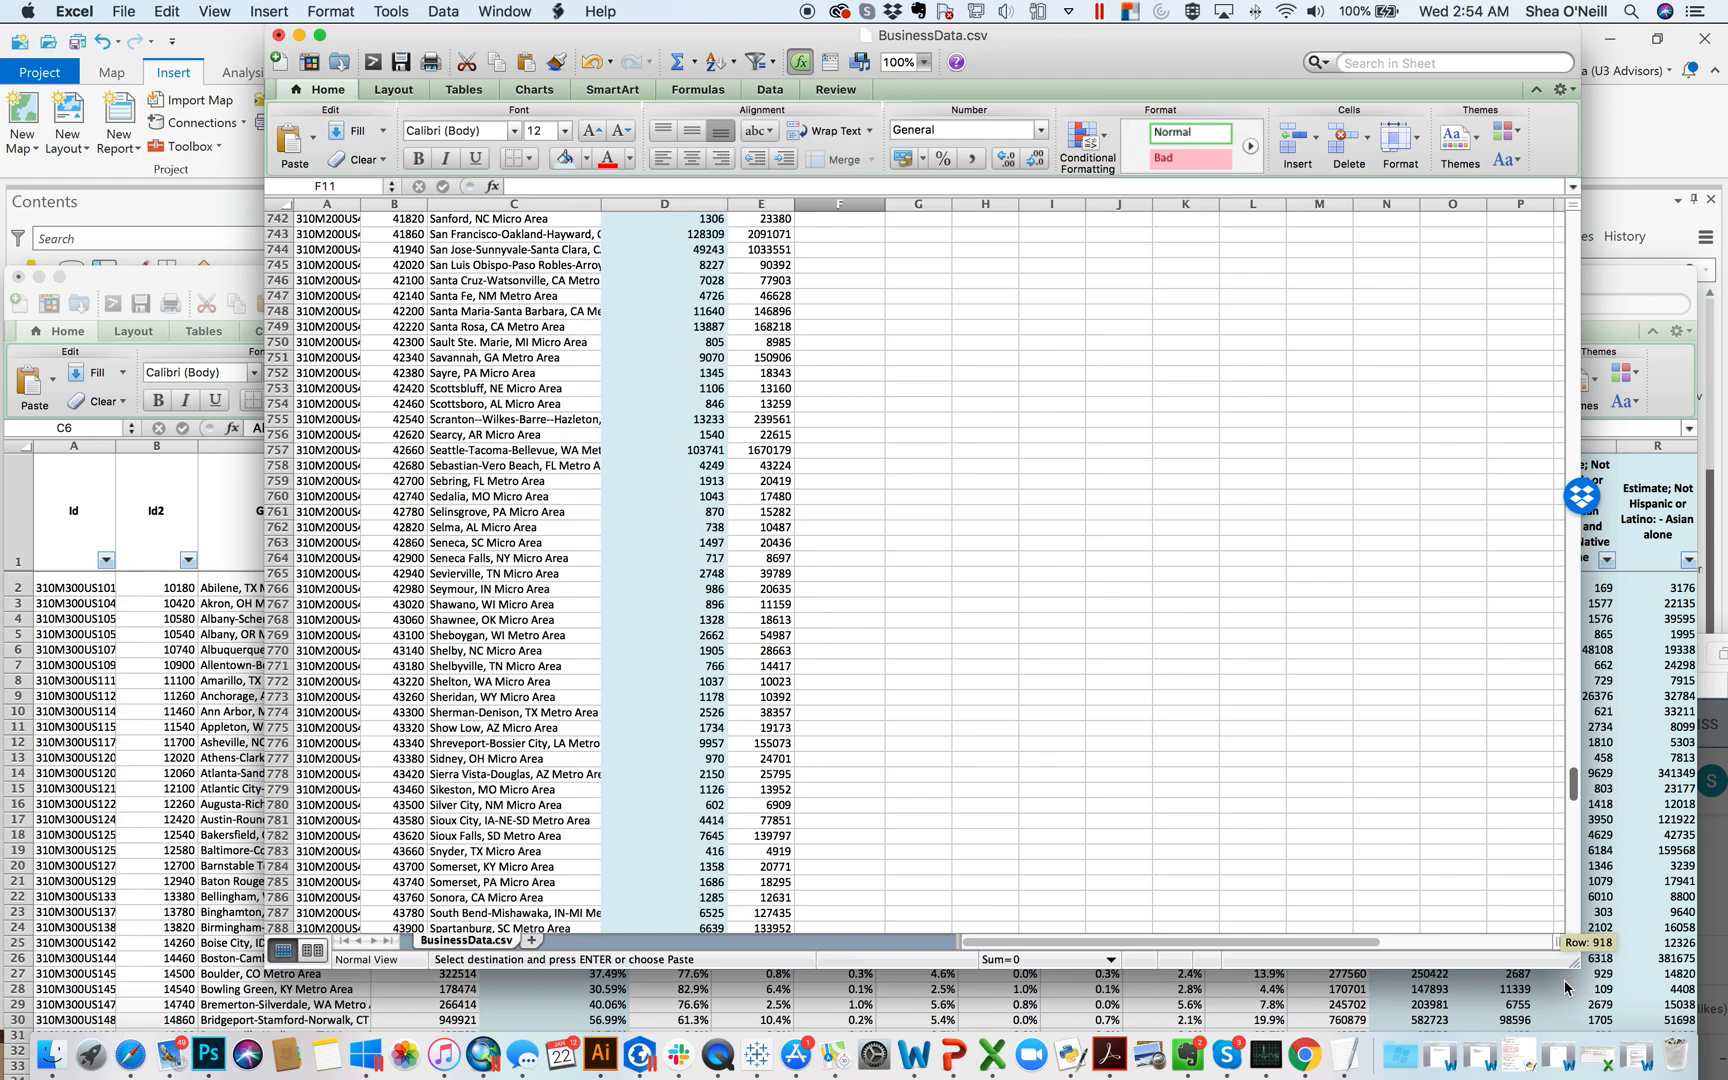
pyautogui.scroll(-3)
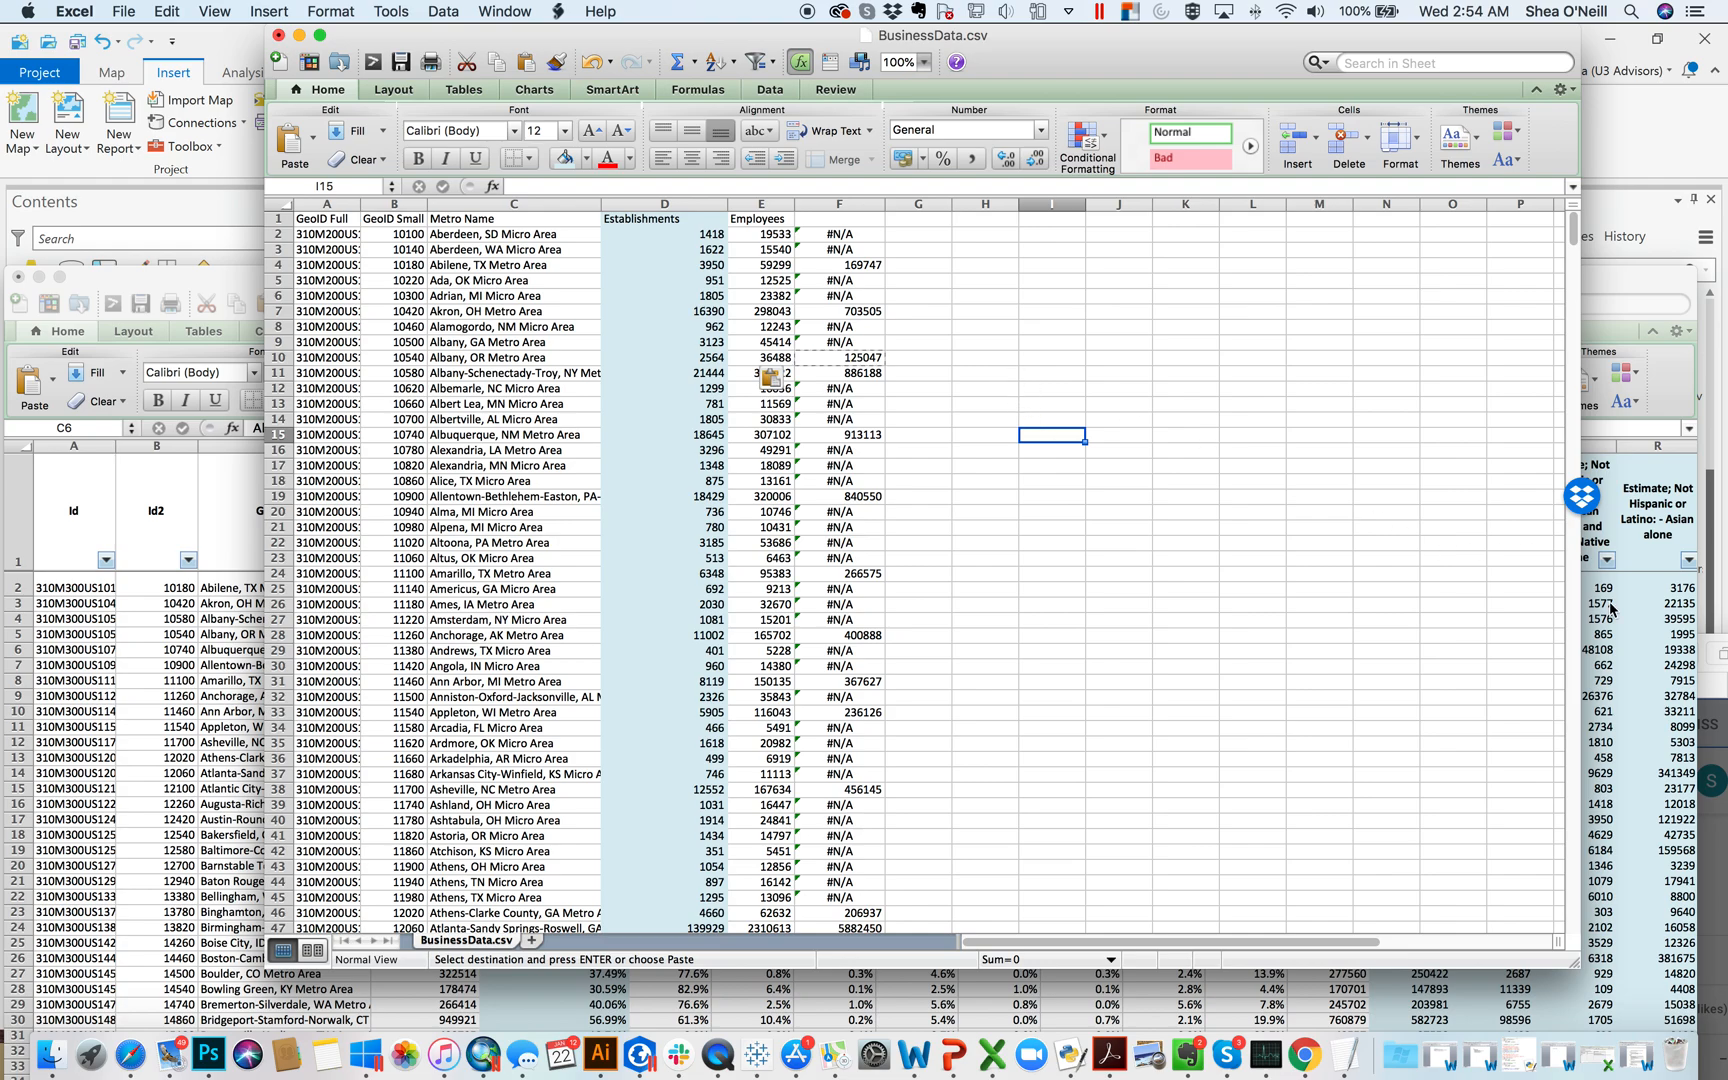
pyautogui.moveTo(910, 308)
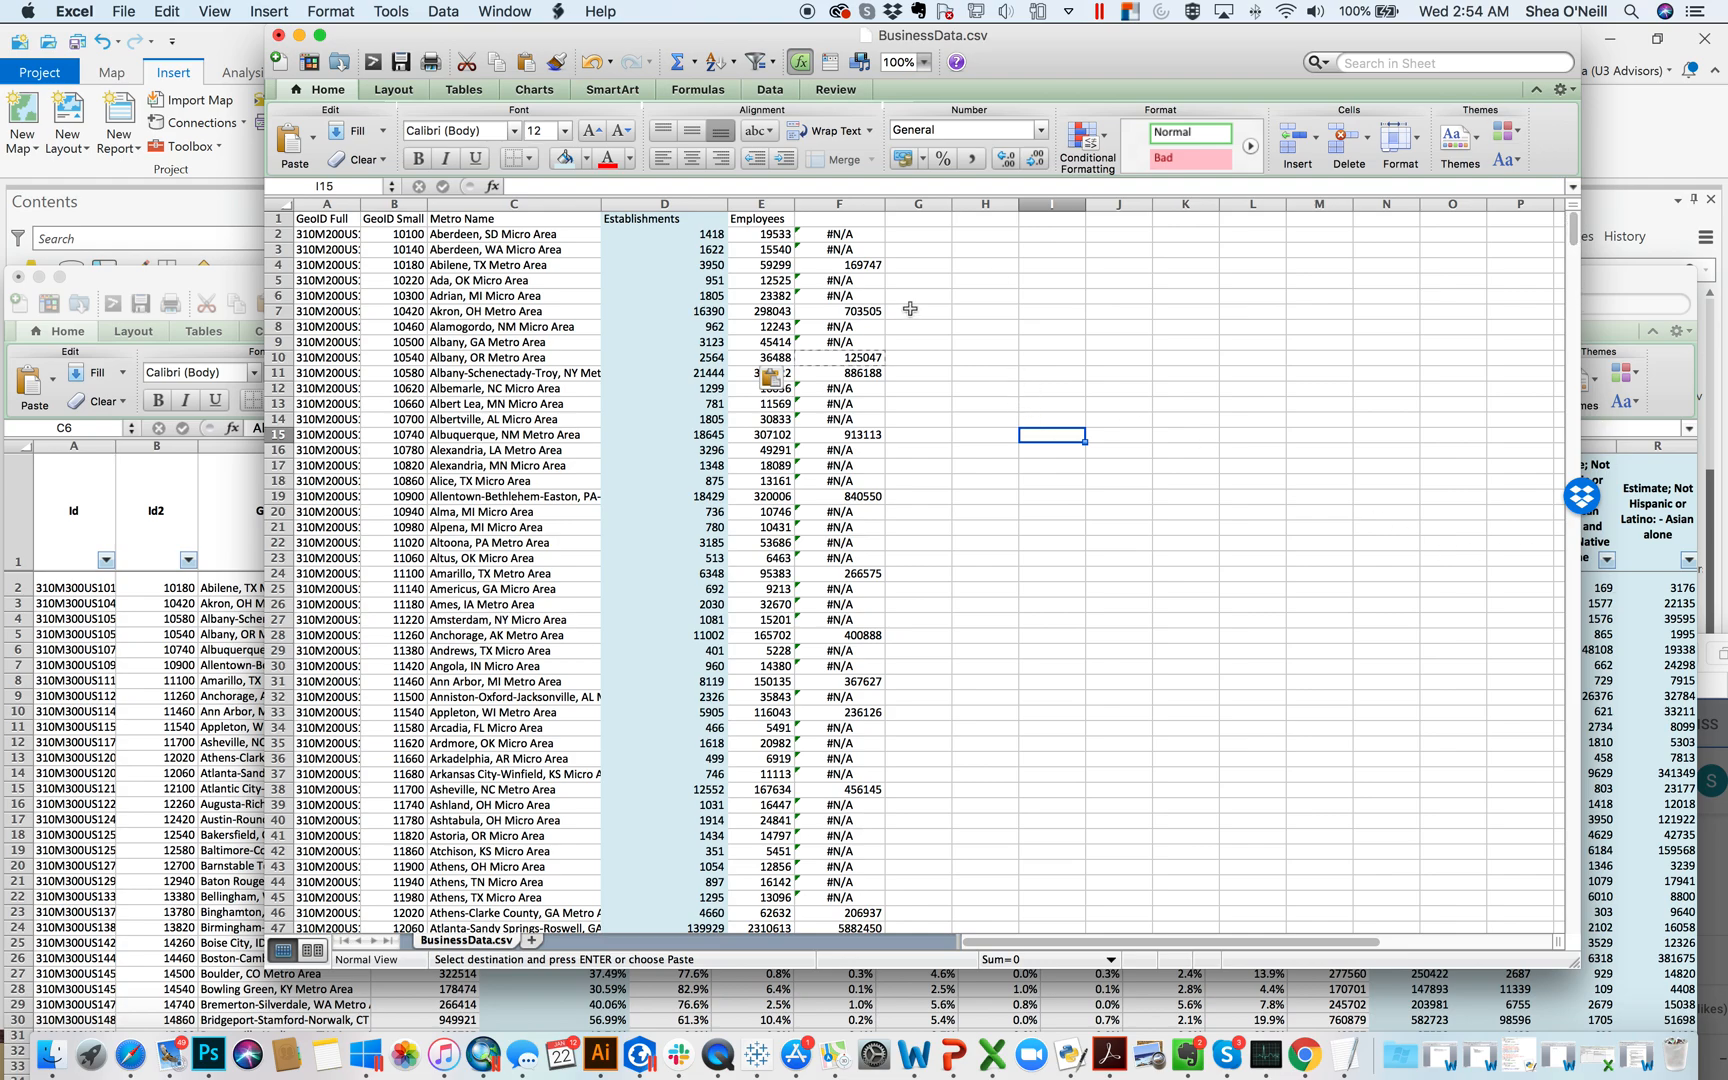
# Paste column F as values only and head it Population.
pyautogui.click(838, 204)
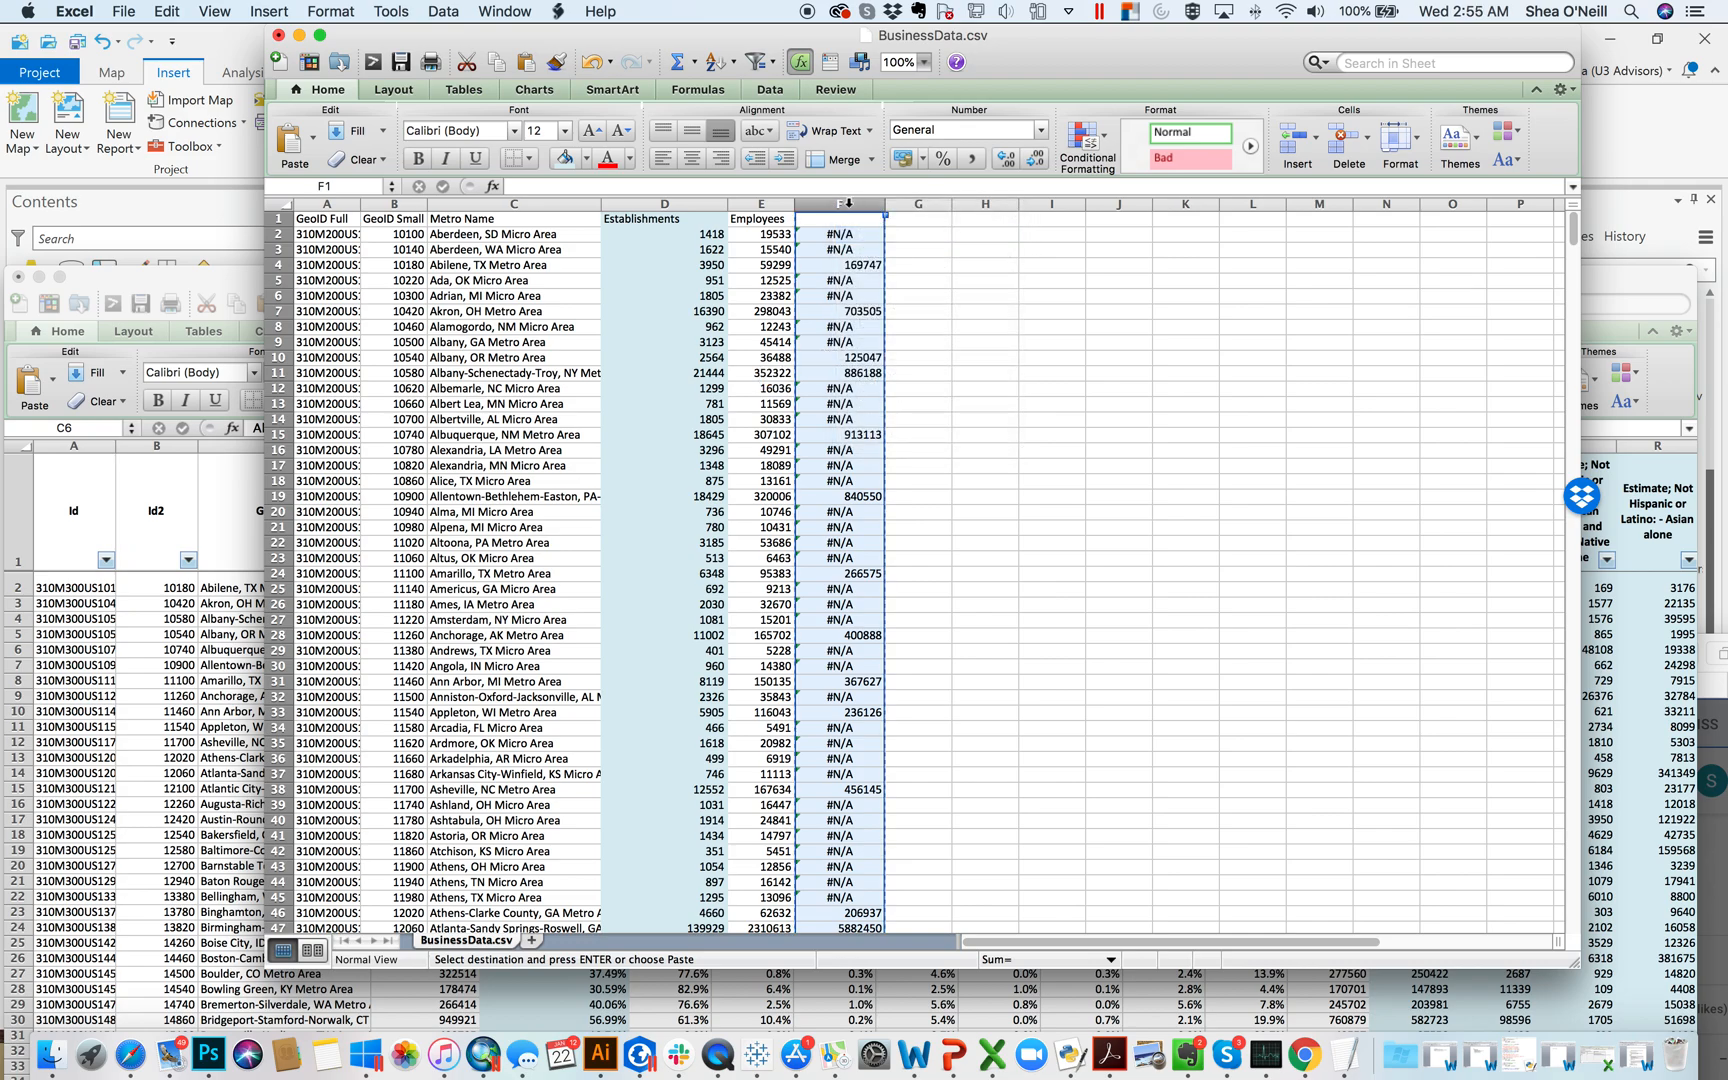
pyautogui.rightClick(846, 218)
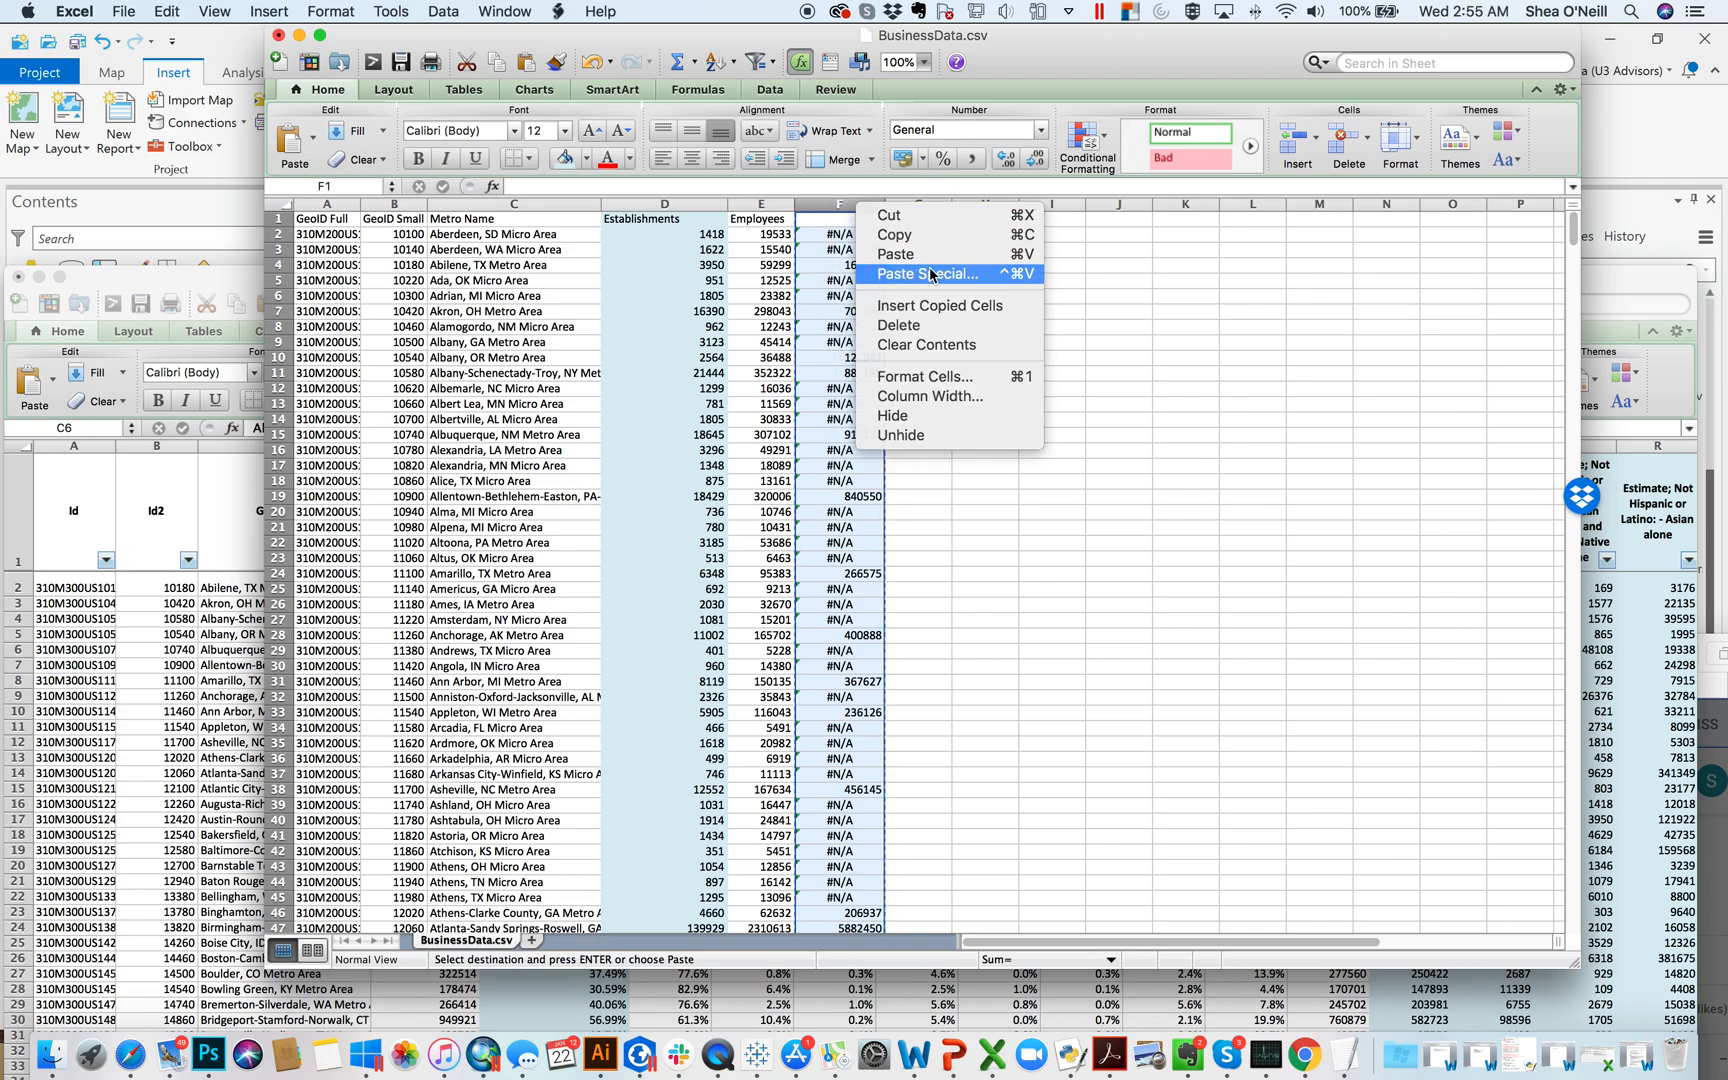
pyautogui.click(930, 274)
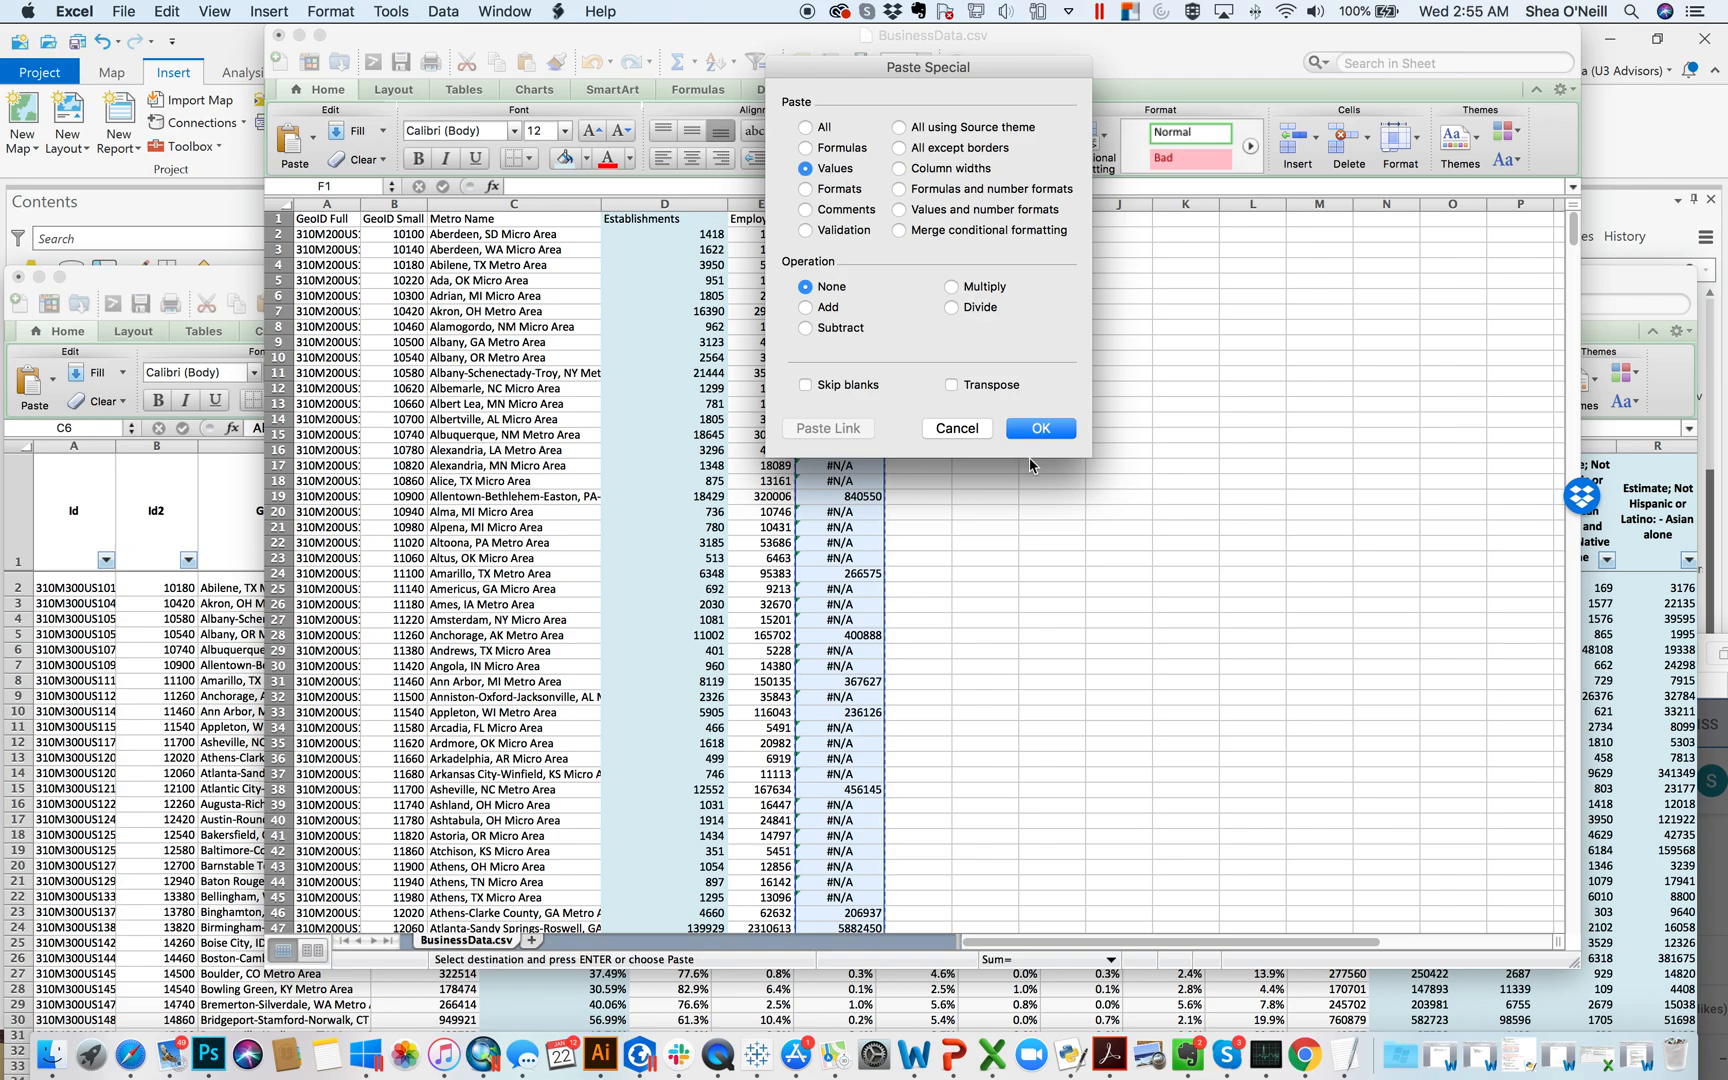
pyautogui.click(1038, 428)
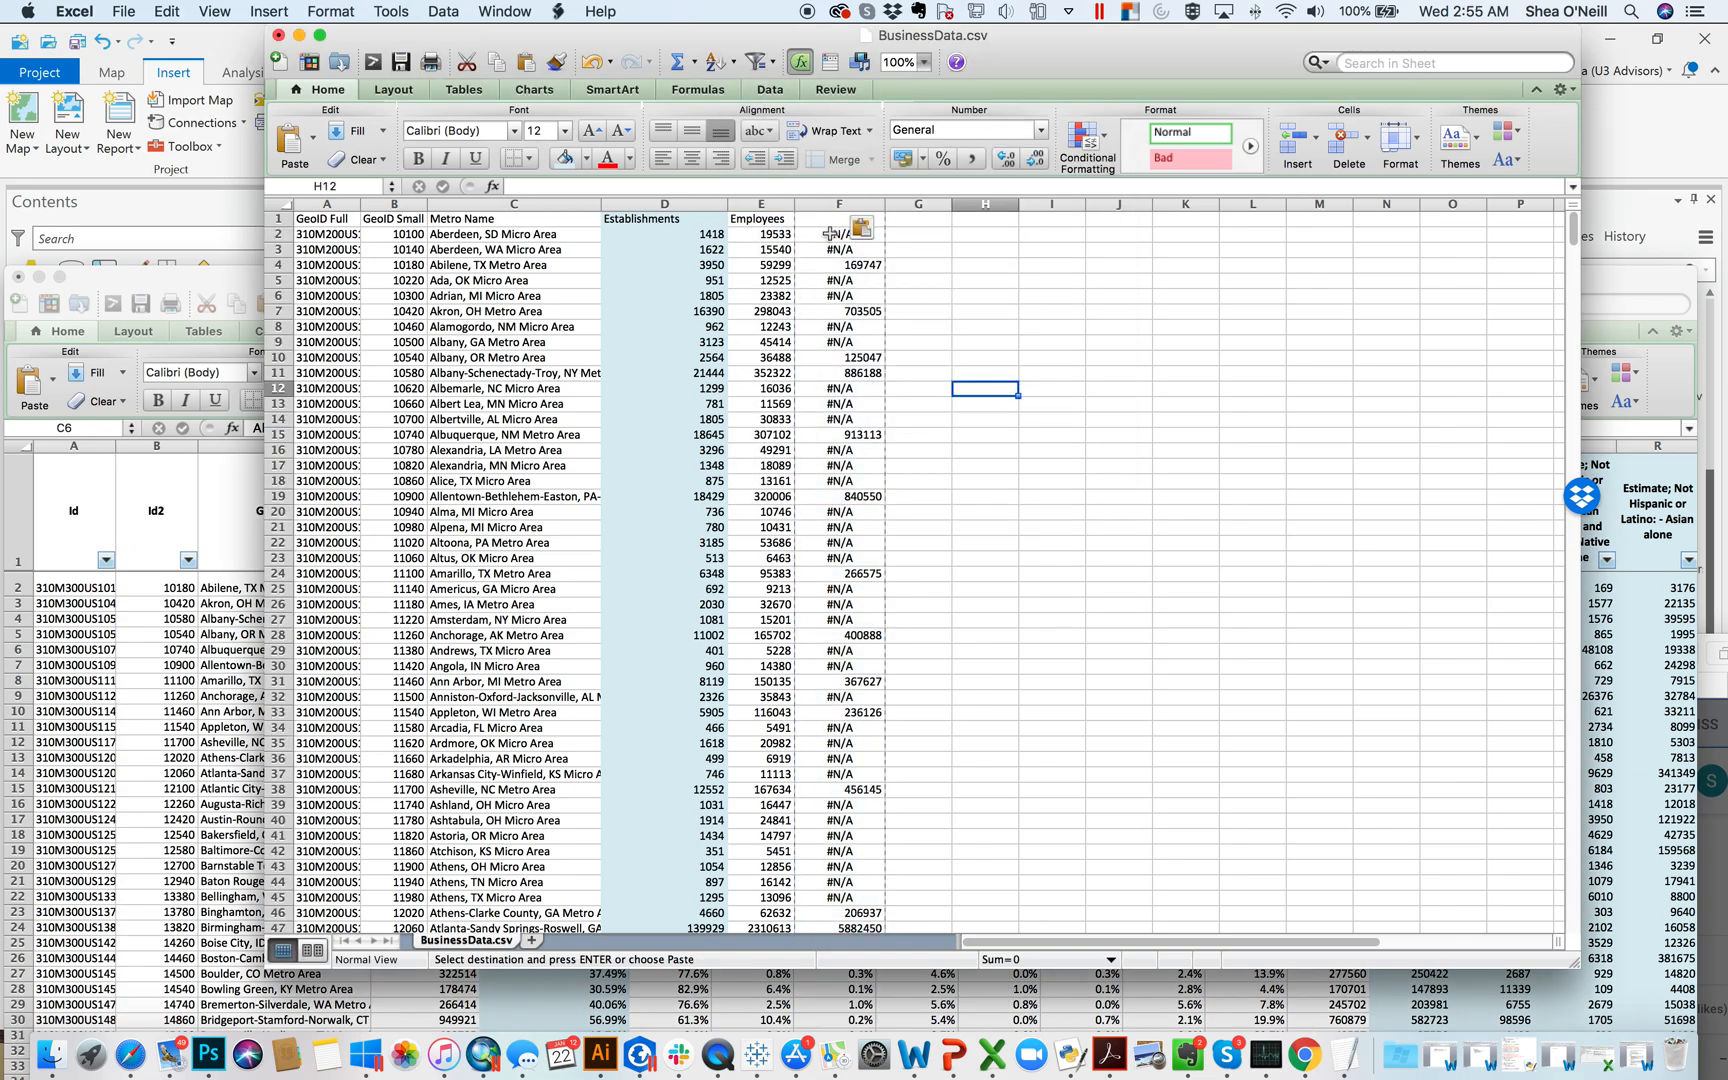
pyautogui.click(838, 204)
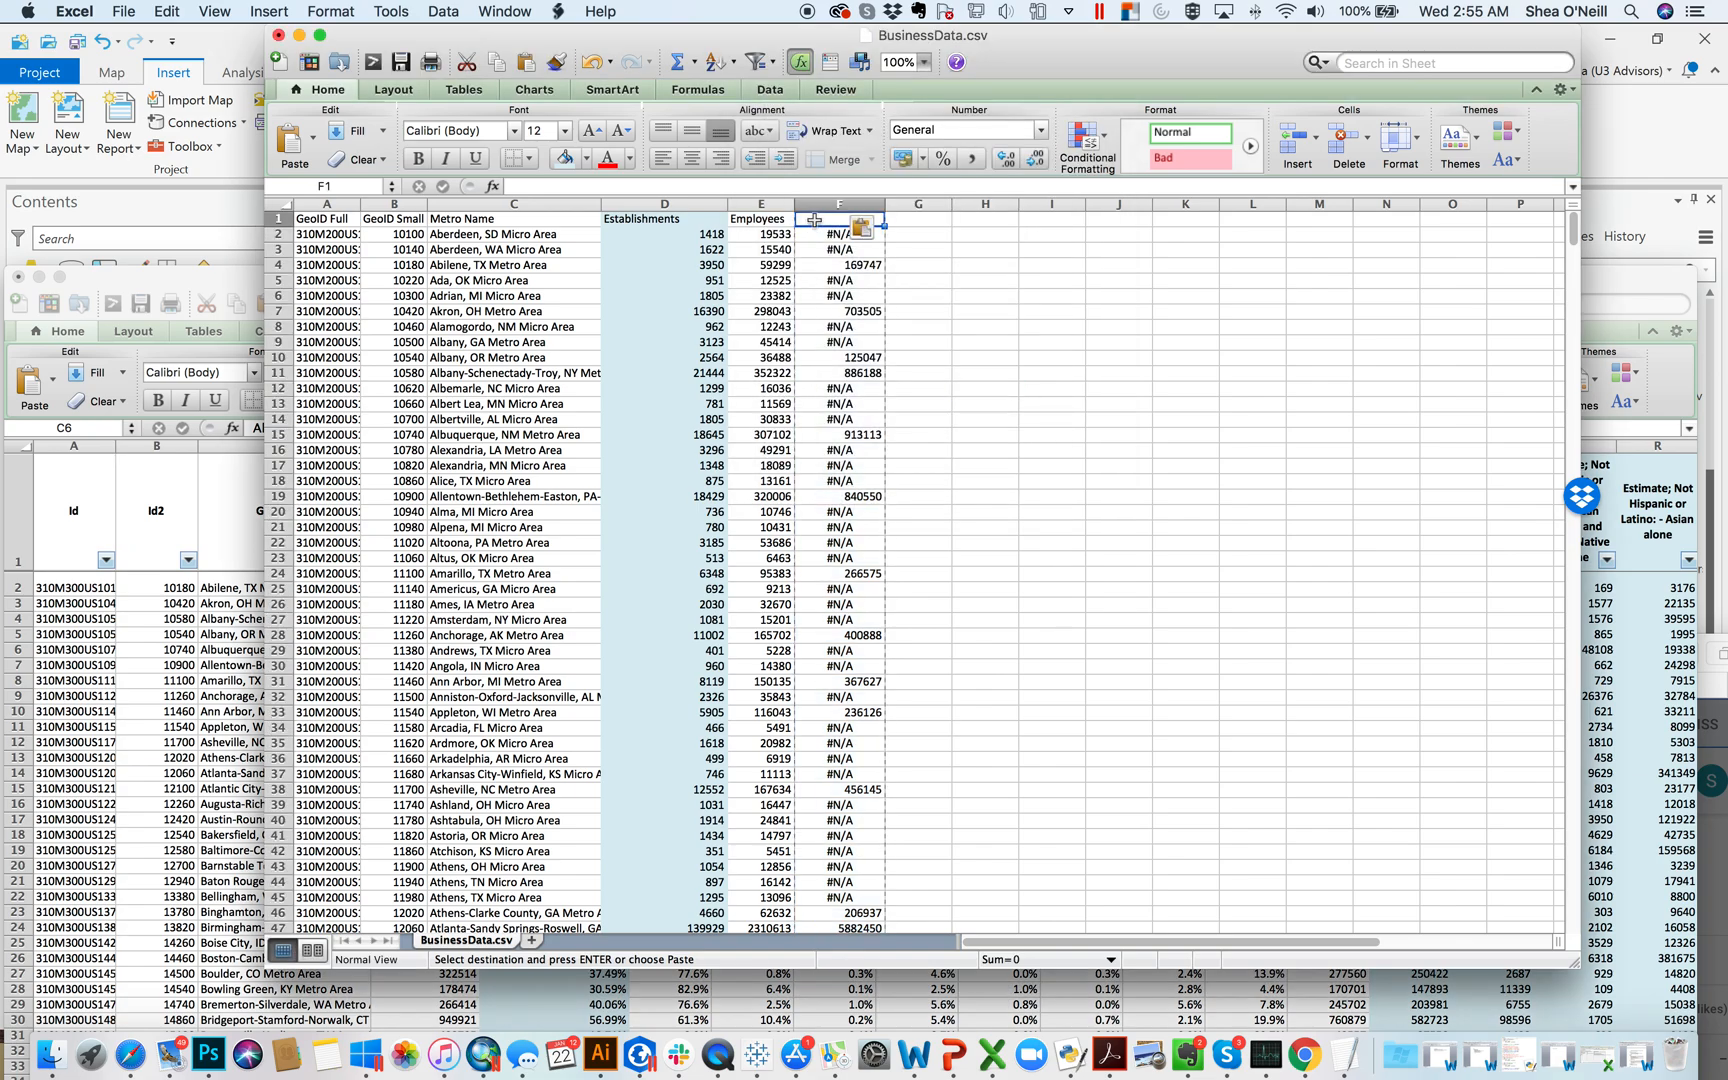
pyautogui.write('Population')
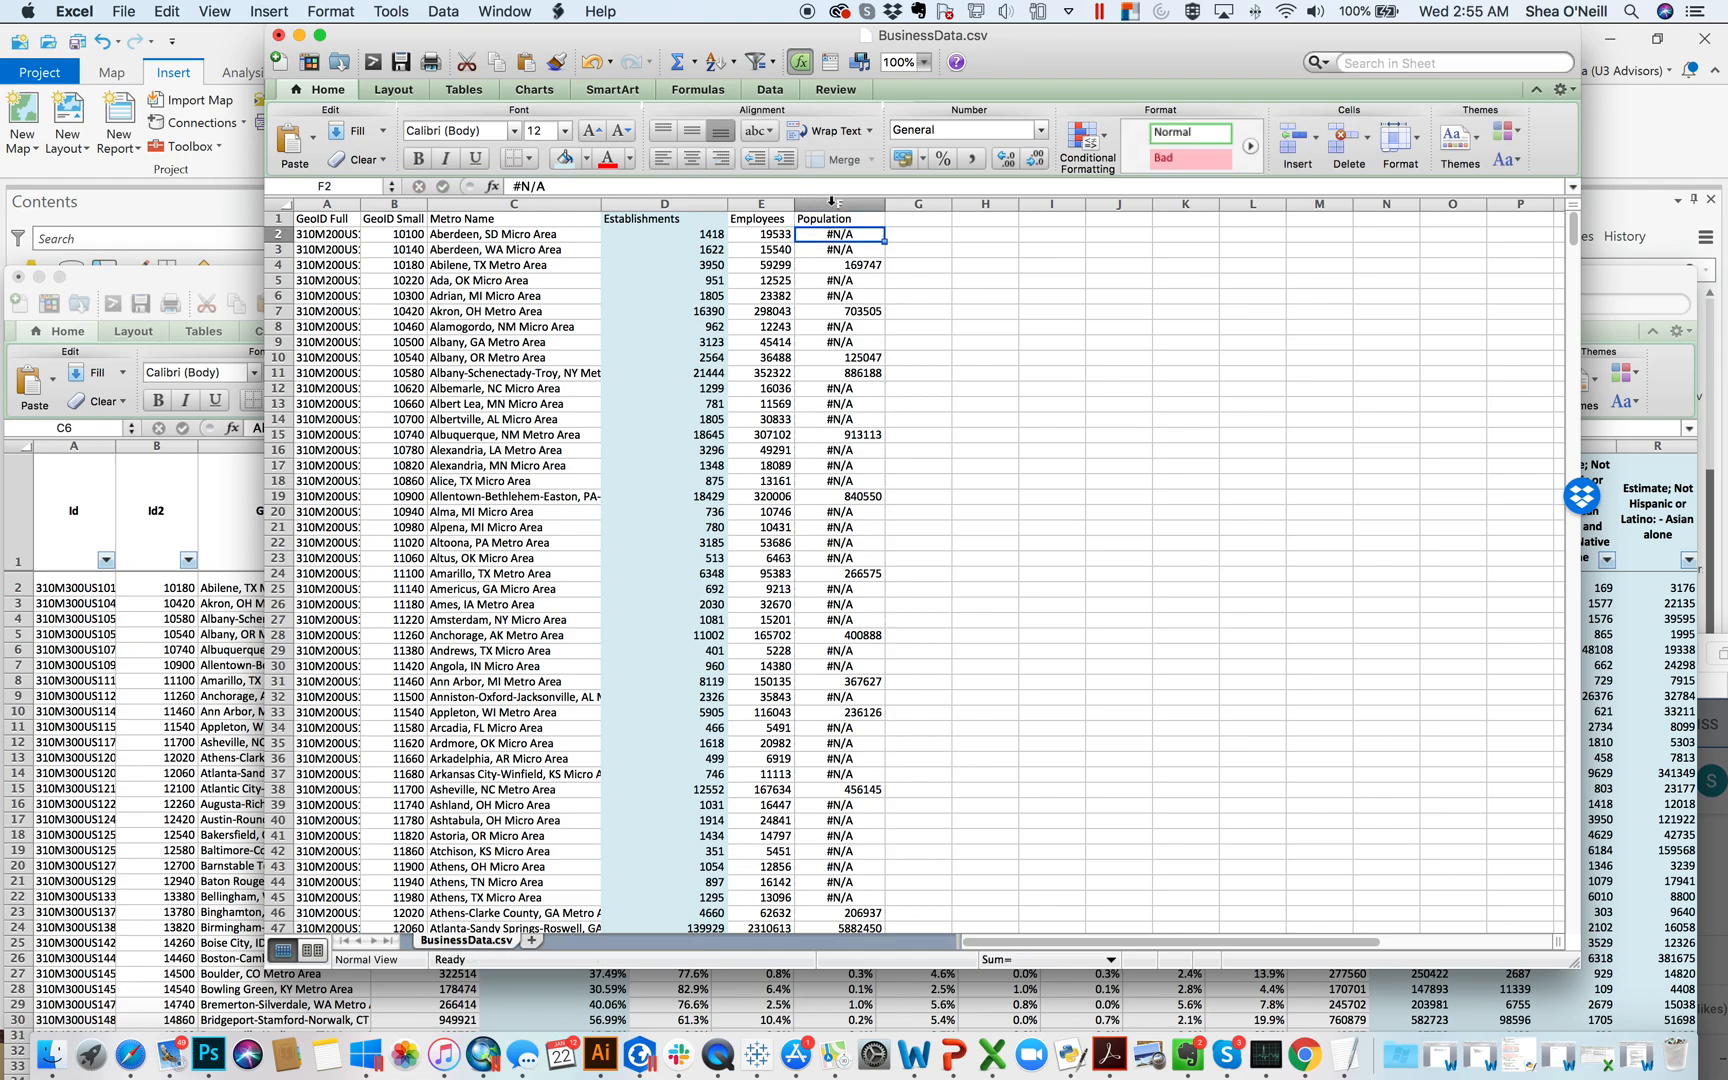
# Enable filters on columns A–F and sort Population ascending.
pyautogui.click(846, 218)
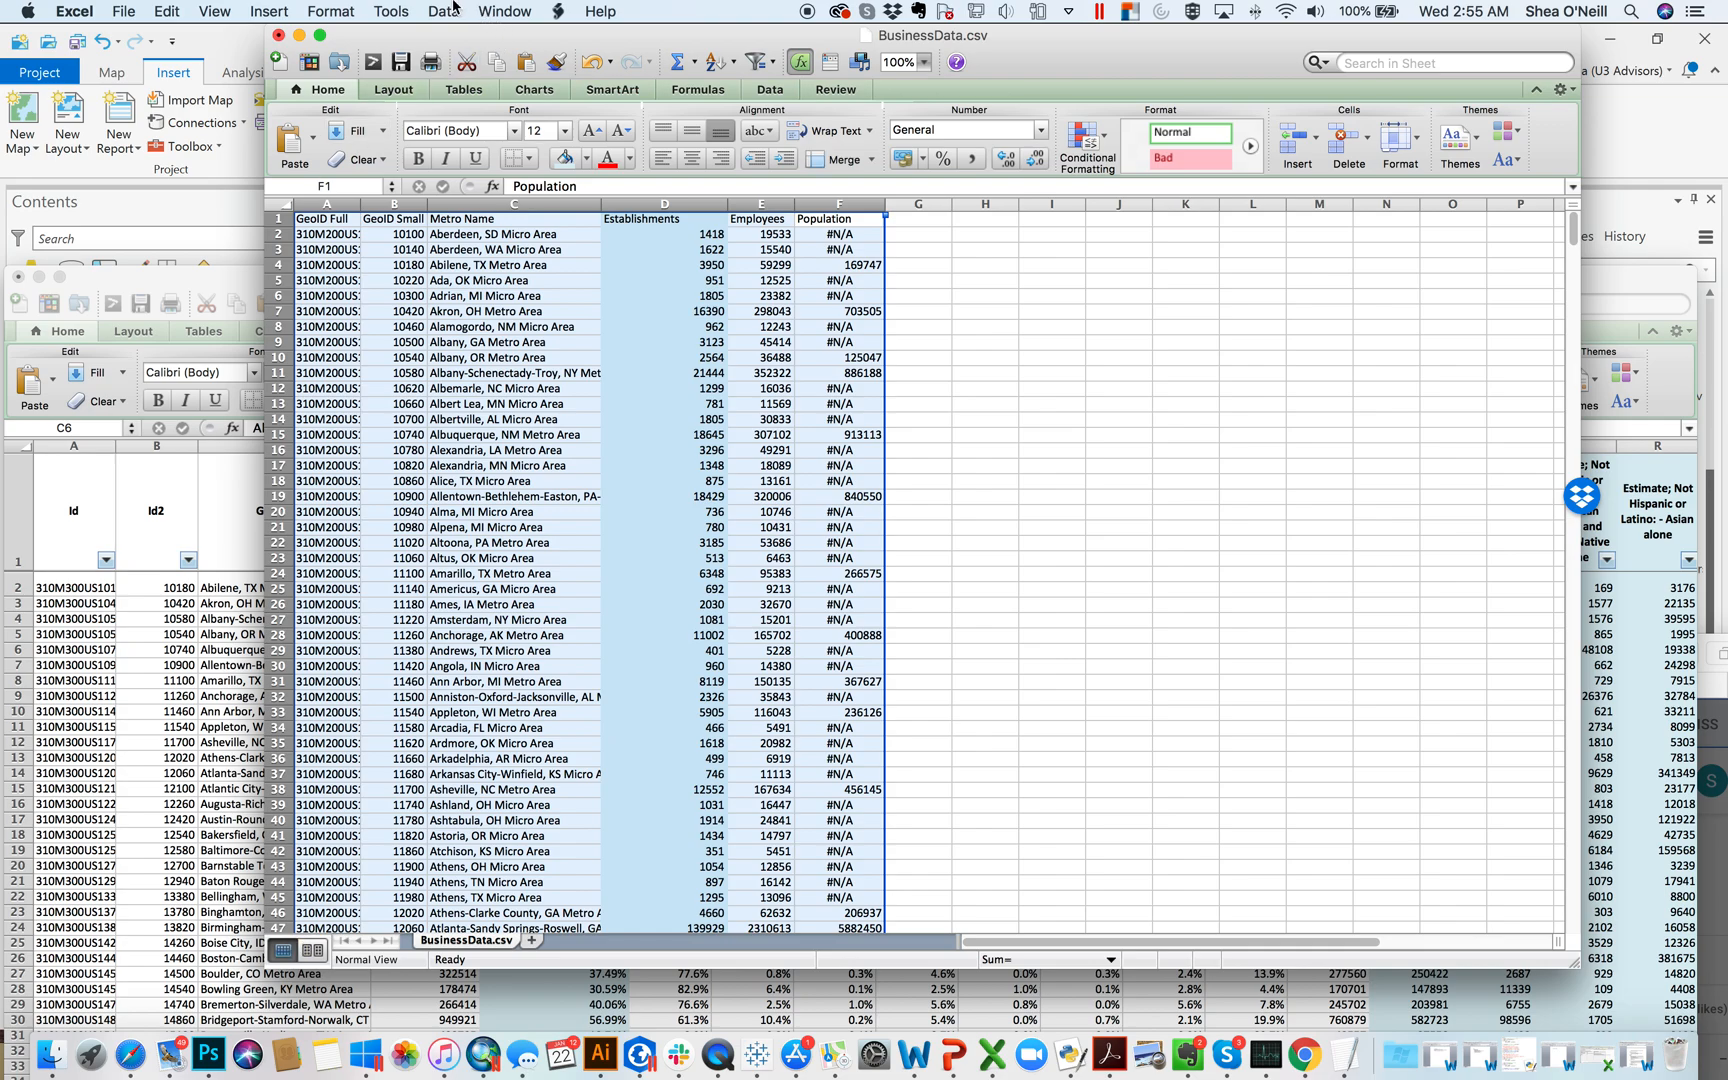
pyautogui.click(444, 12)
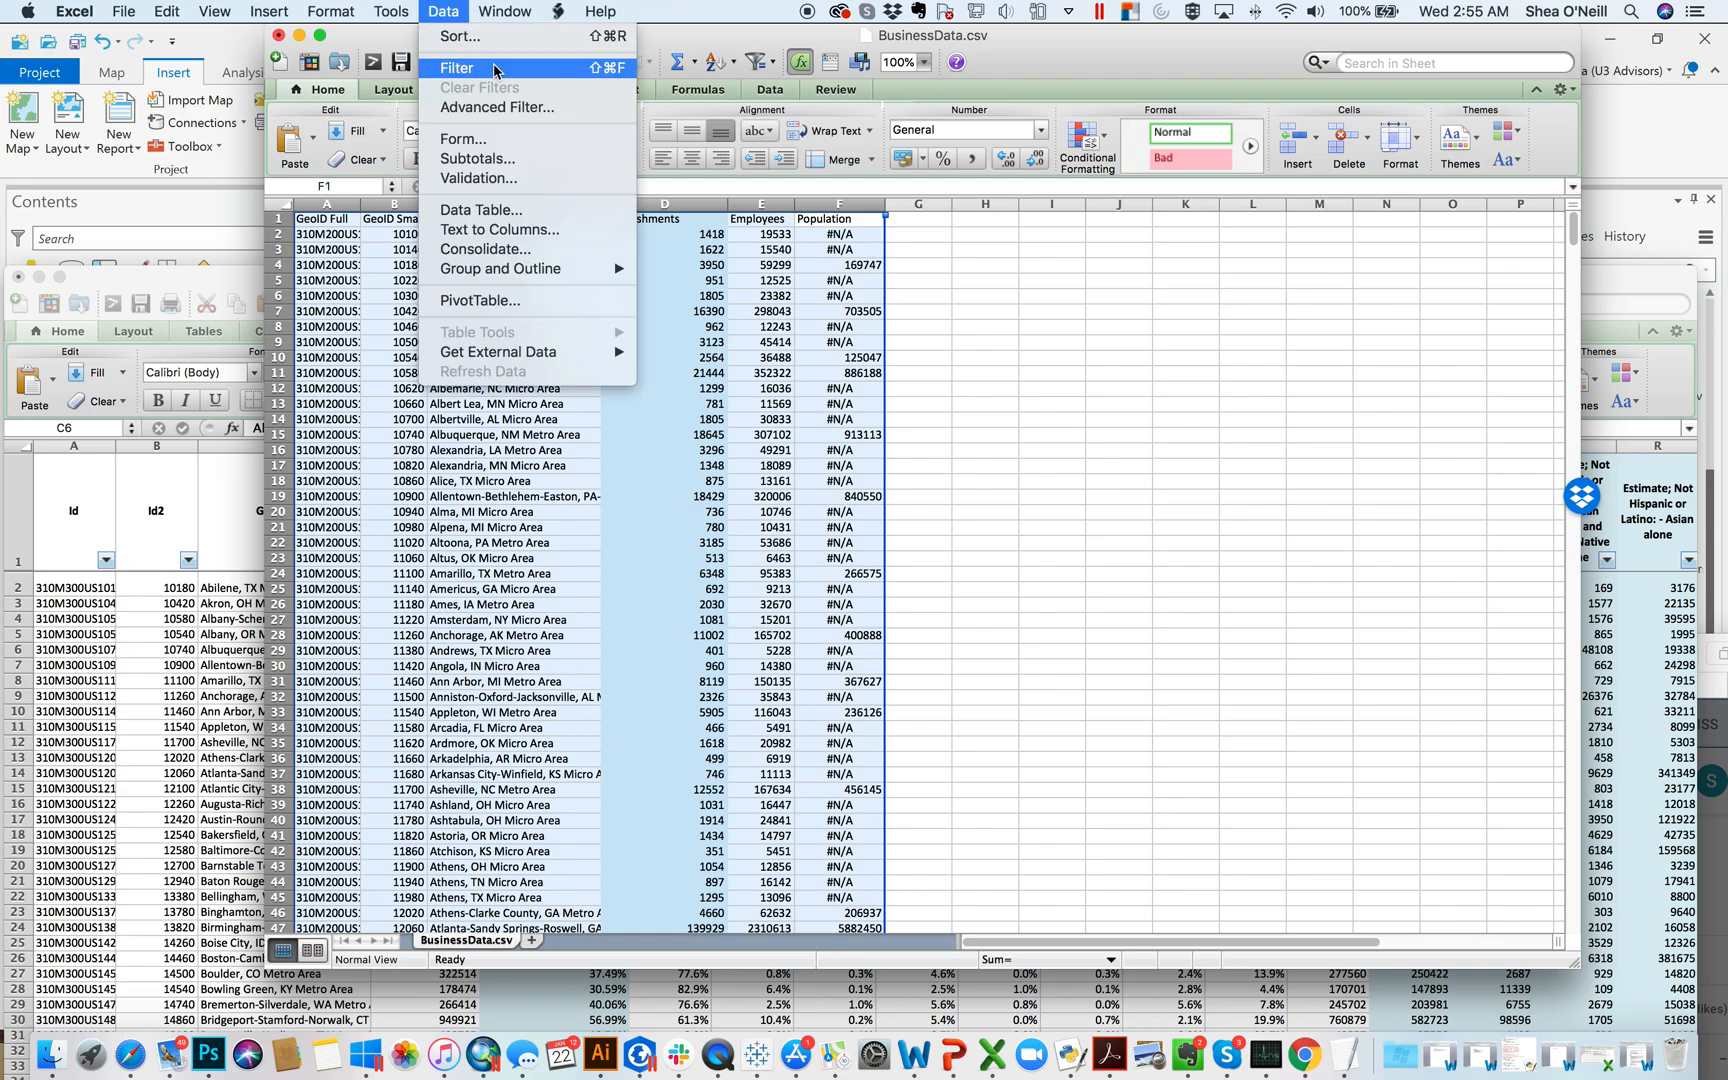
pyautogui.click(876, 218)
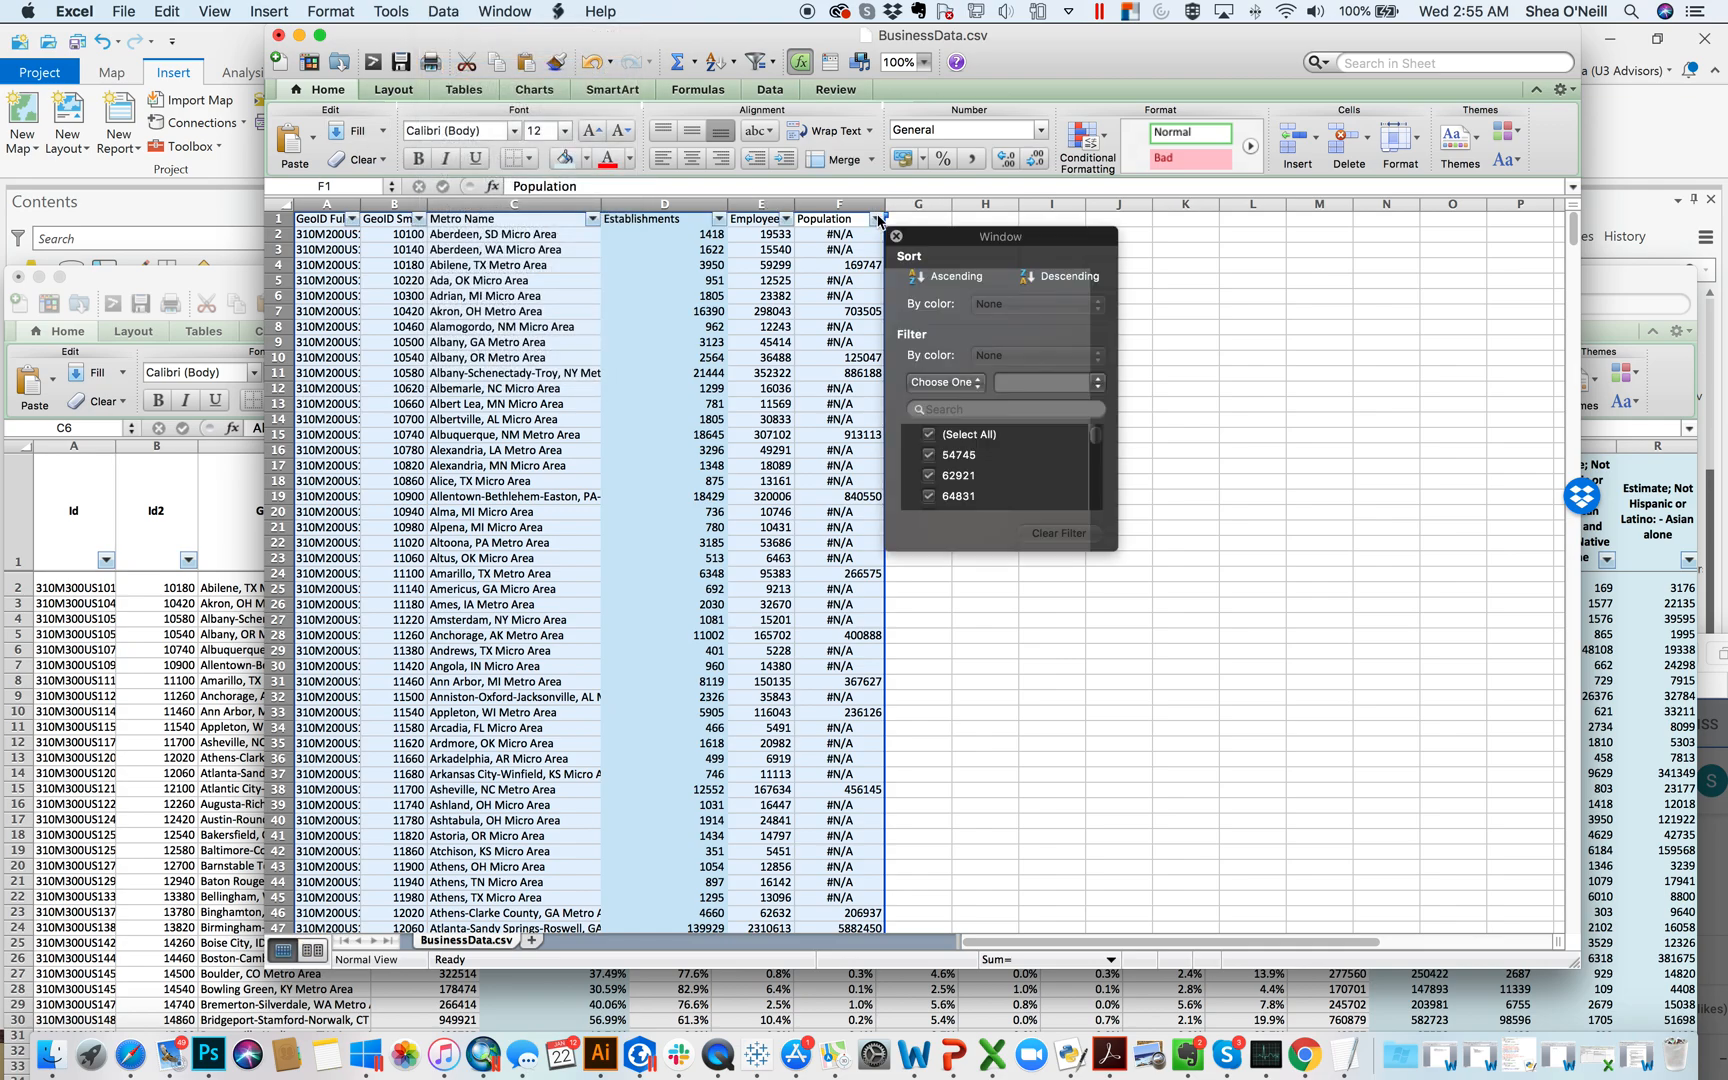
pyautogui.click(950, 276)
pyautogui.write('=D2/')
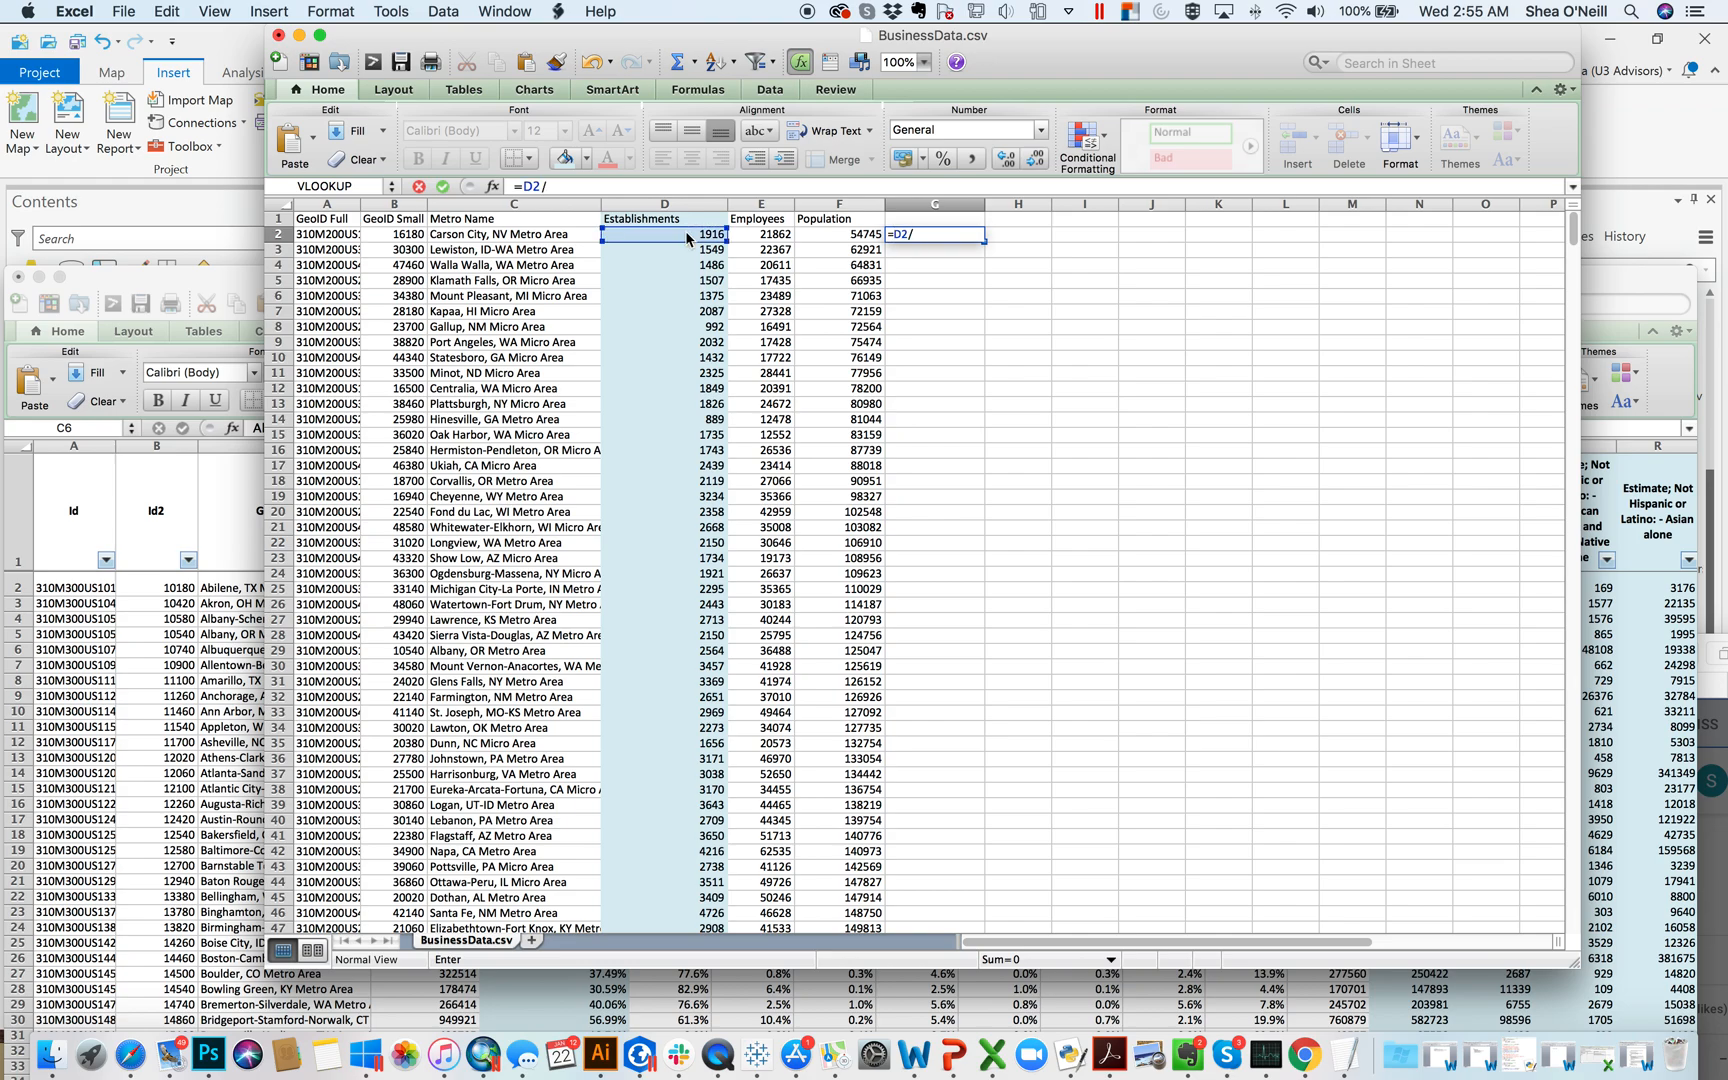
# Enter =D2/(F2/1000) in G2, giving 34.99863001 for Carson City, and fill it down.
pyautogui.click(838, 234)
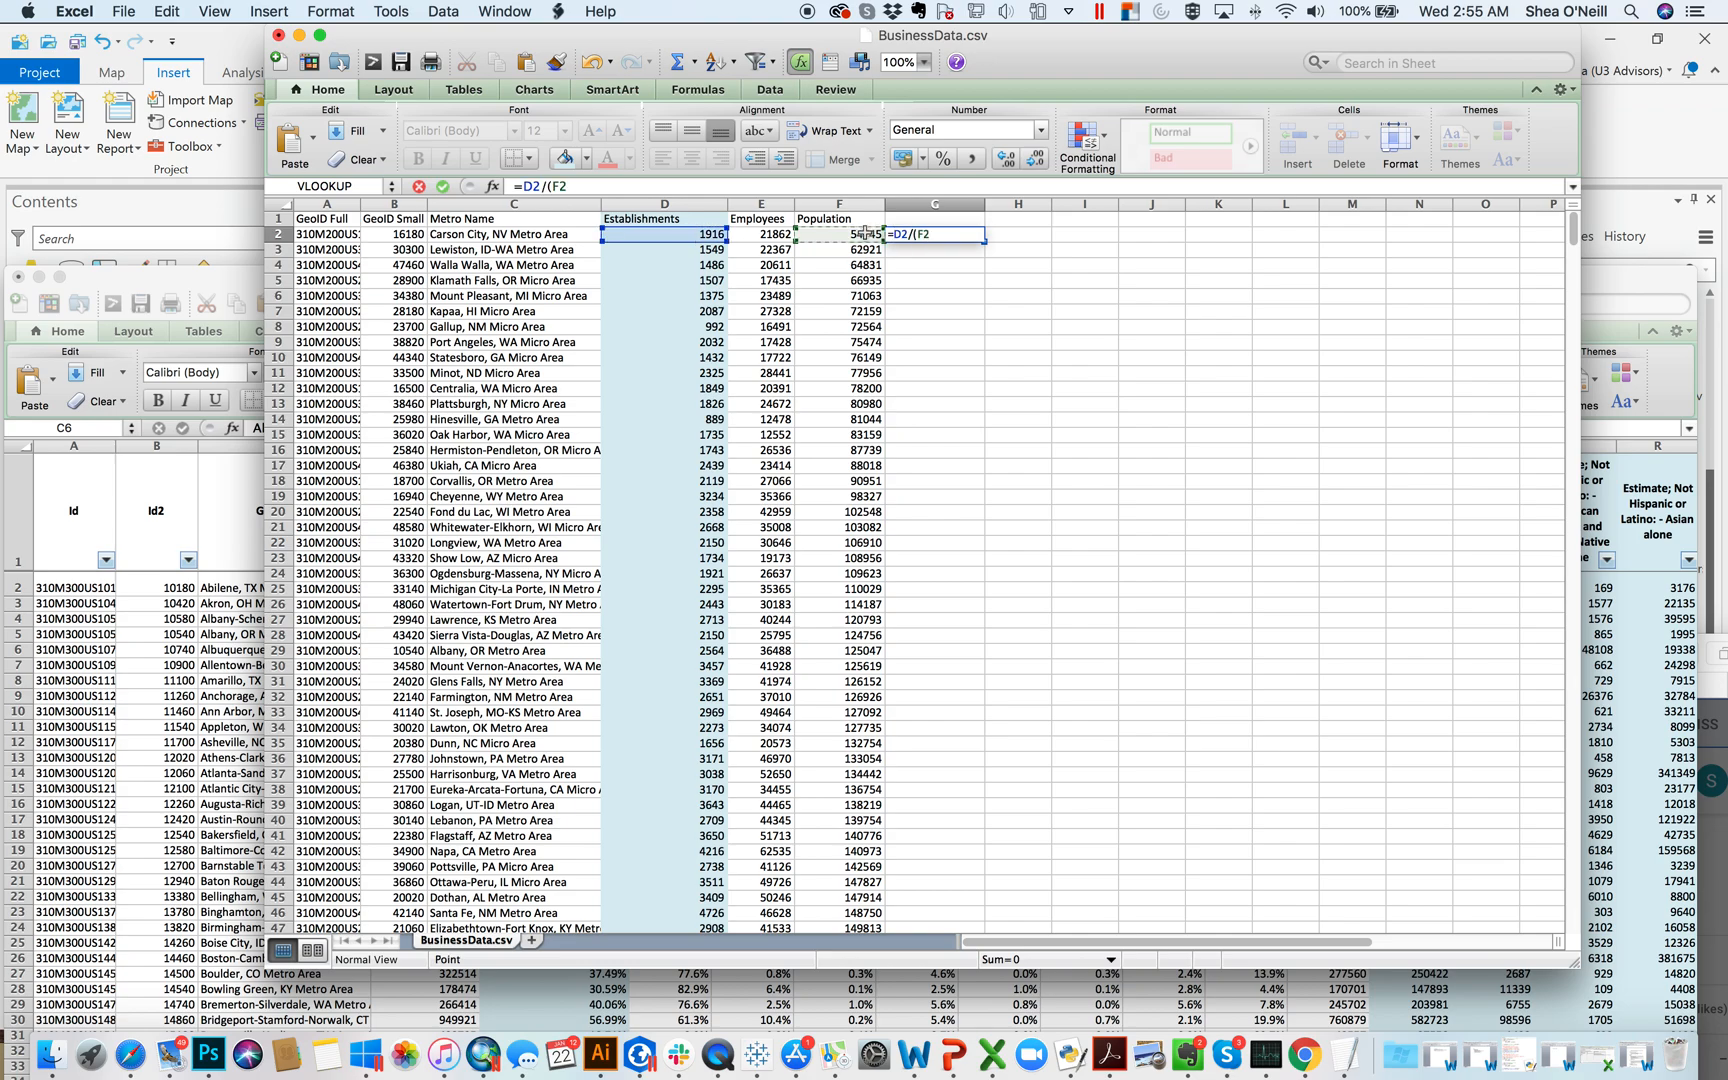
pyautogui.write('(/1000)')
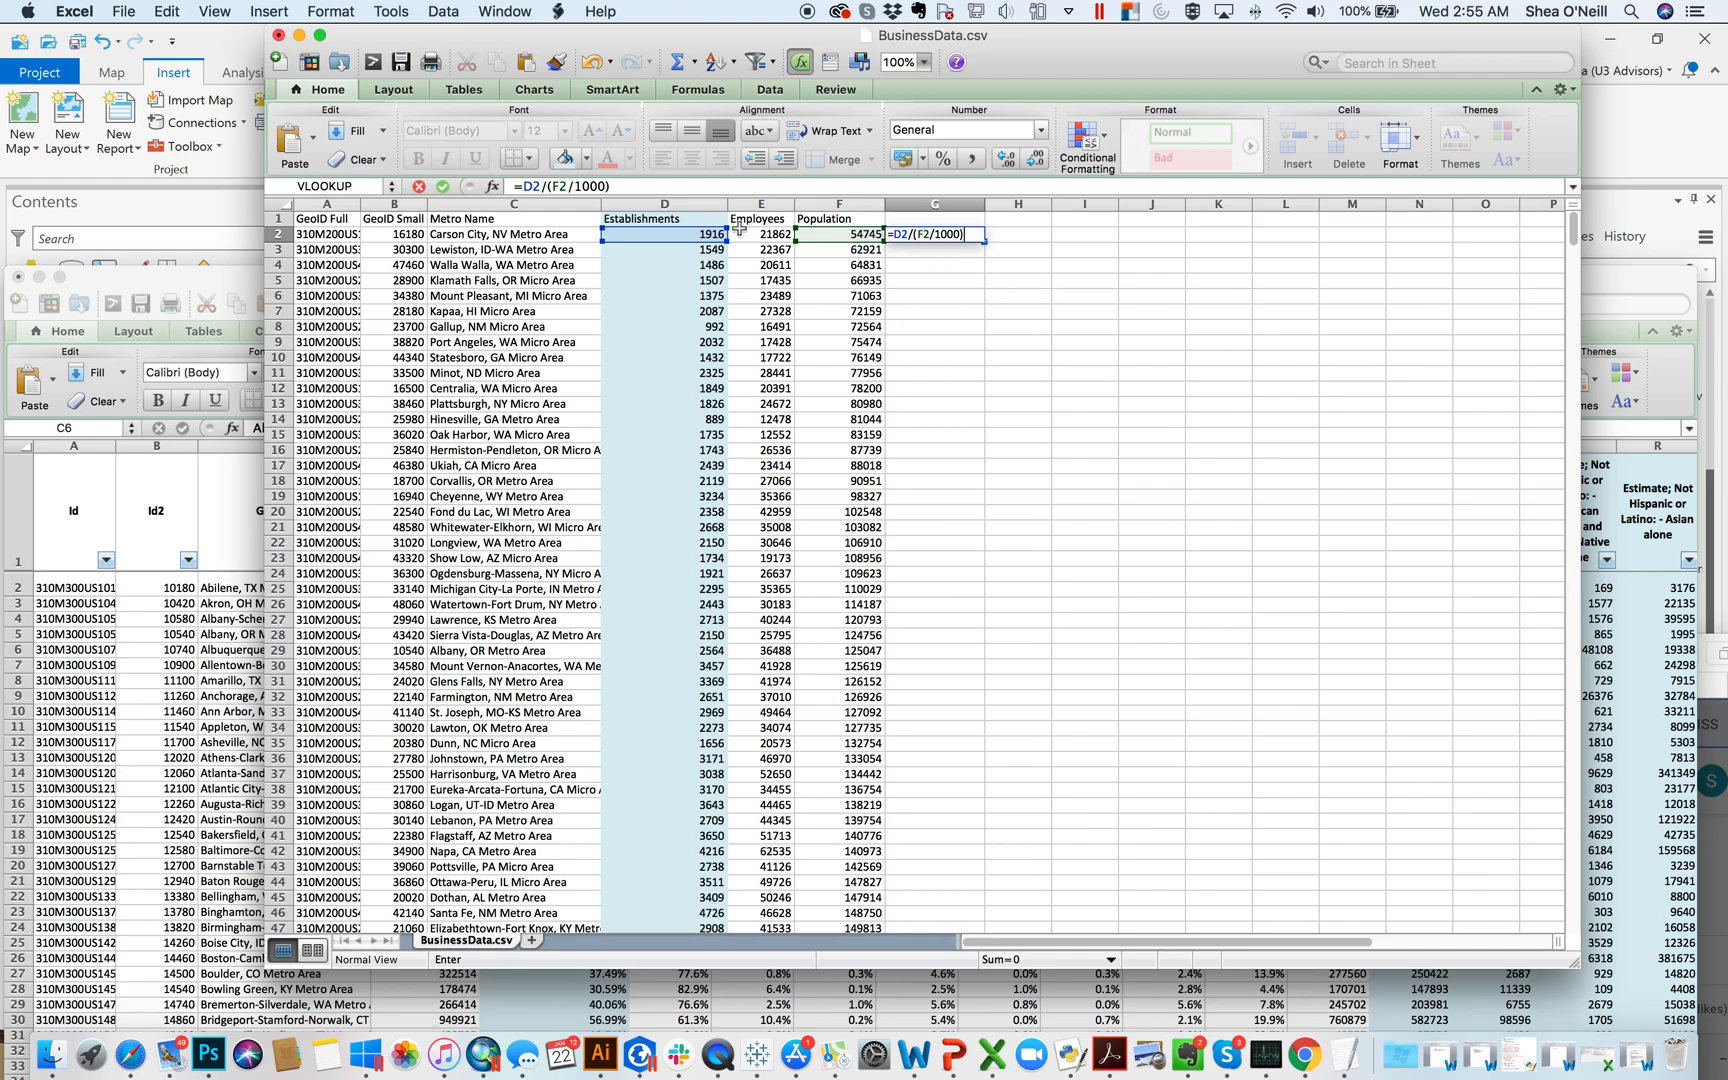
pyautogui.moveTo(720, 236)
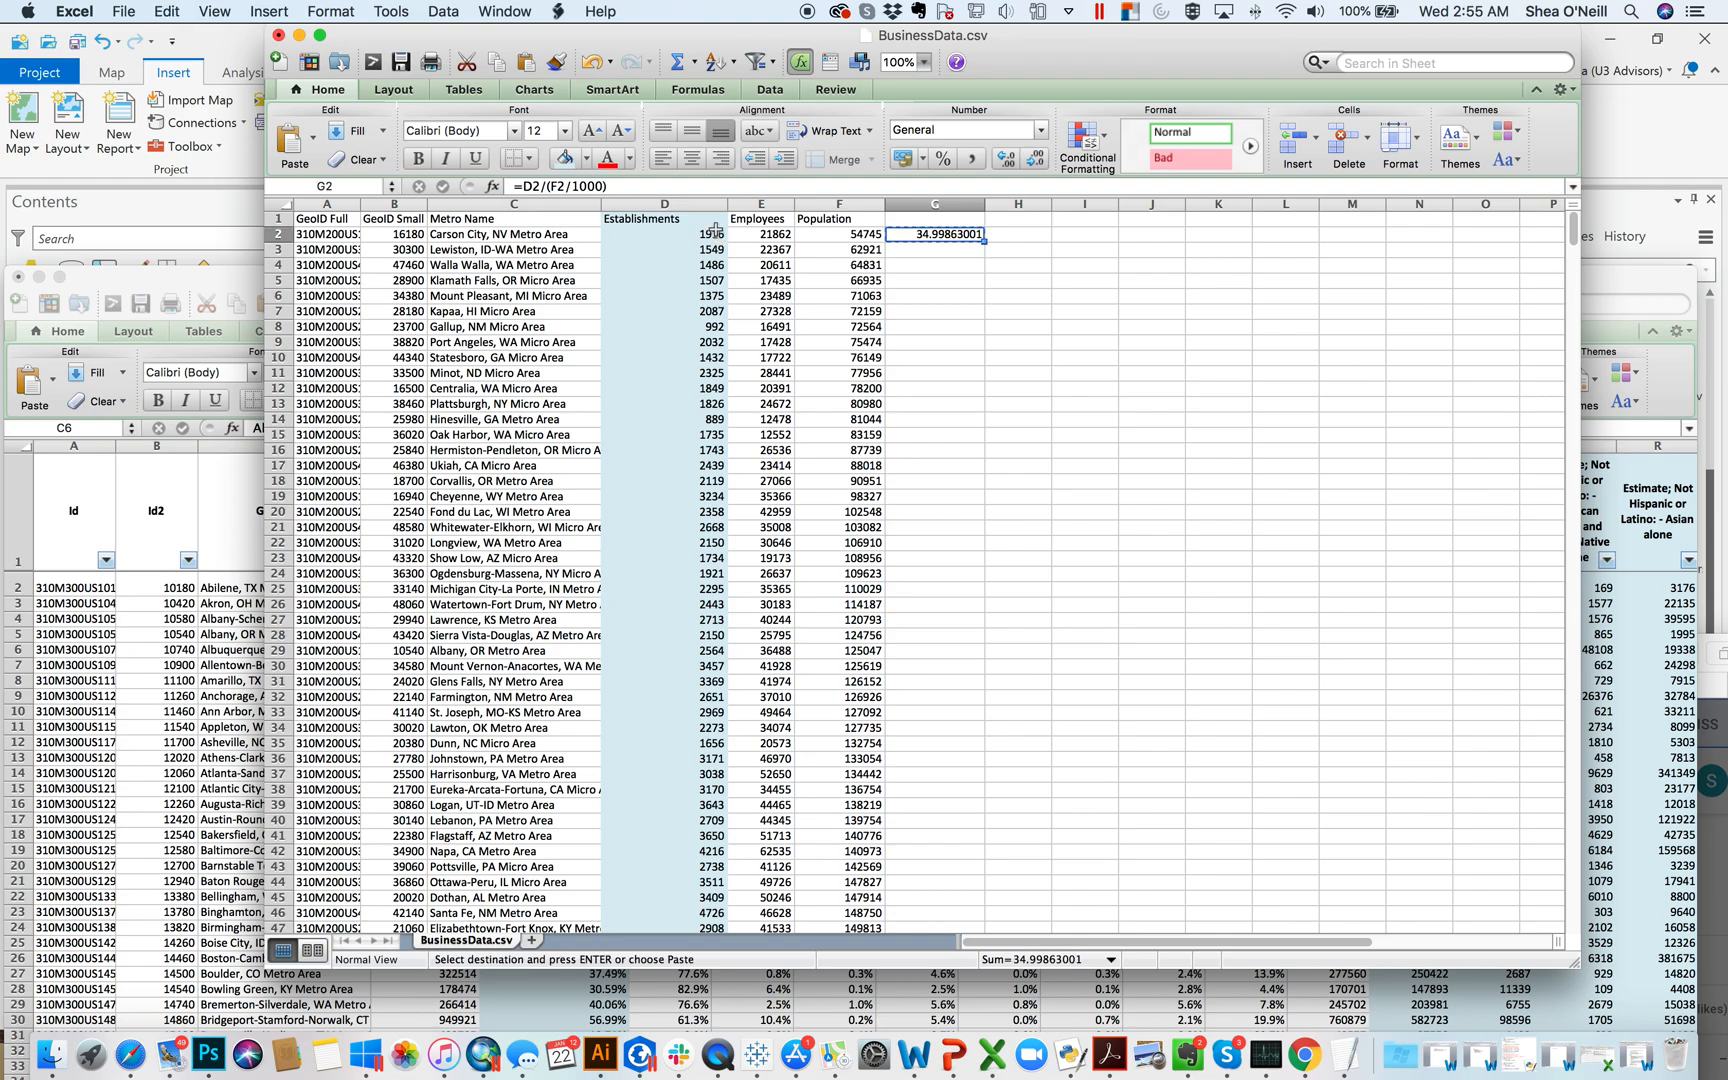
pyautogui.click(934, 250)
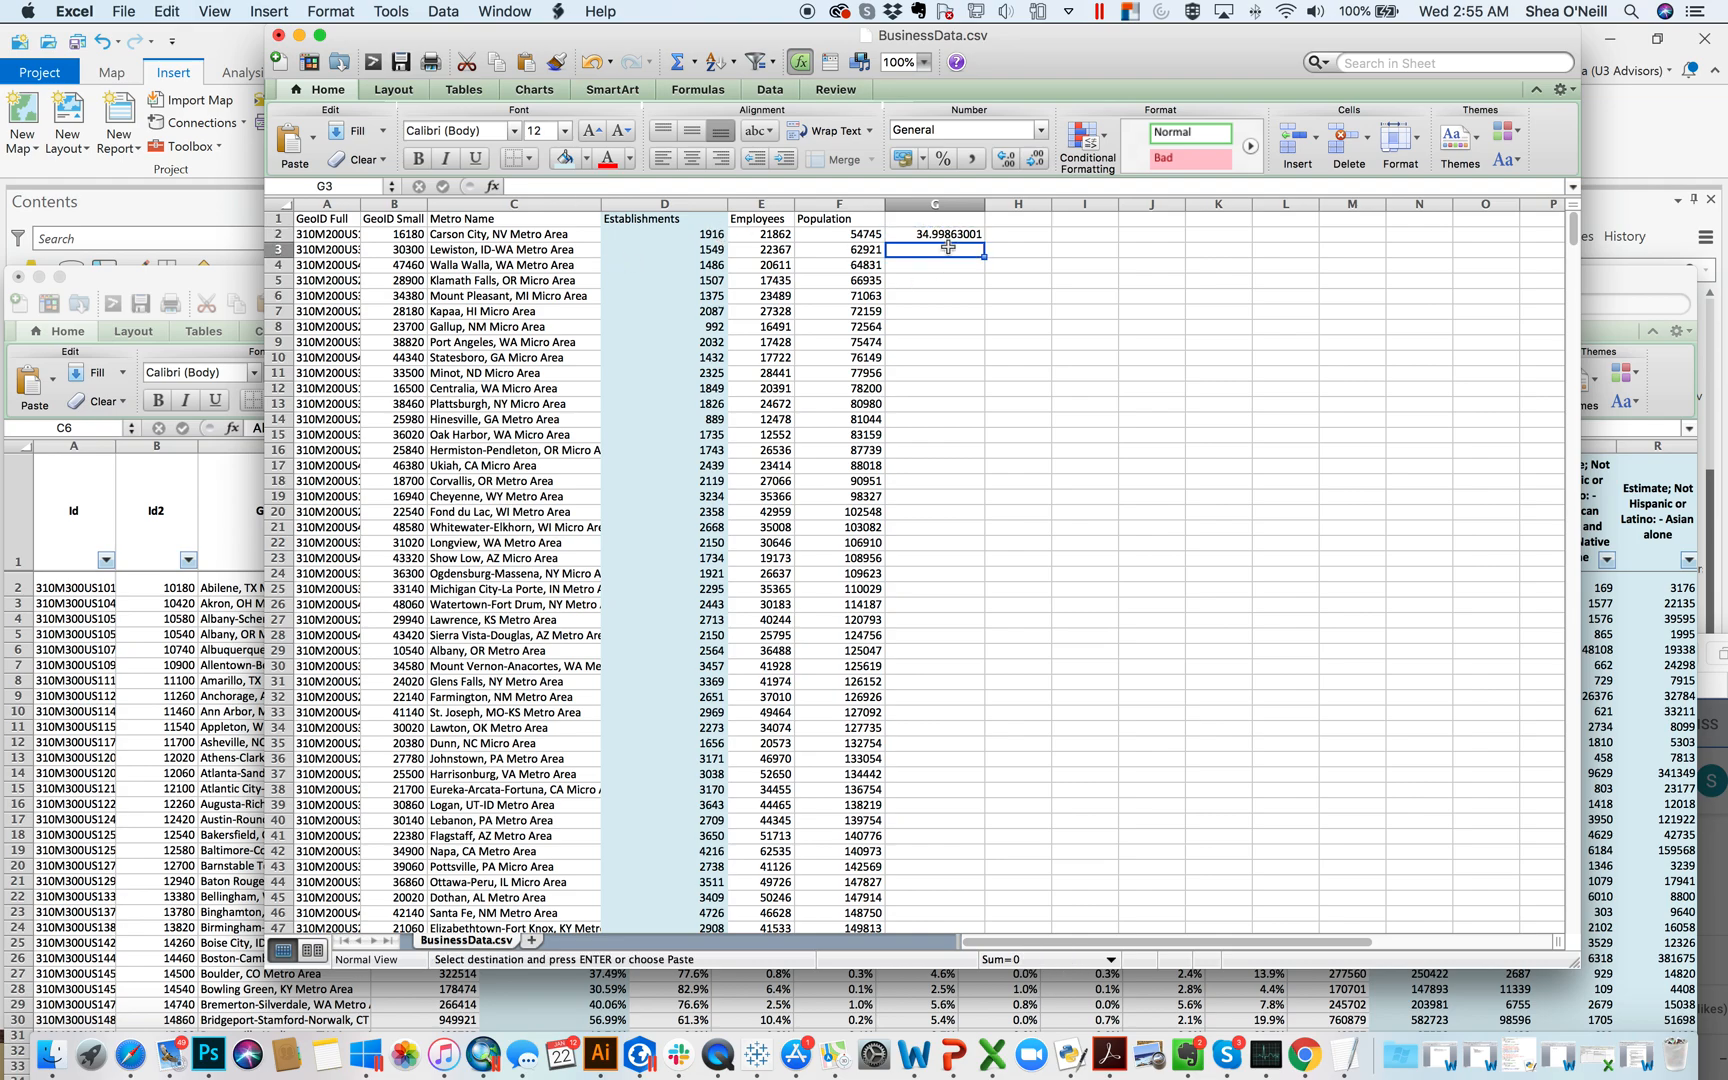
pyautogui.scroll(-3)
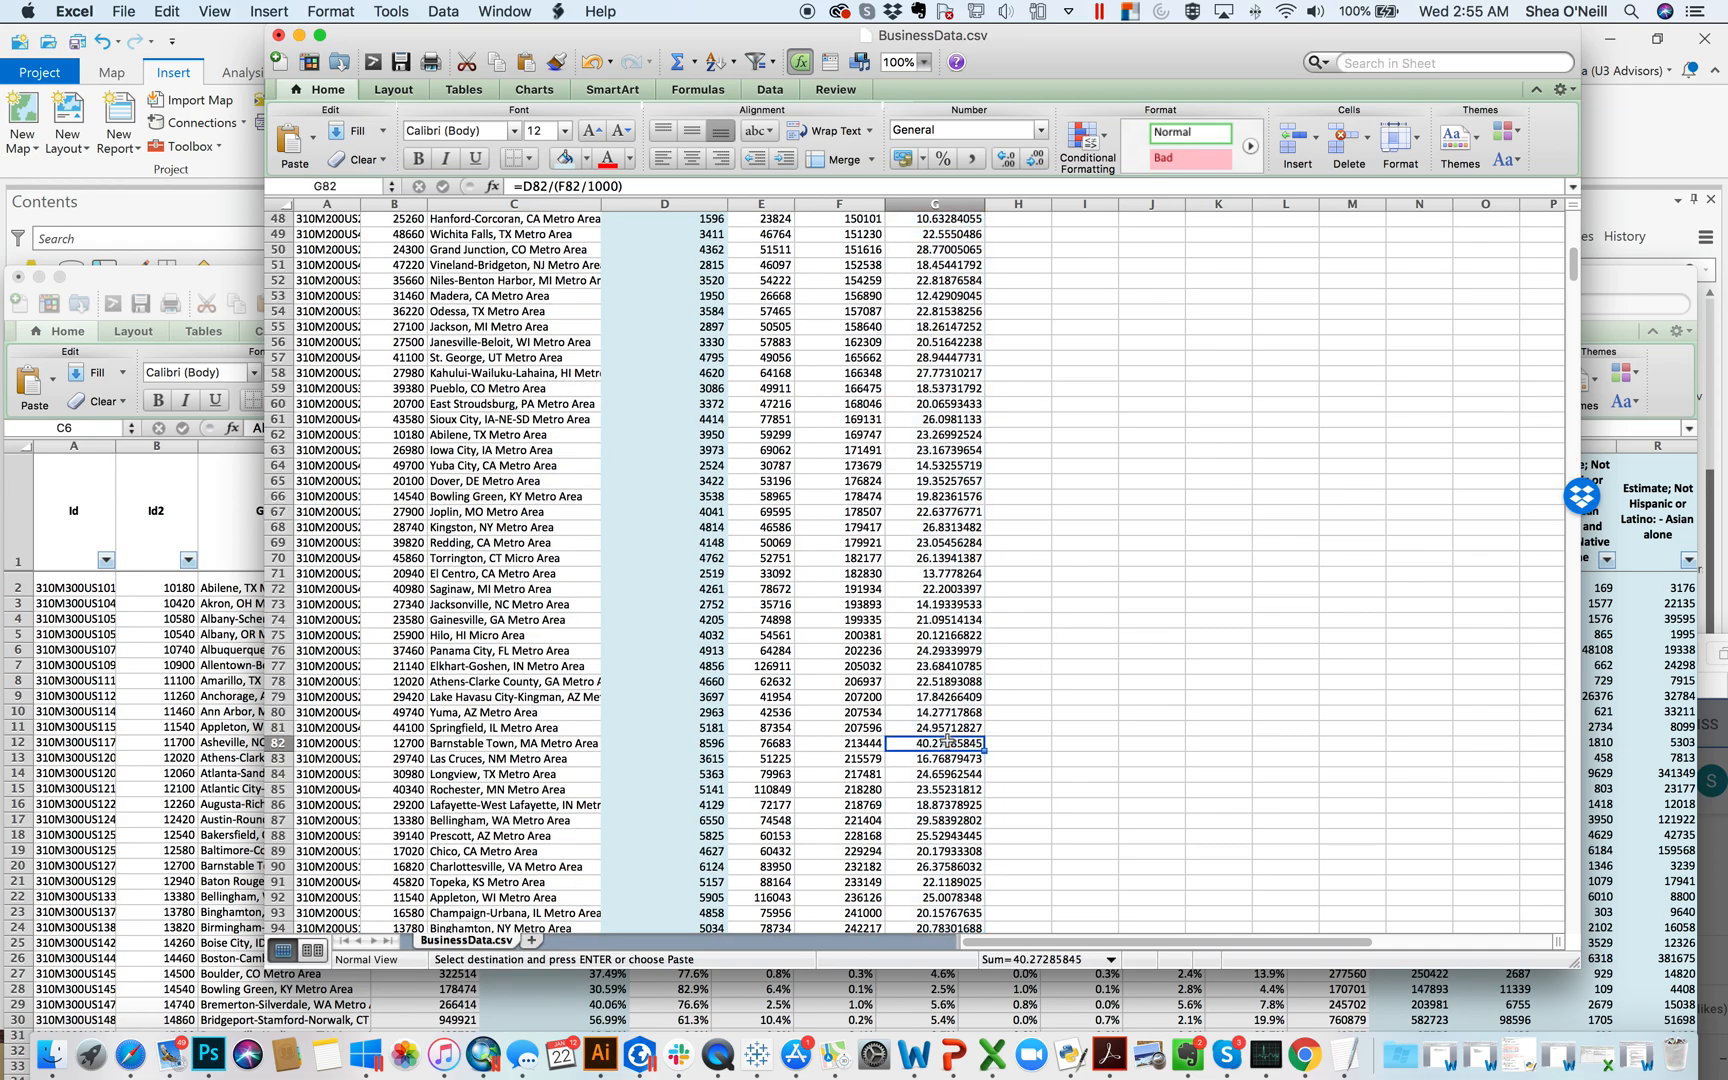
pyautogui.scroll(-3)
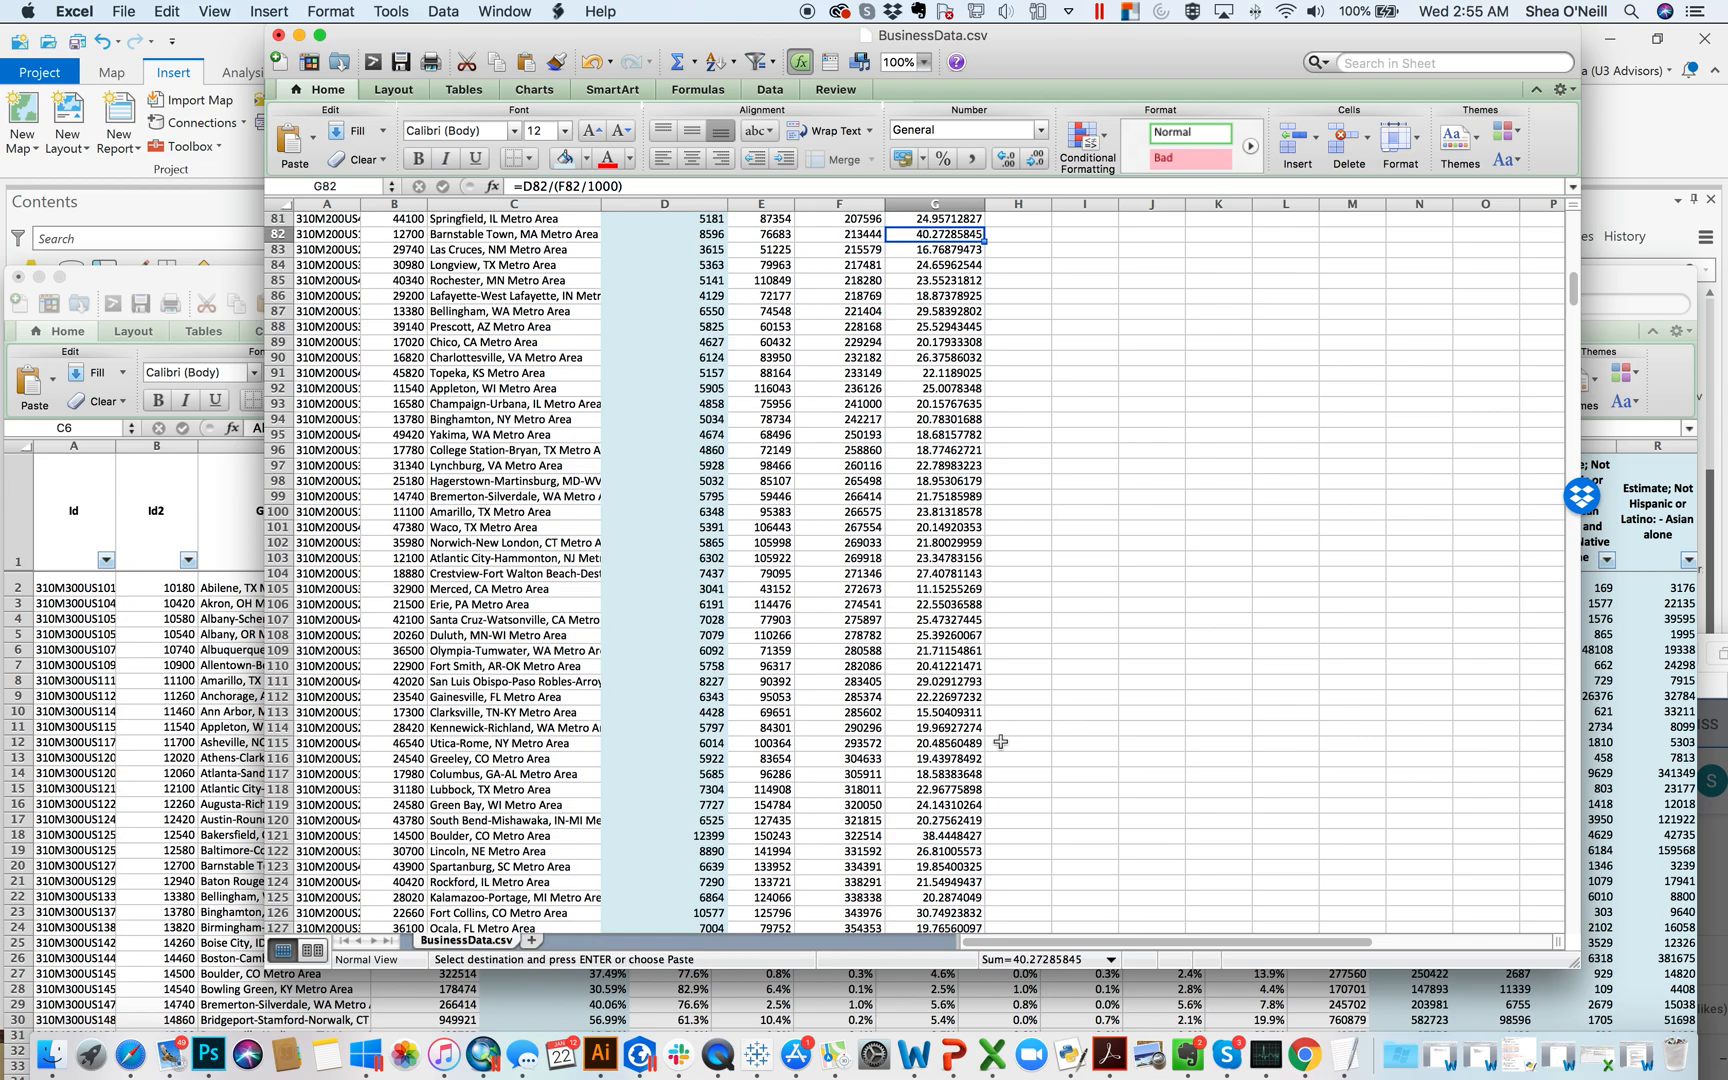
pyautogui.scroll(-3)
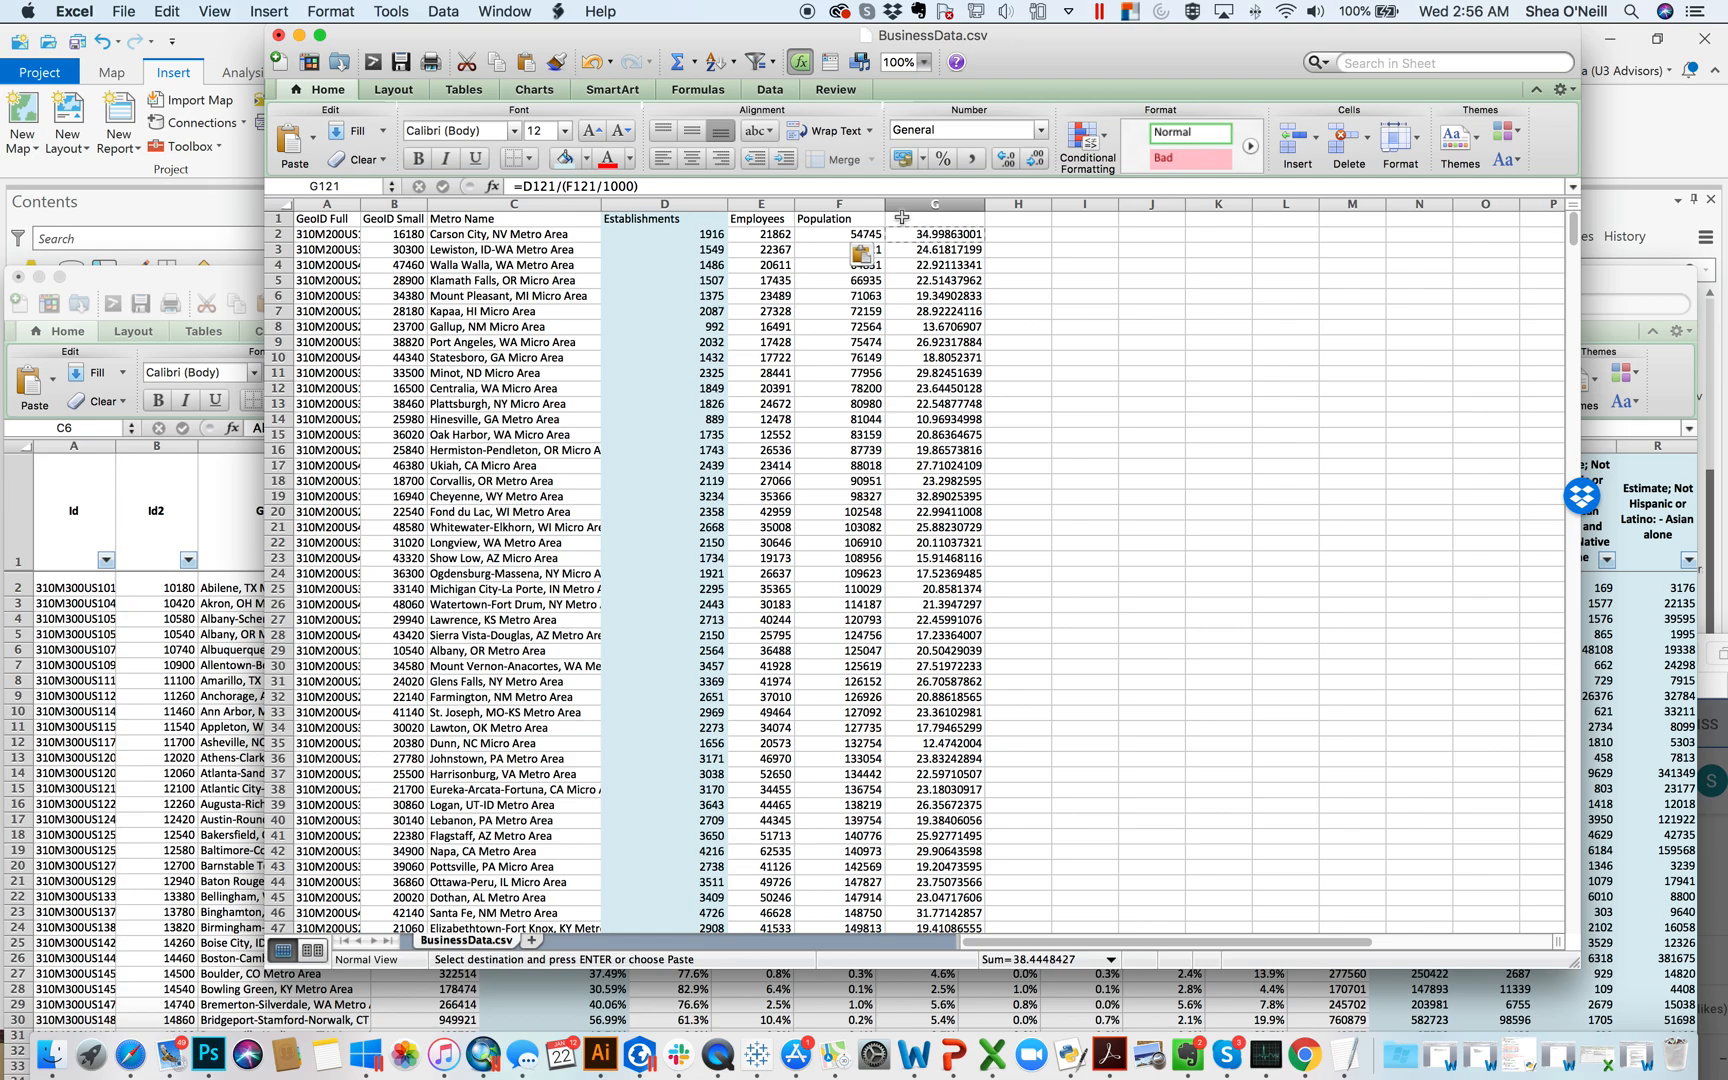
pyautogui.moveTo(678, 262)
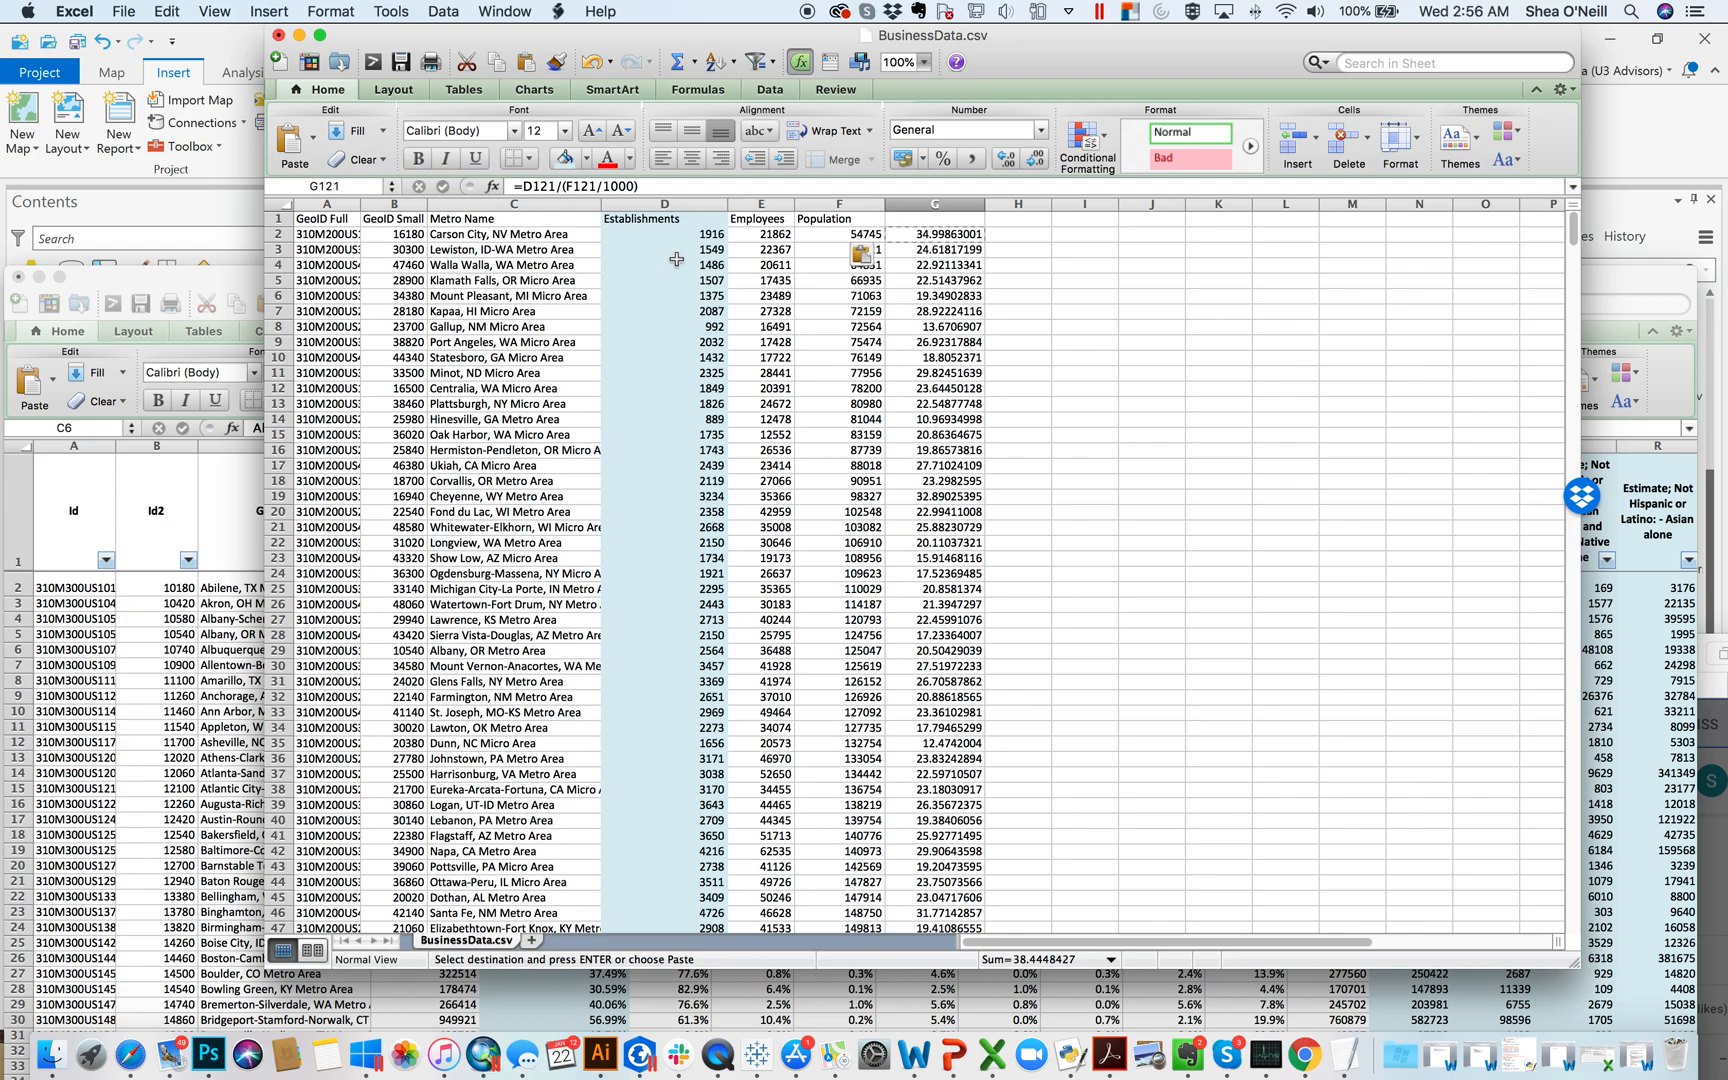